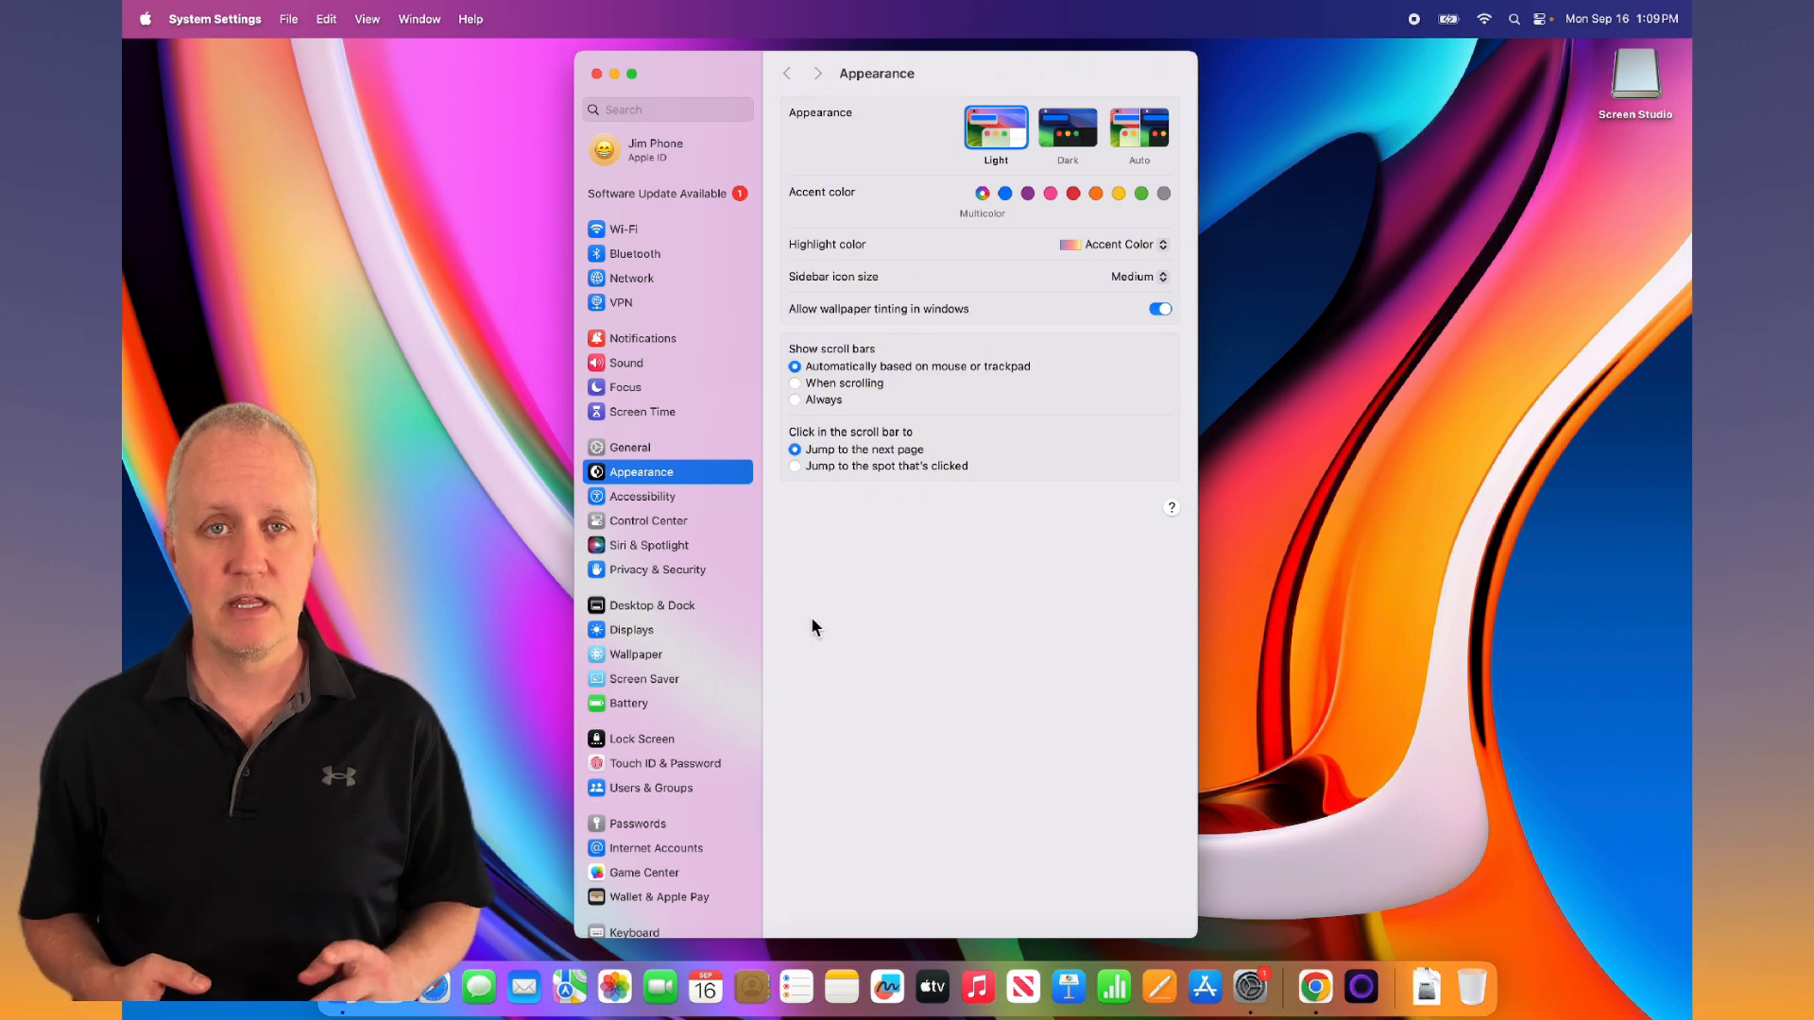
Step: Switch off True Tone and Automatically adjust brightness in the Displays pane
left_click(631, 629)
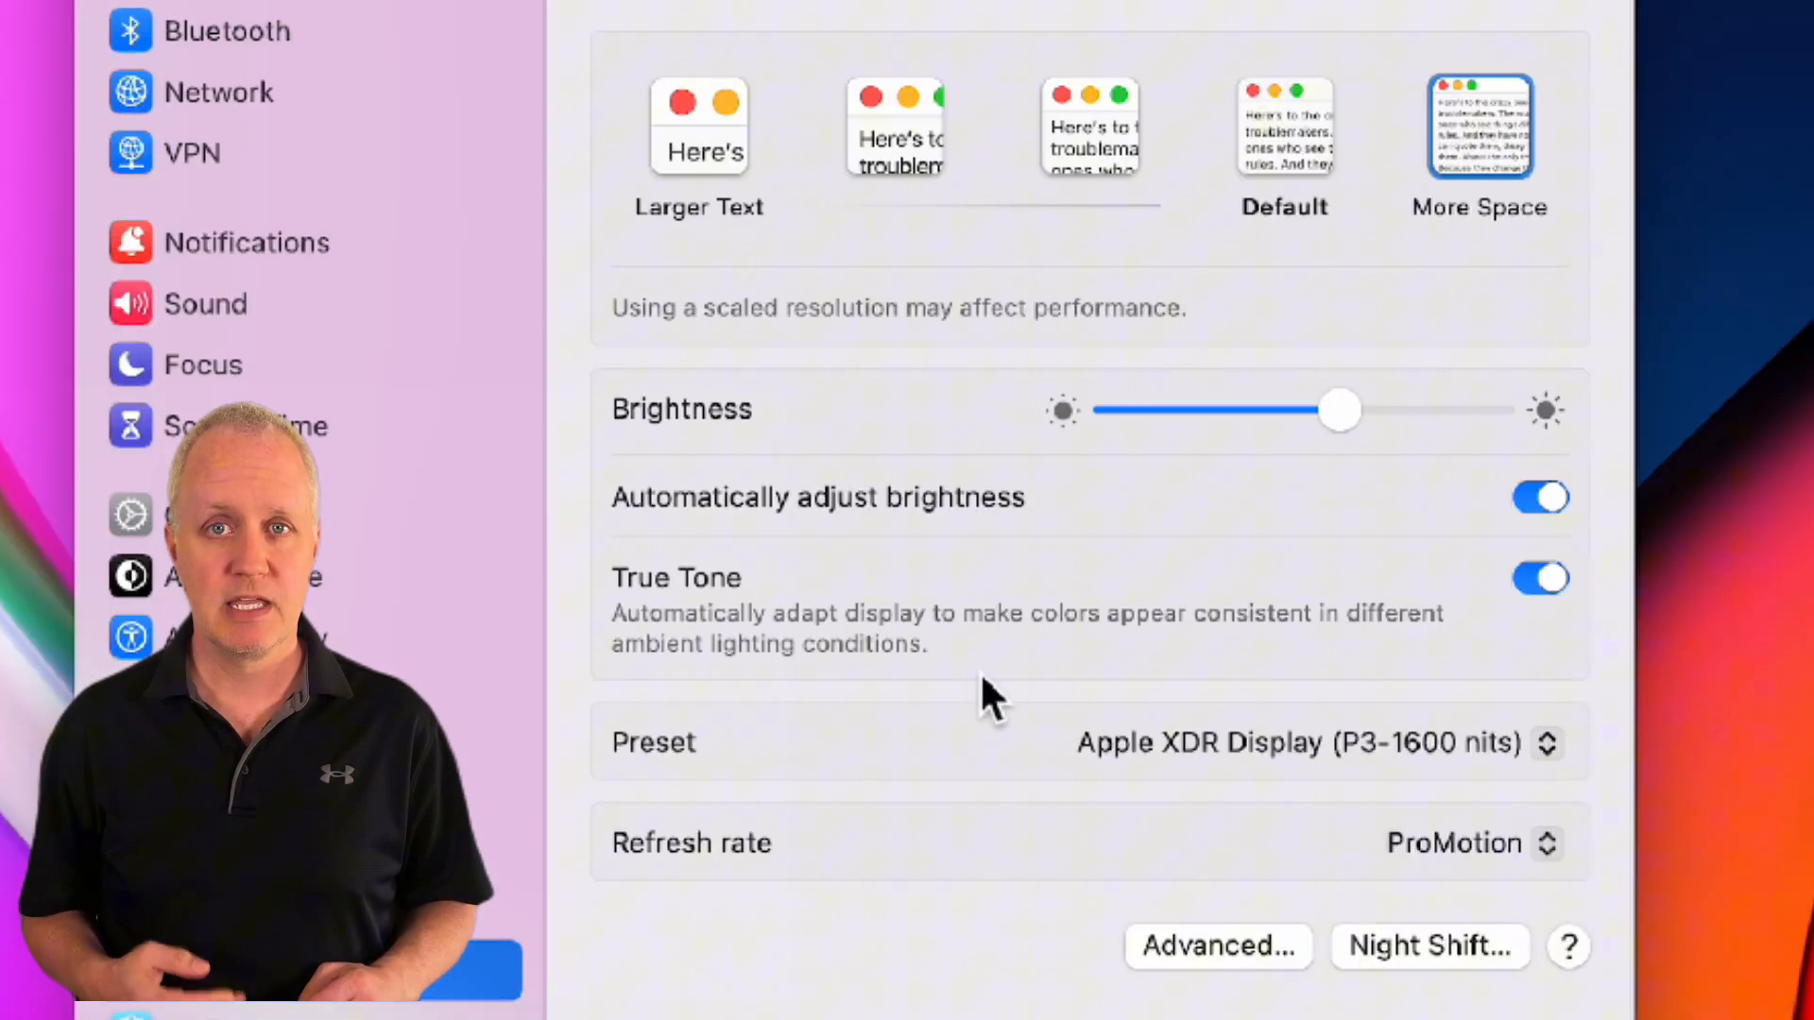
left_click(1540, 579)
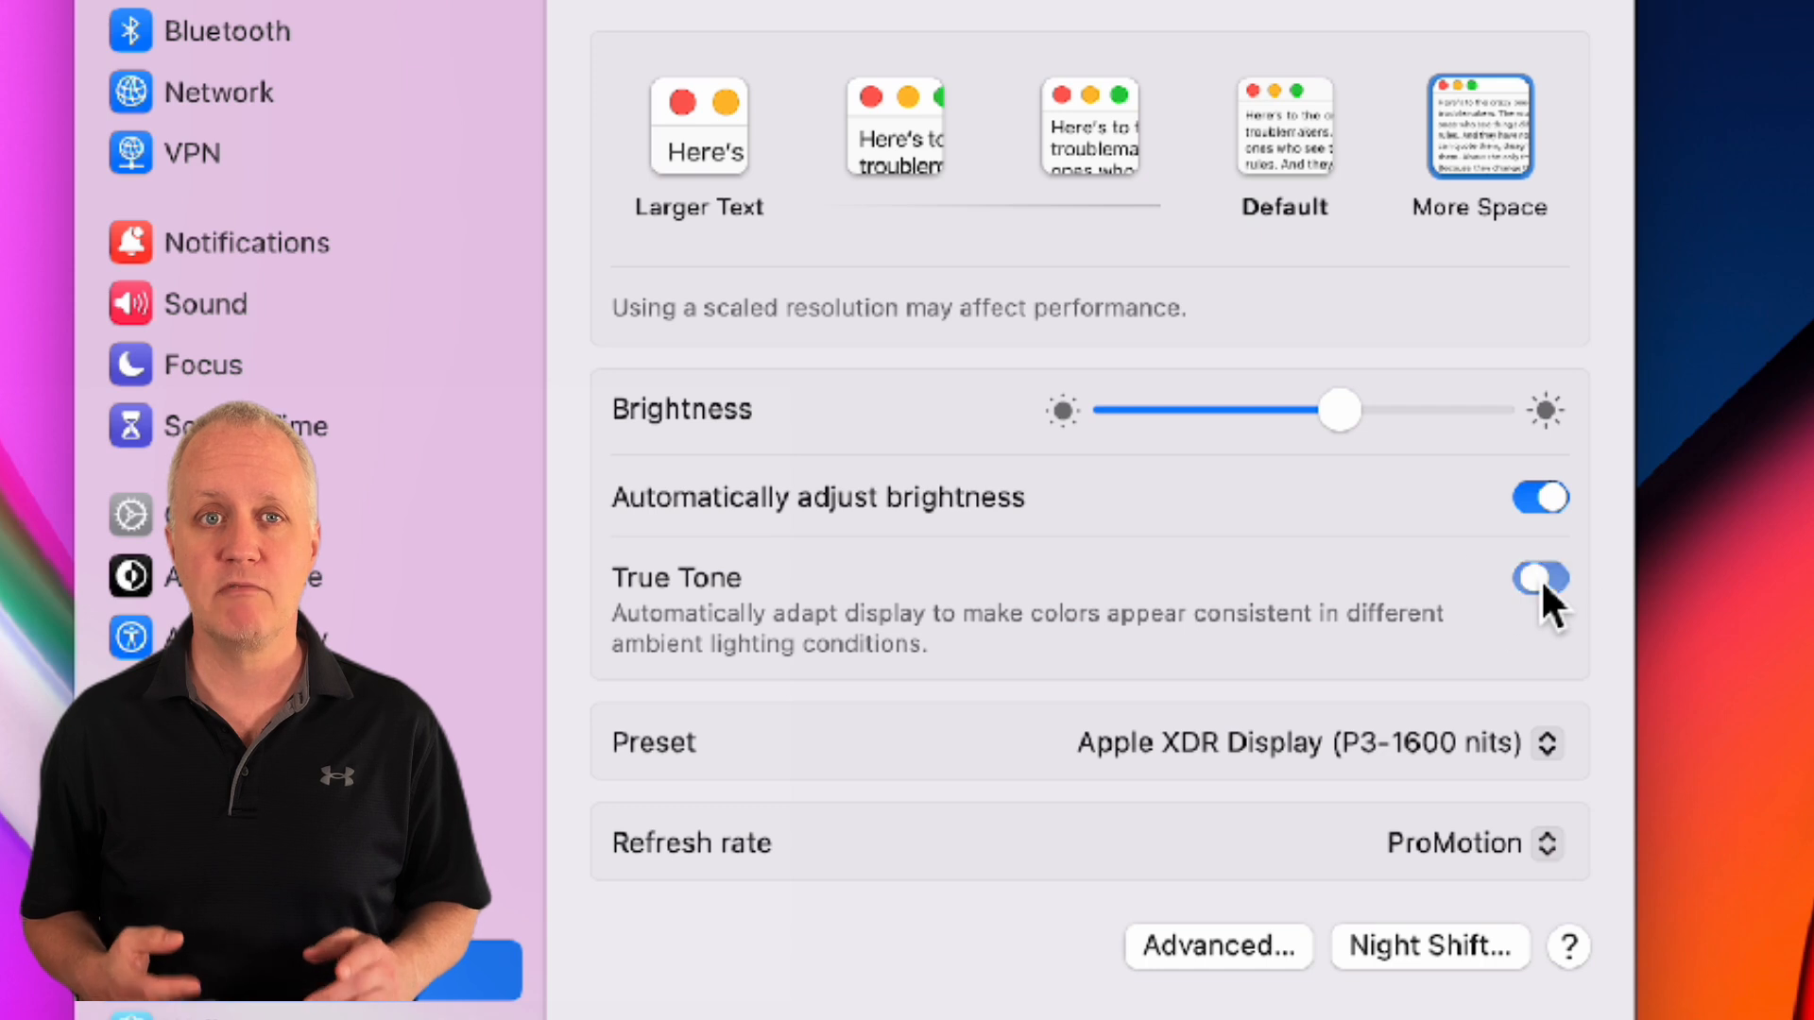
left_click(1540, 578)
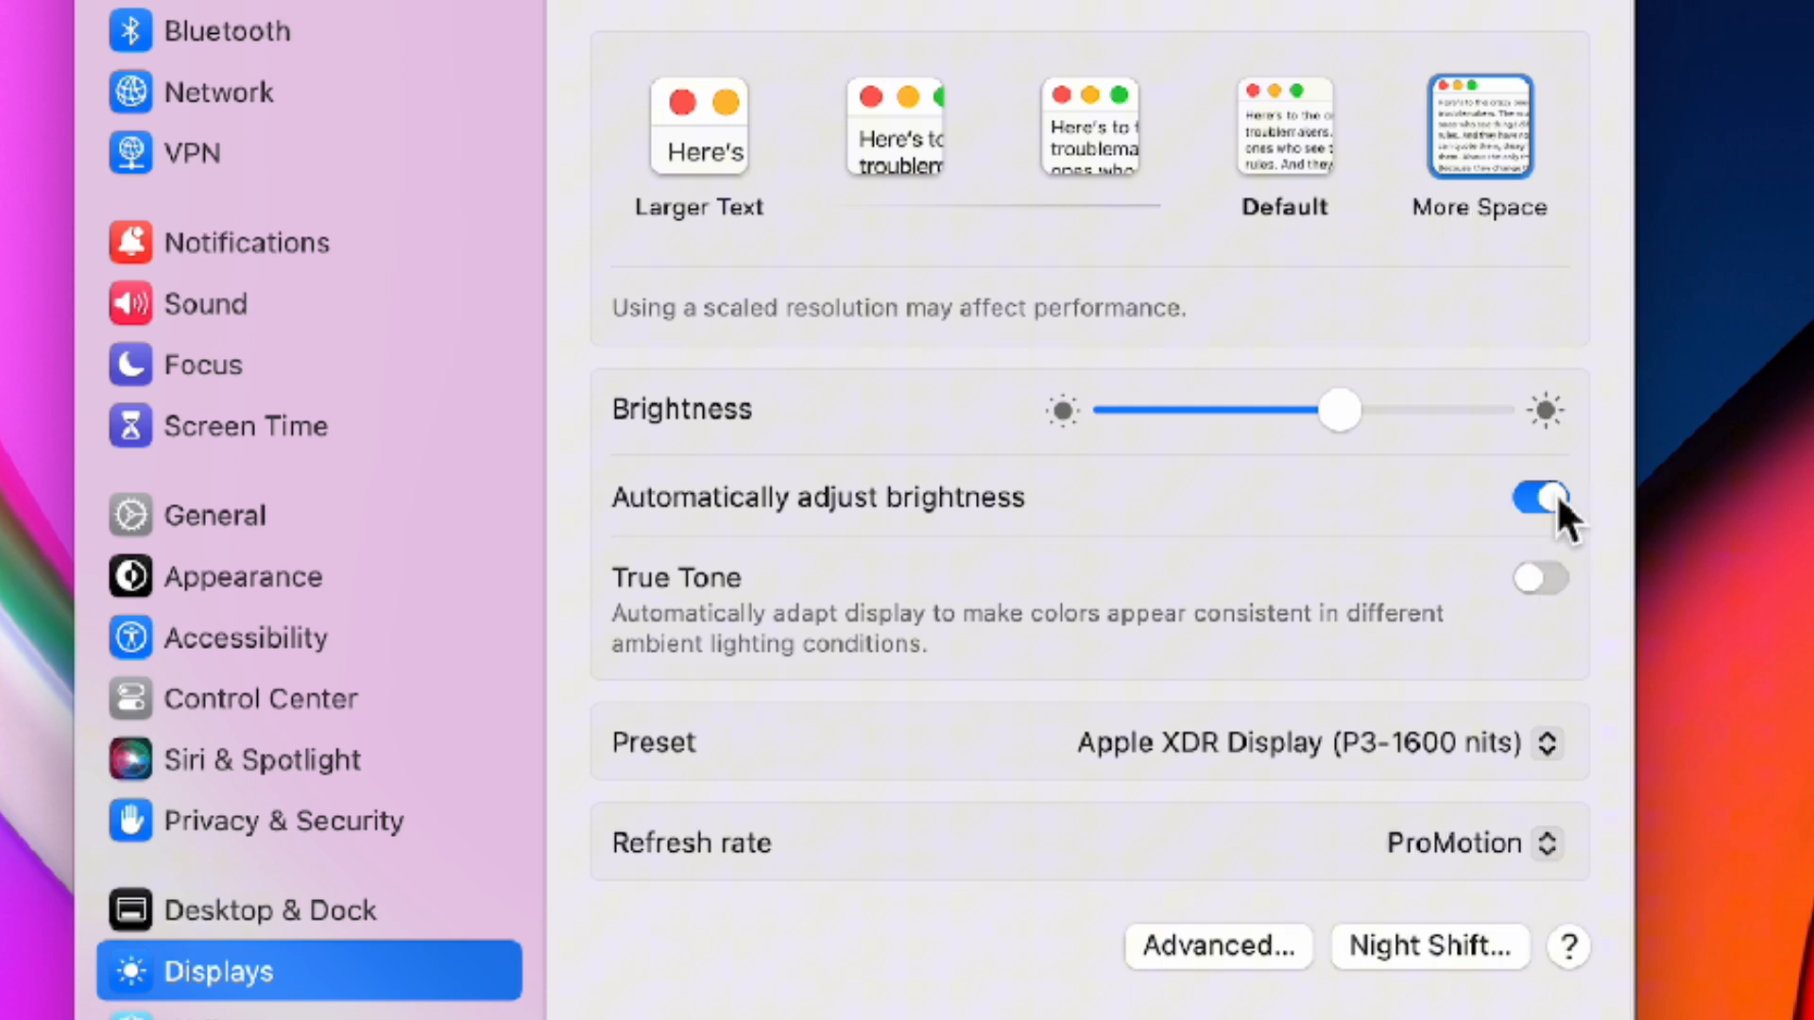
left_click(1538, 496)
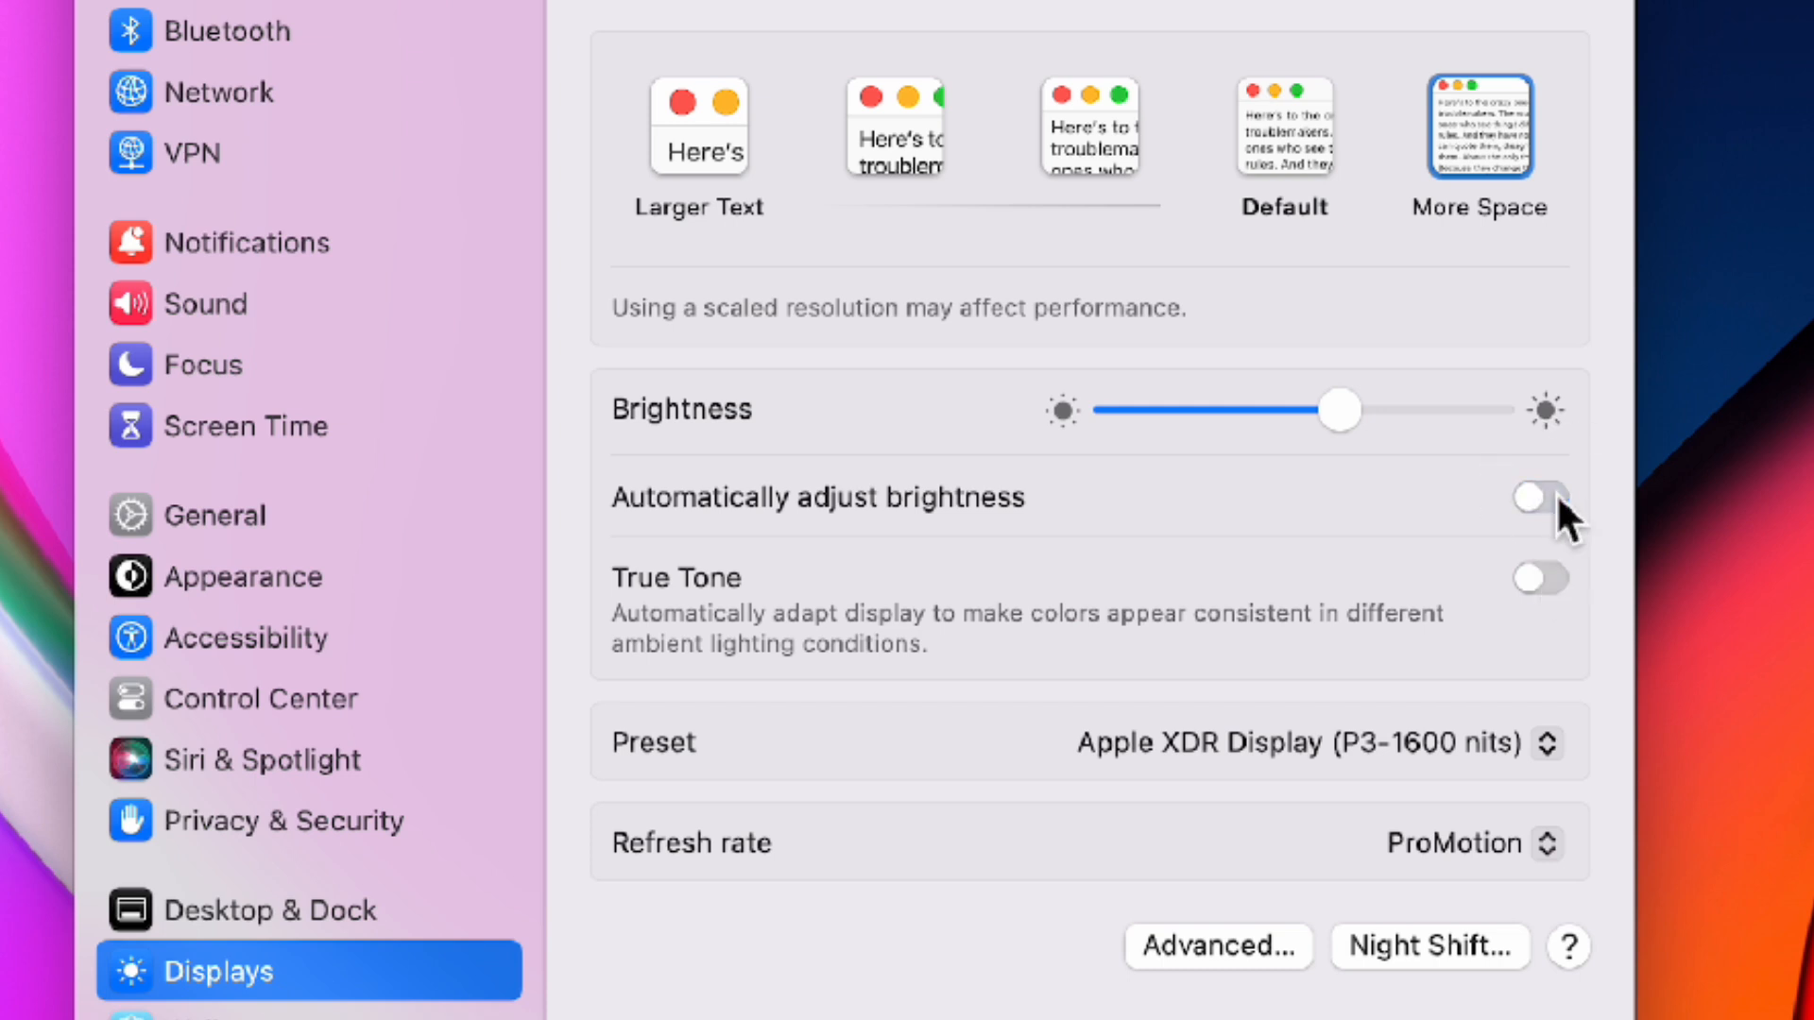
mouse_move(947, 1017)
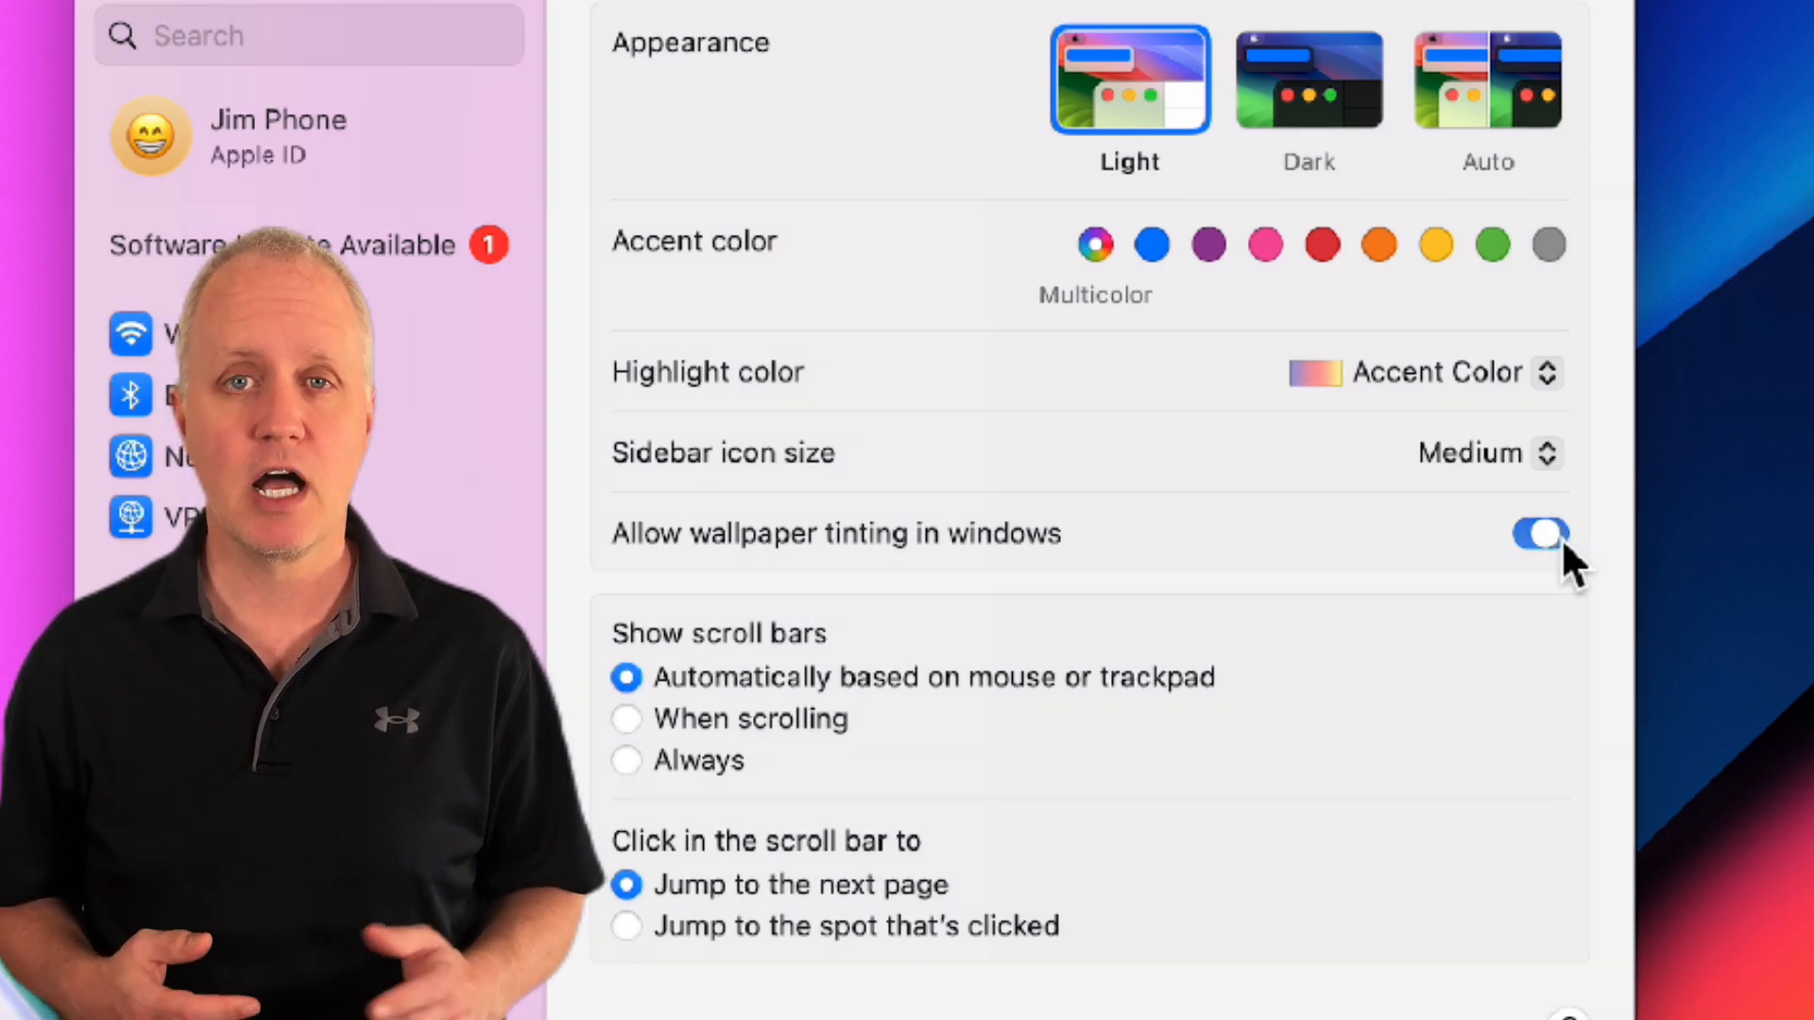
Step: Turn off wallpaper tinting in windows and set scroll bars to Always show with click-to-jump
left_click(1540, 532)
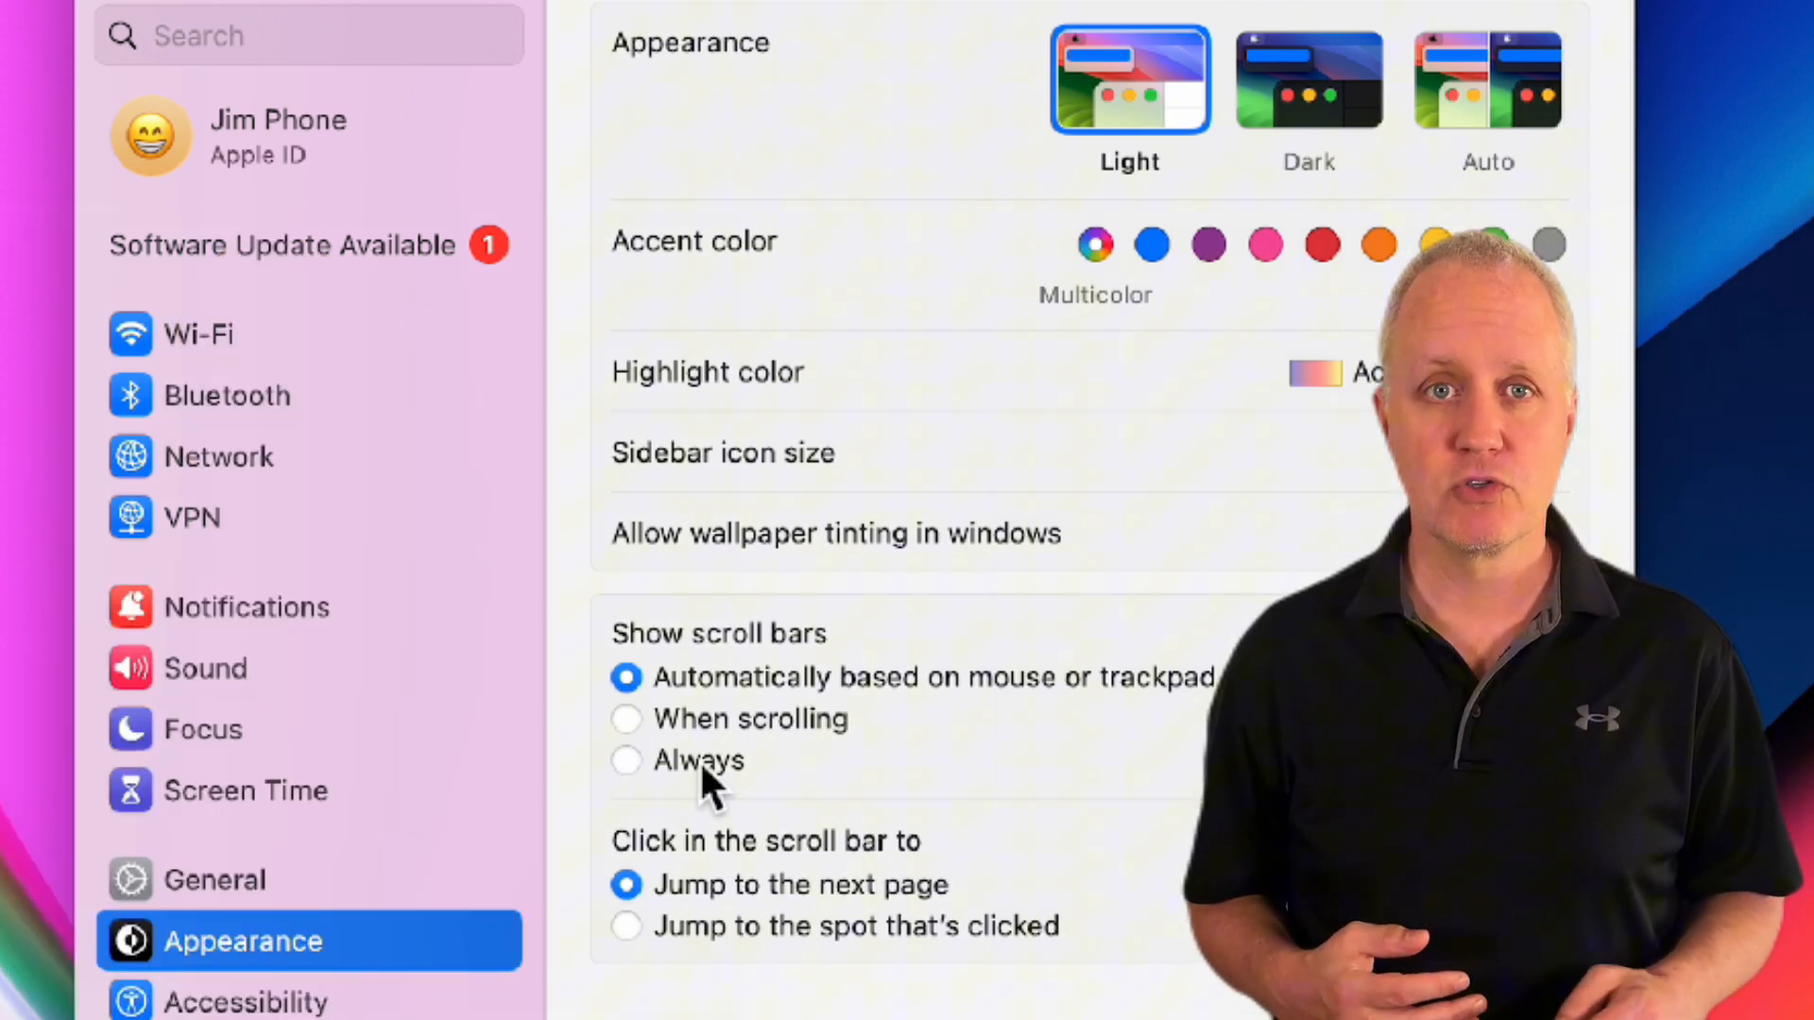
left_click(625, 759)
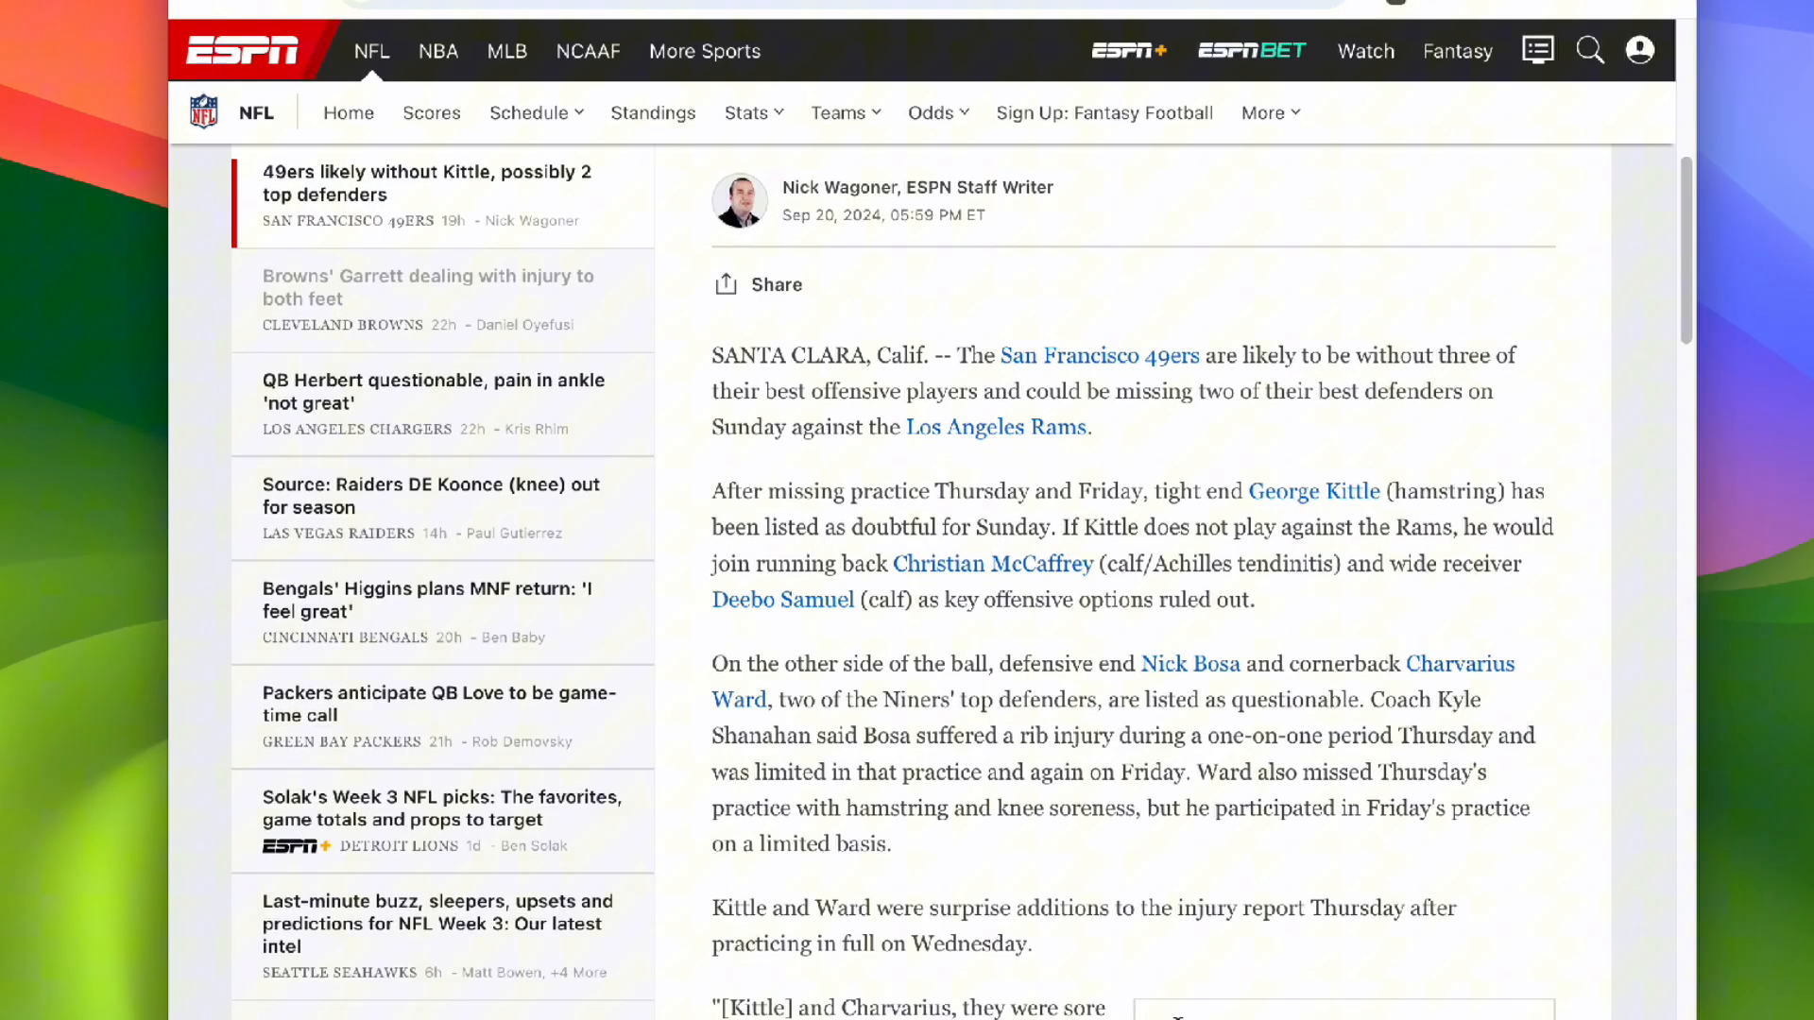
scroll("down", 3)
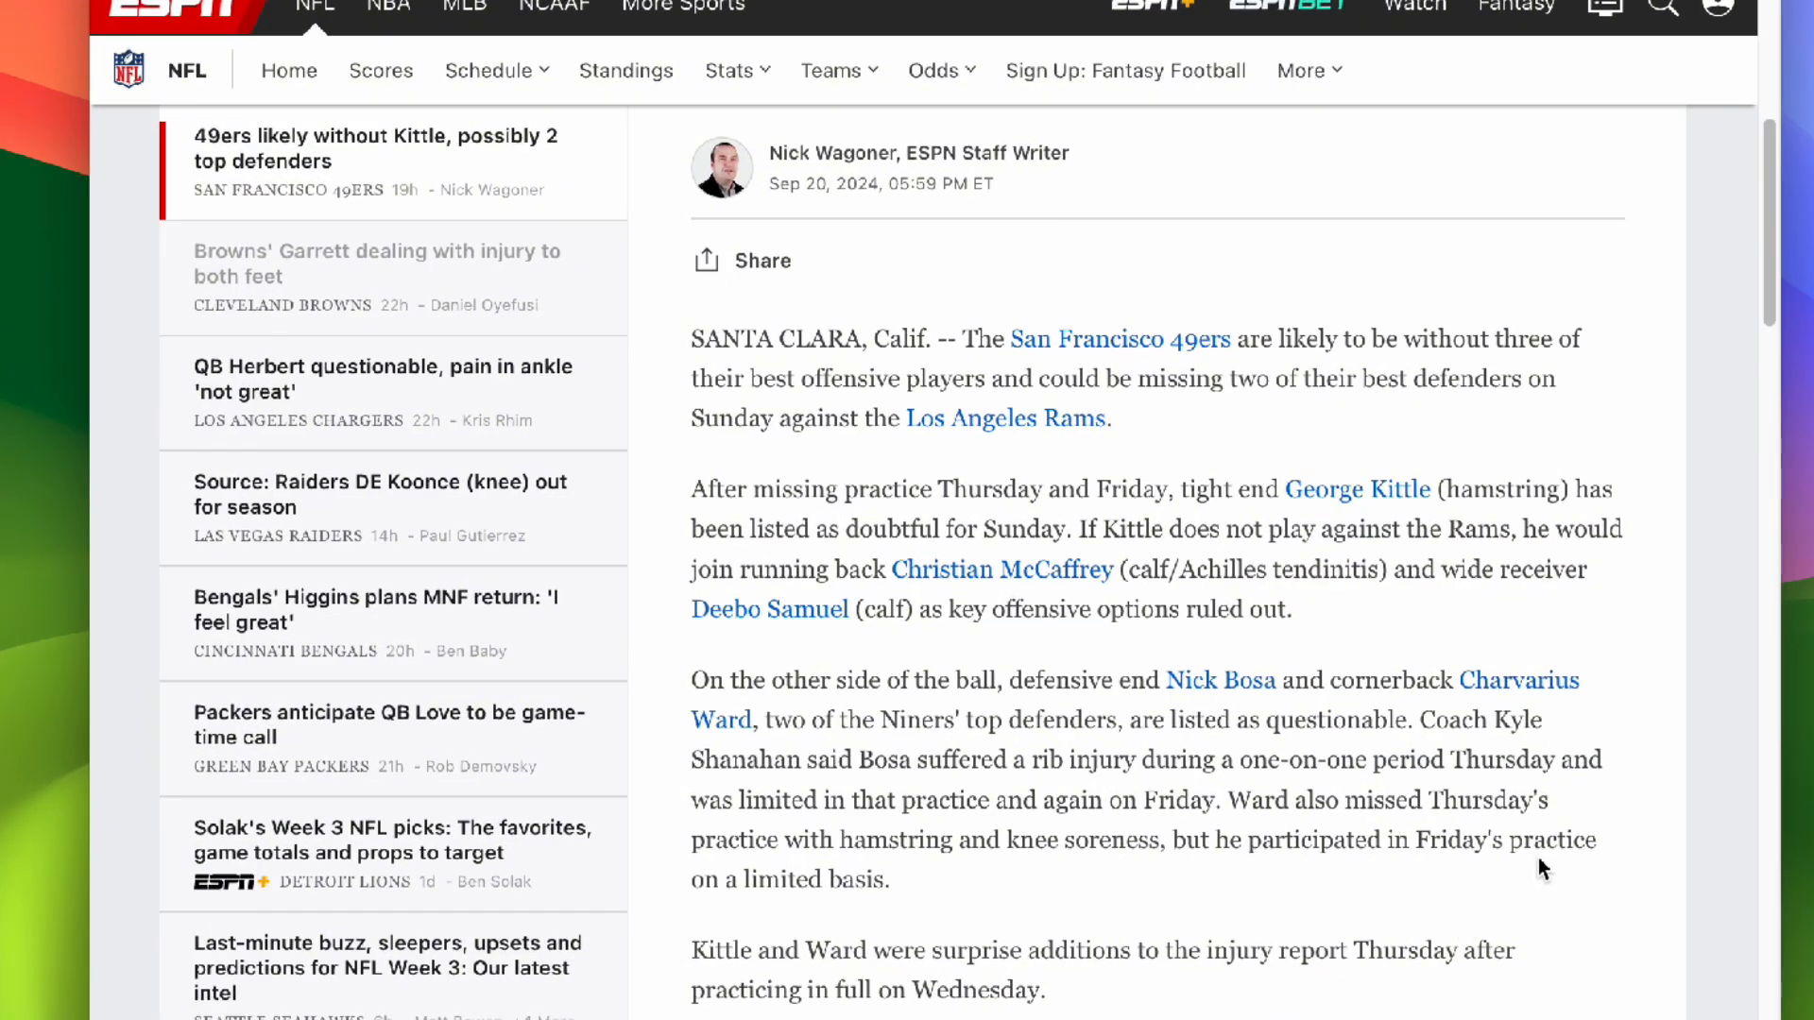
scroll("down", 3)
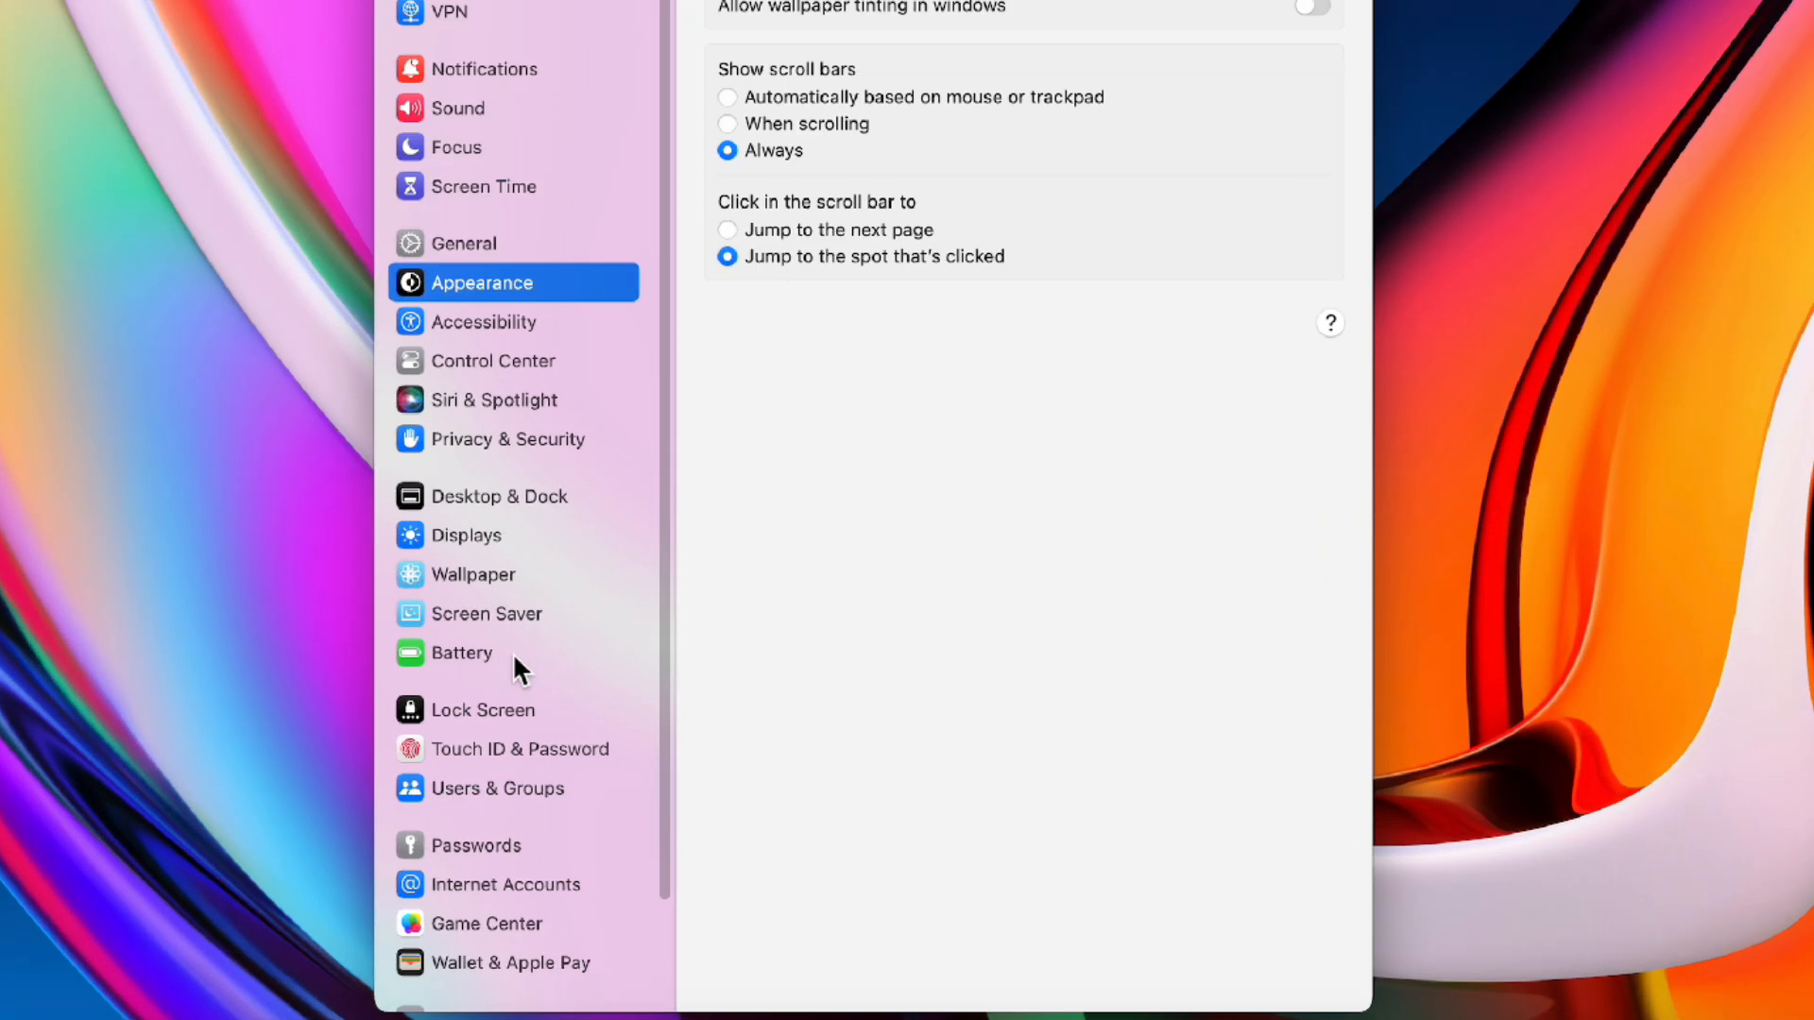
Step: In Battery Options, toggle Slightly dim the display on battery
left_click(461, 652)
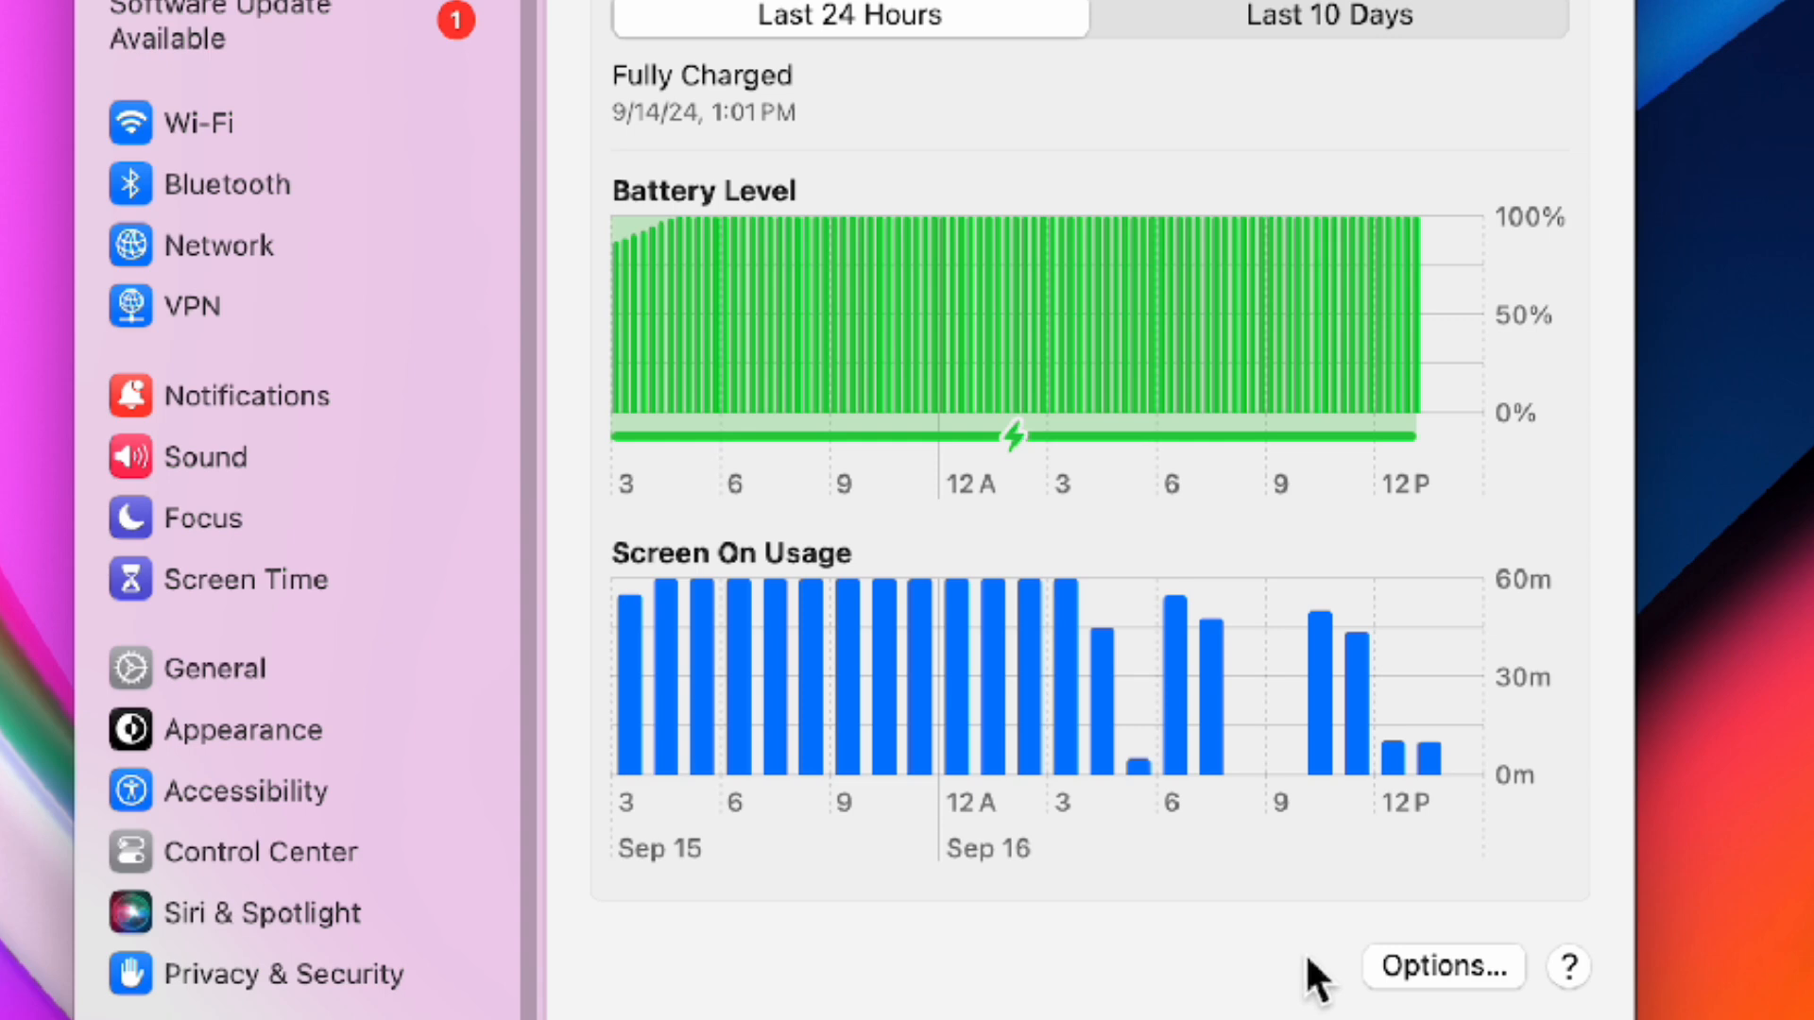
left_click(1441, 965)
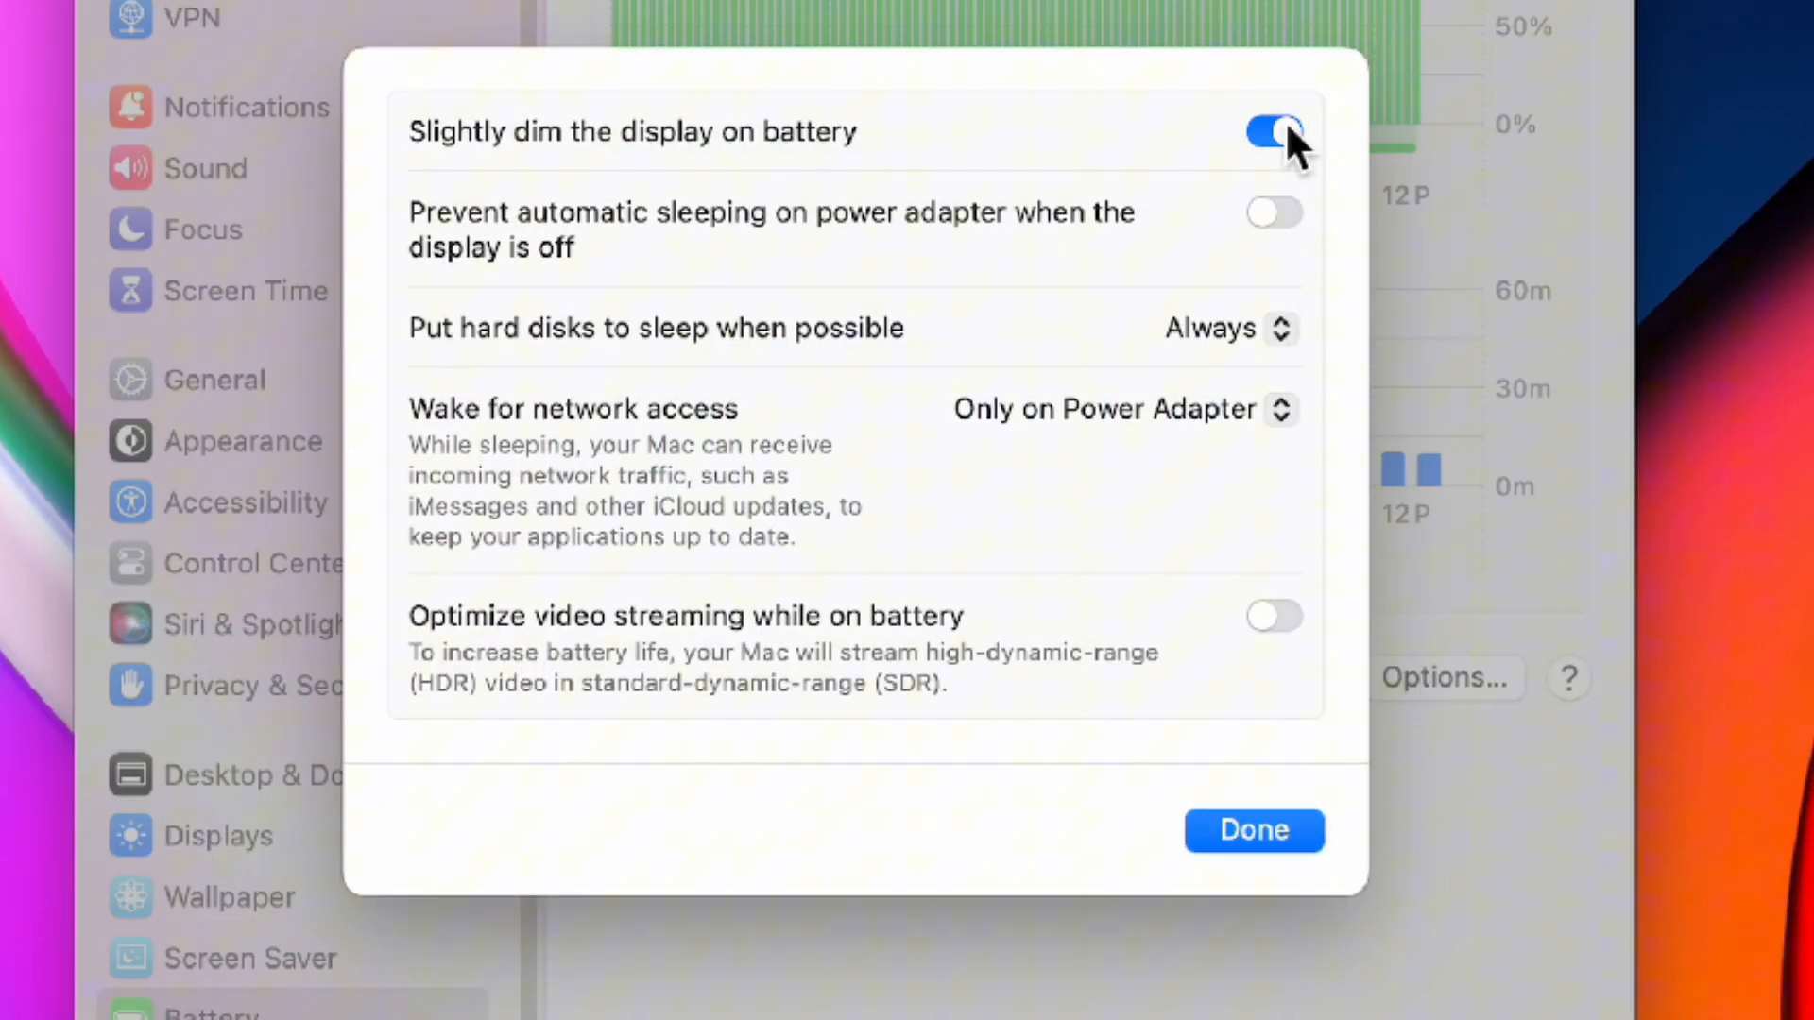
left_click(1271, 130)
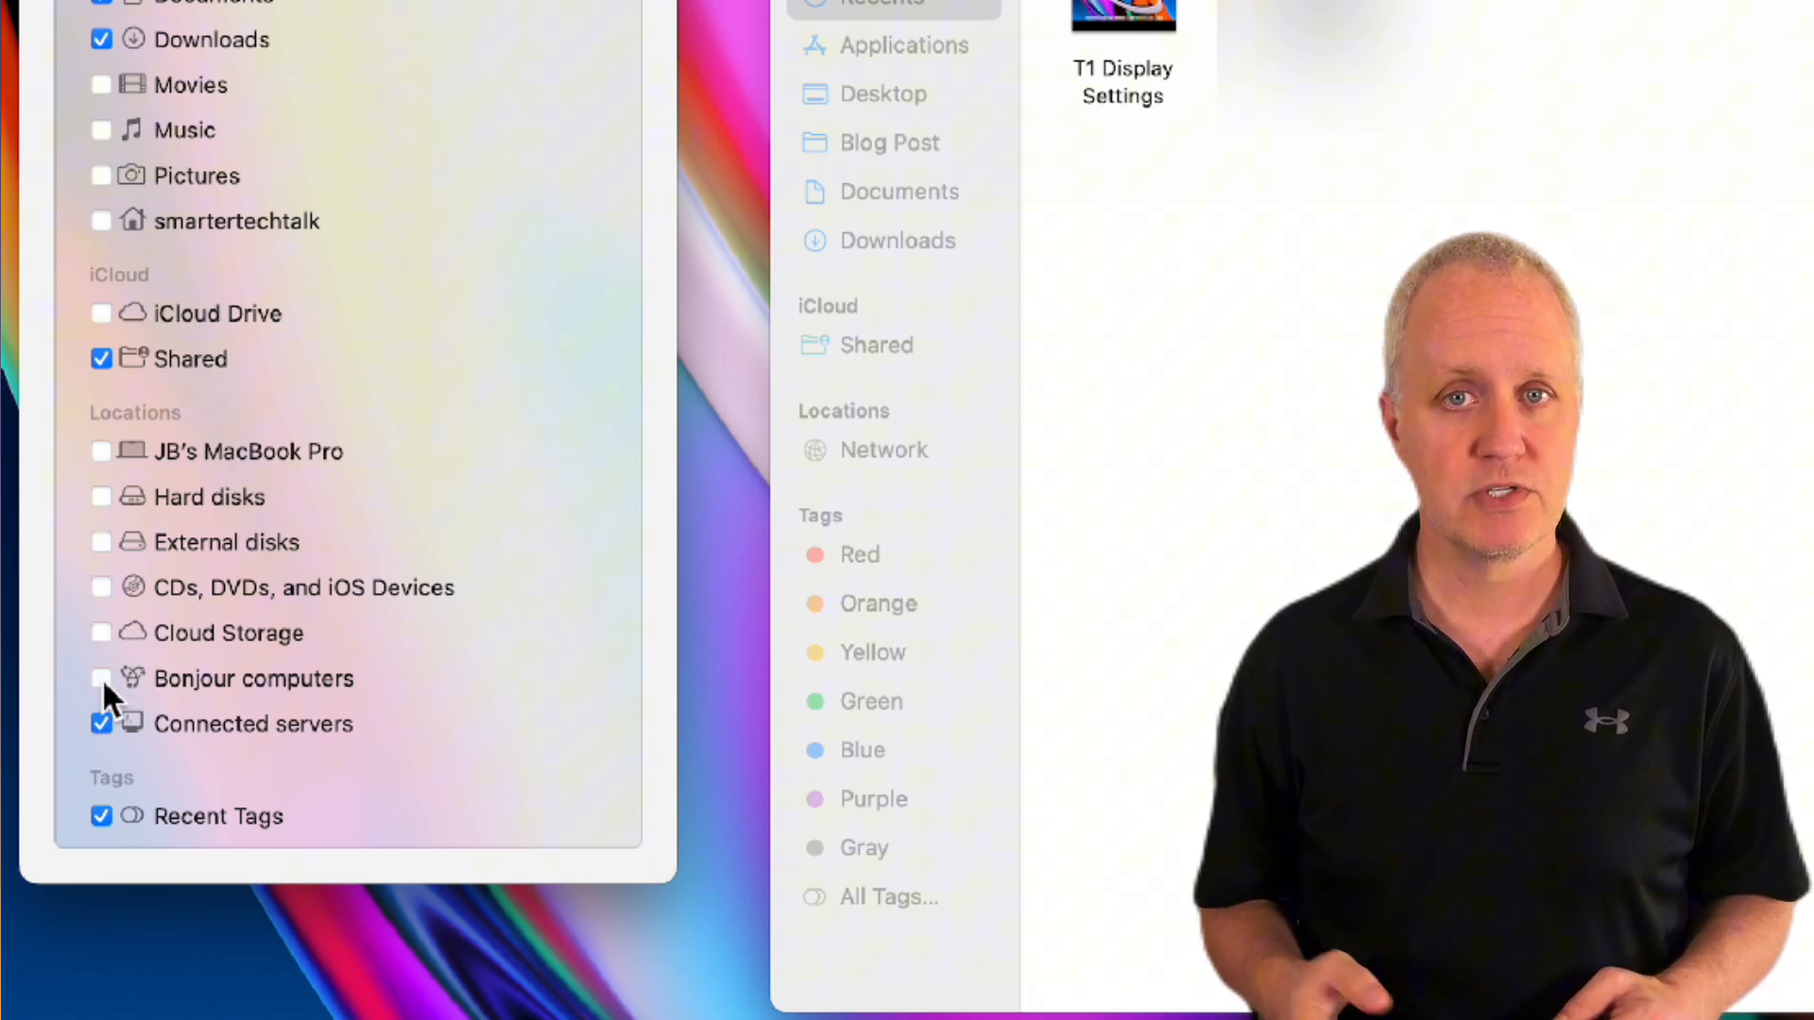
Step: Untick Connected servers and Recent Tags; tick Pictures, iCloud Drive and Cloud Storage in the Finder sidebar
left_click(102, 633)
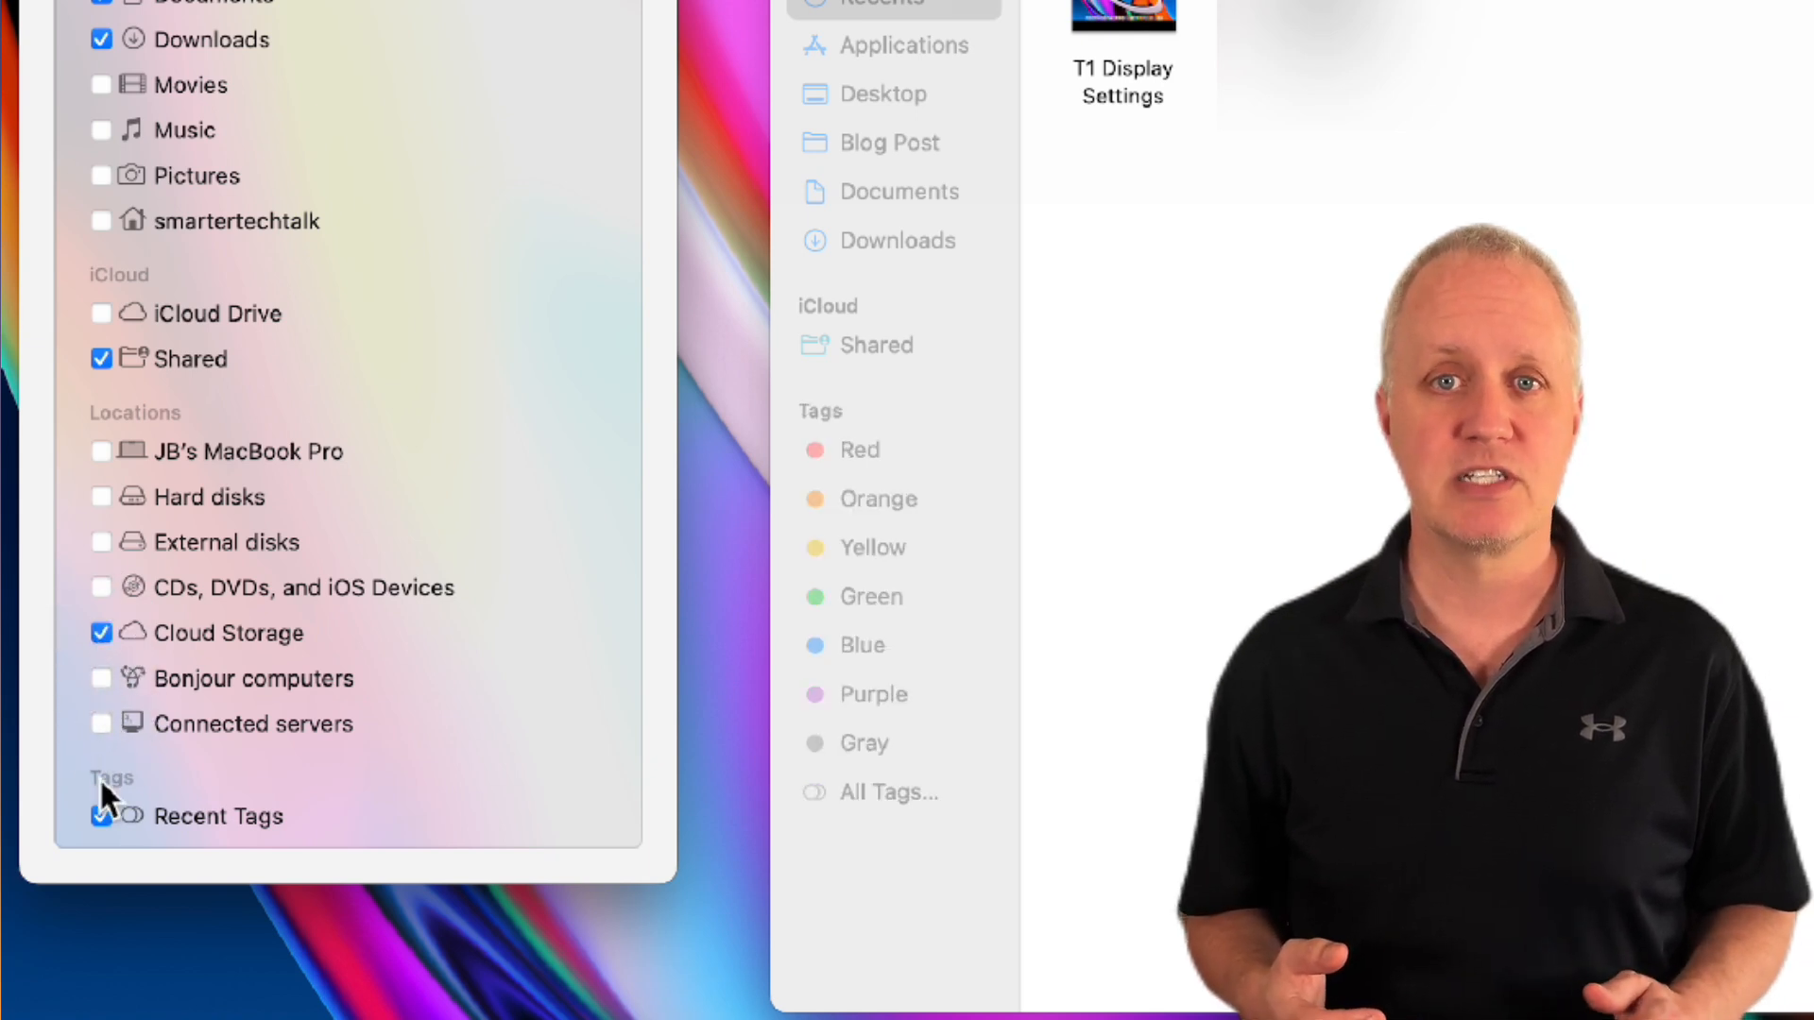
left_click(102, 816)
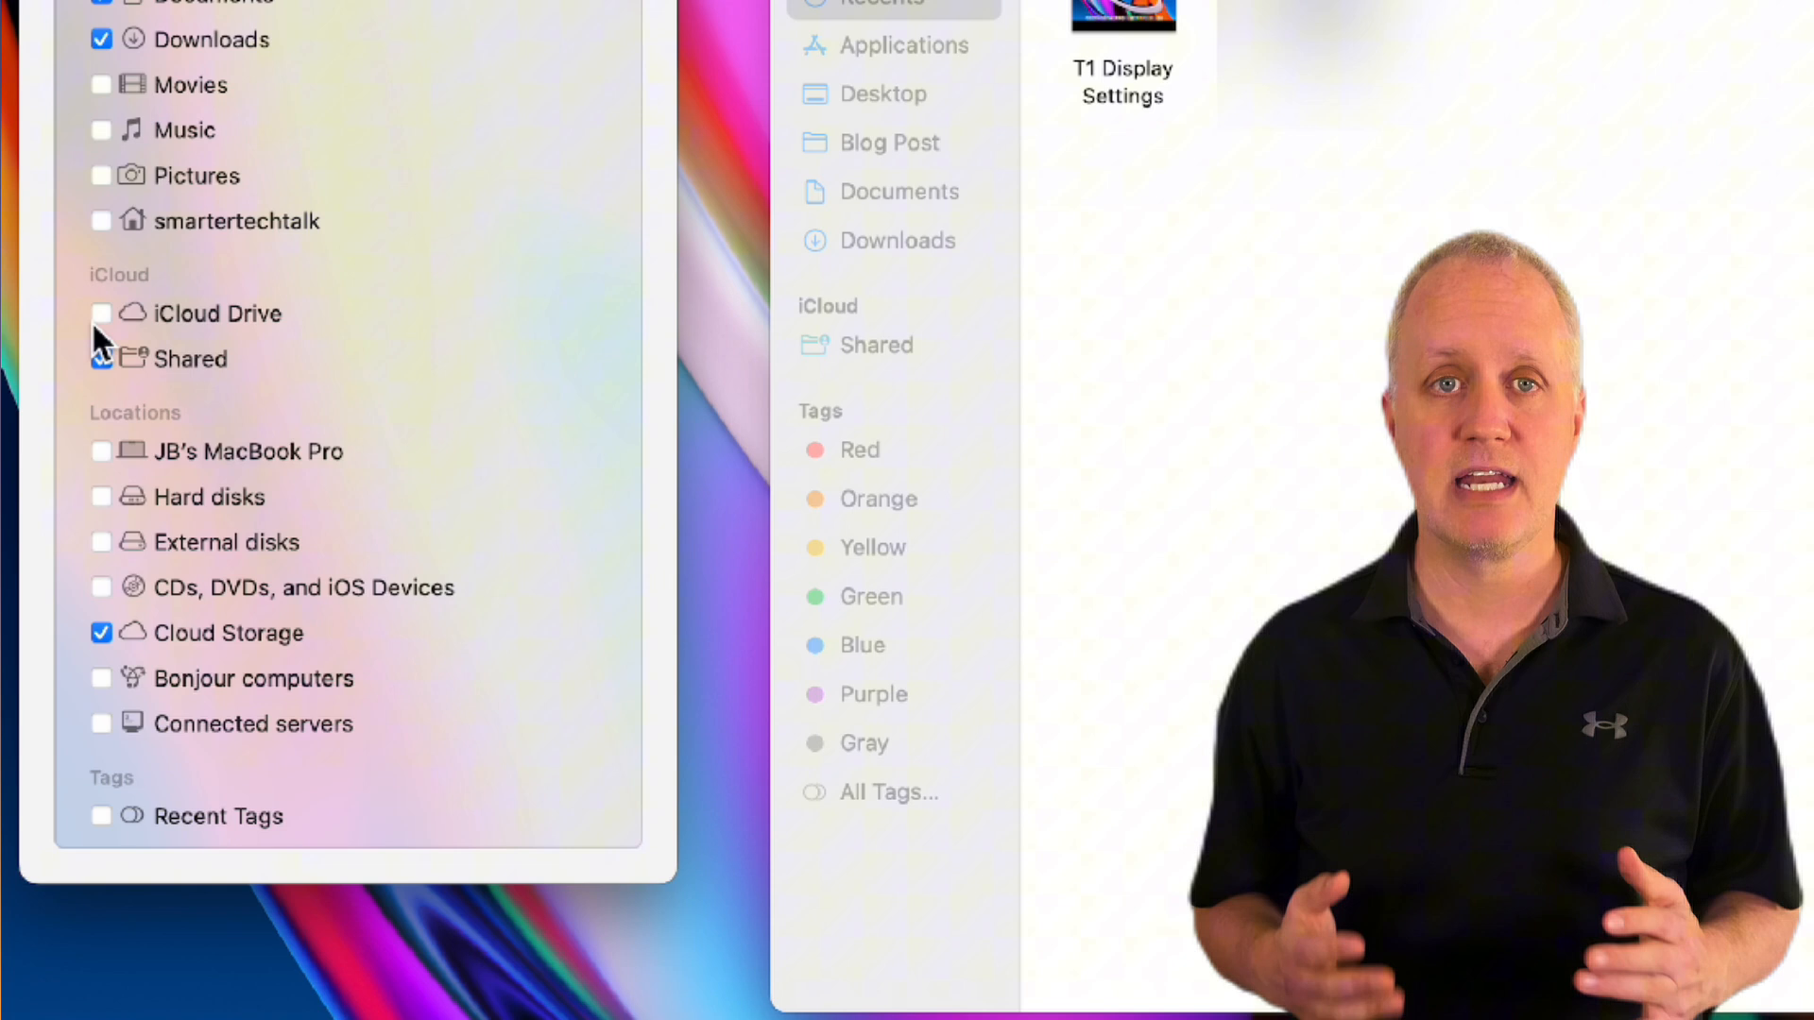
left_click(102, 359)
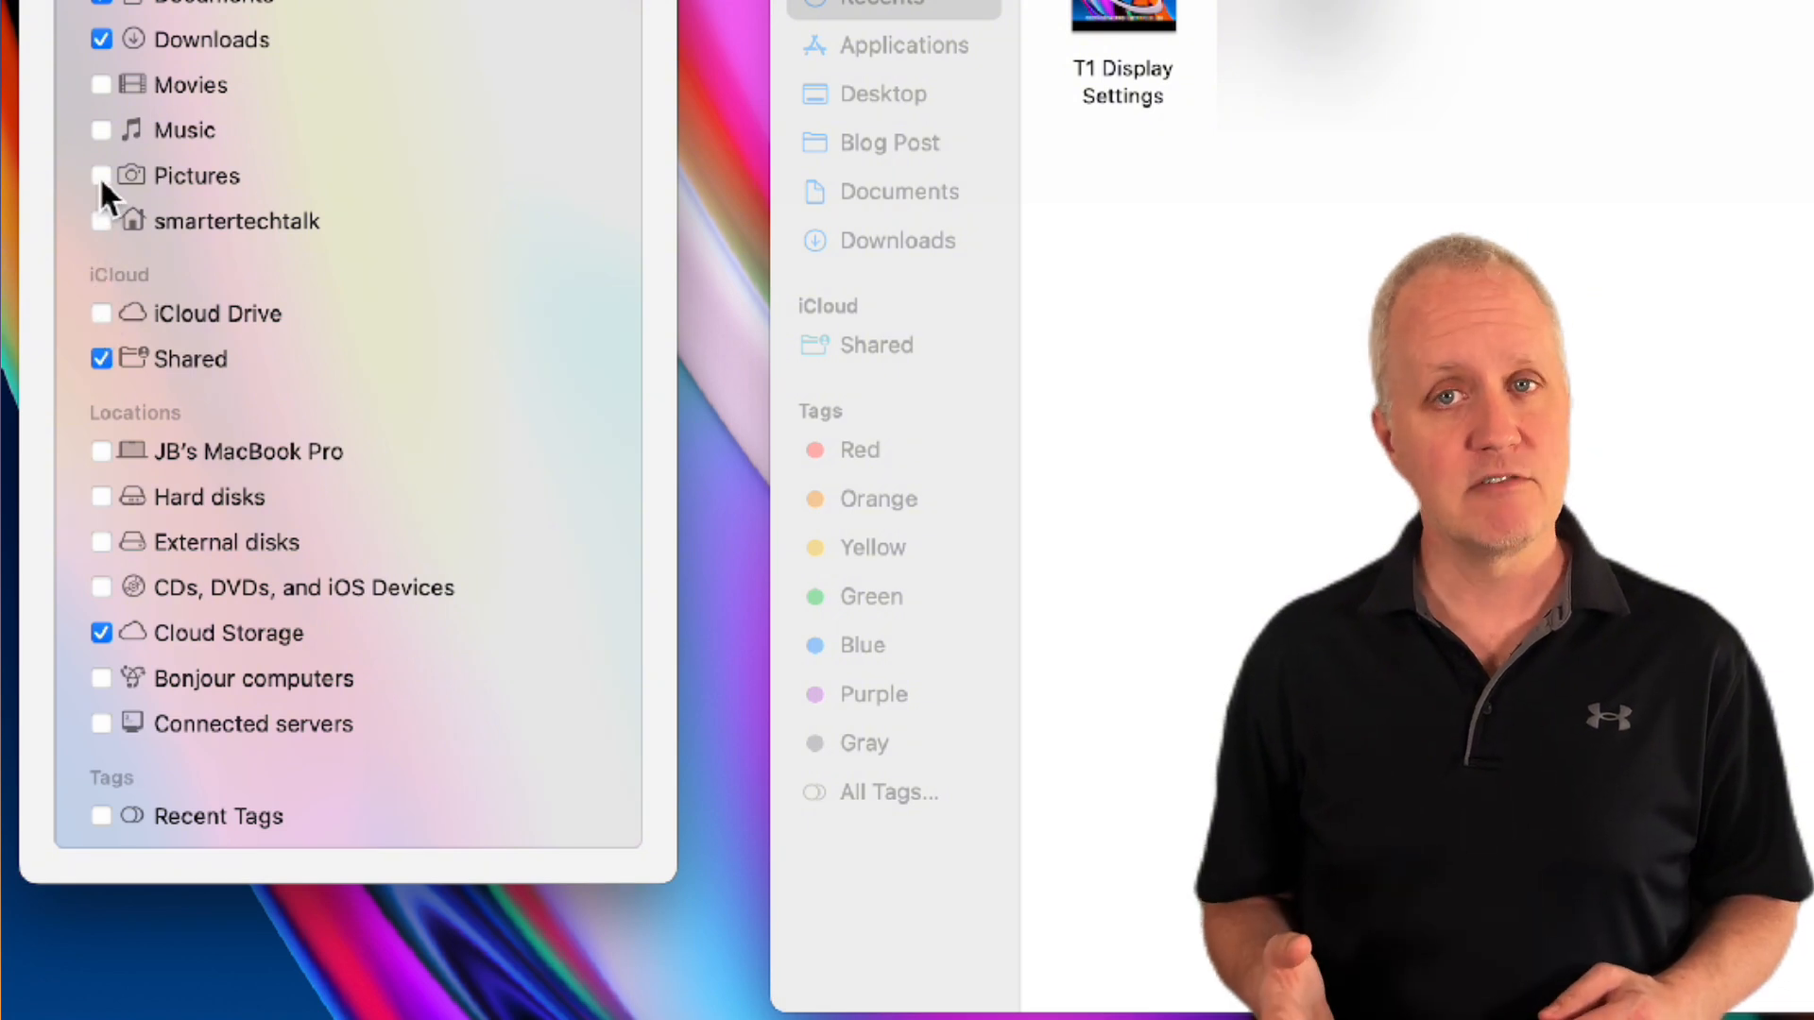
left_click(102, 174)
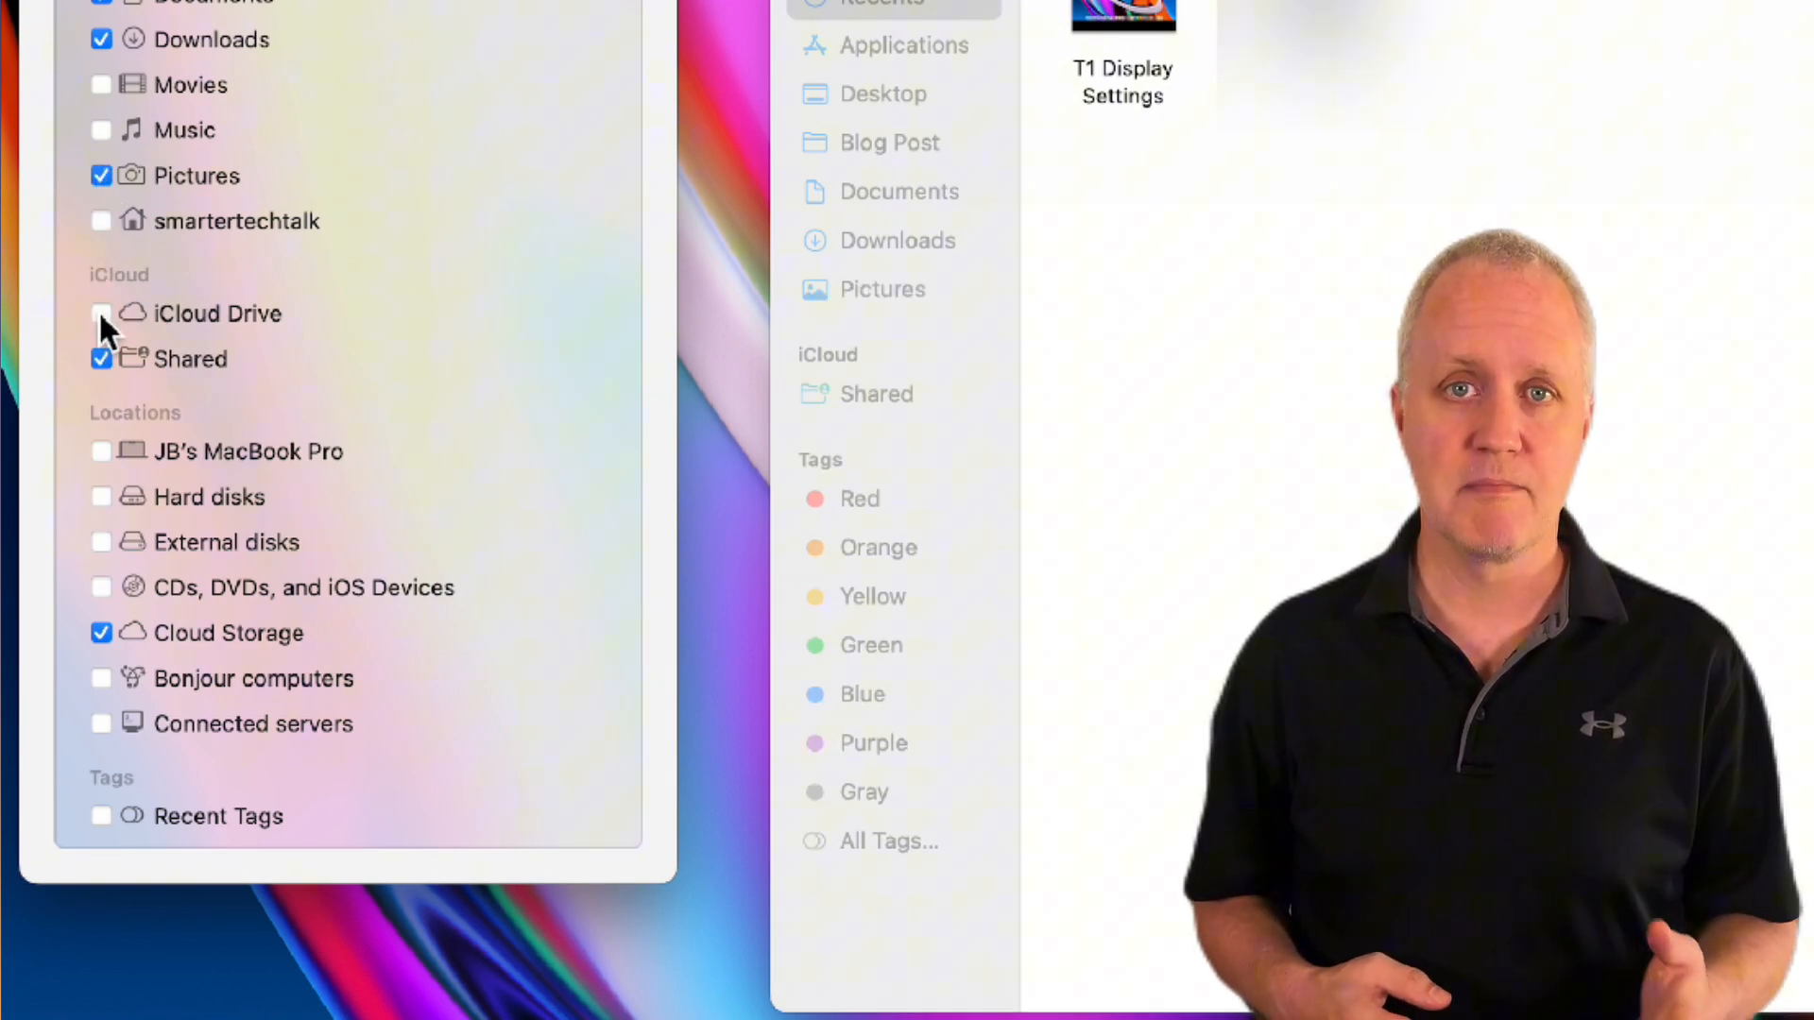
left_click(102, 314)
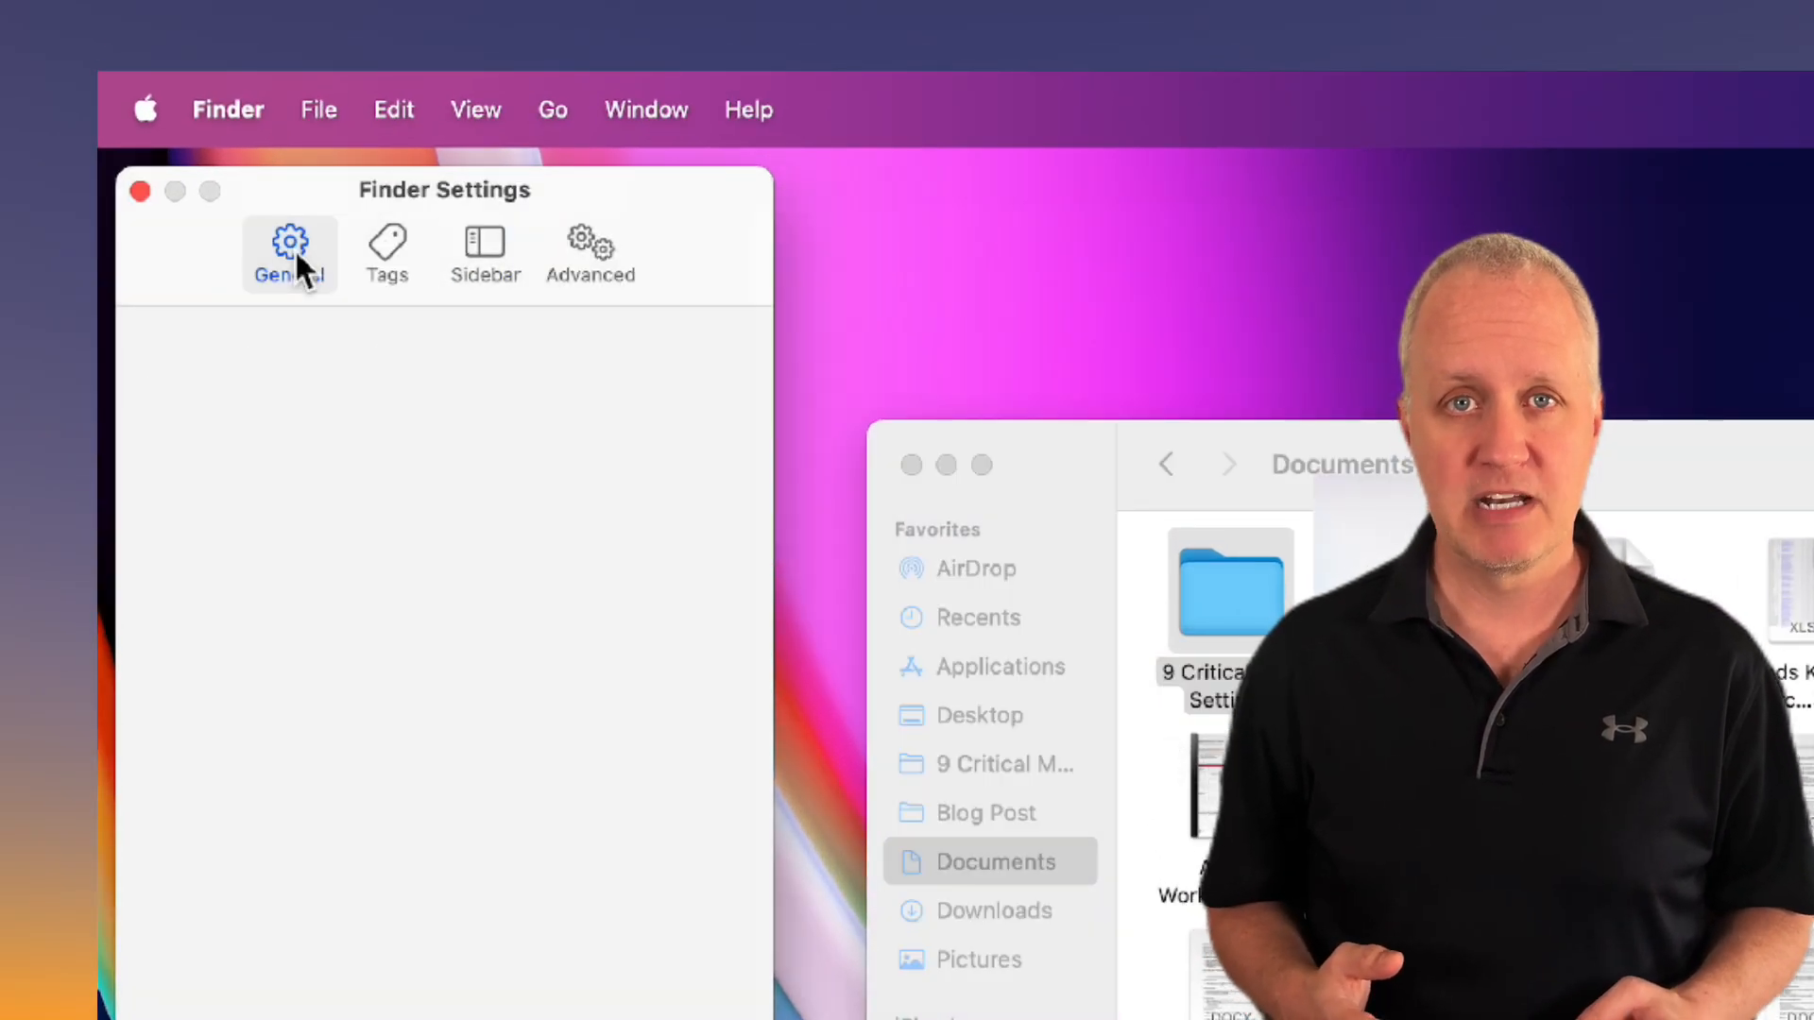
Step: Make new Finder windows open Documents and hide external disks from the desktop
left_click(289, 243)
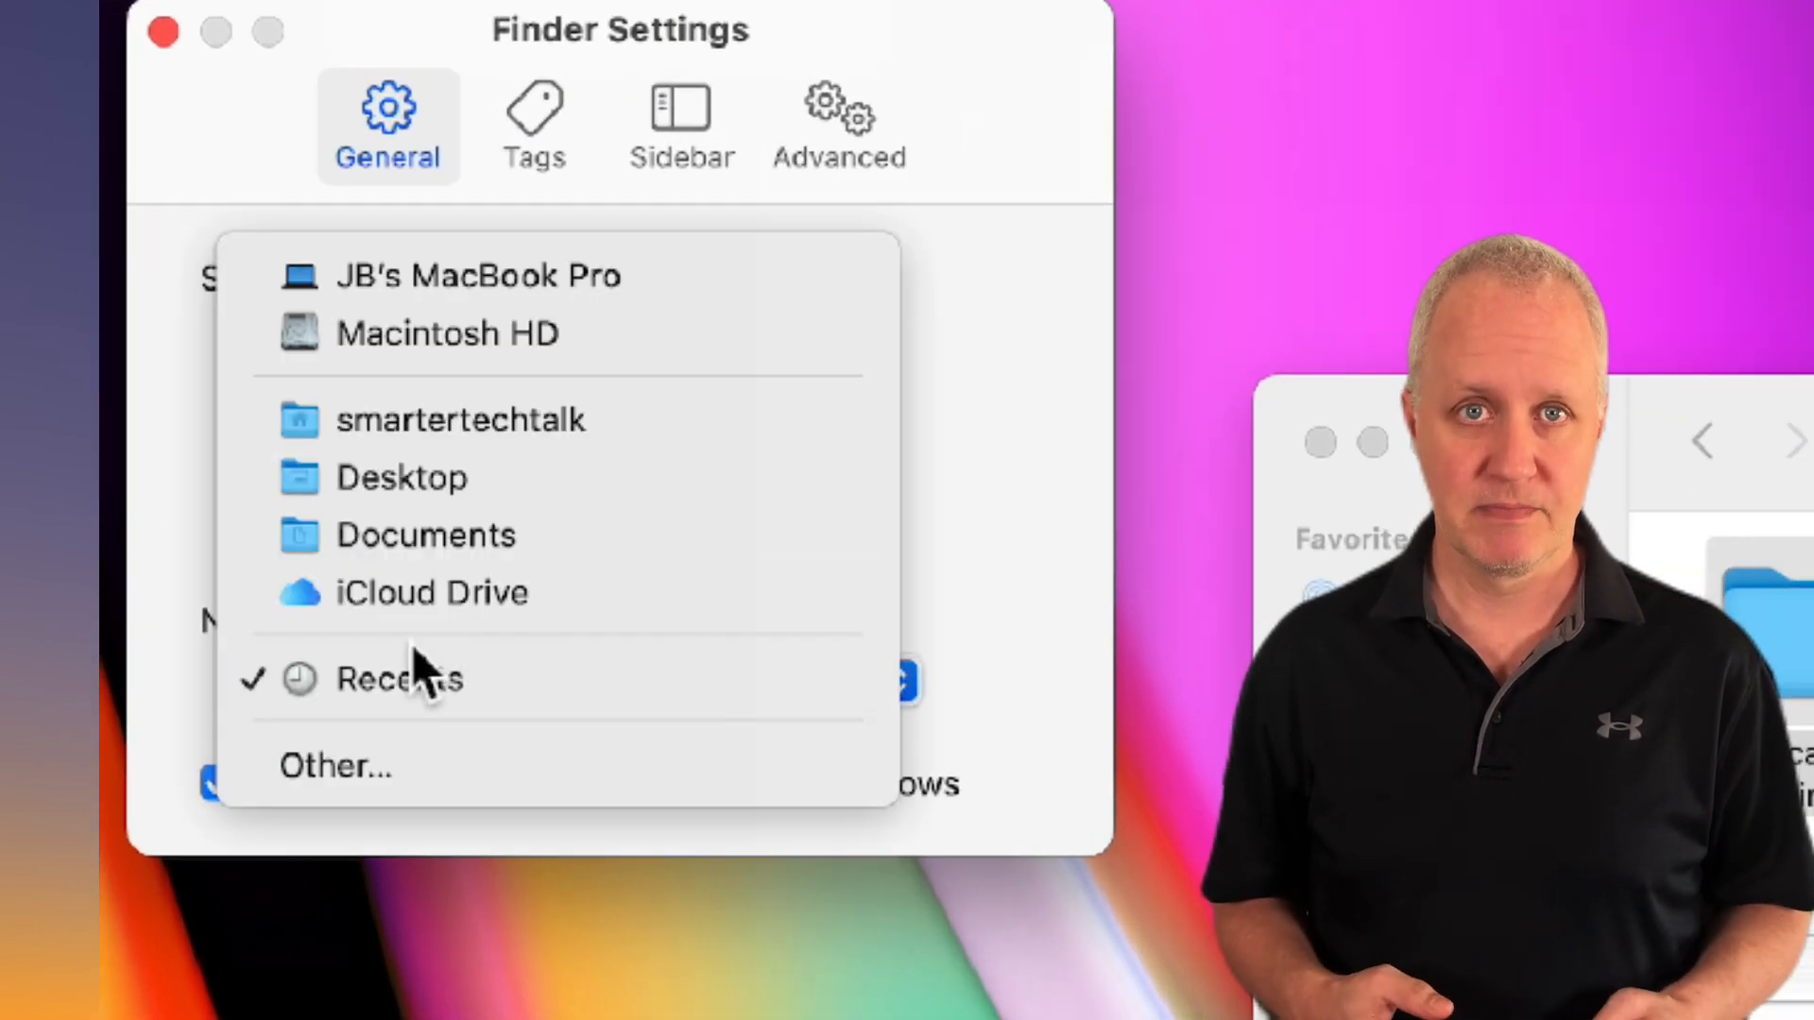
left_click(425, 535)
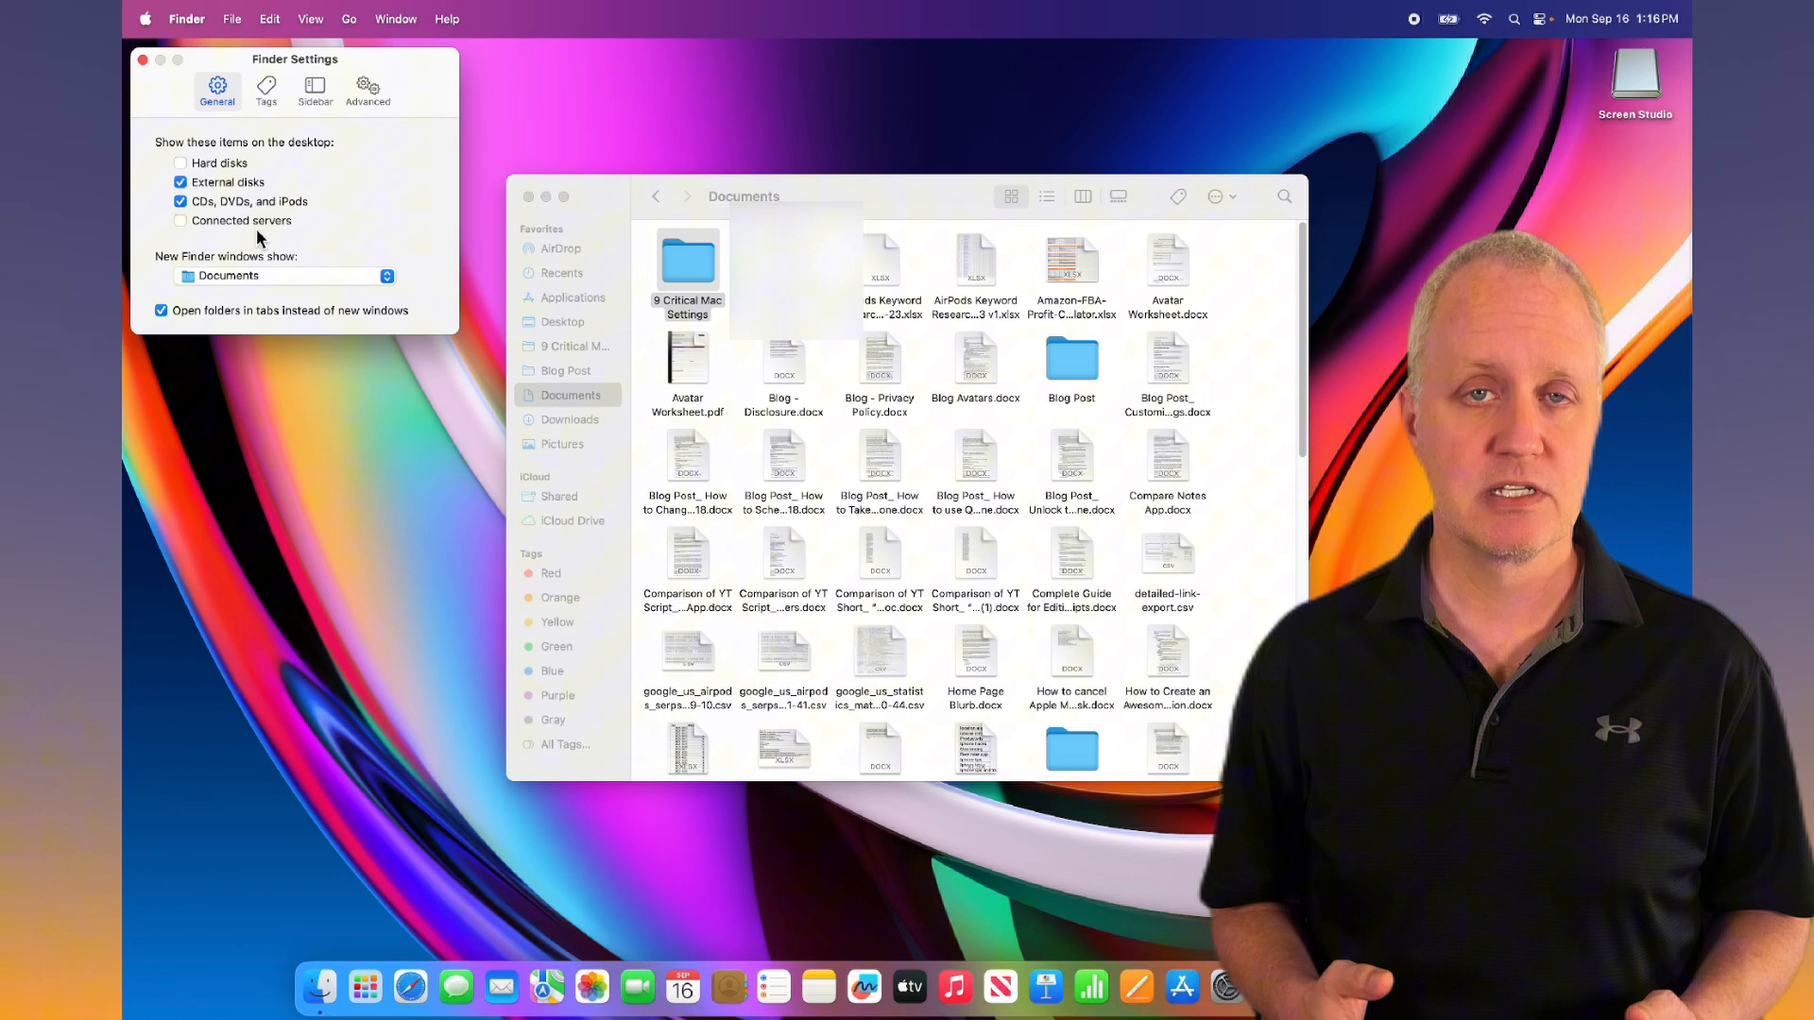
left_click(181, 181)
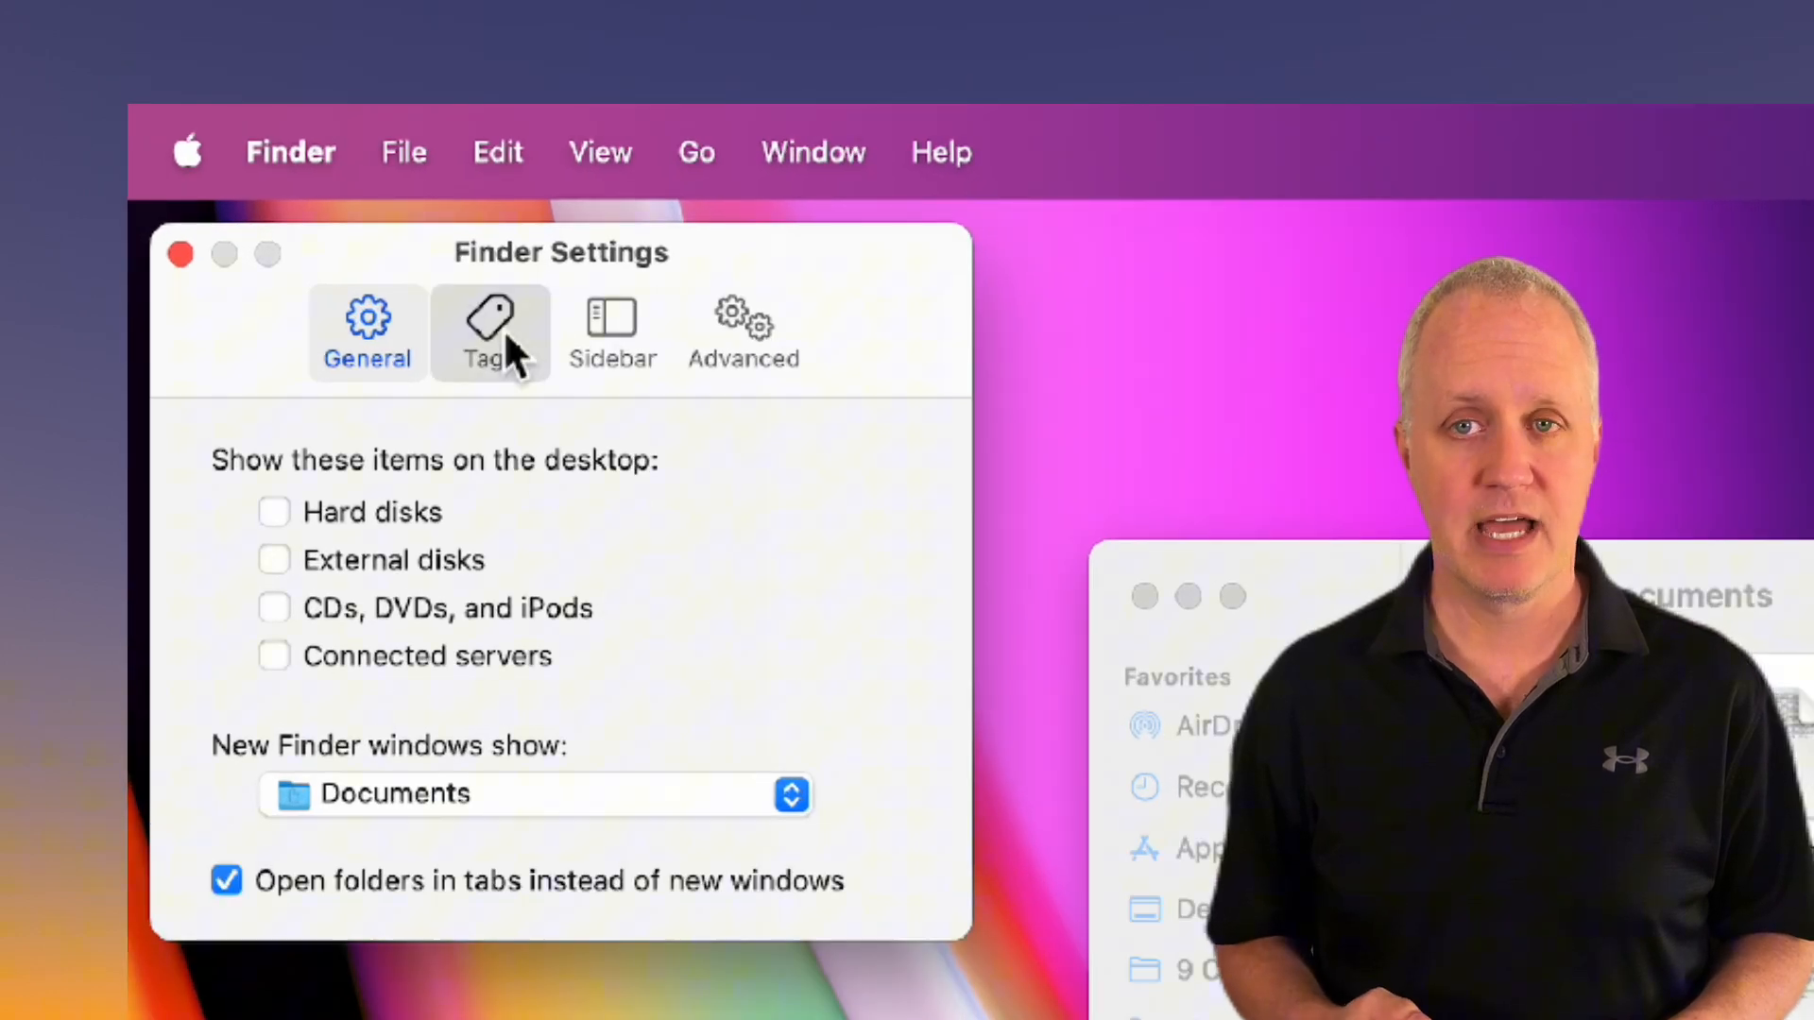
Step: Leave all colour tags unchecked in Tags, then move to the Advanced settings
left_click(491, 333)
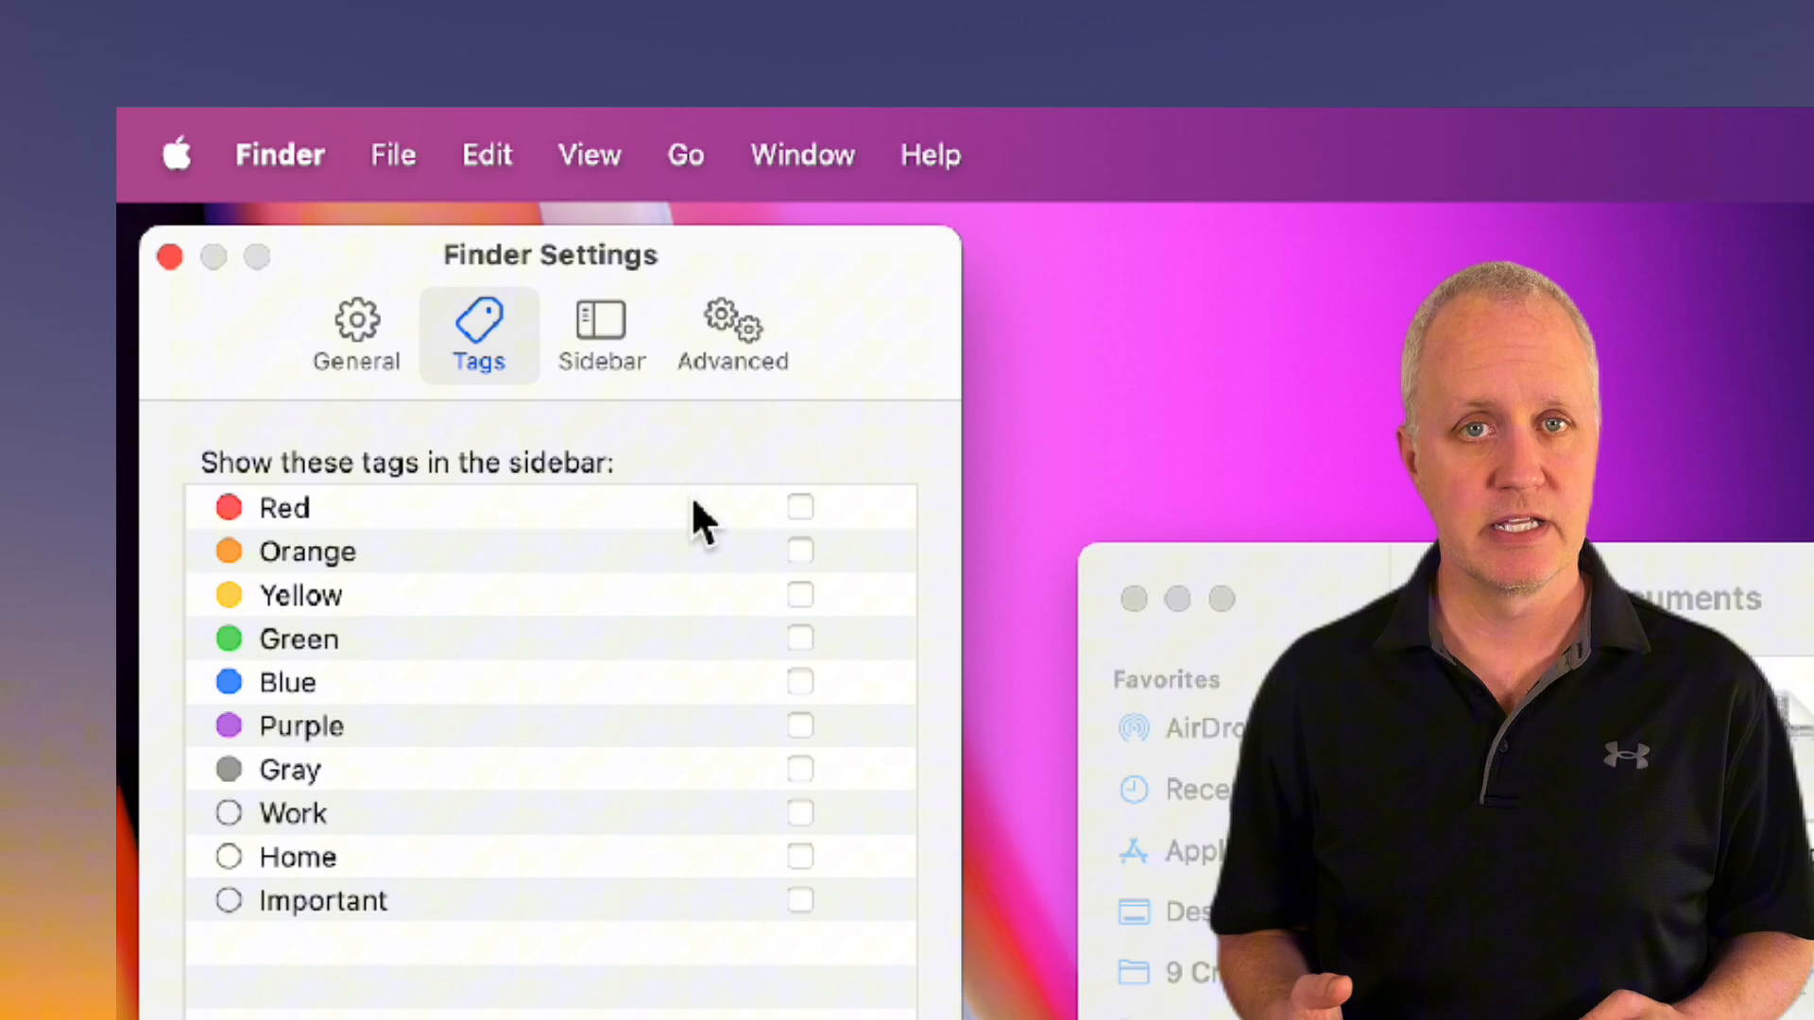
left_click(723, 318)
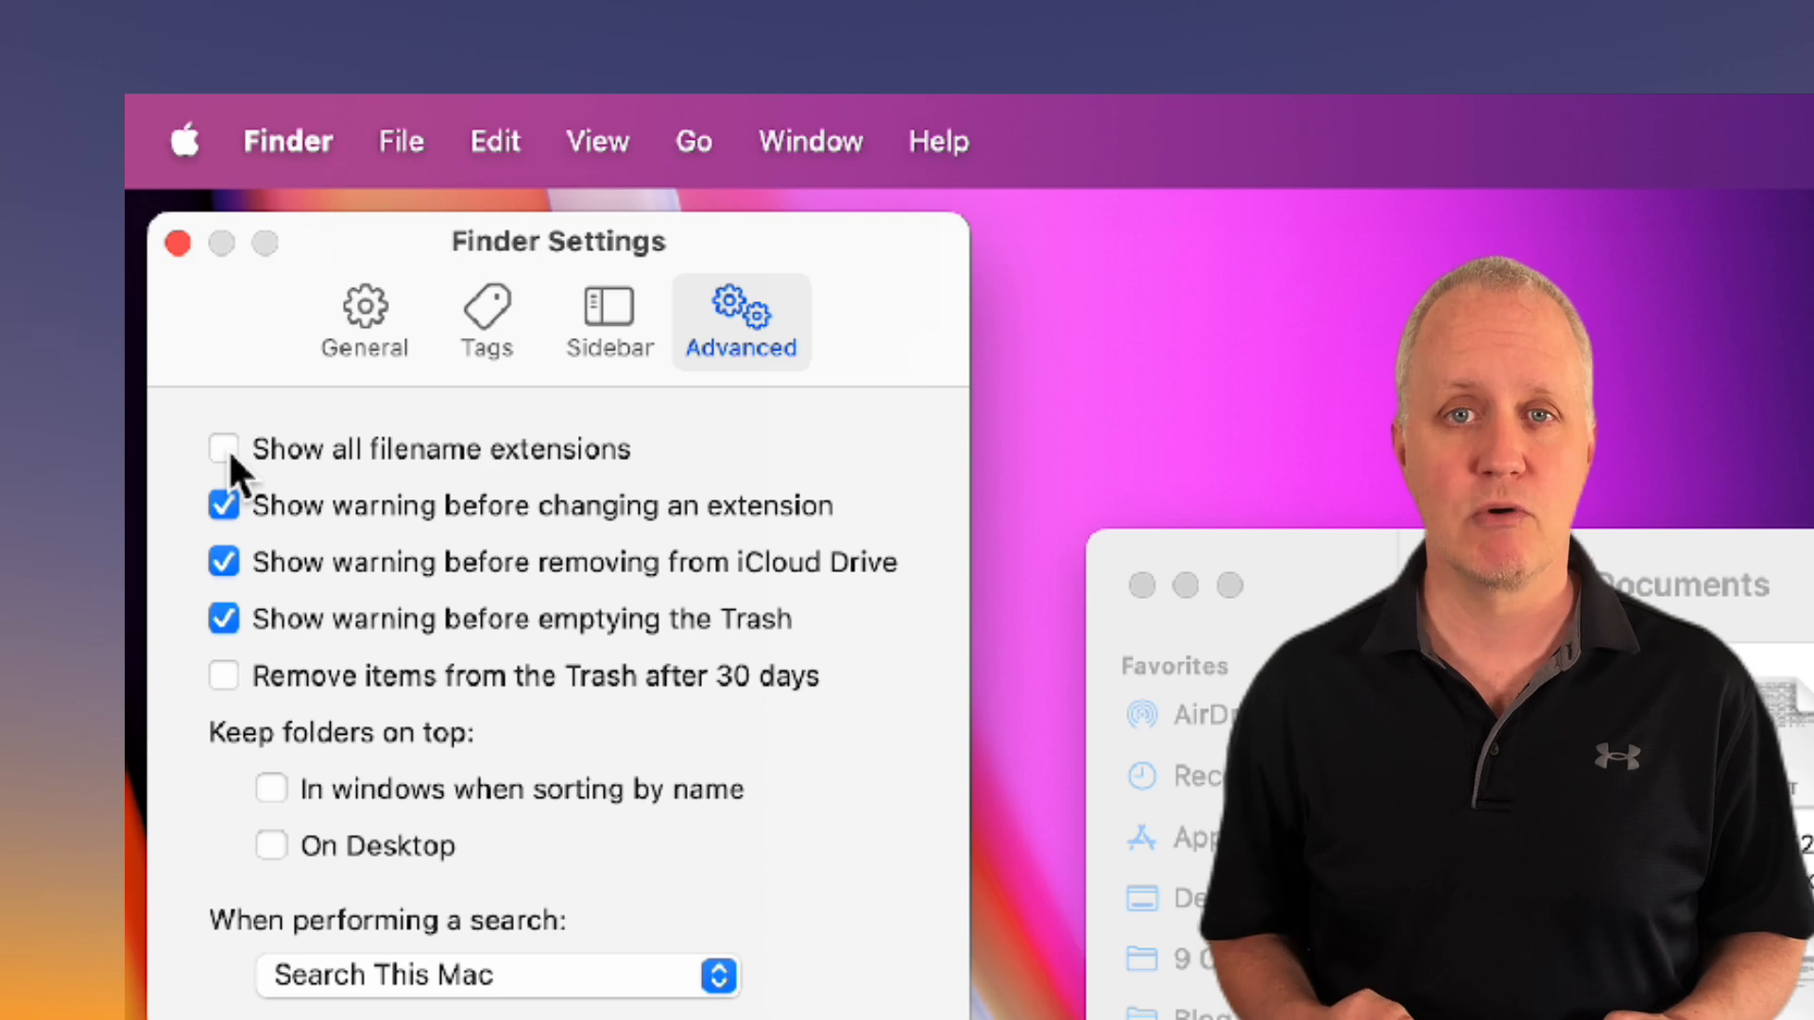
Step: Show all filename extensions and default searches to the current folder
left_click(223, 449)
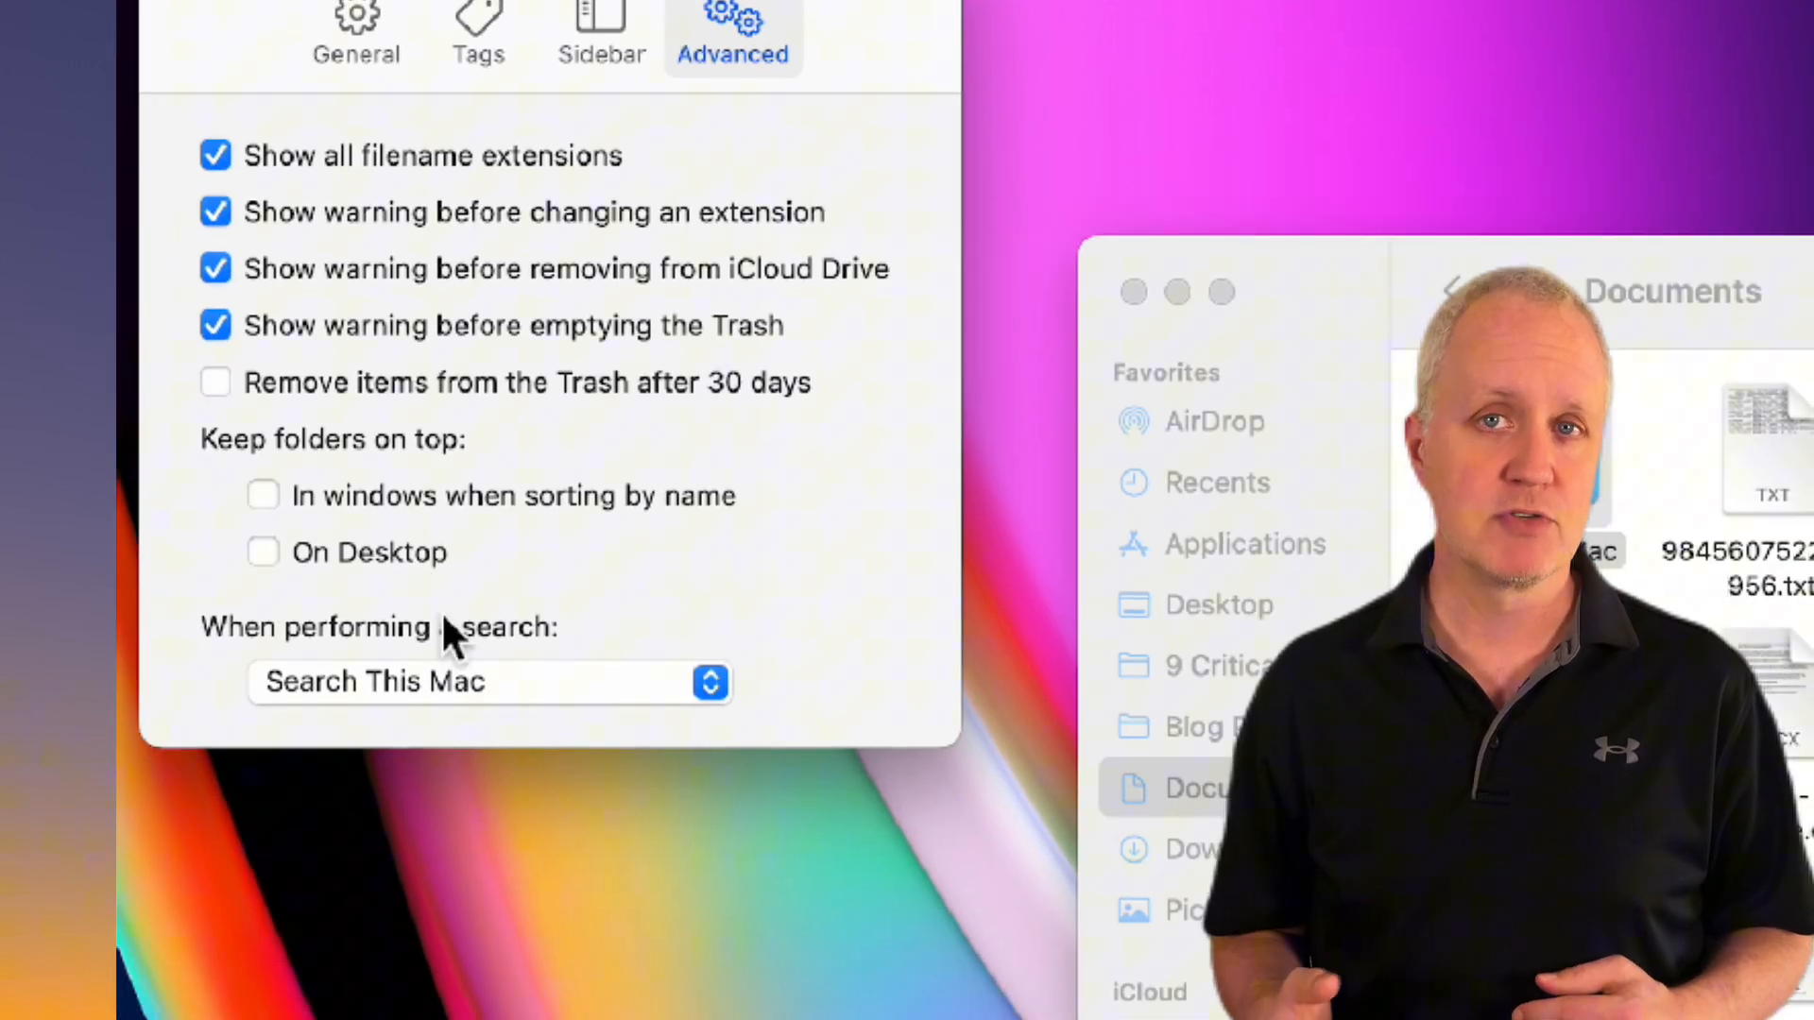
left_click(485, 682)
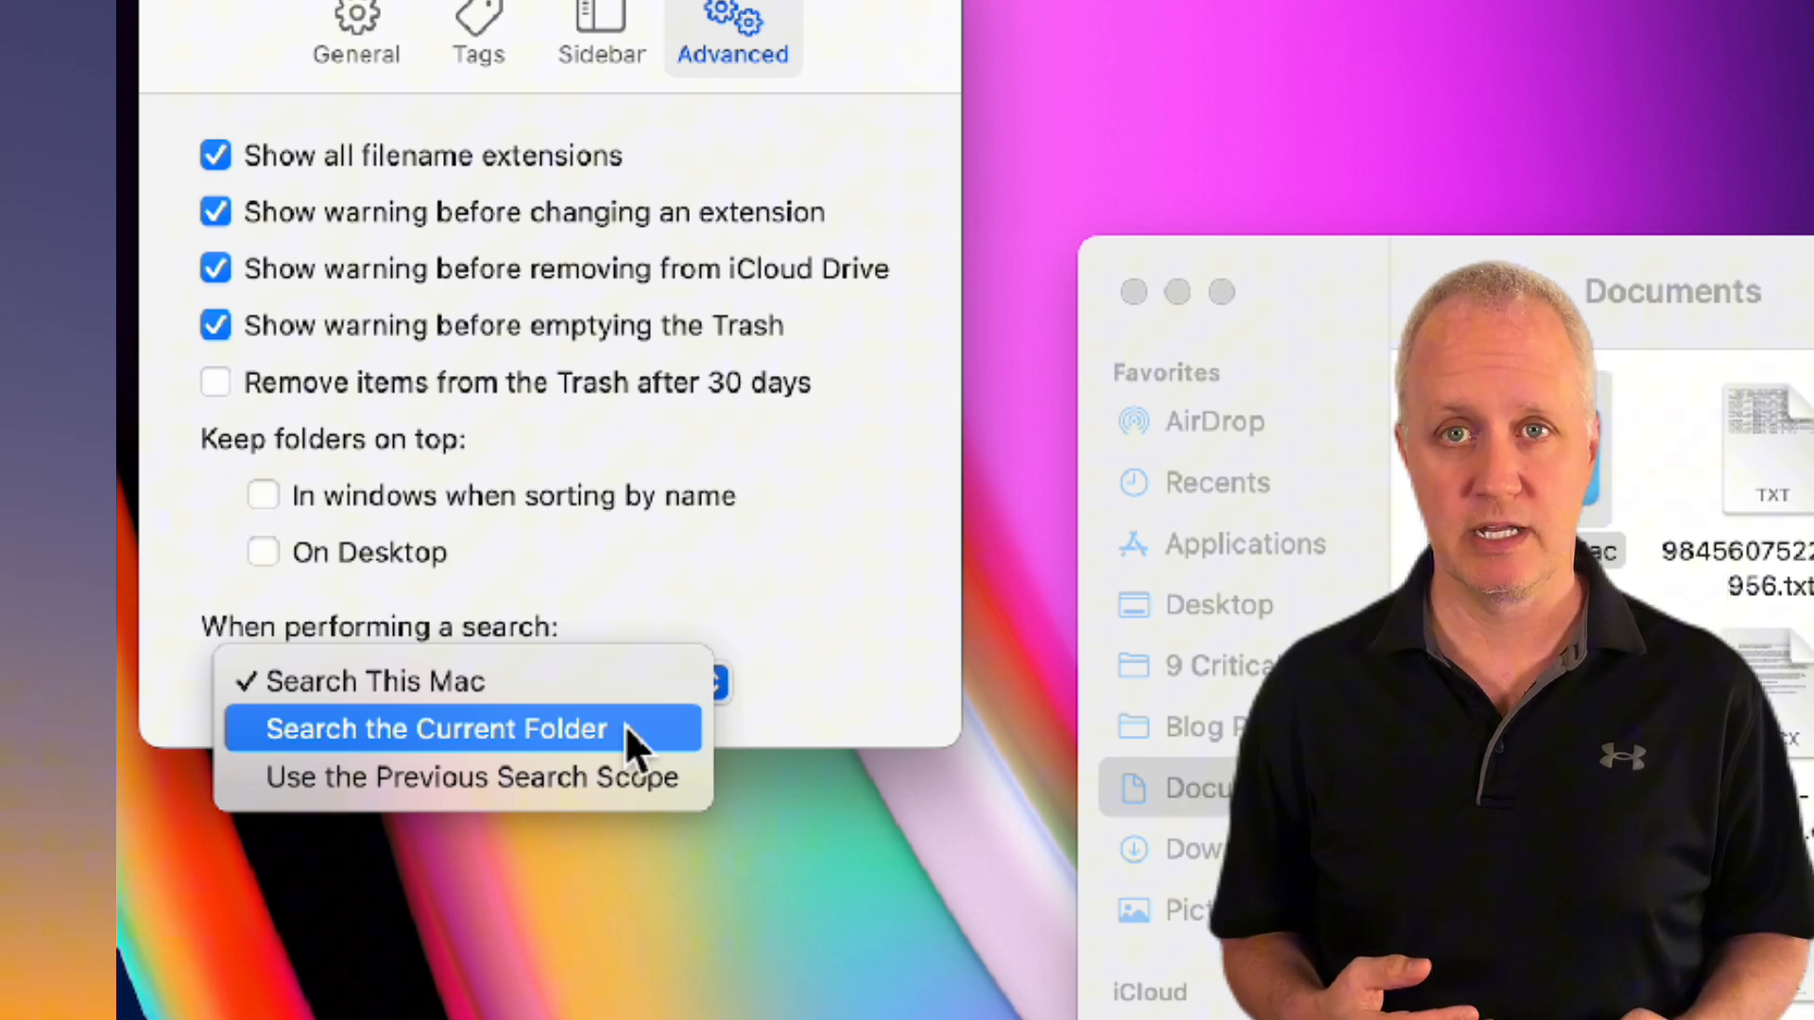
left_click(434, 727)
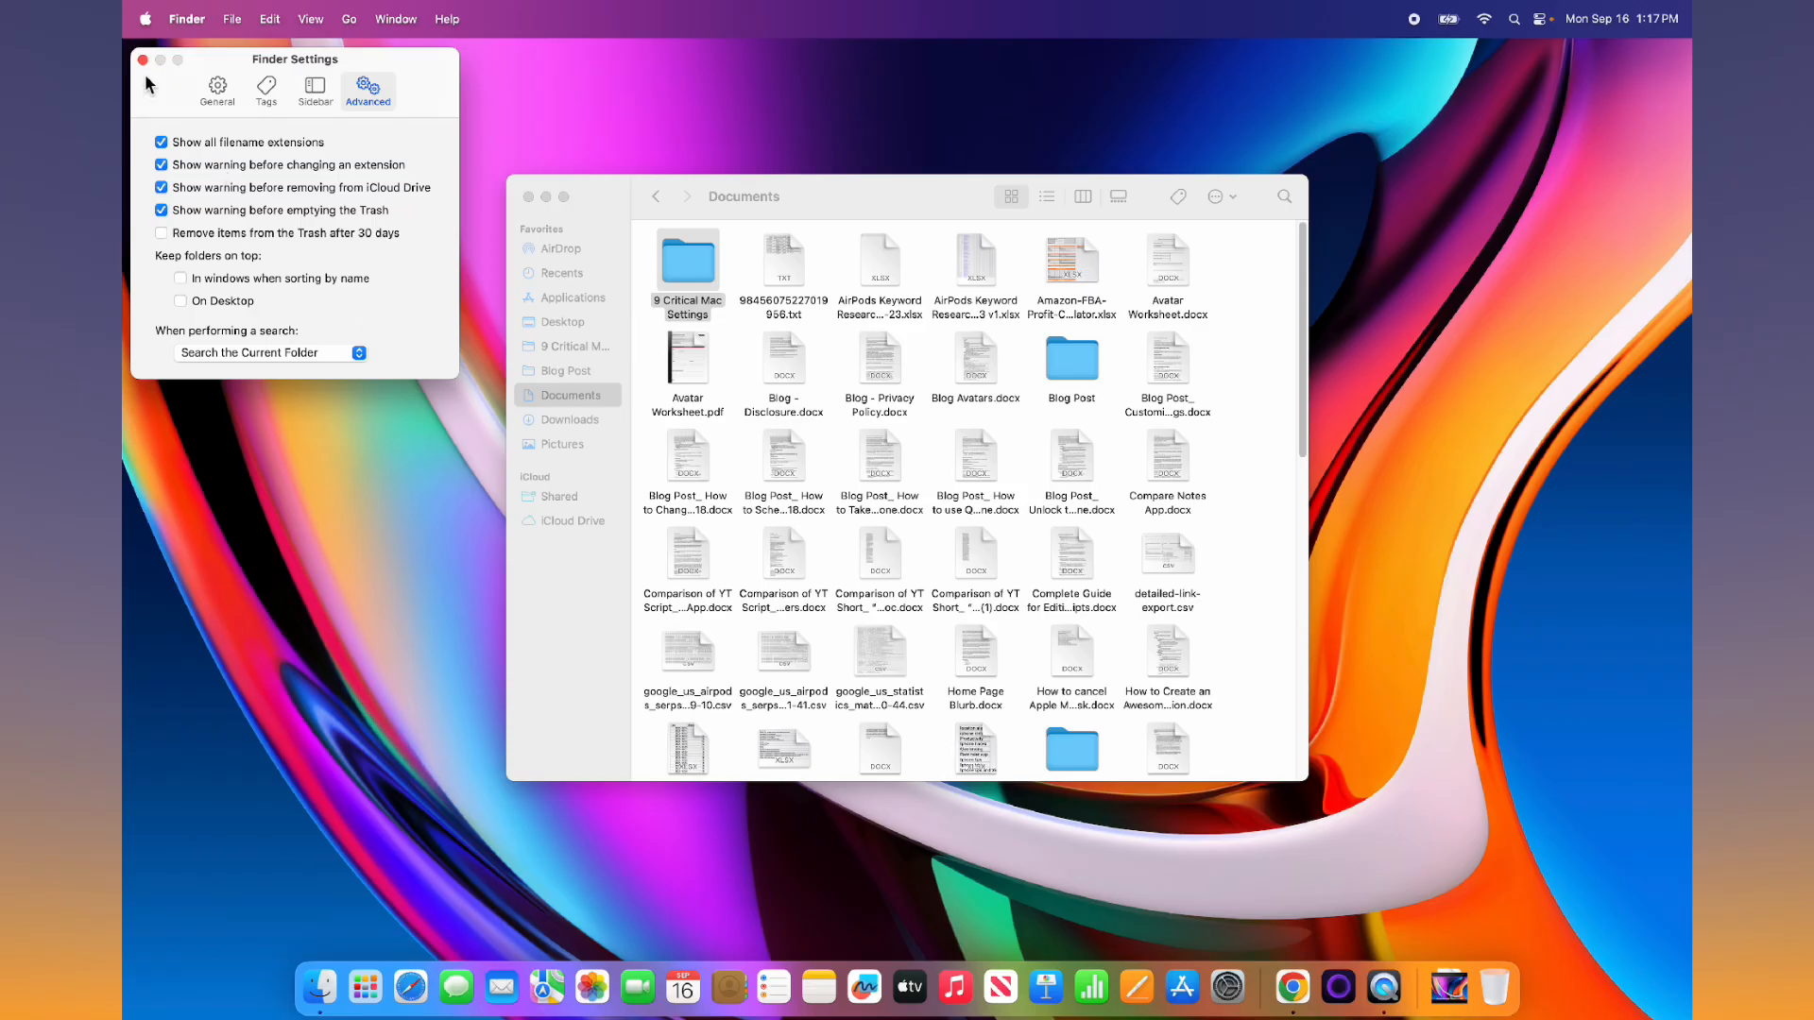
Step: Show Documents as a list sorted by Date Modified with the path bar and status bar visible
left_click(144, 58)
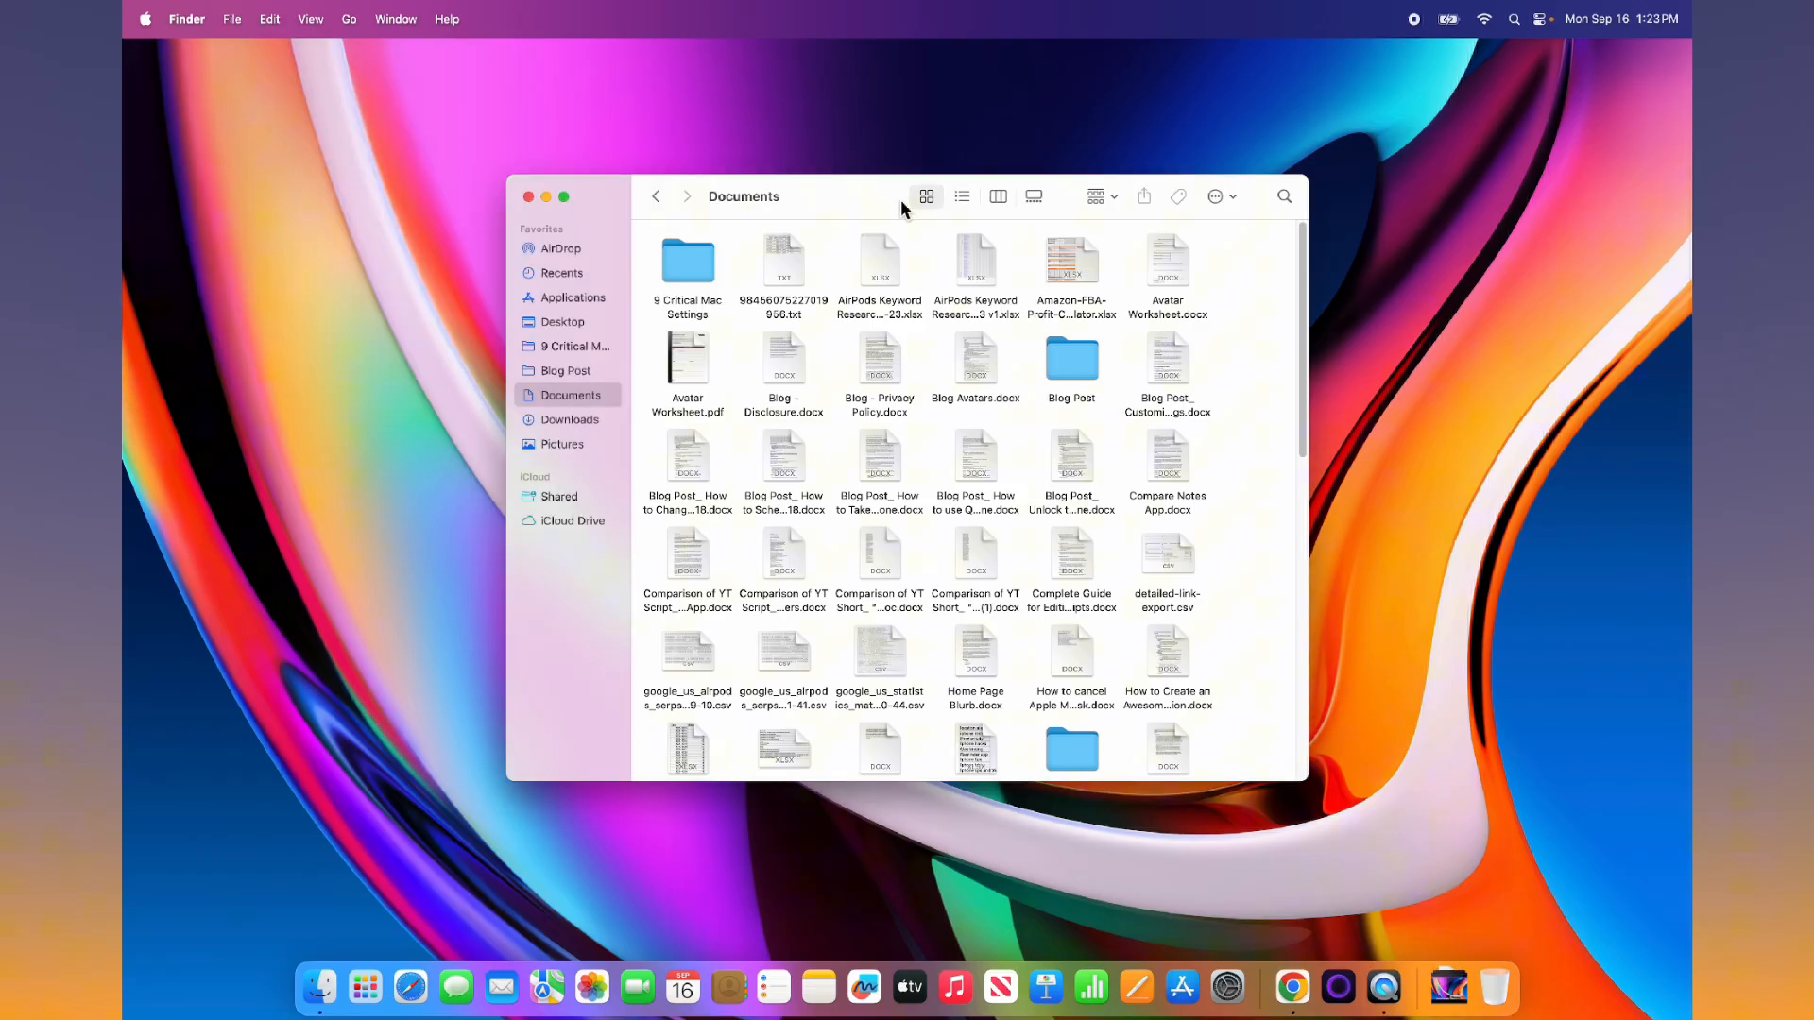
left_click(962, 195)
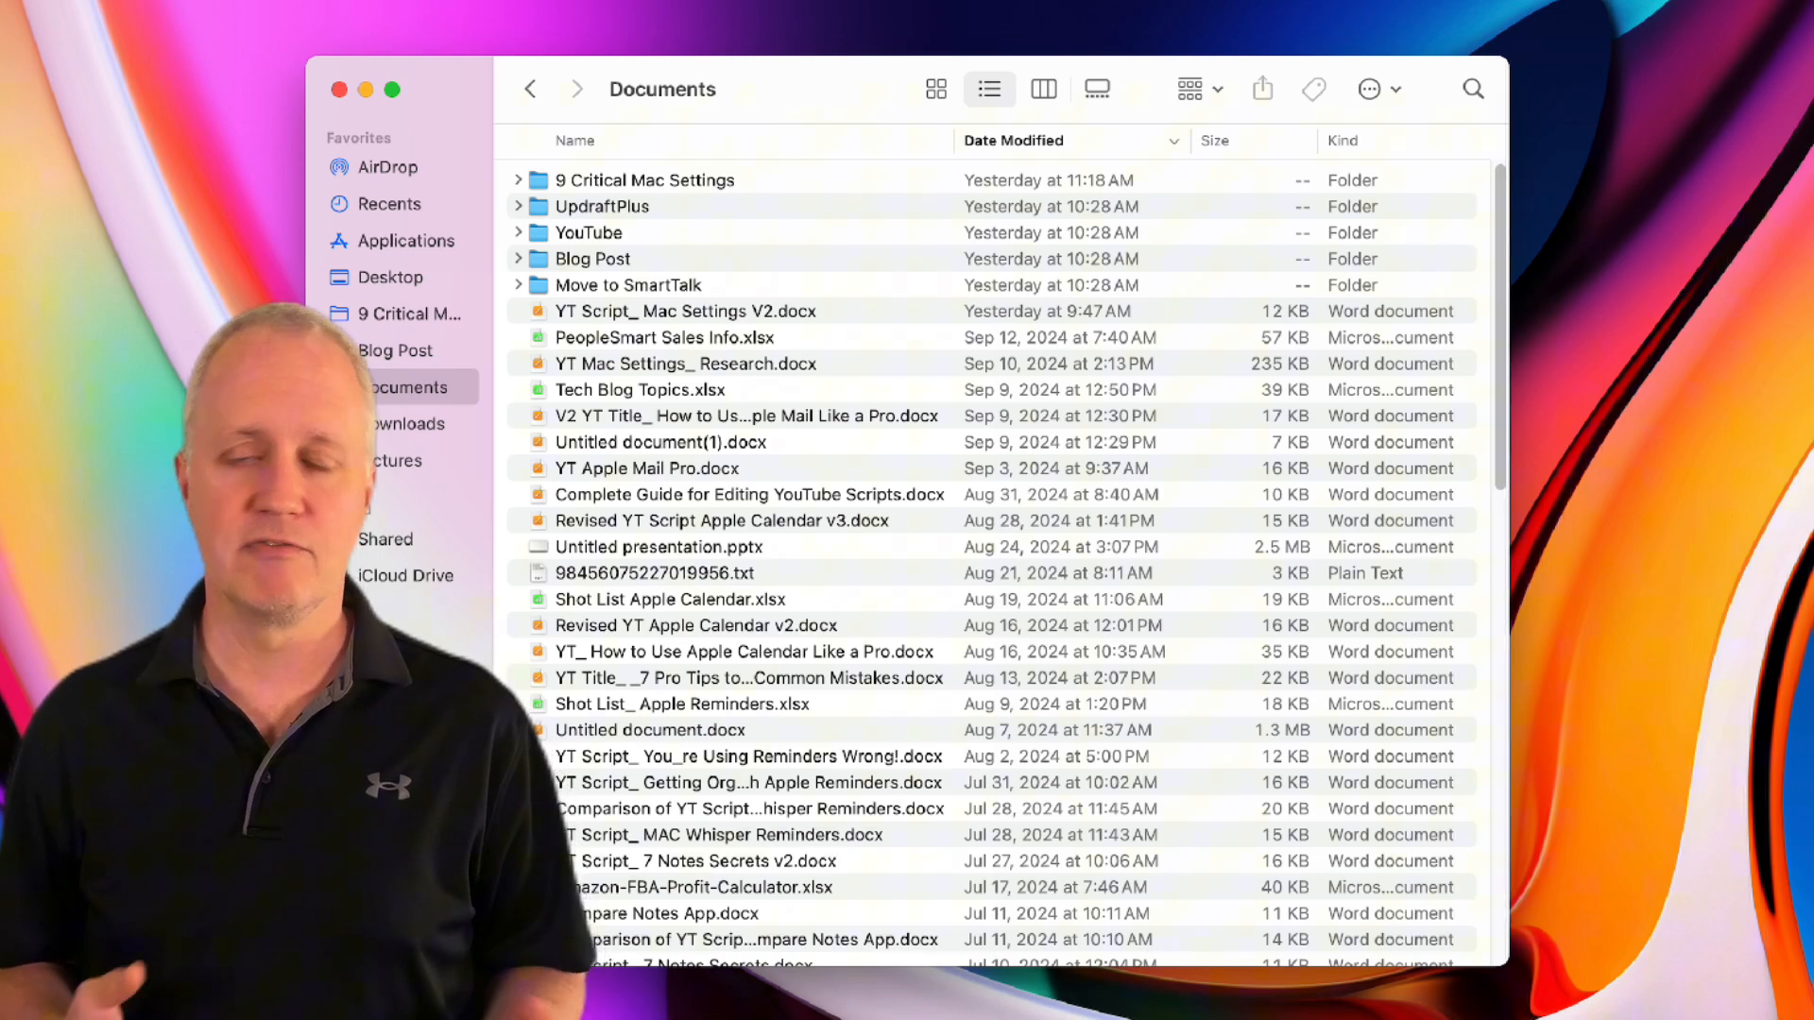
left_click(506, 111)
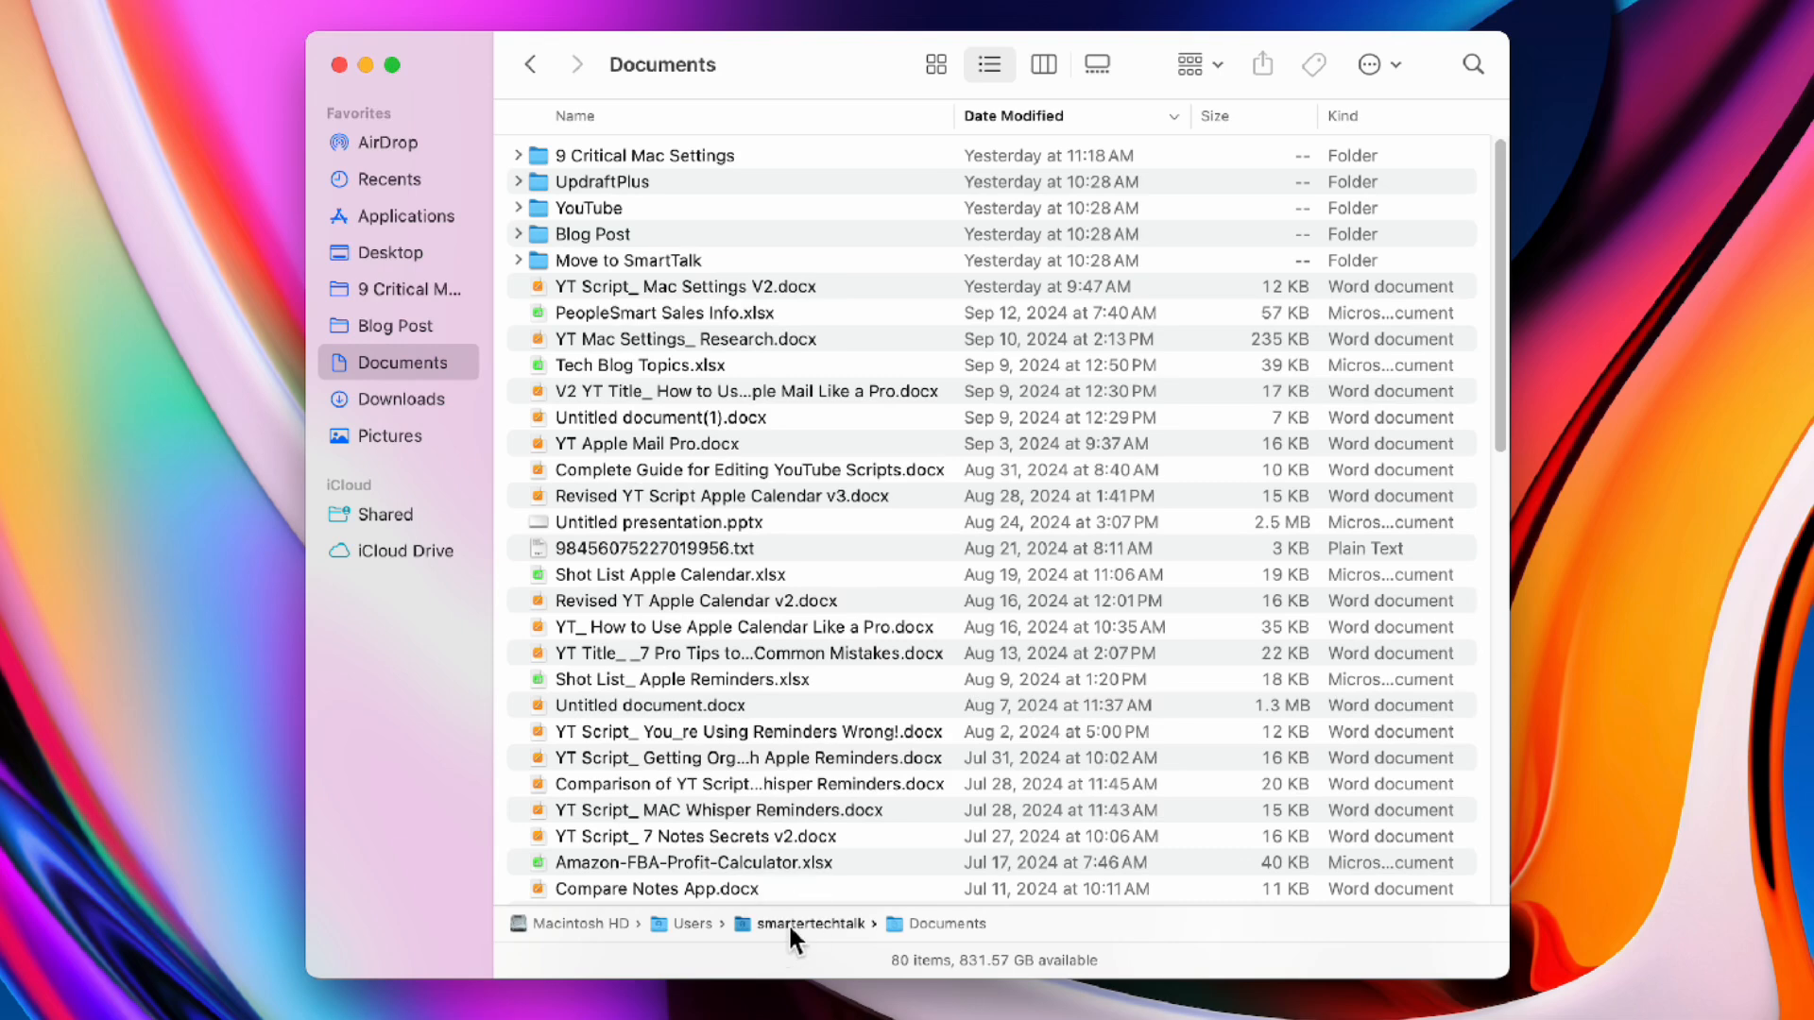
left_click(810, 923)
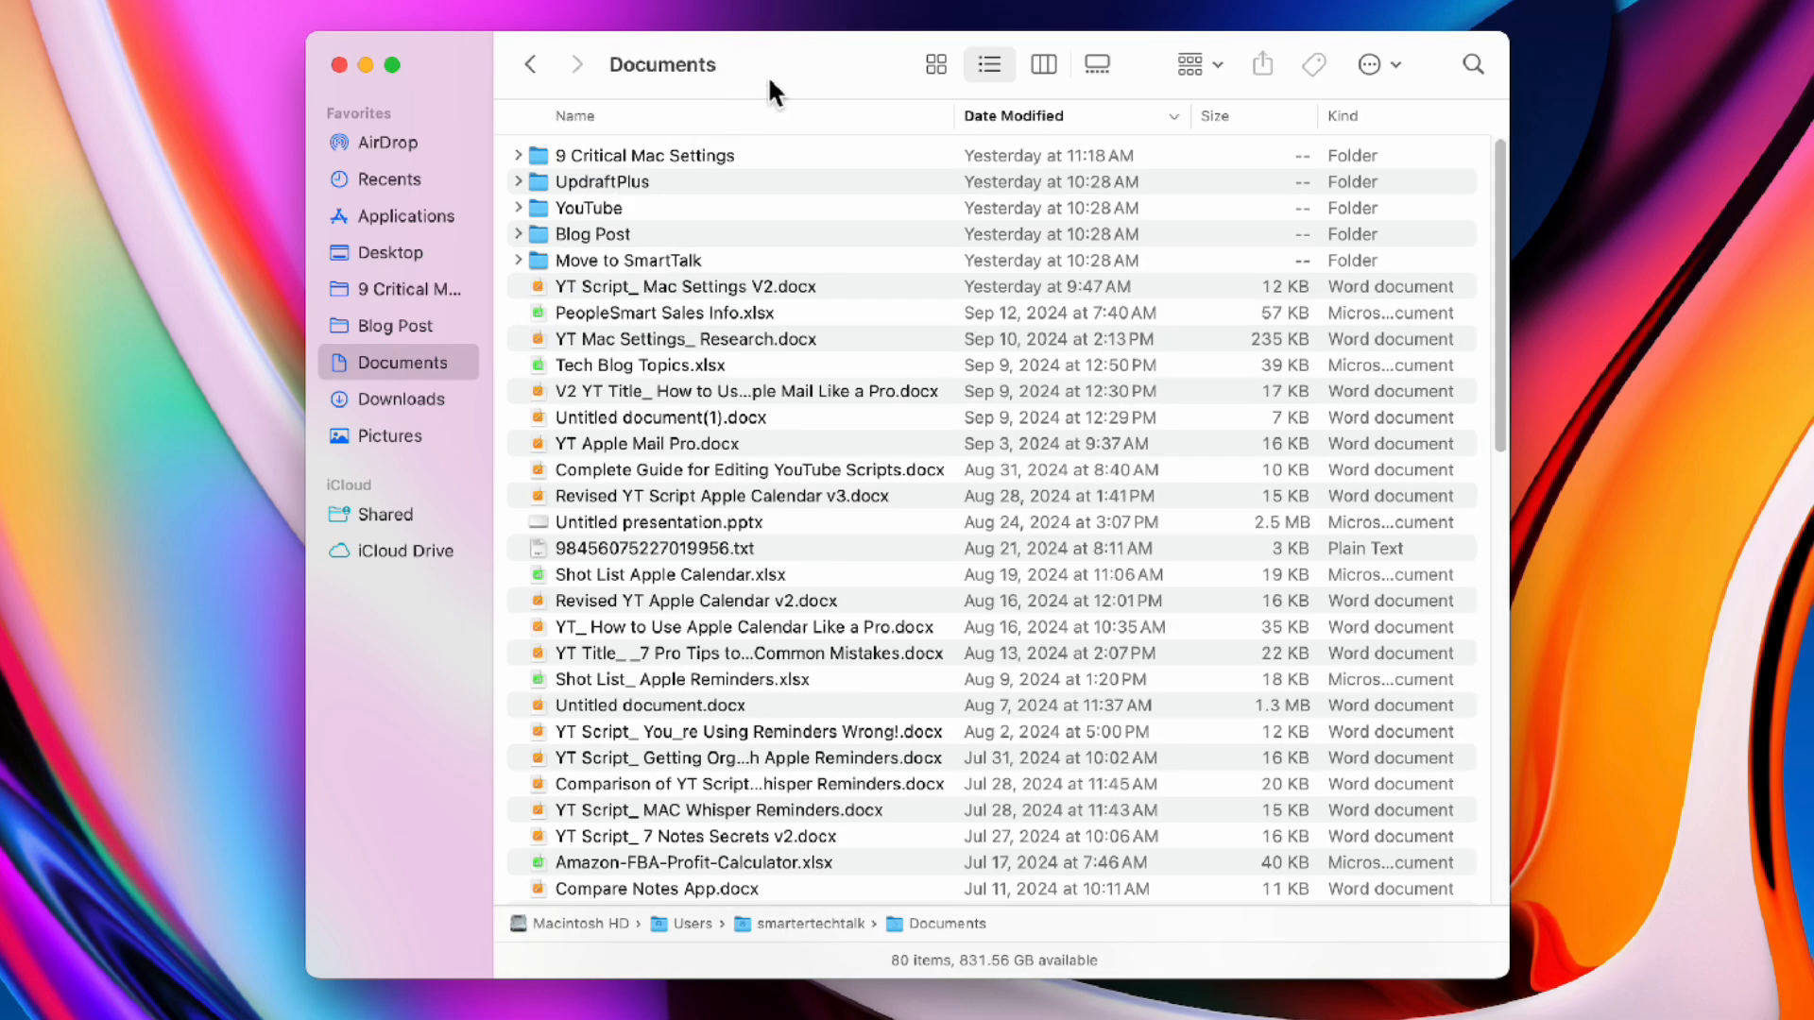
mouse_move(806, 75)
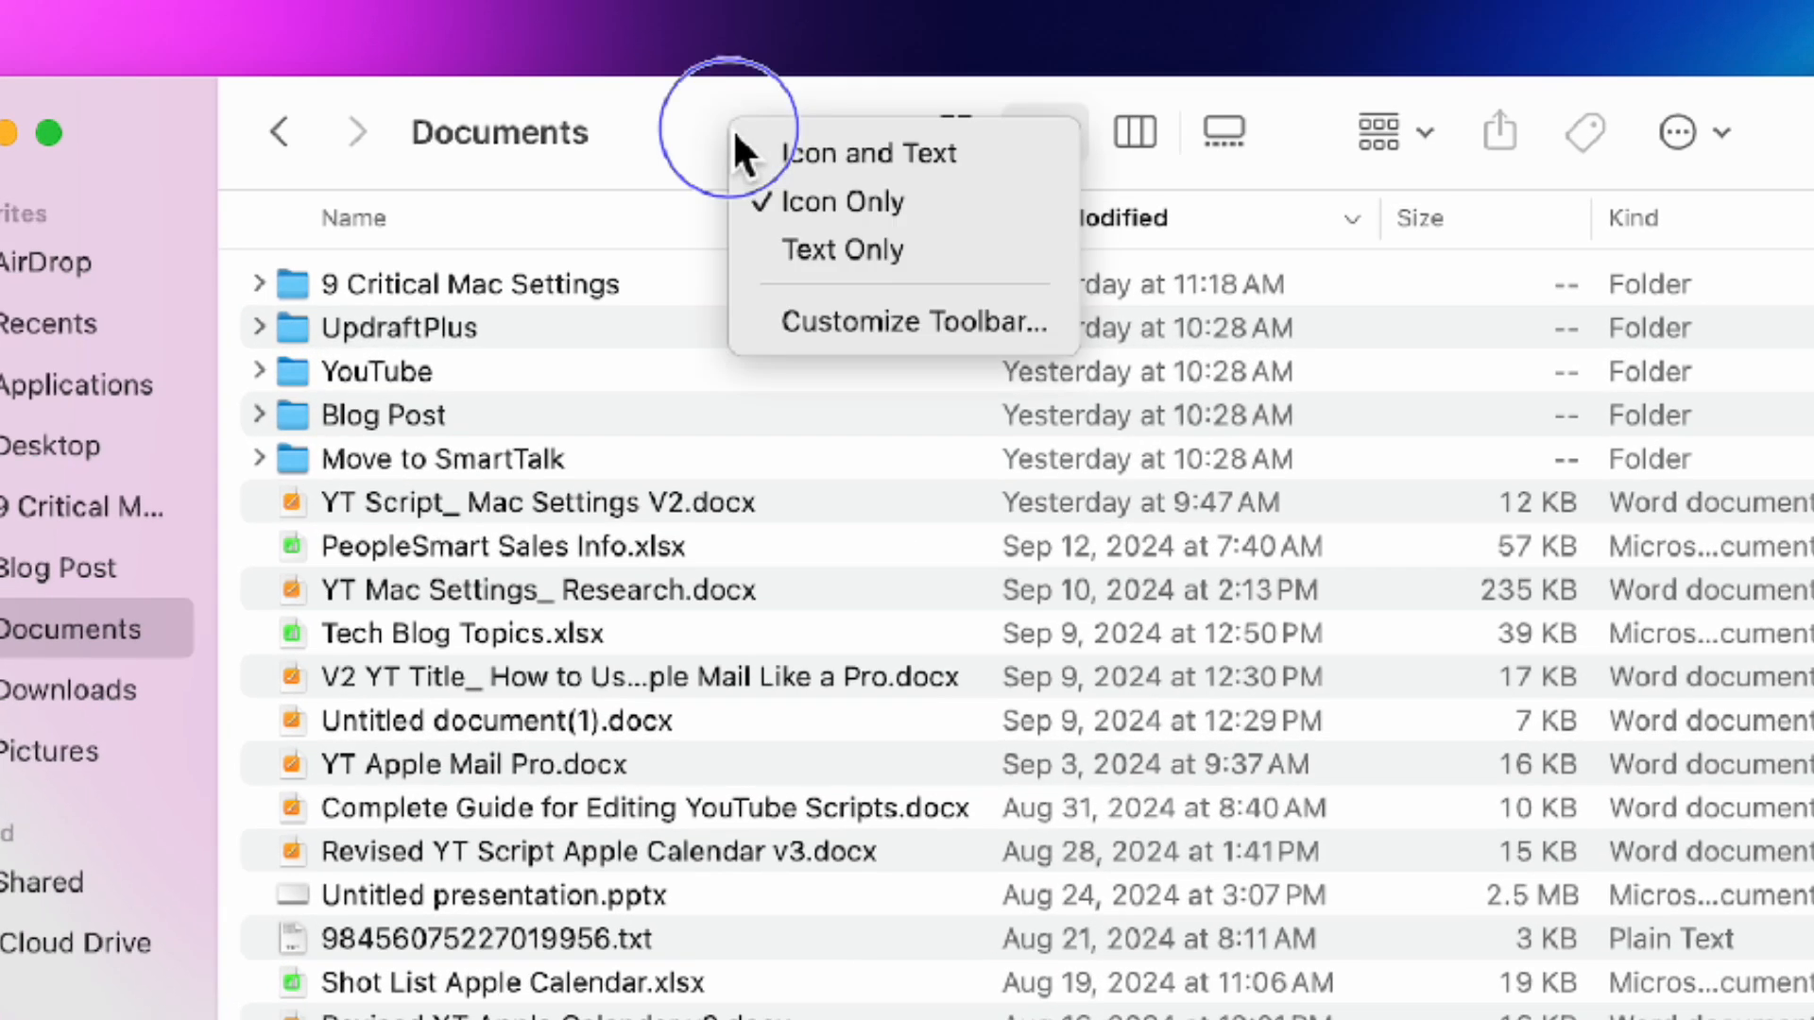
Step: Add AirDrop to the Finder toolbar, try it on the top three documents and cancel
left_click(912, 321)
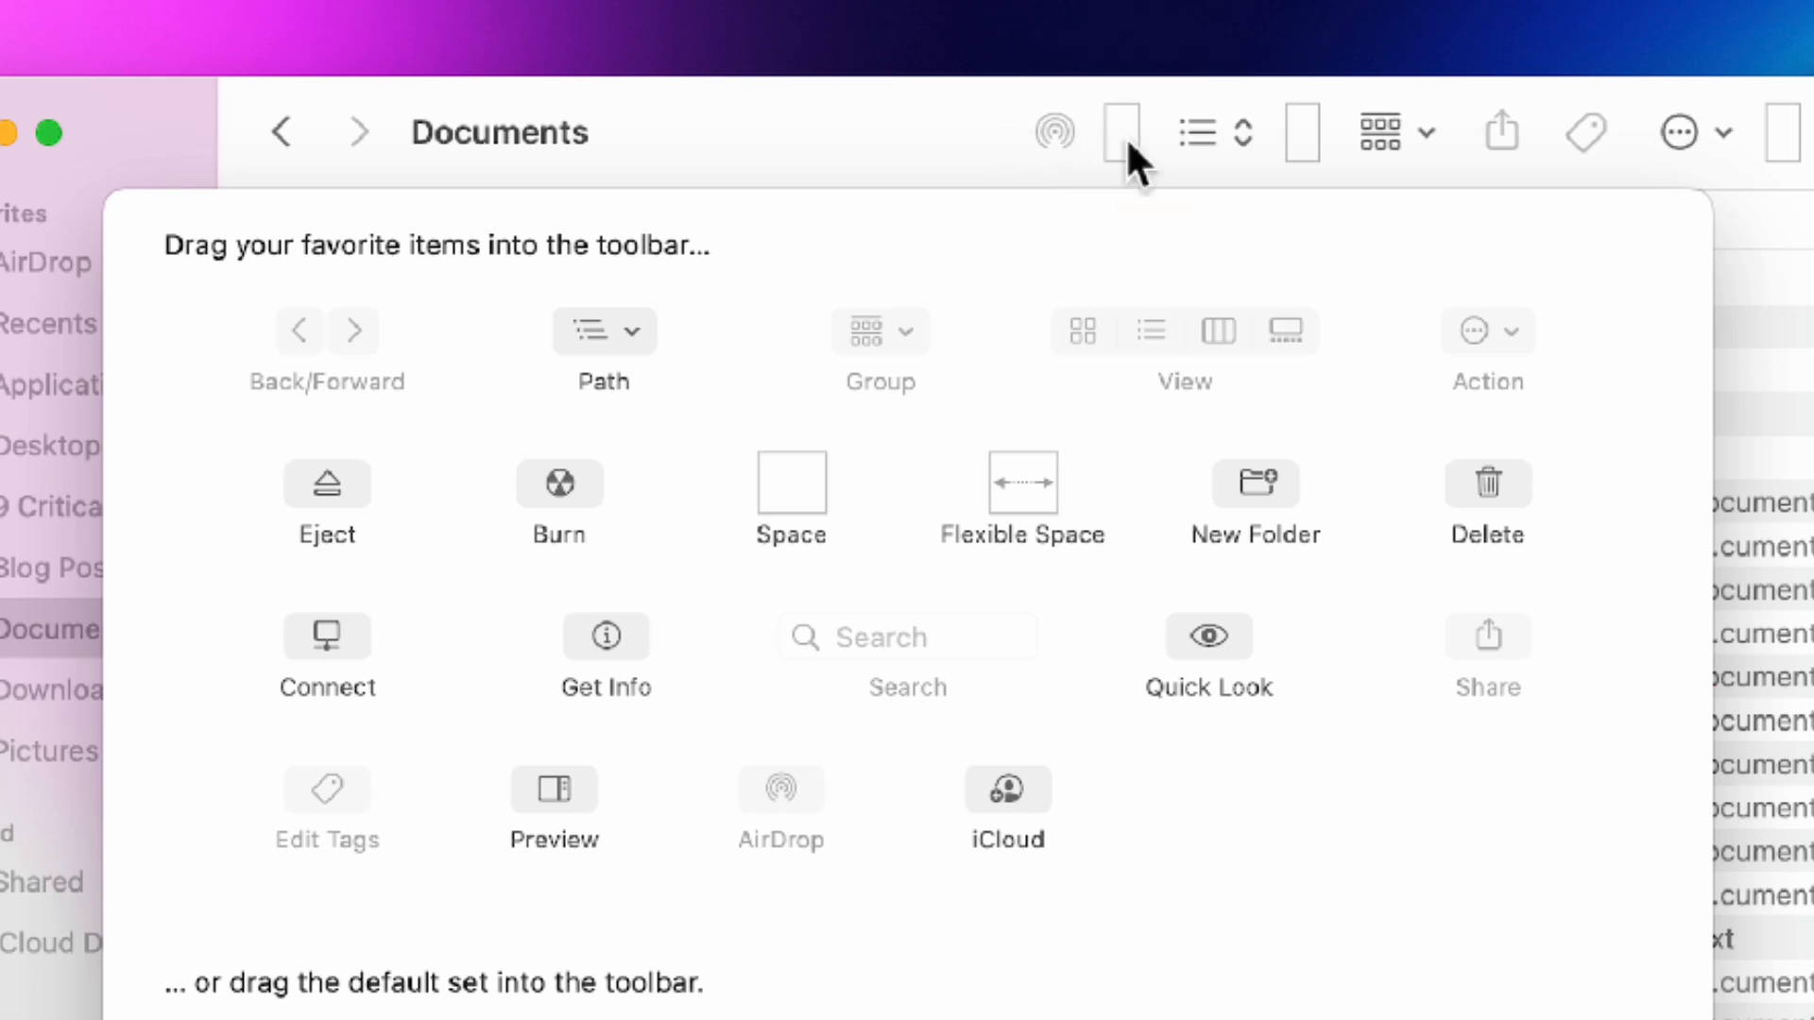
mouse_move(1504, 151)
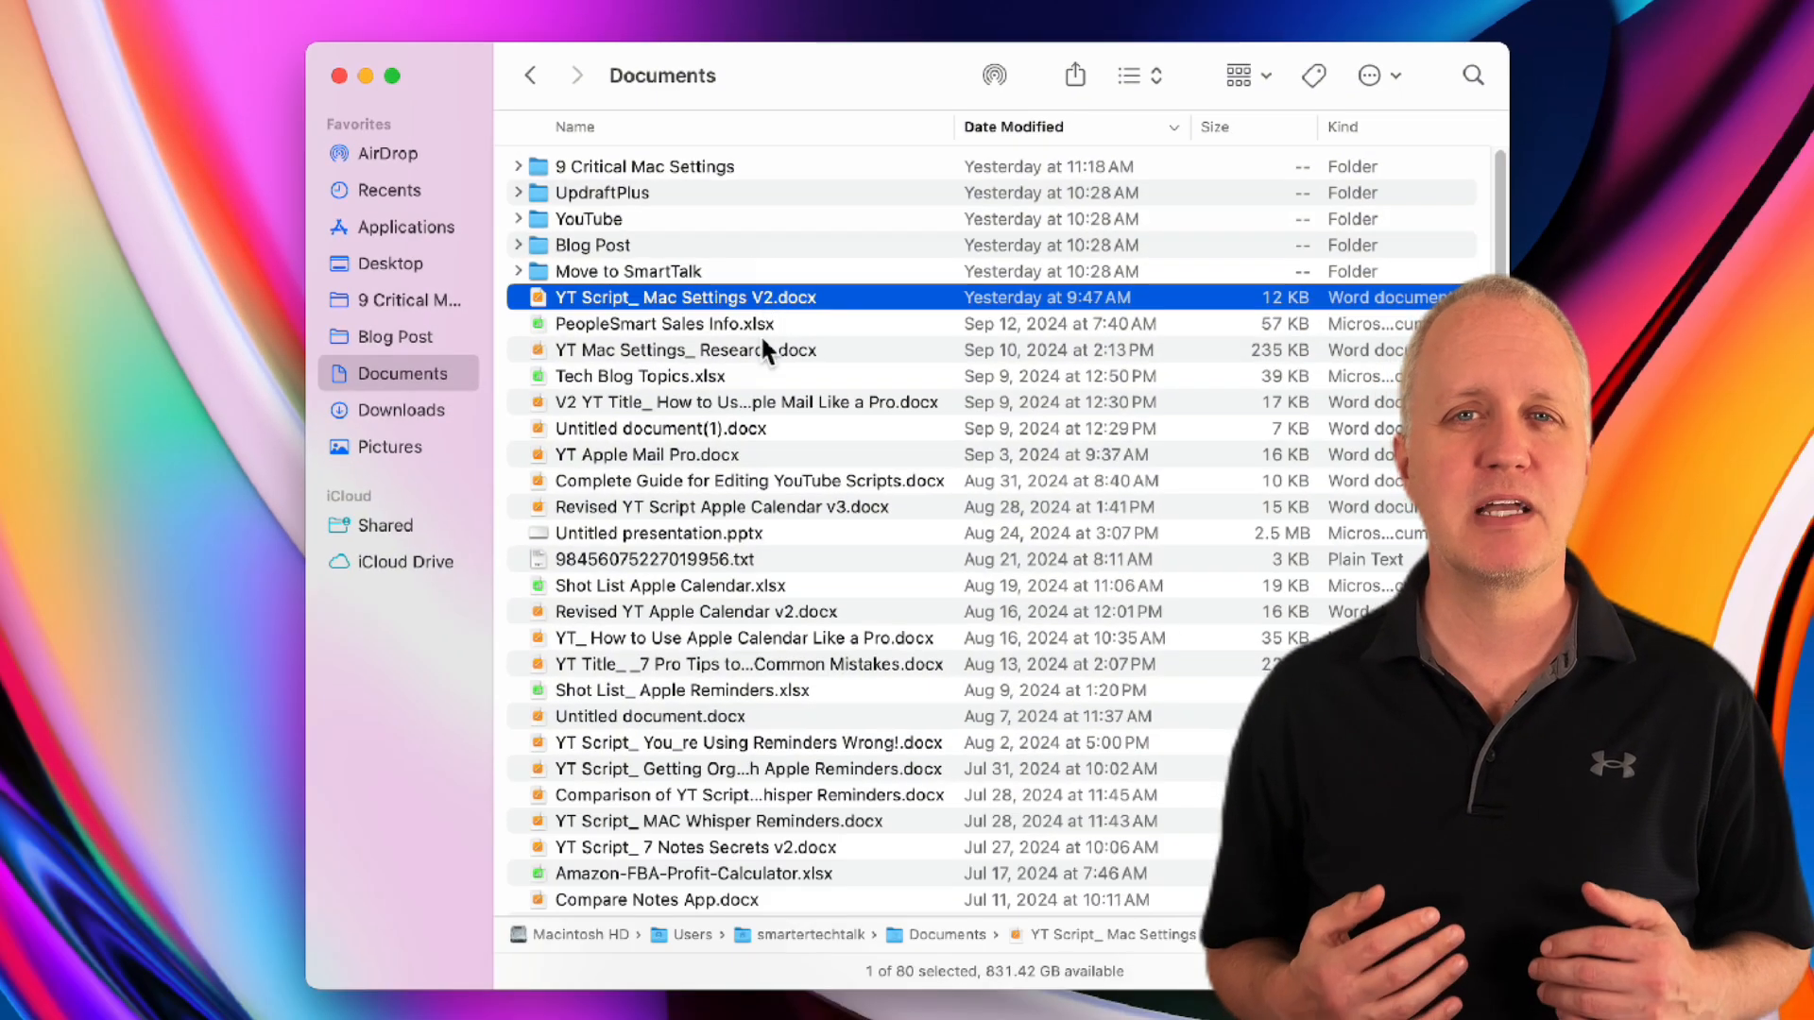
left_click(992, 76)
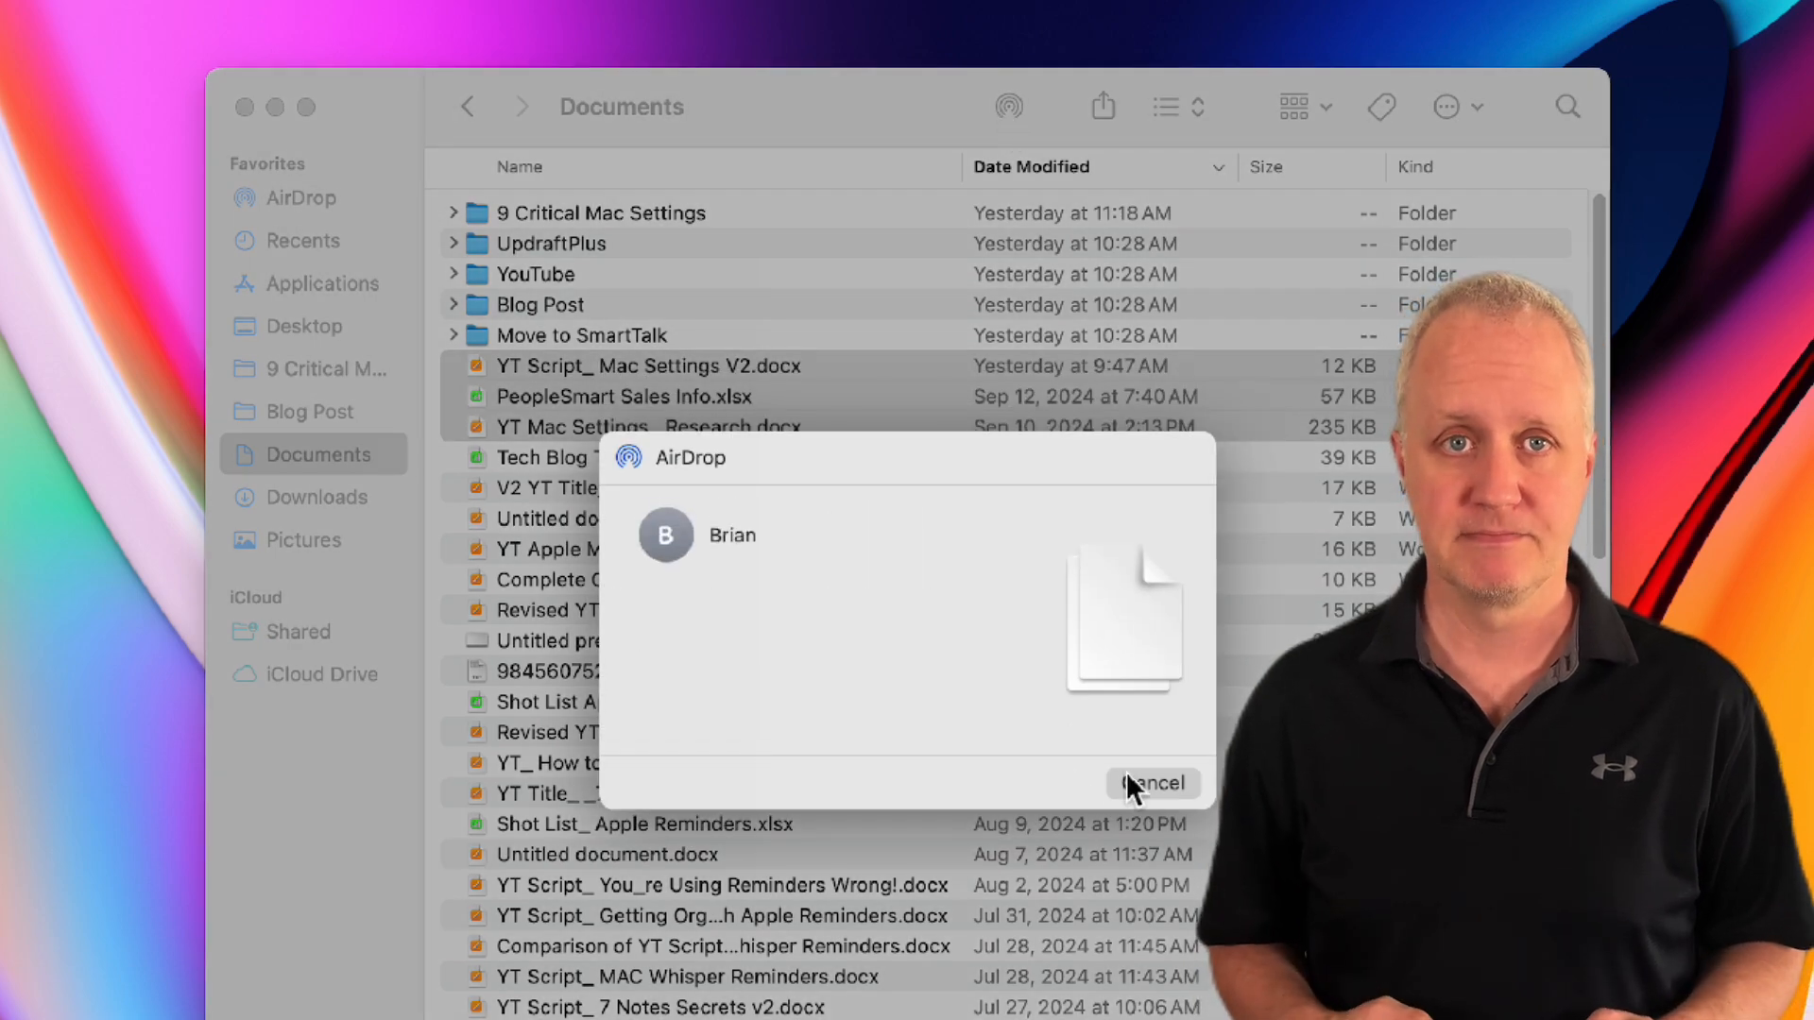
left_click(1152, 782)
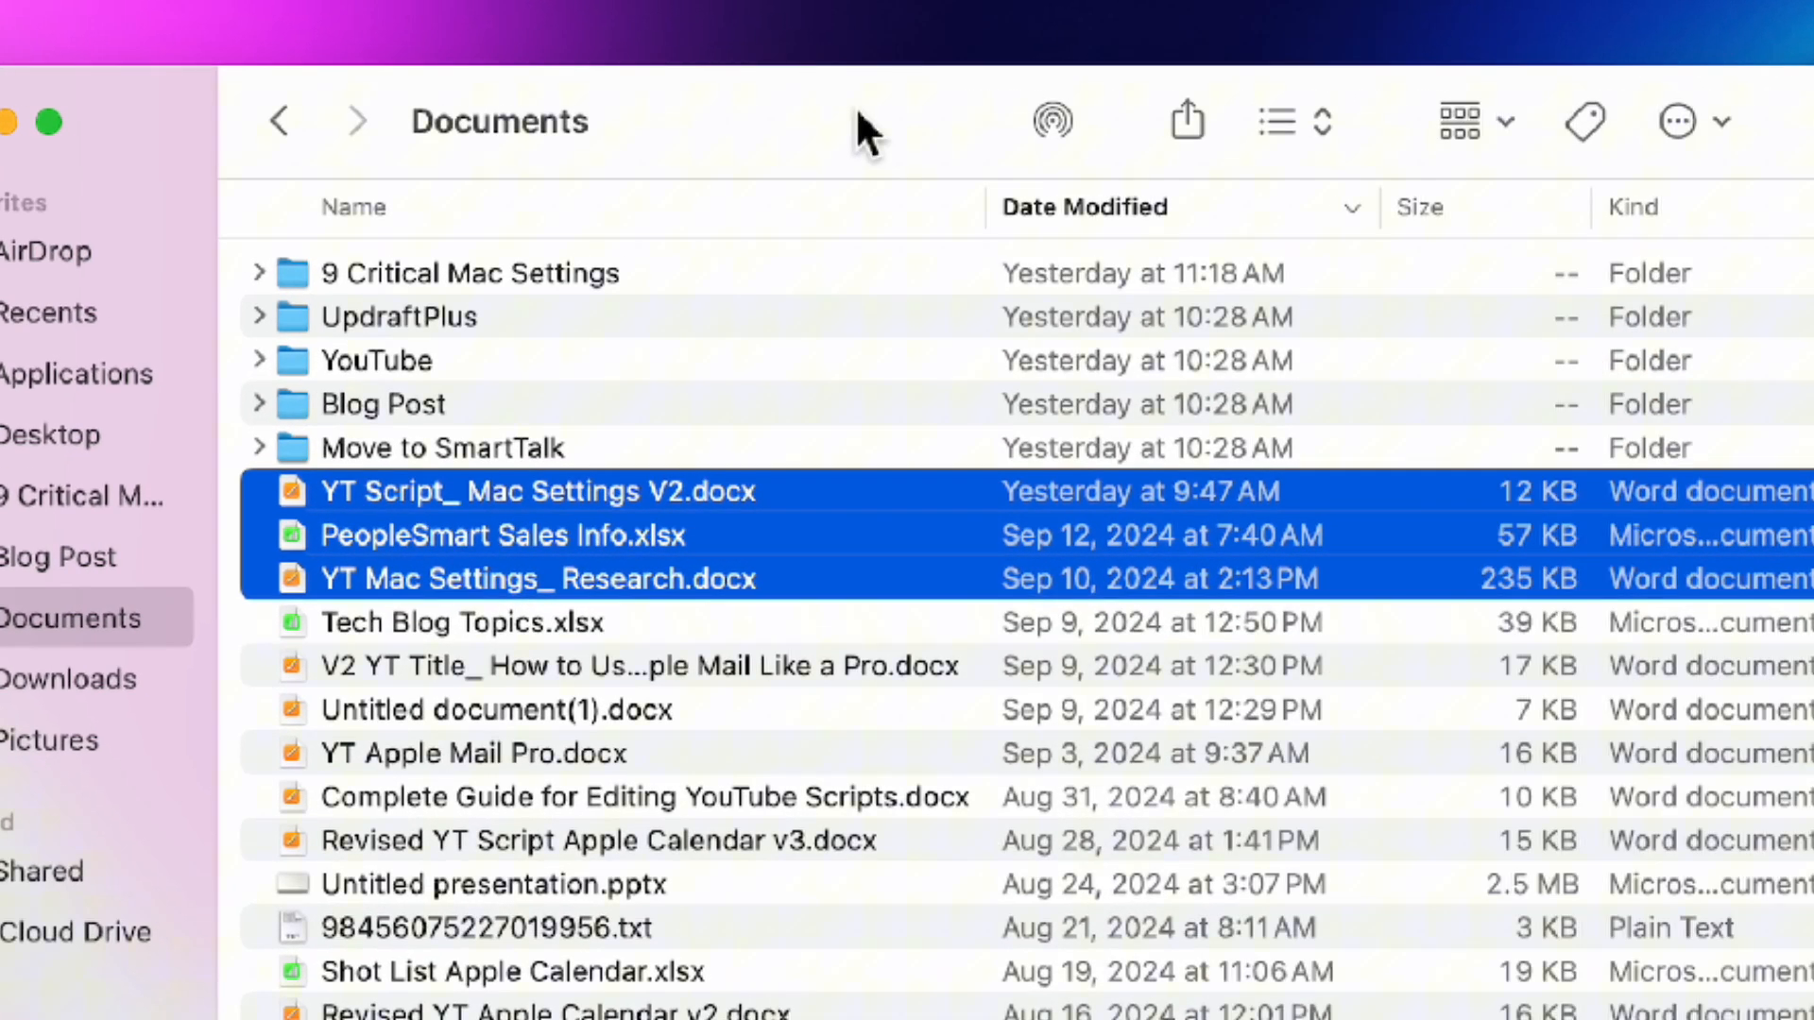
Step: Reopen Customize Toolbar… from the Finder toolbar's context menu
right_click(867, 127)
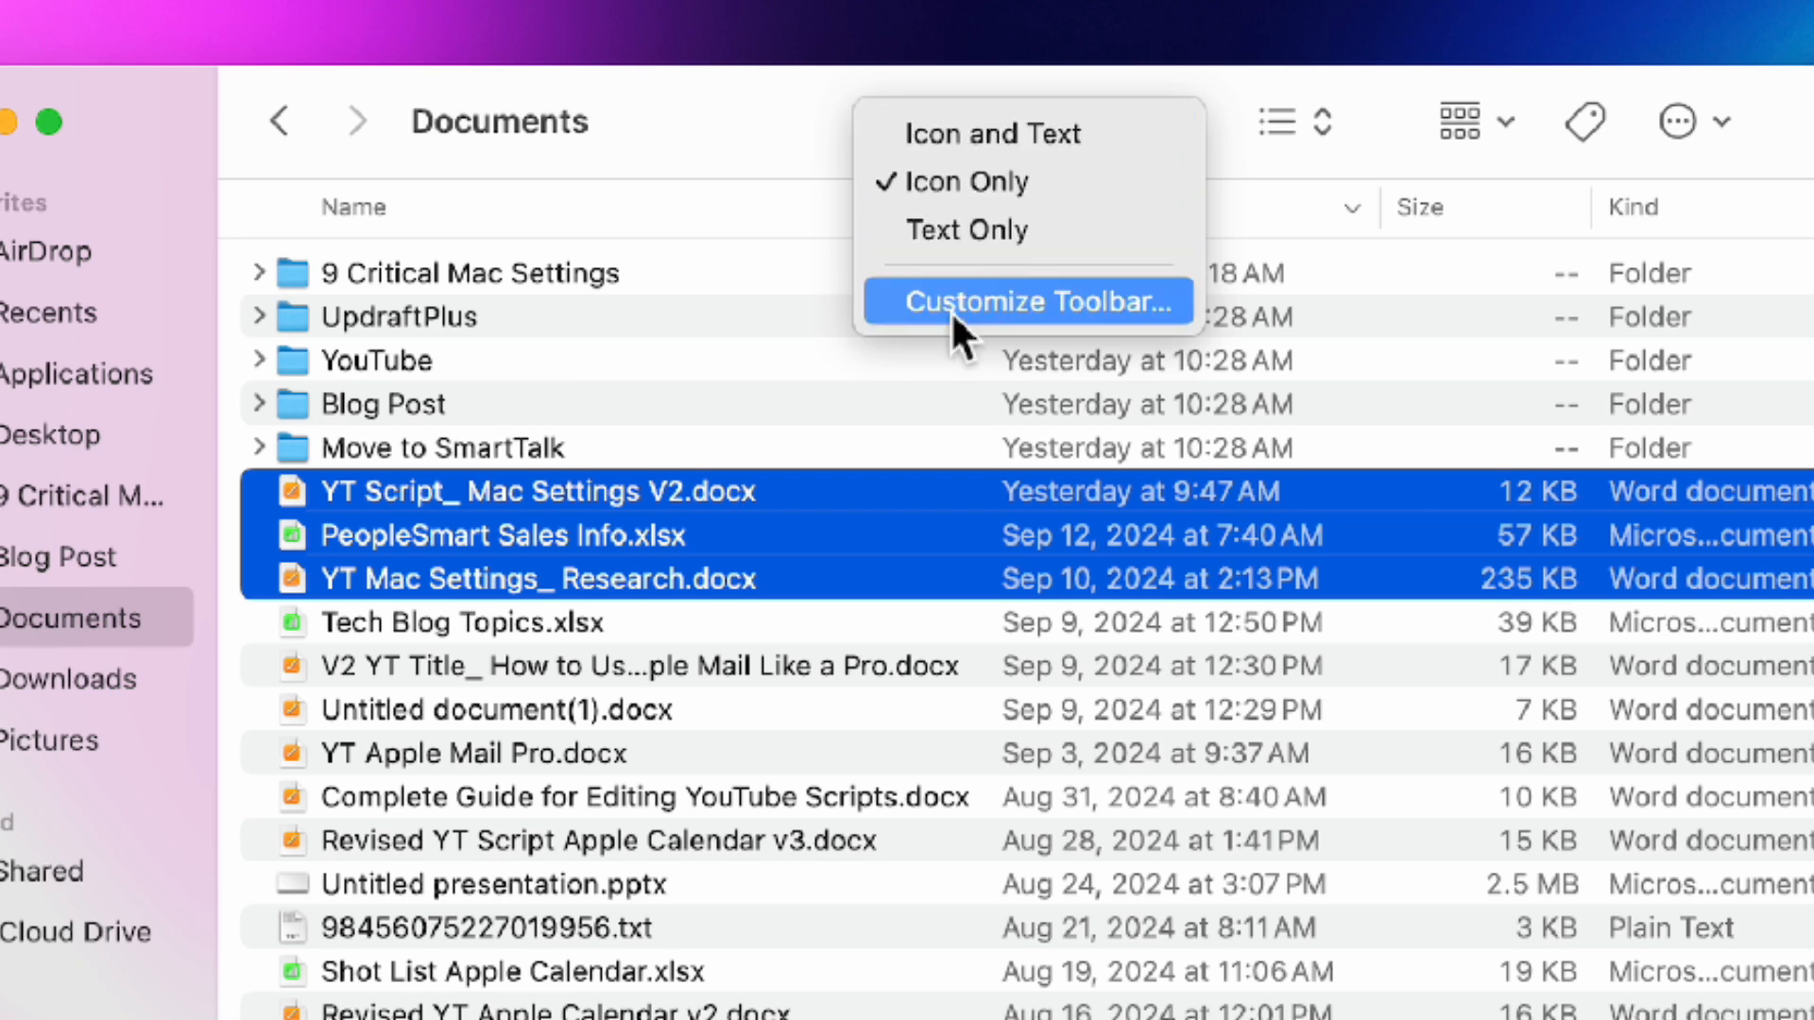
left_click(1028, 300)
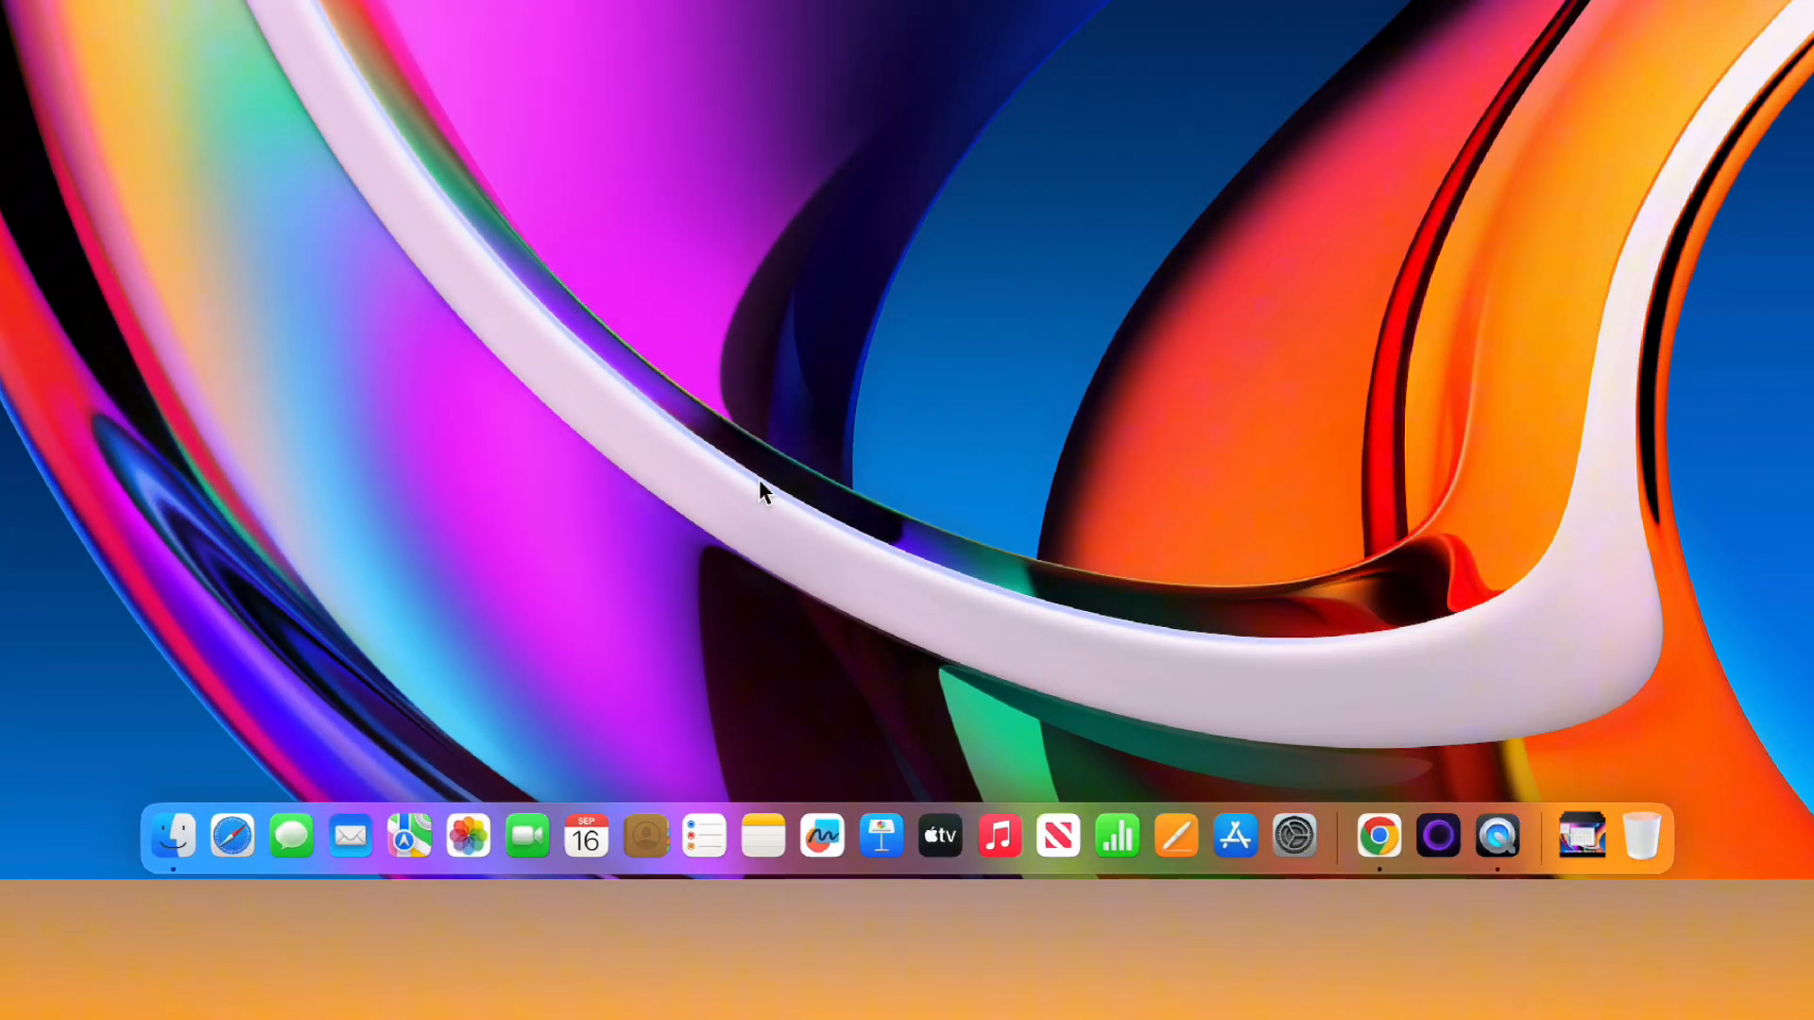
Step: Remove an unused app icon from the Dock and launch System Settings from the Dock
left_click_drag(1115, 835, 1024, 472)
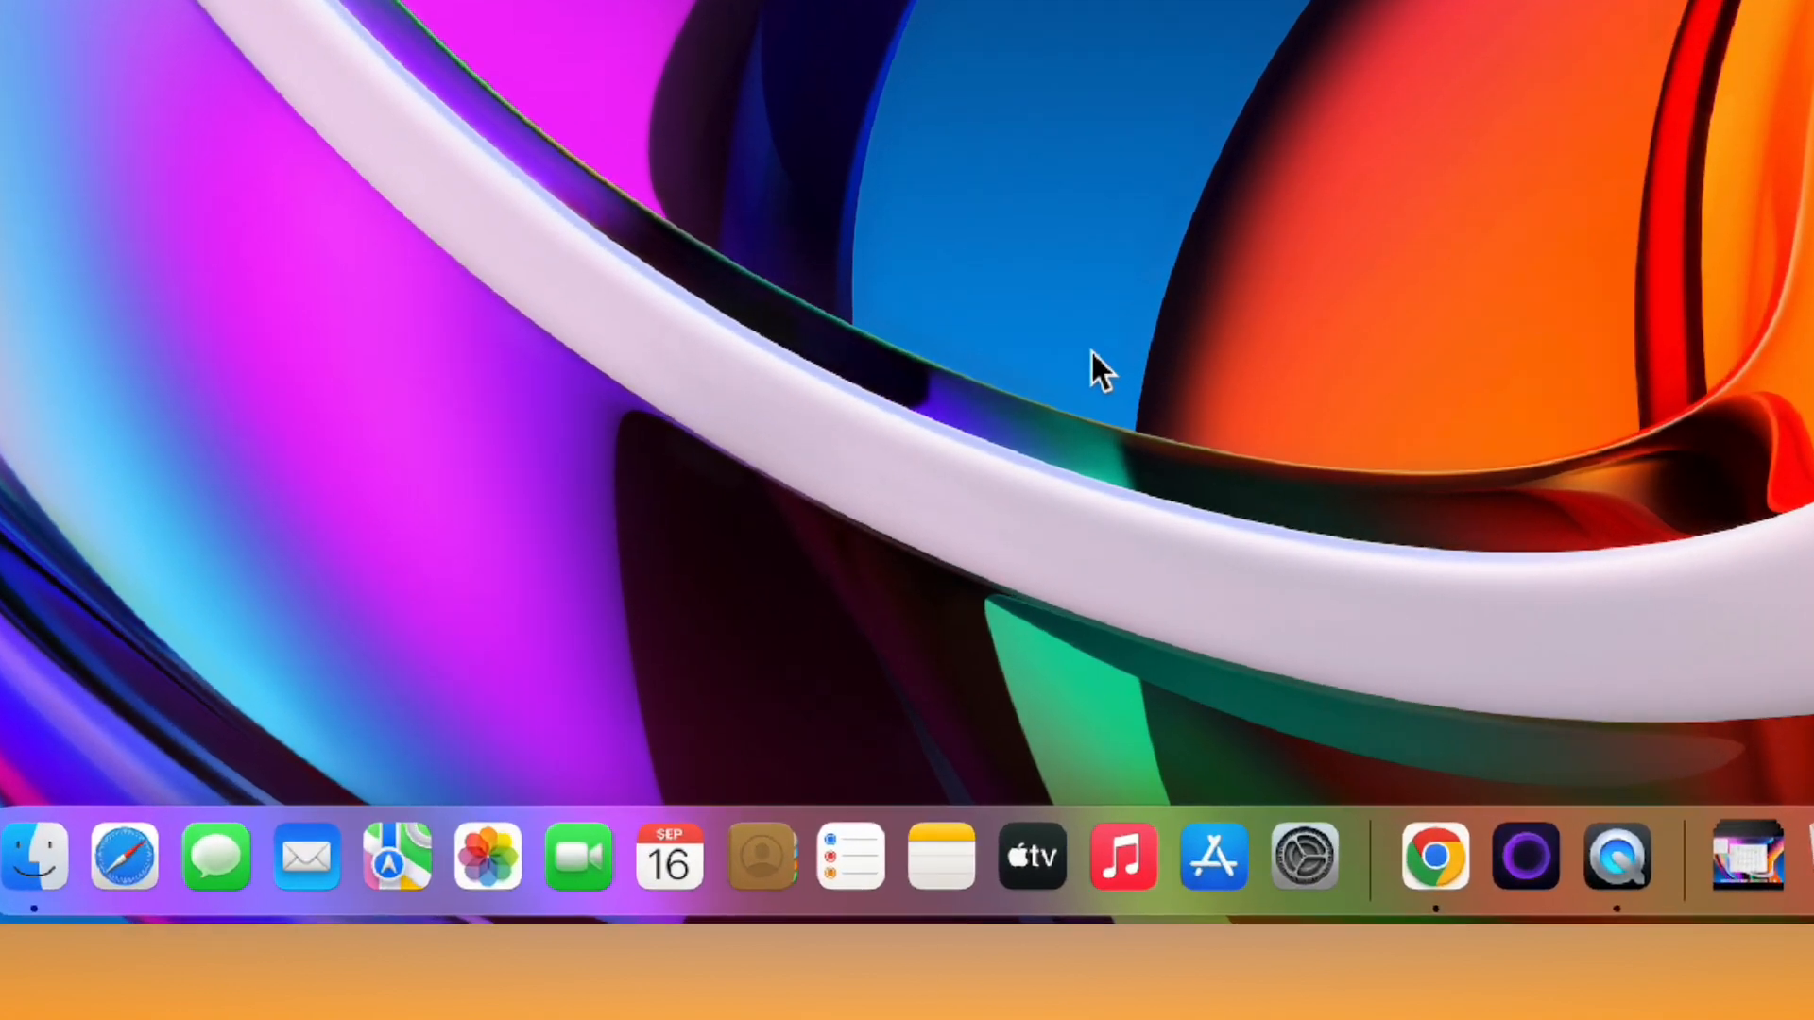
mouse_move(1232, 861)
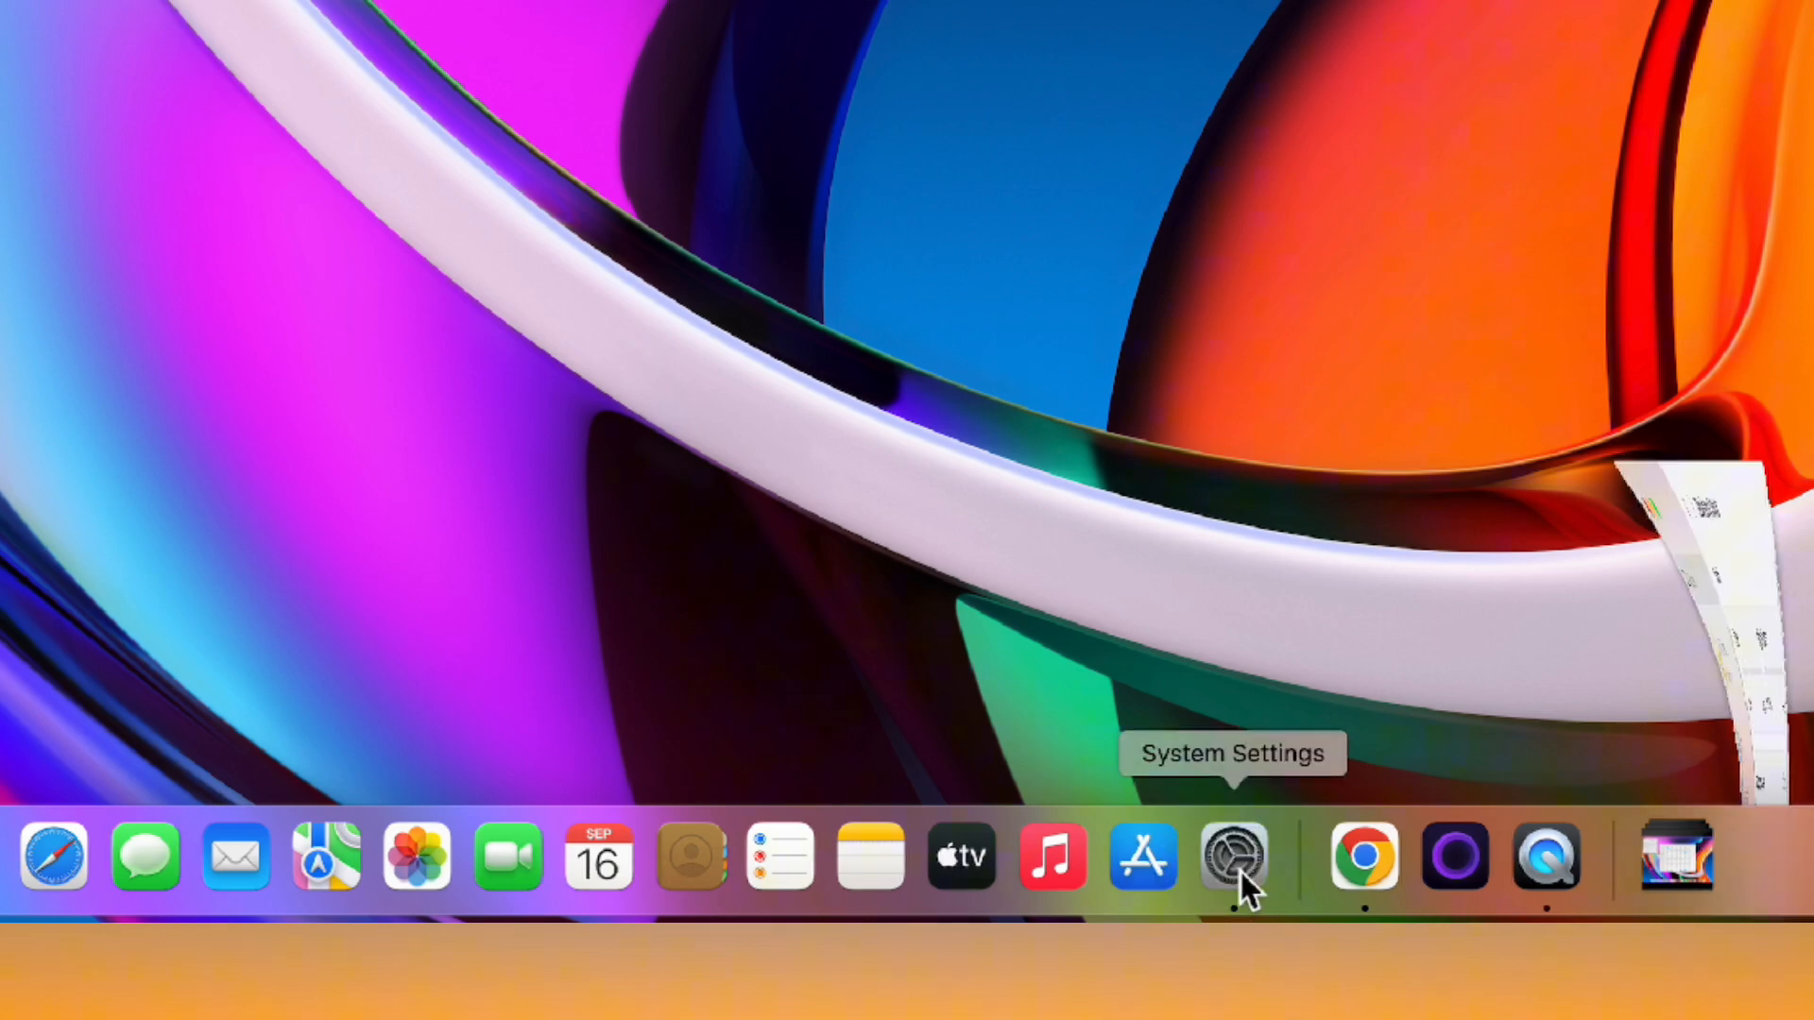
left_click(1229, 856)
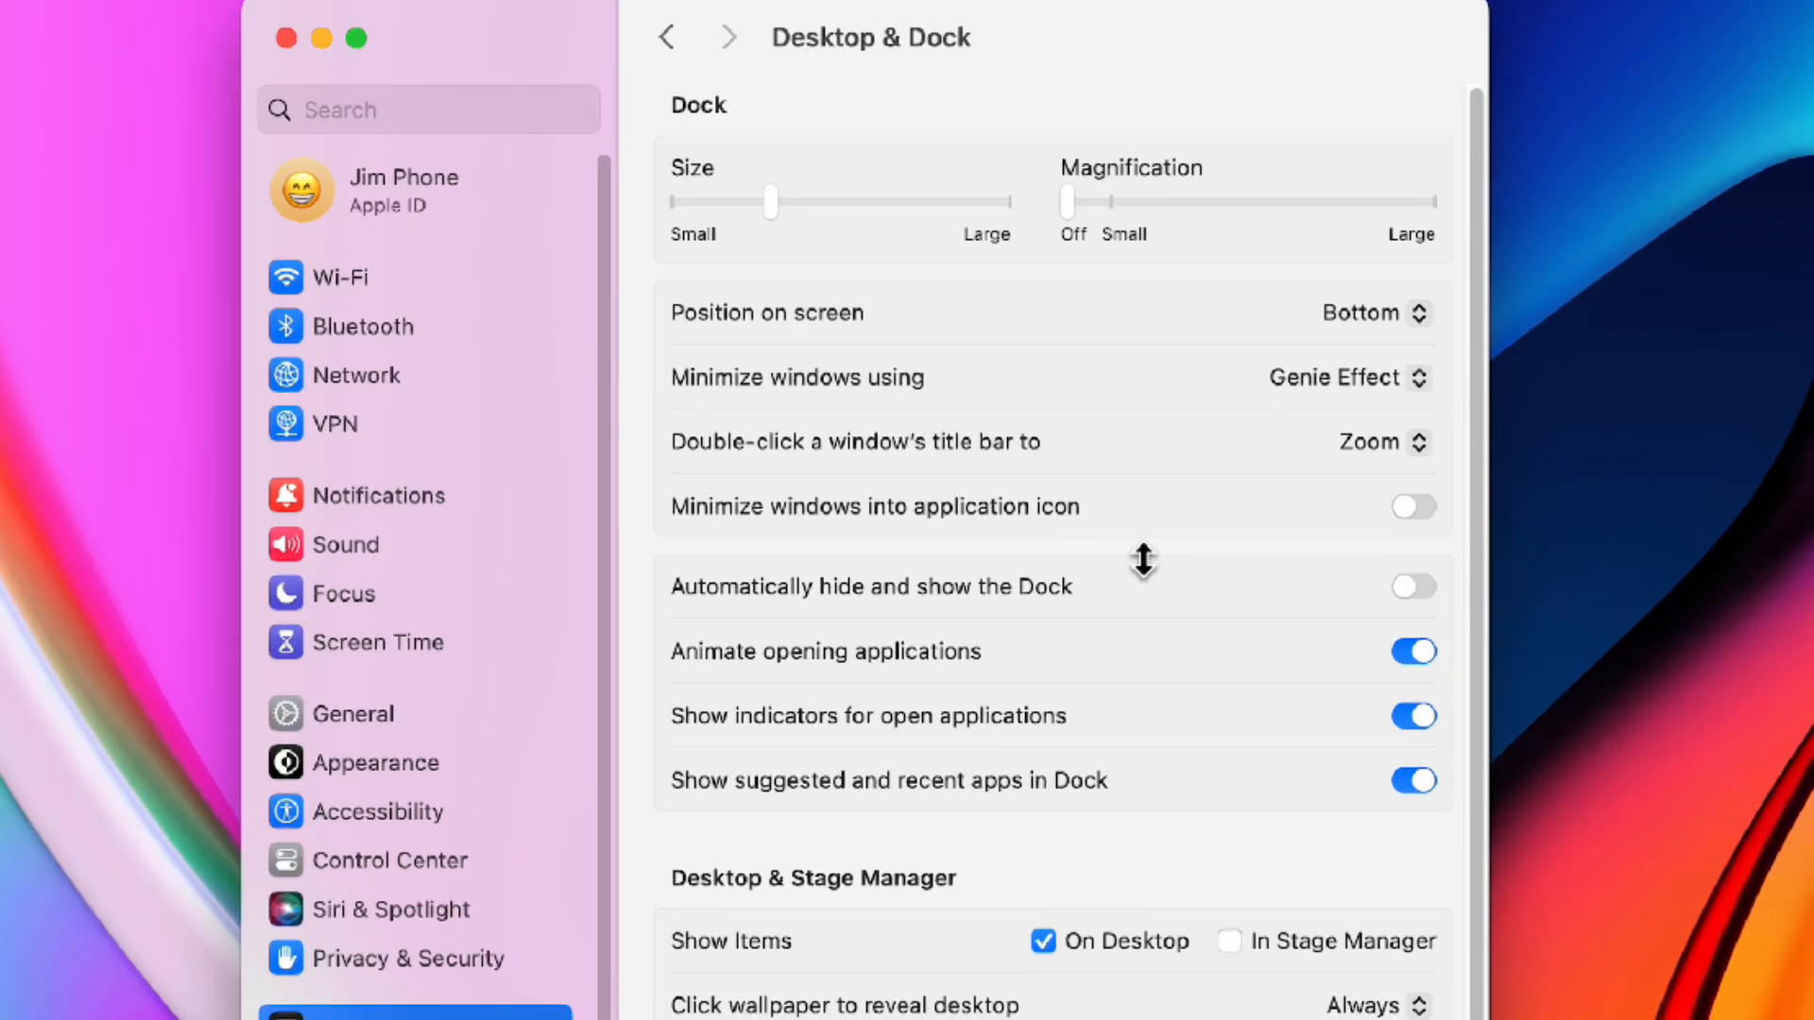
Step: Use Scale Effect for minimizing, auto-hide the Dock and stop showing suggested and recent apps
left_click(1345, 378)
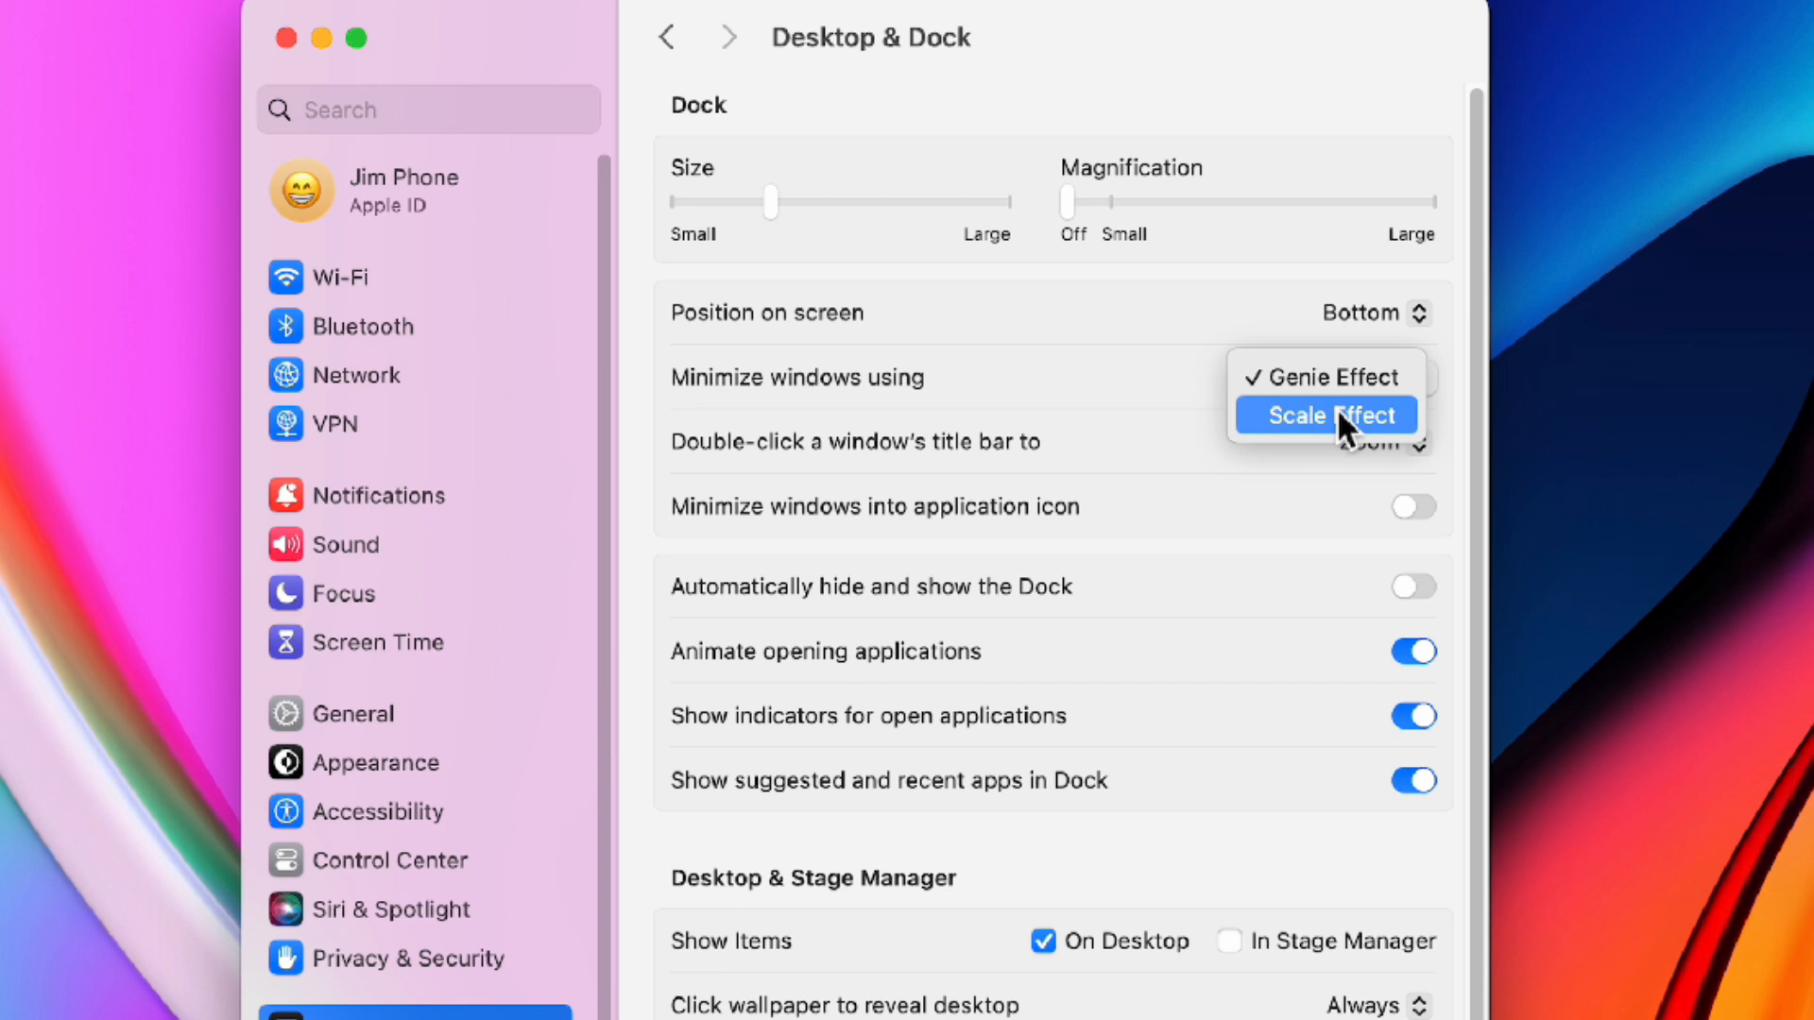
left_click(1325, 413)
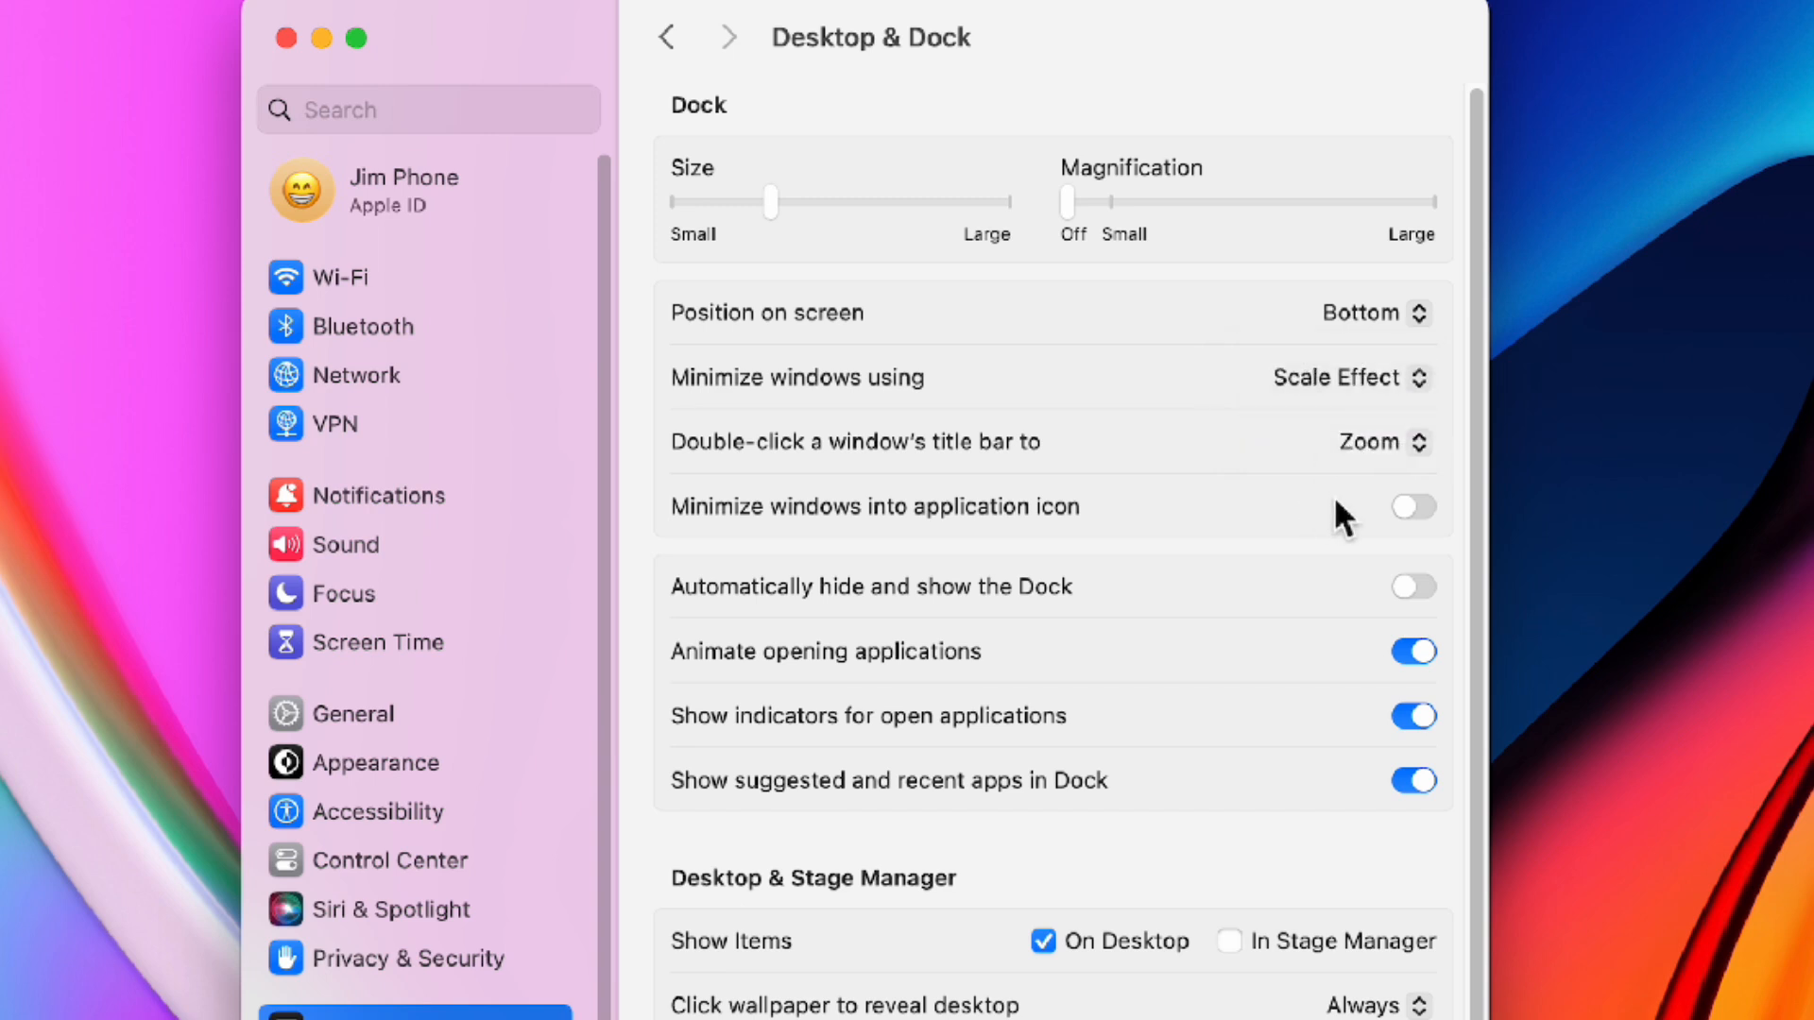
mouse_move(1345, 529)
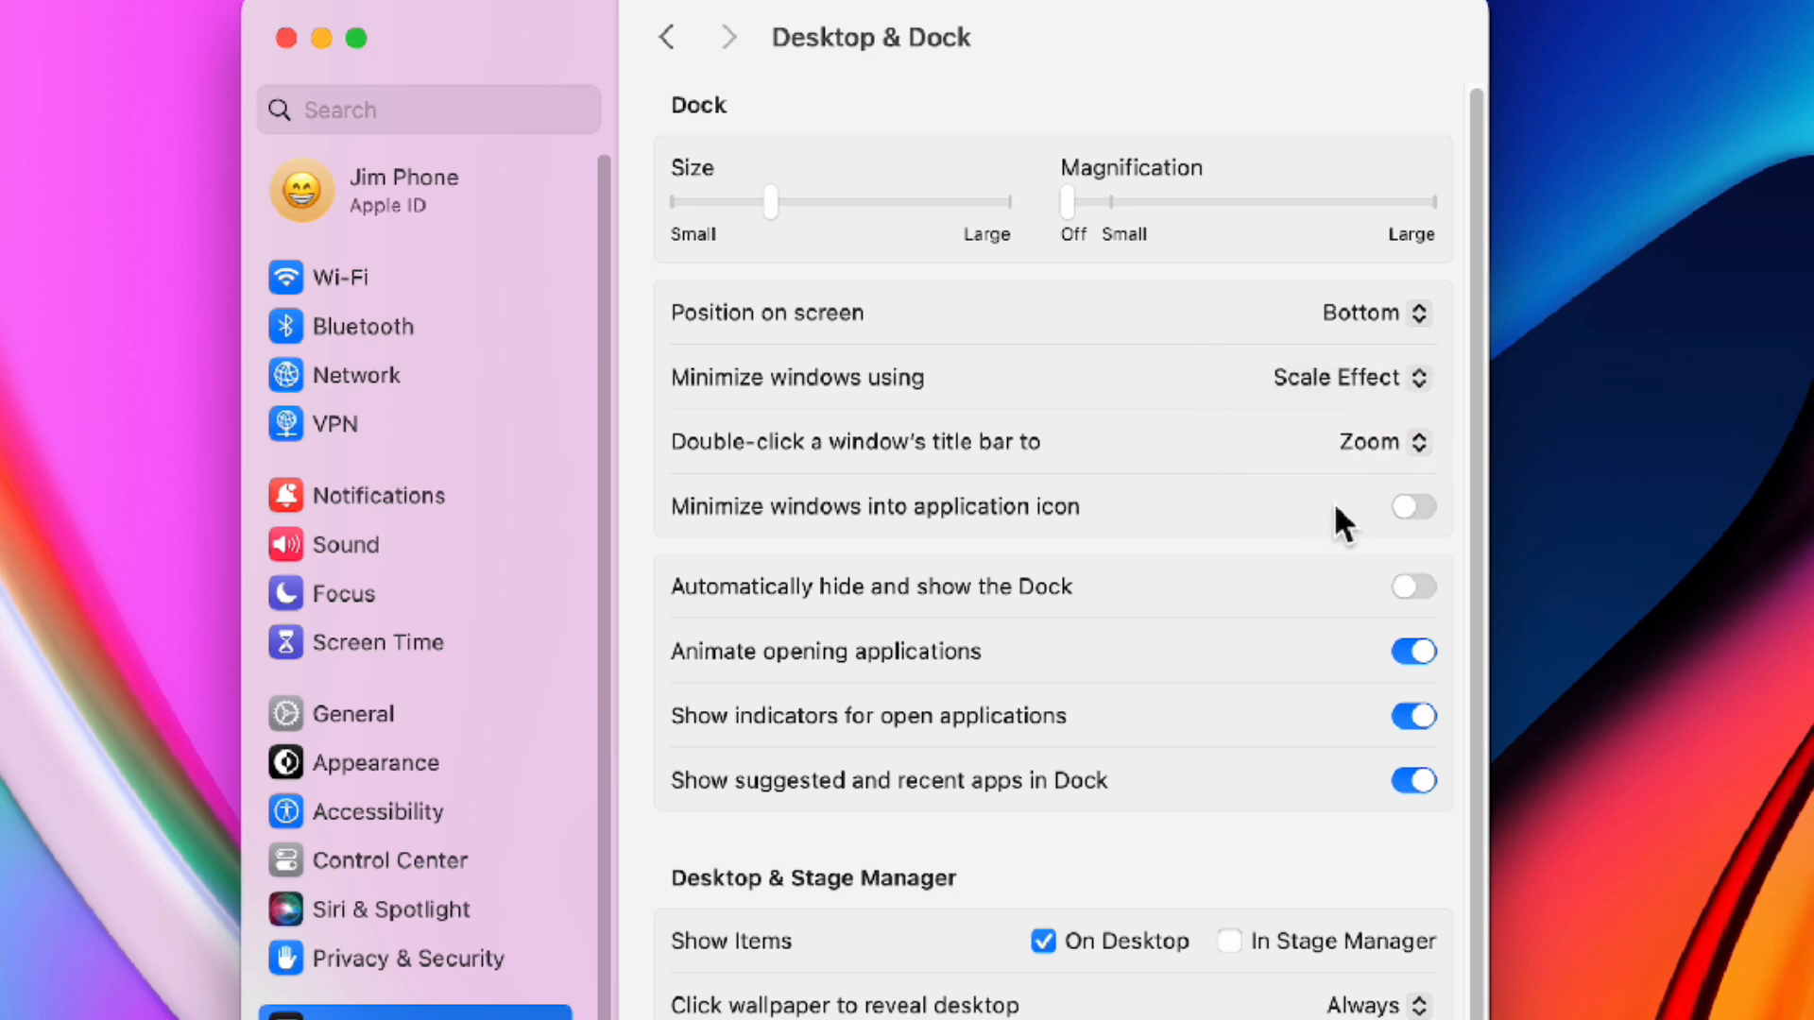
mouse_move(1394, 521)
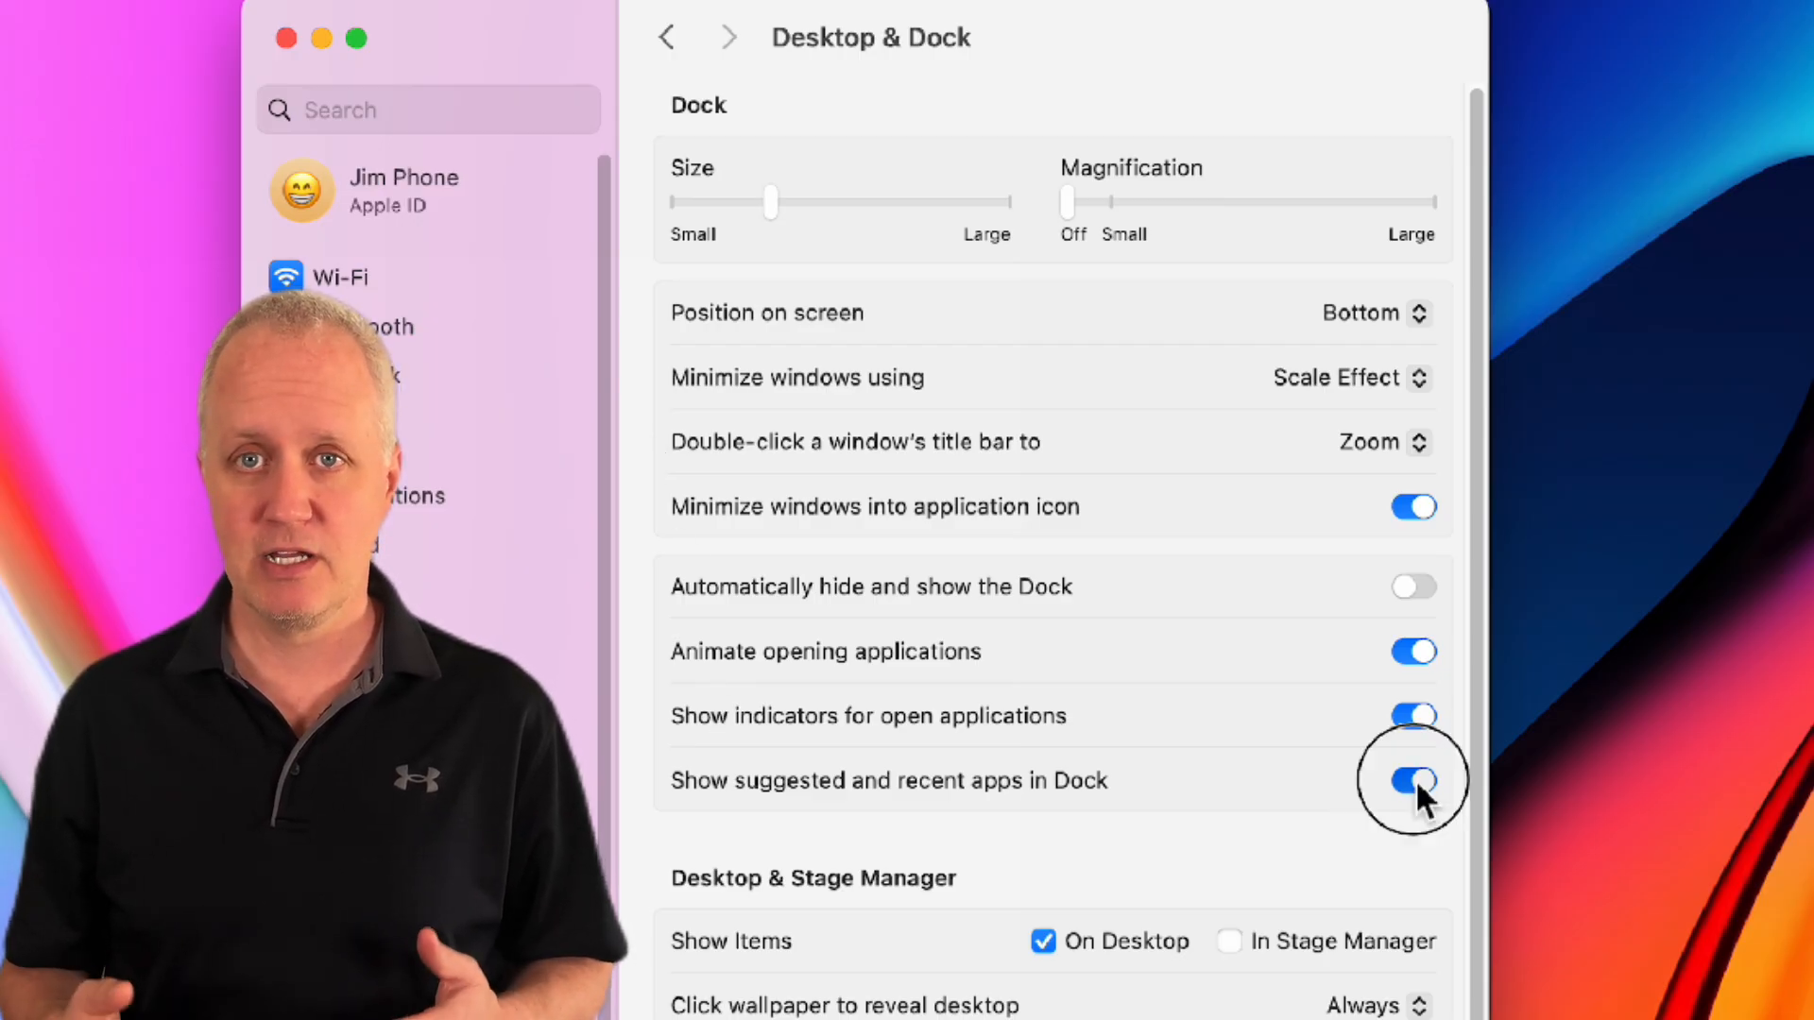
left_click(1413, 780)
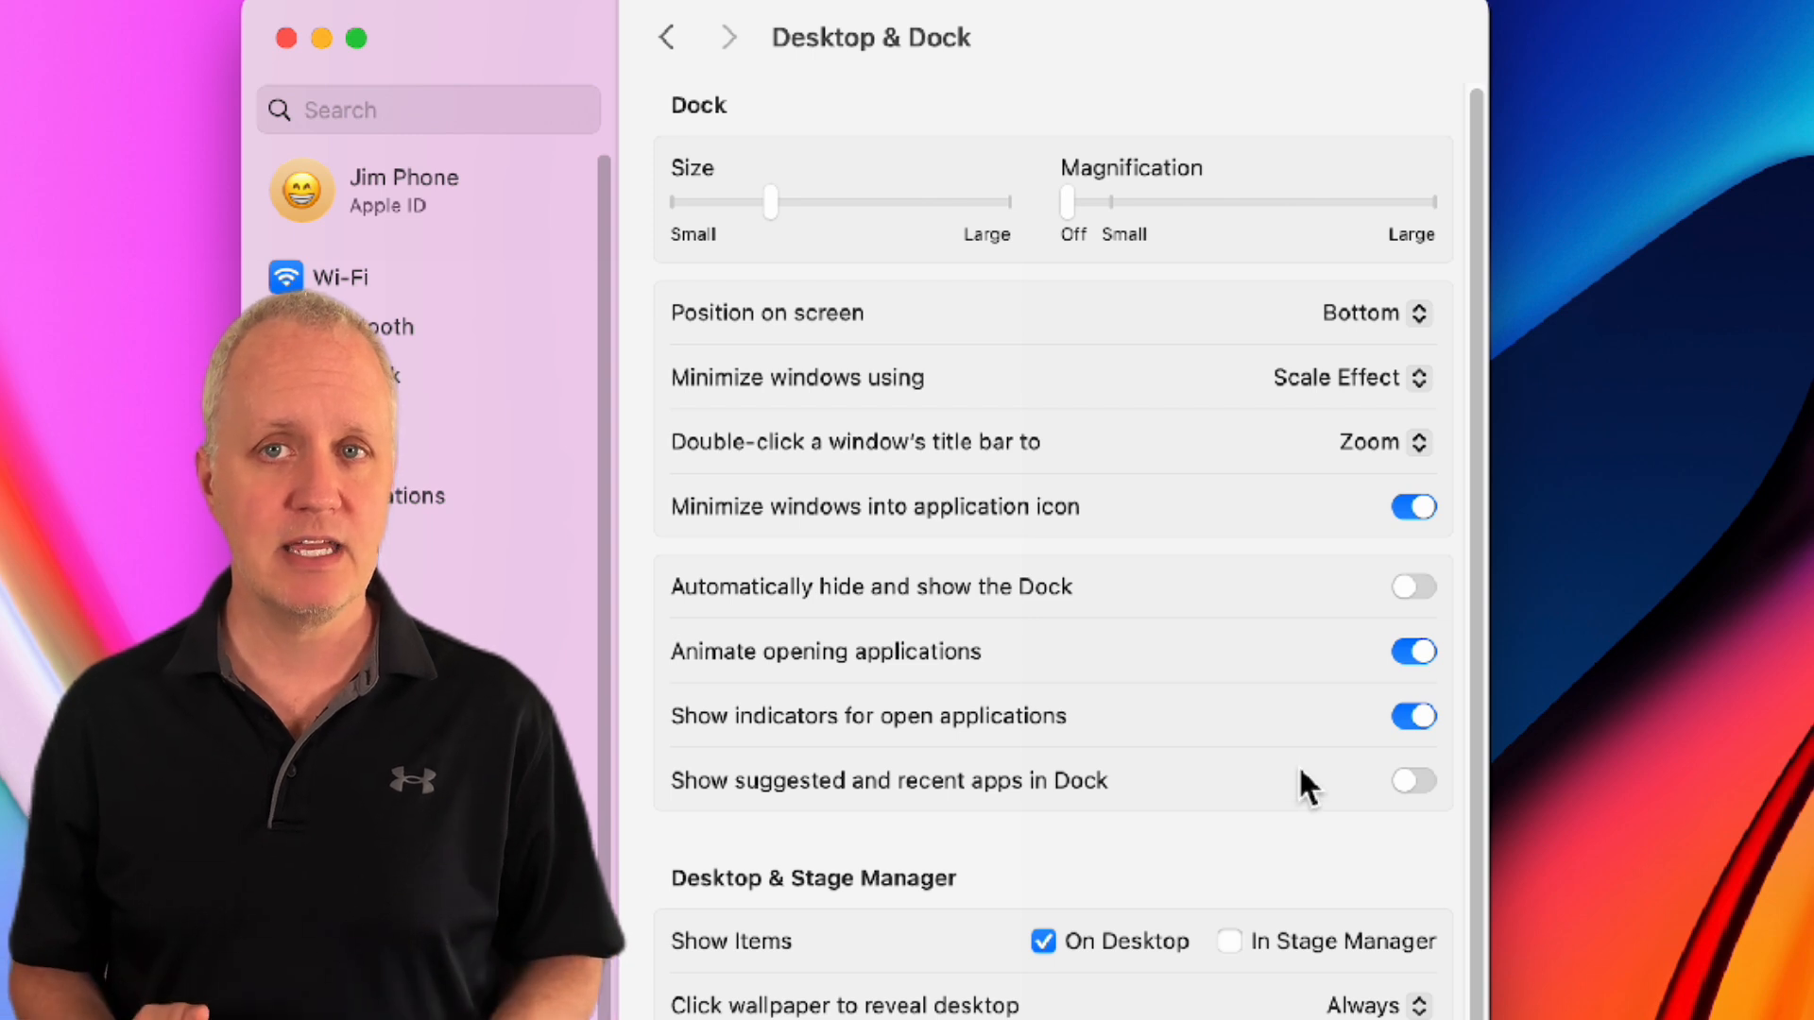
left_click(1414, 585)
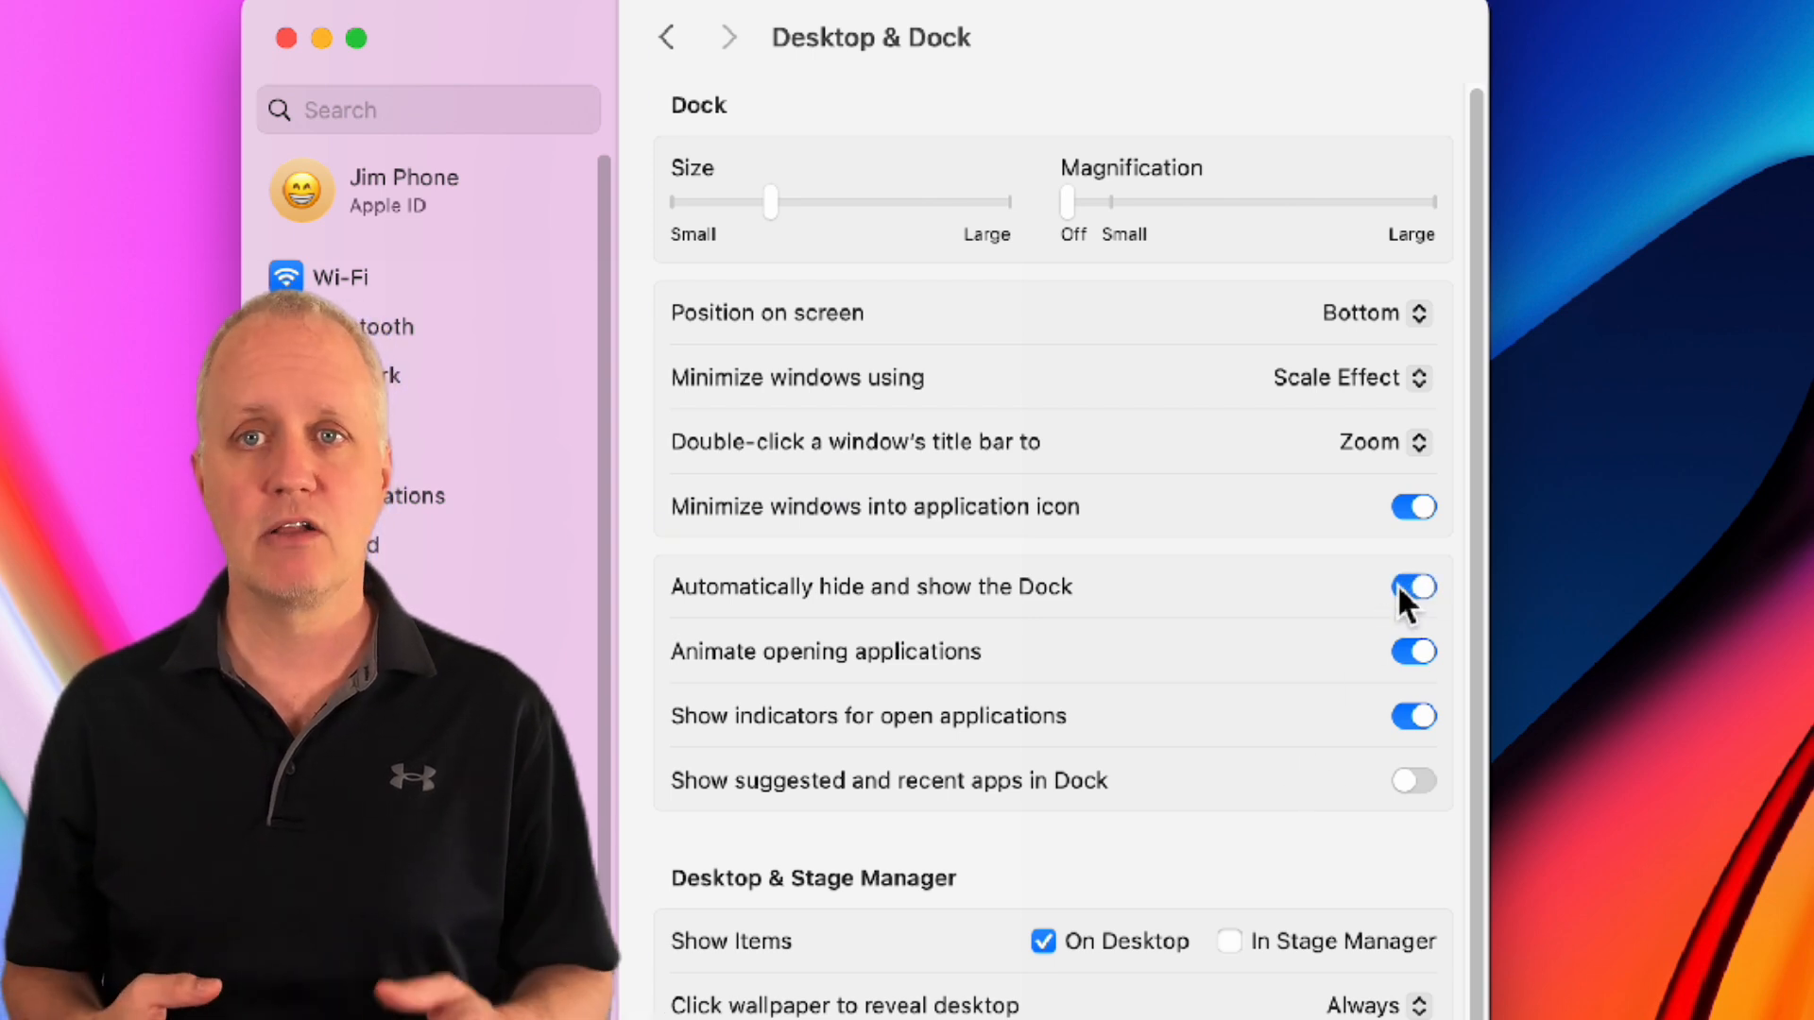
mouse_move(1364, 601)
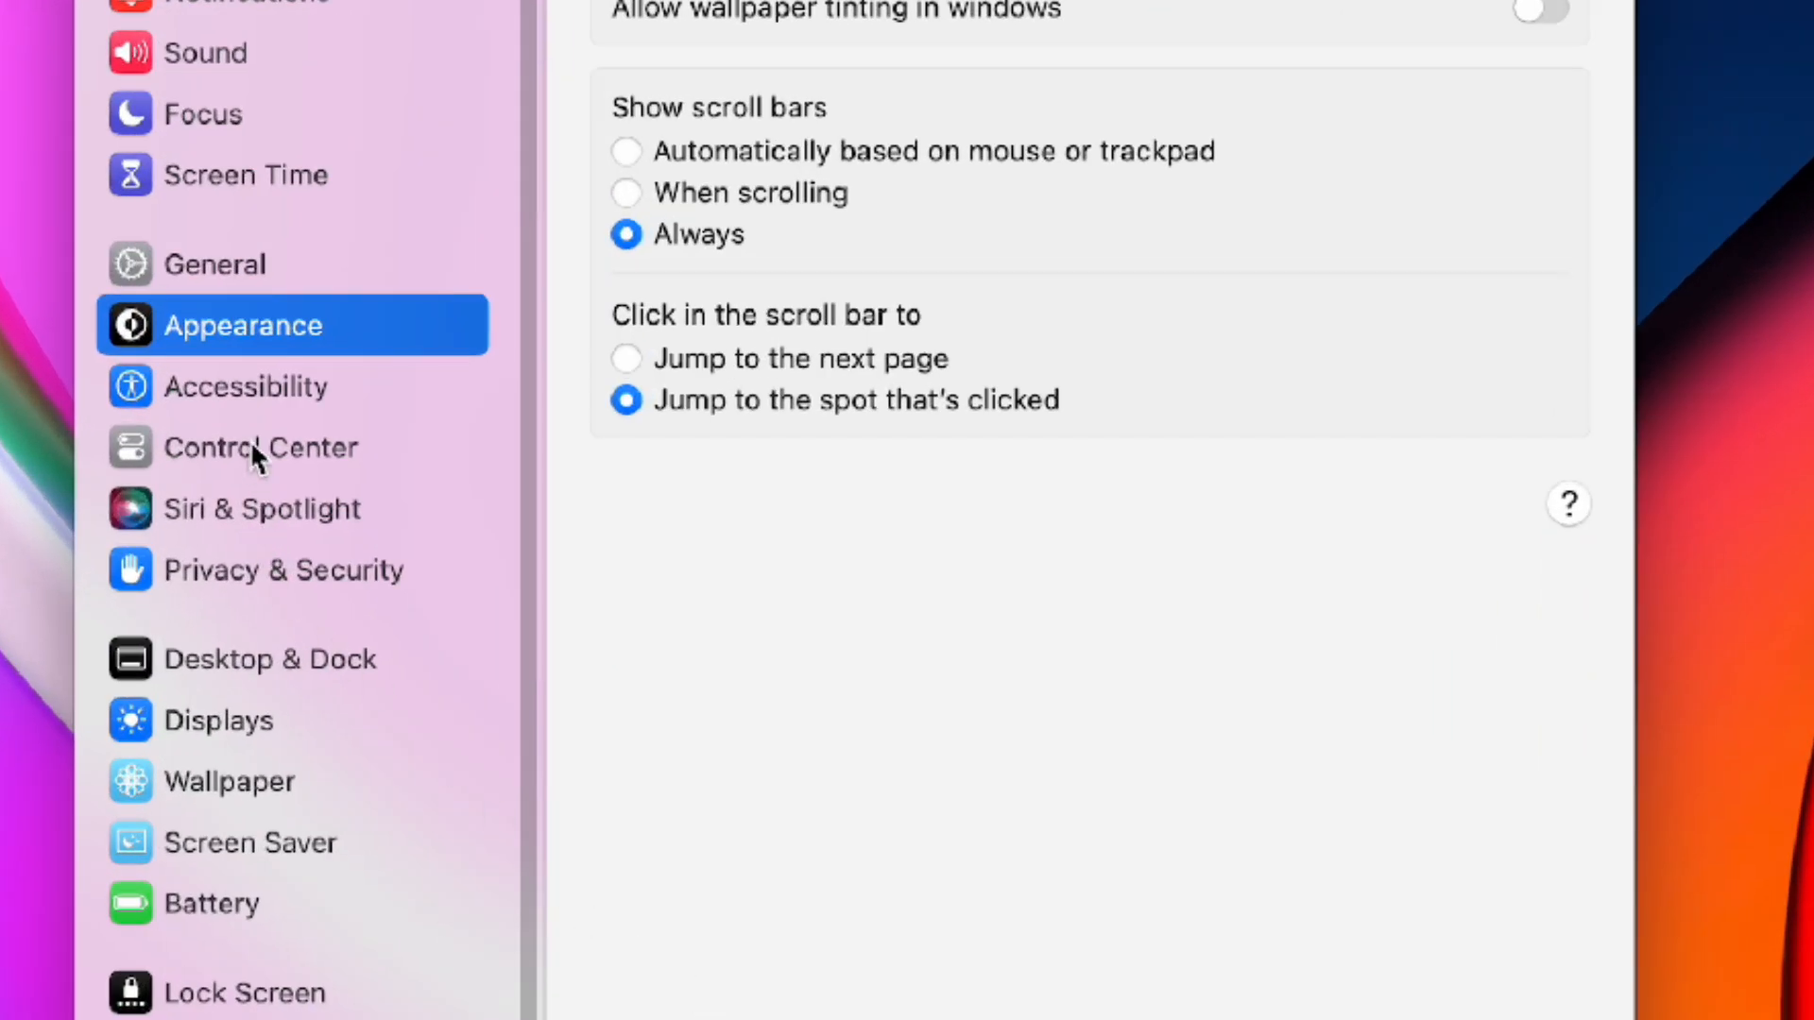
Step: In Control Center settings, set Bluetooth to Show in Menu Bar
left_click(261, 448)
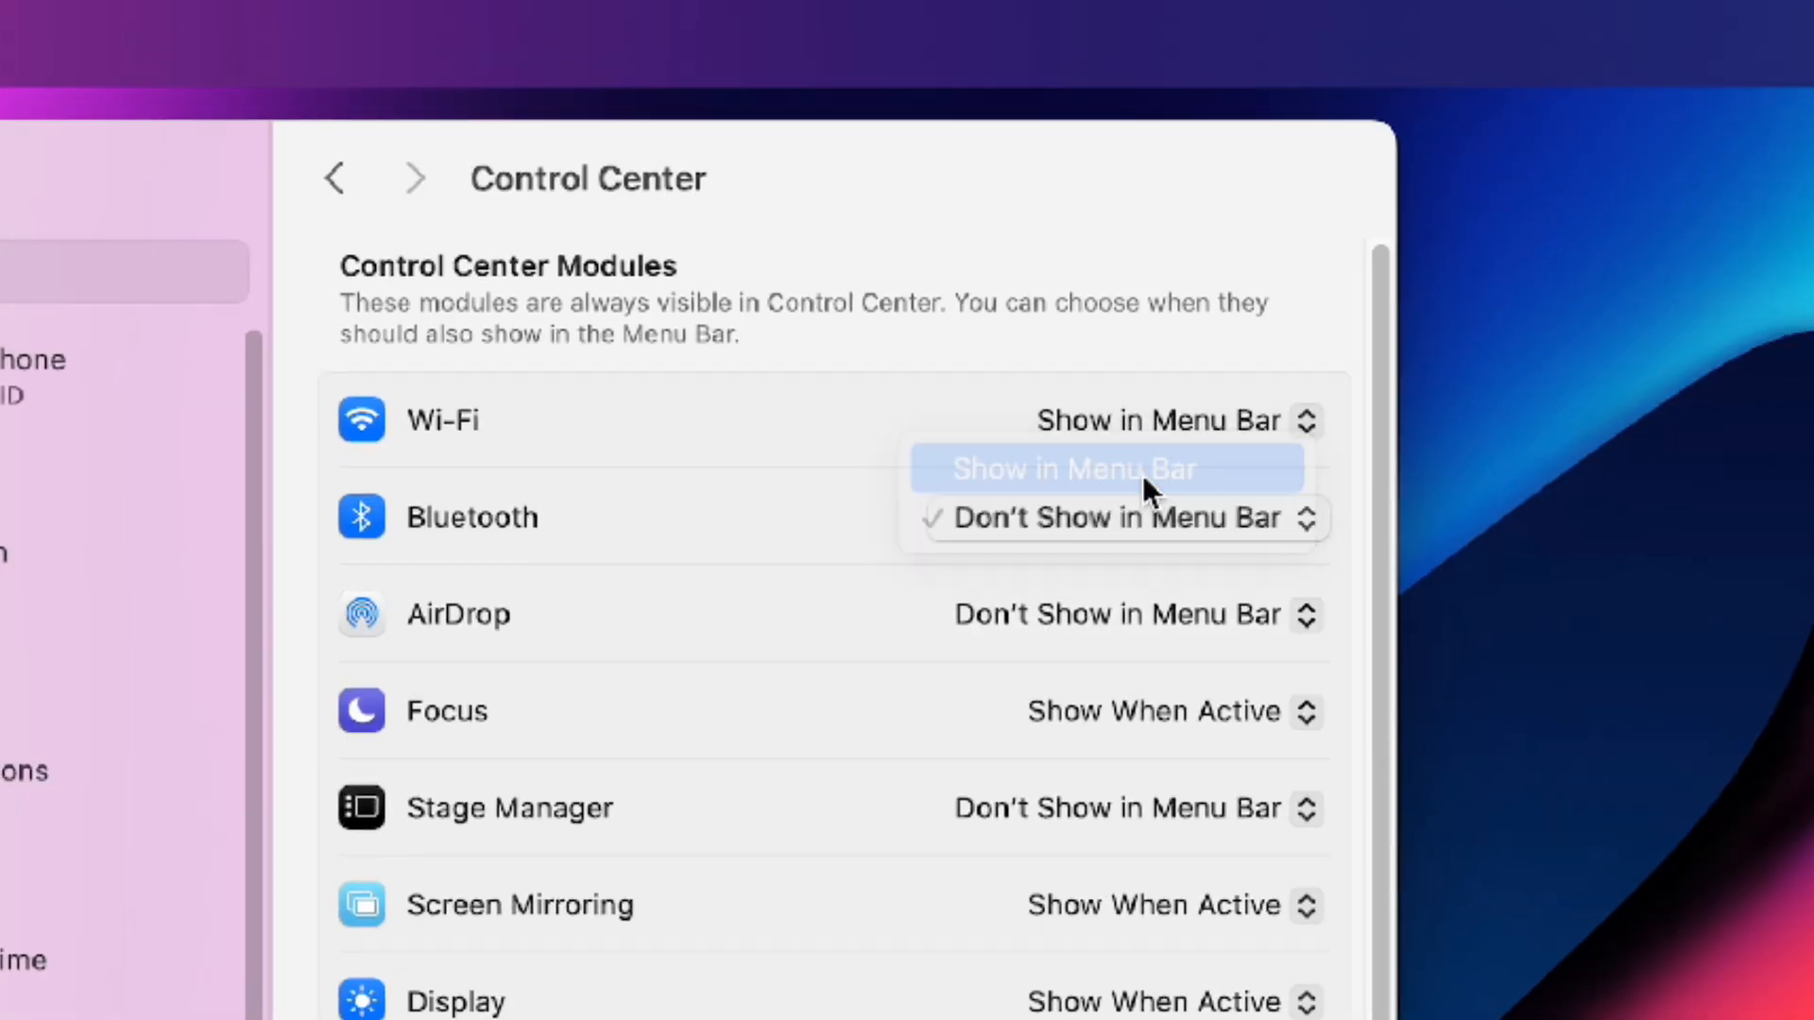
left_click(1070, 469)
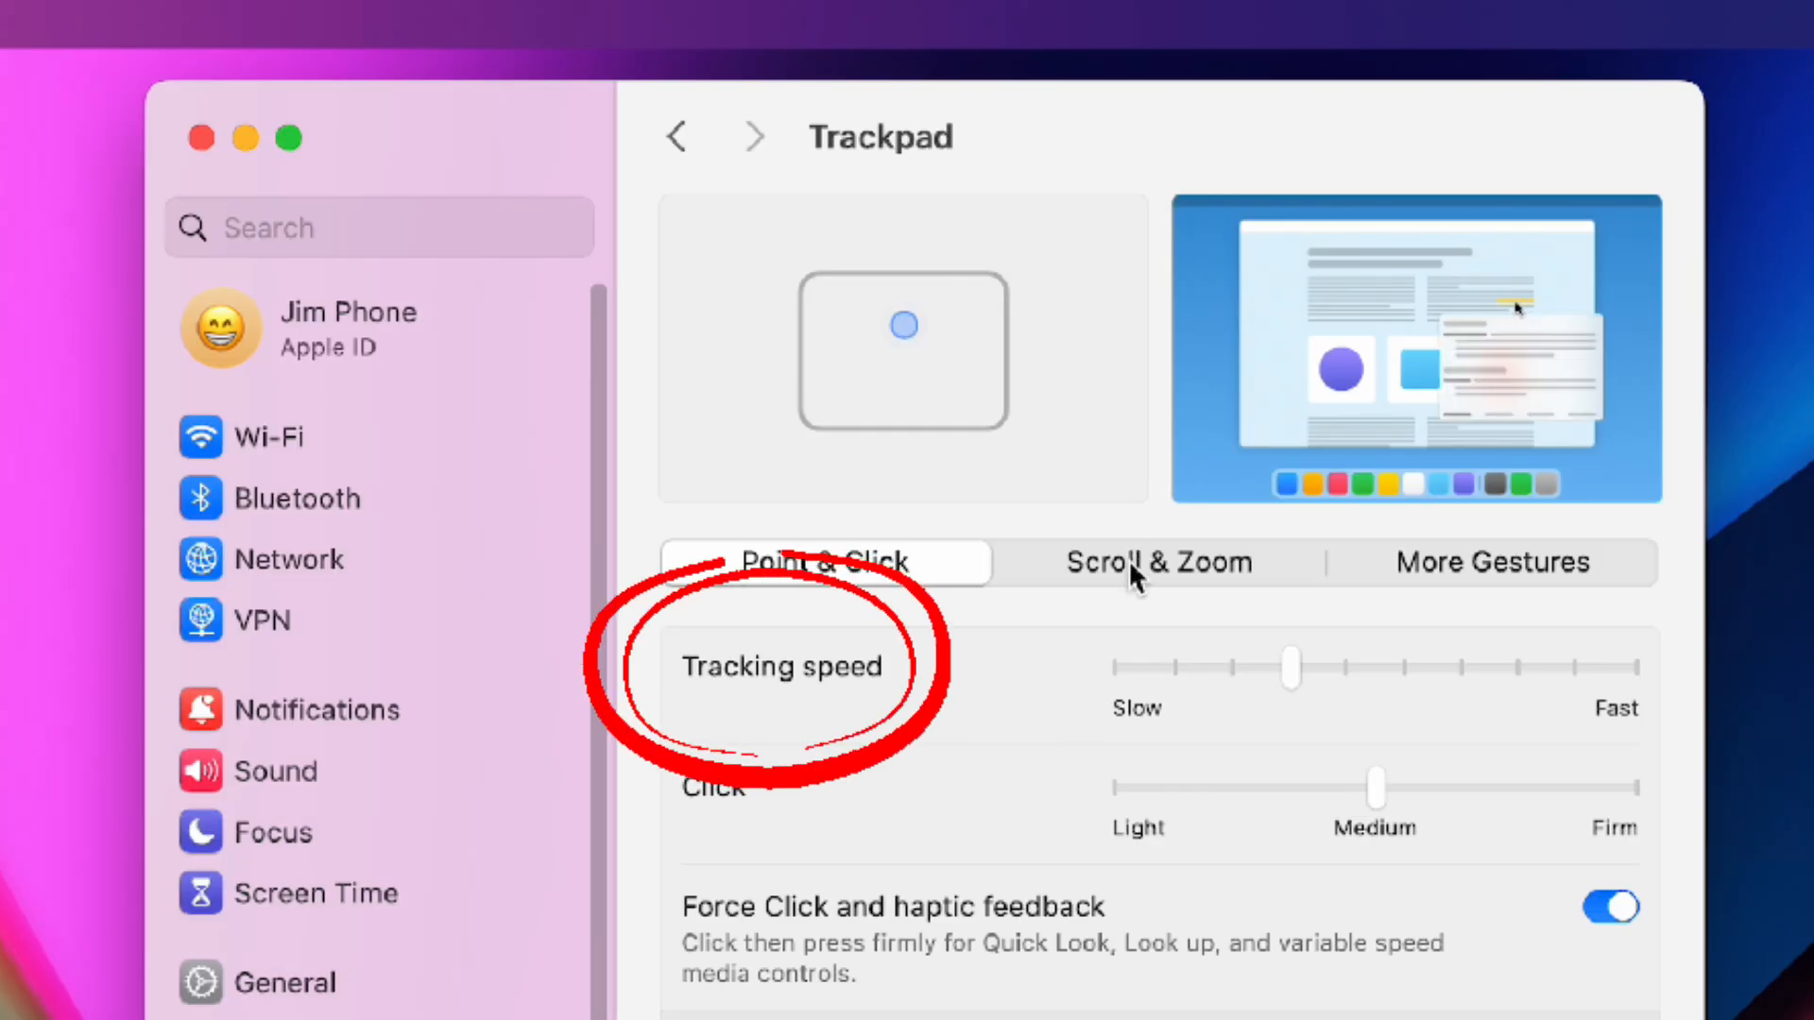
Step: In Trackpad's Scroll & Zoom settings, switch Natural scrolling off
left_click(1156, 563)
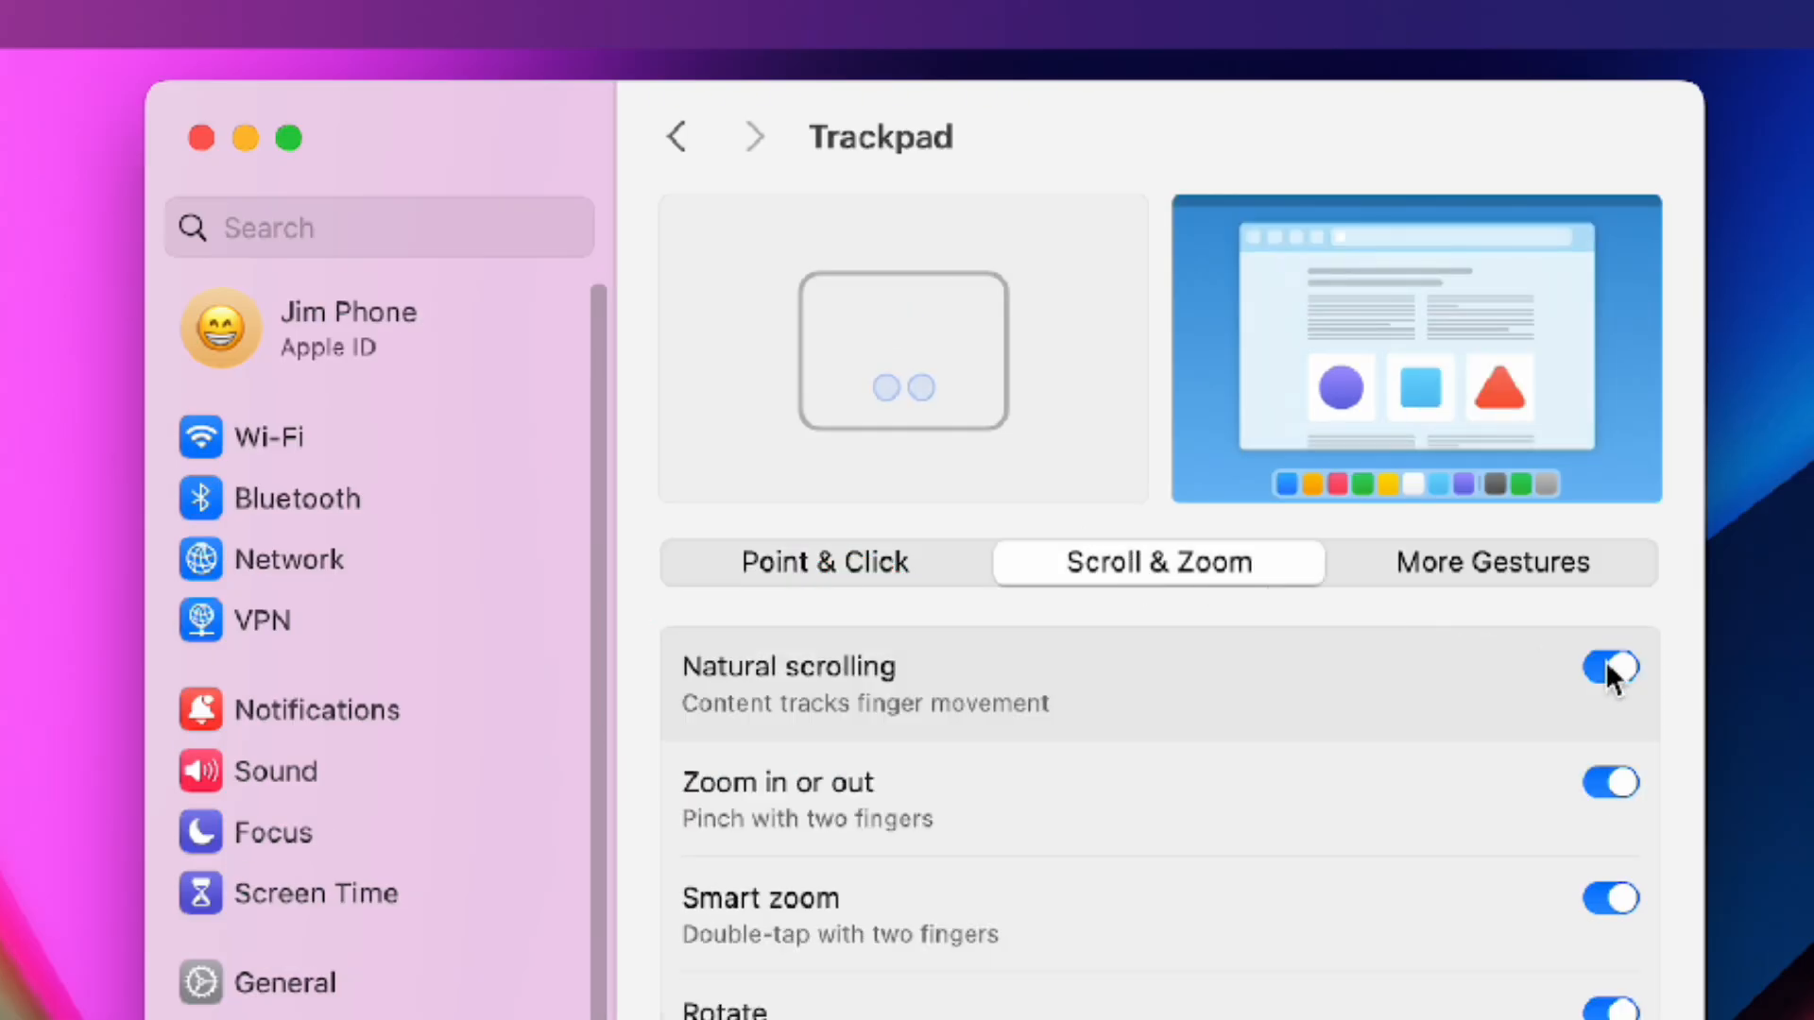
left_click(1608, 669)
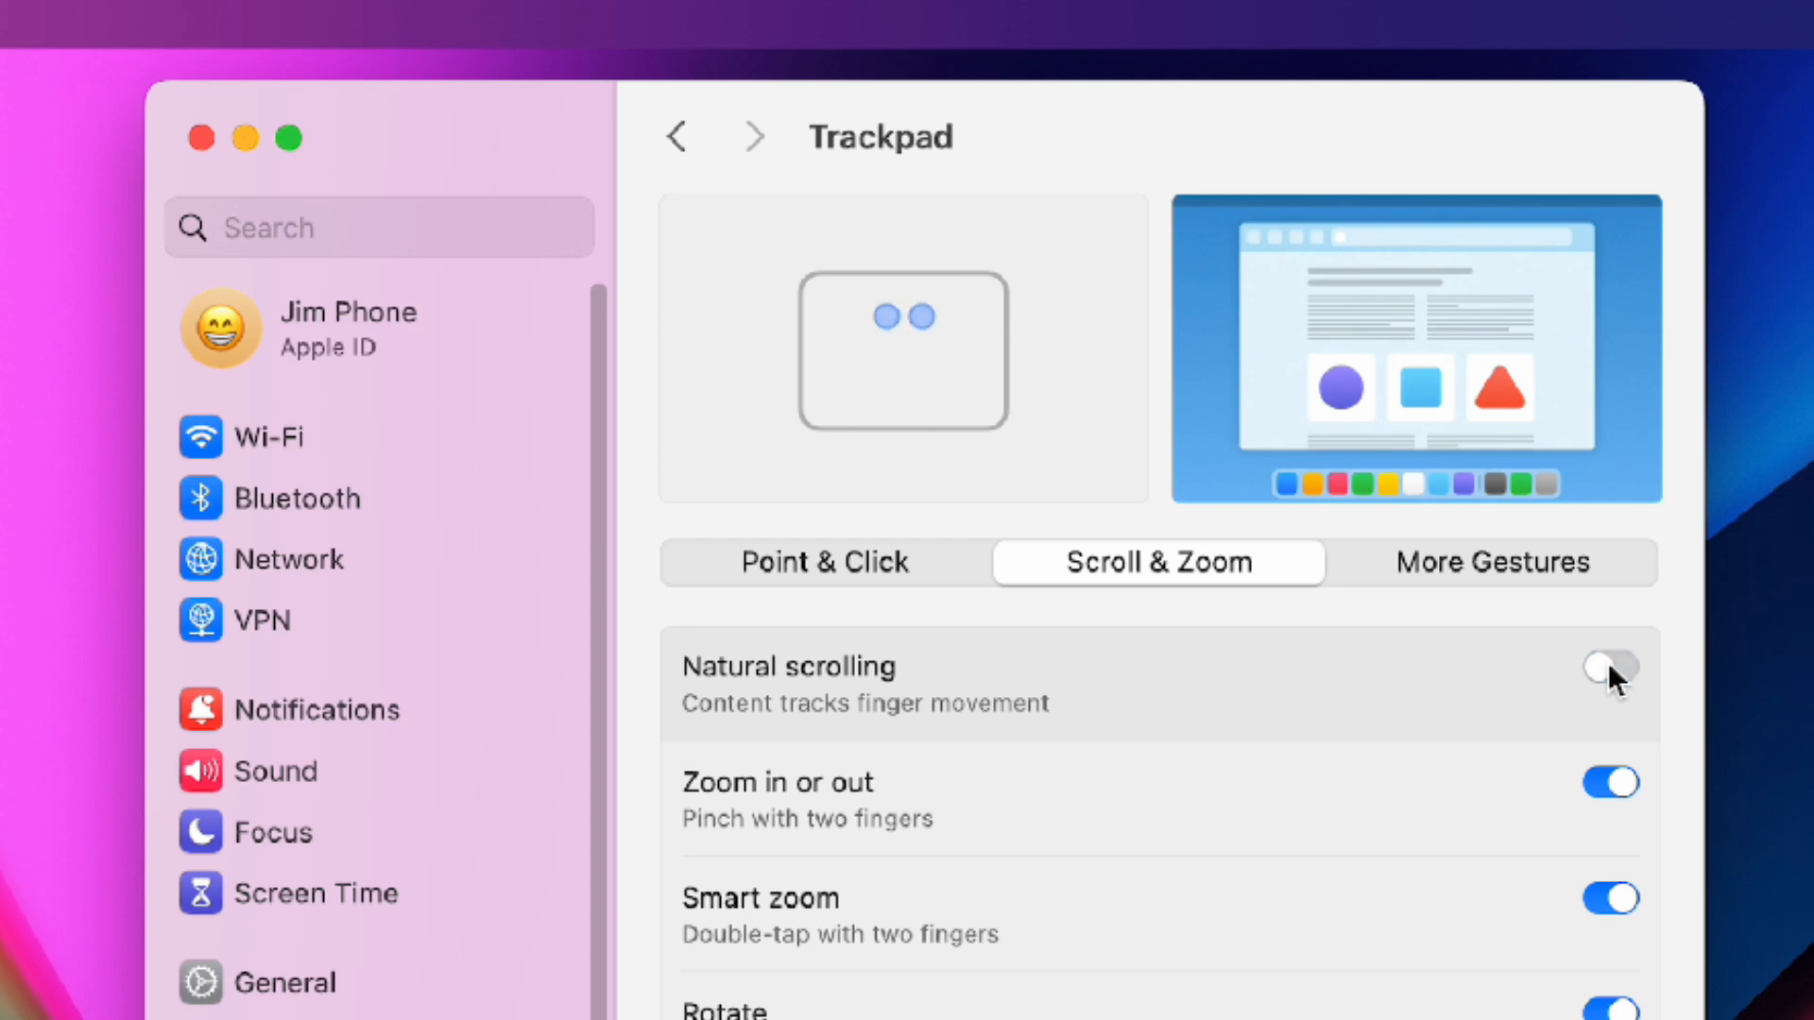
left_click(1609, 667)
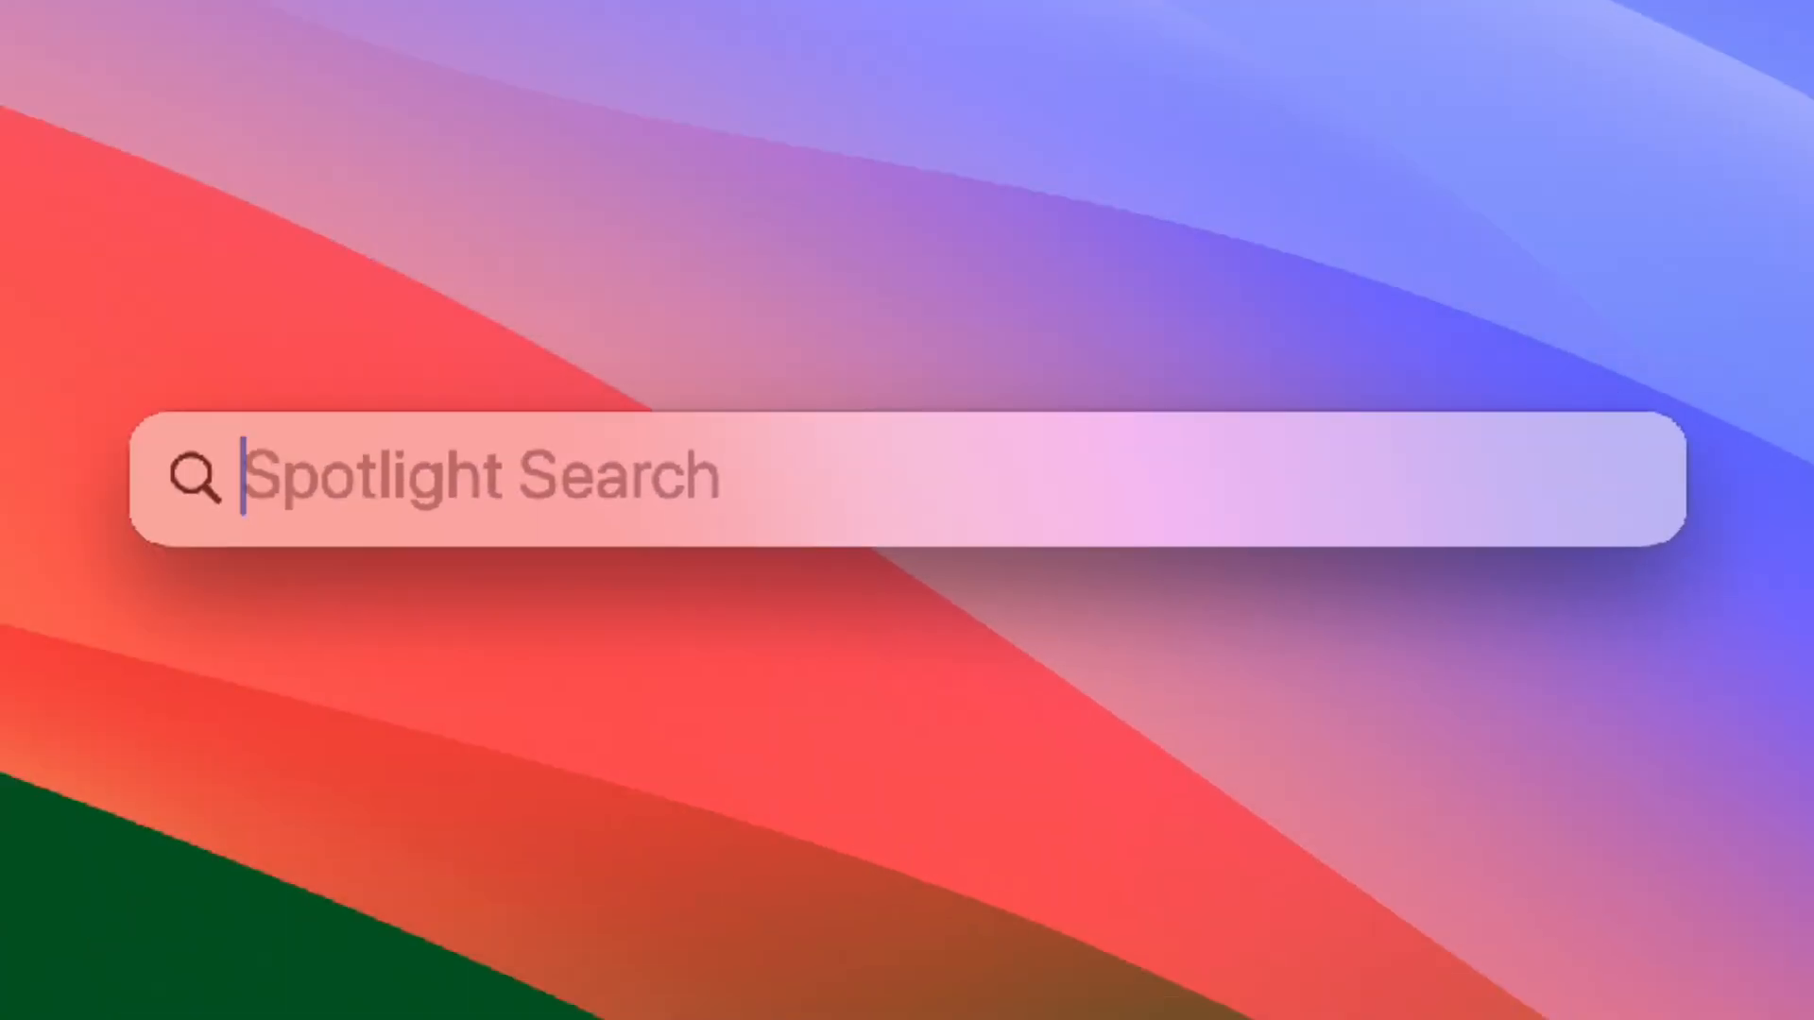
Step: Search Spotlight for 'Tech Blog' and browse the notes, folders, websites and photos results
type("Tech Blog")
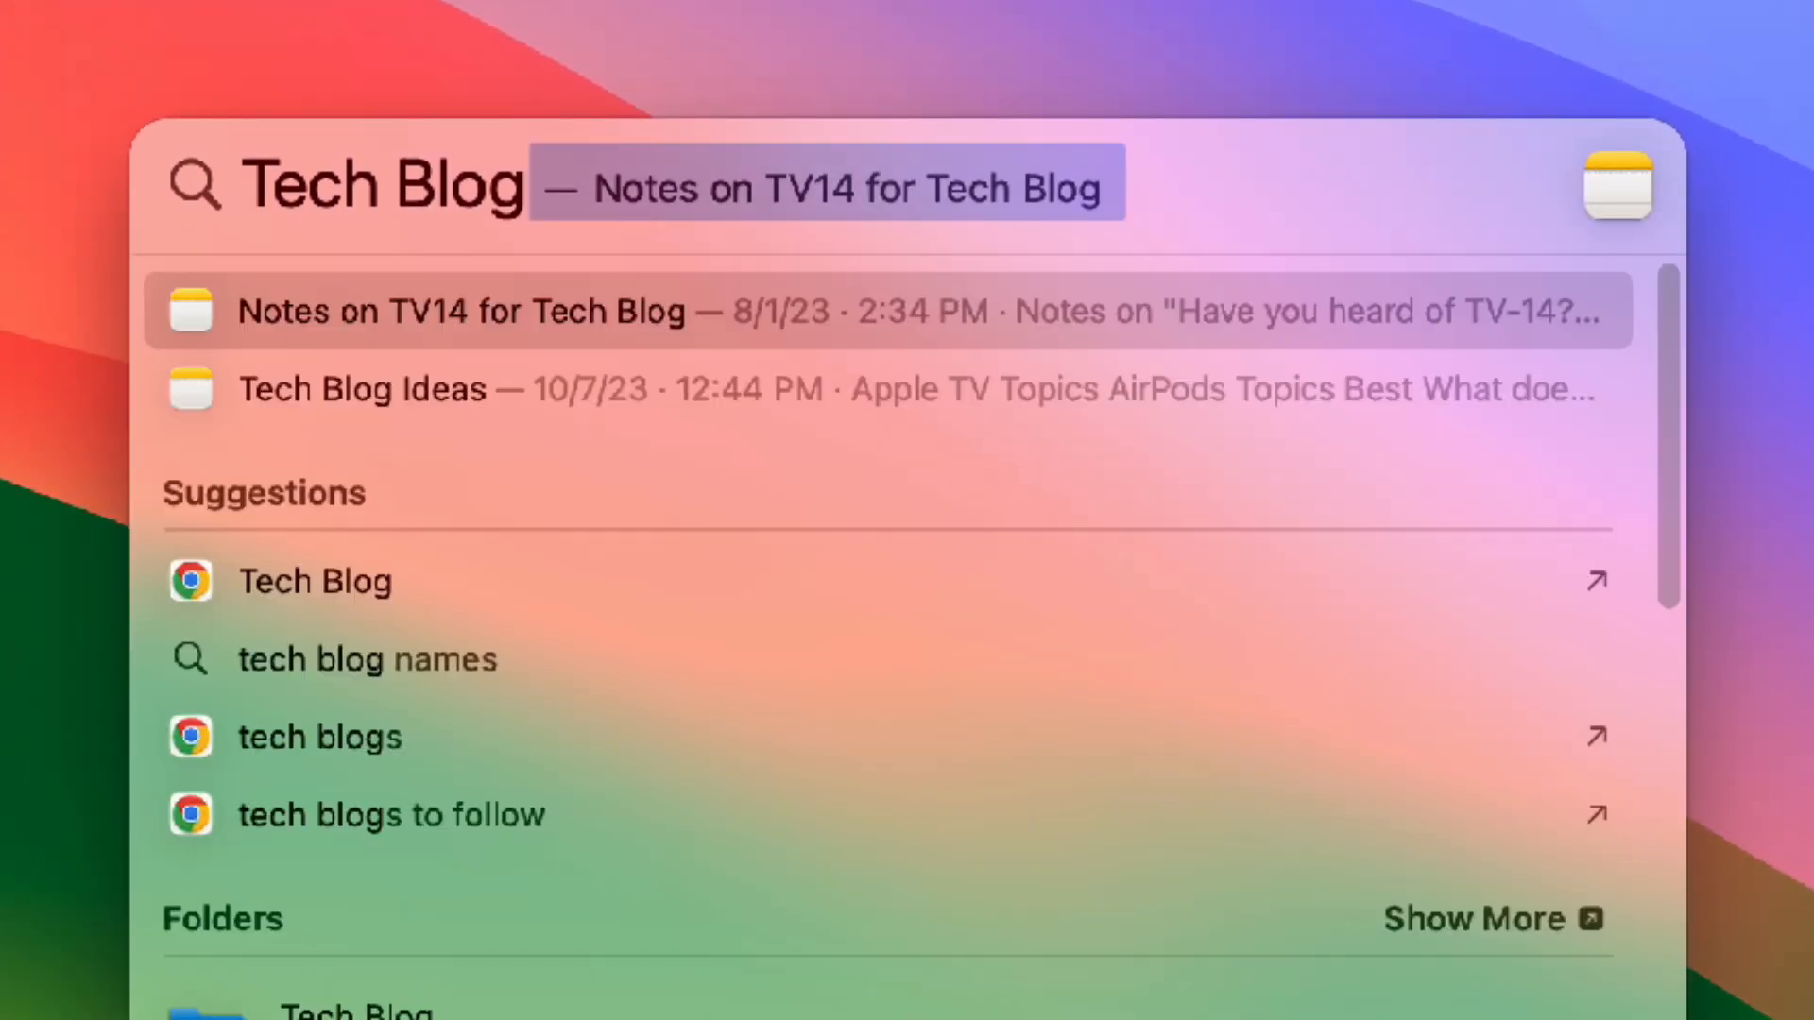
scroll("down", 3)
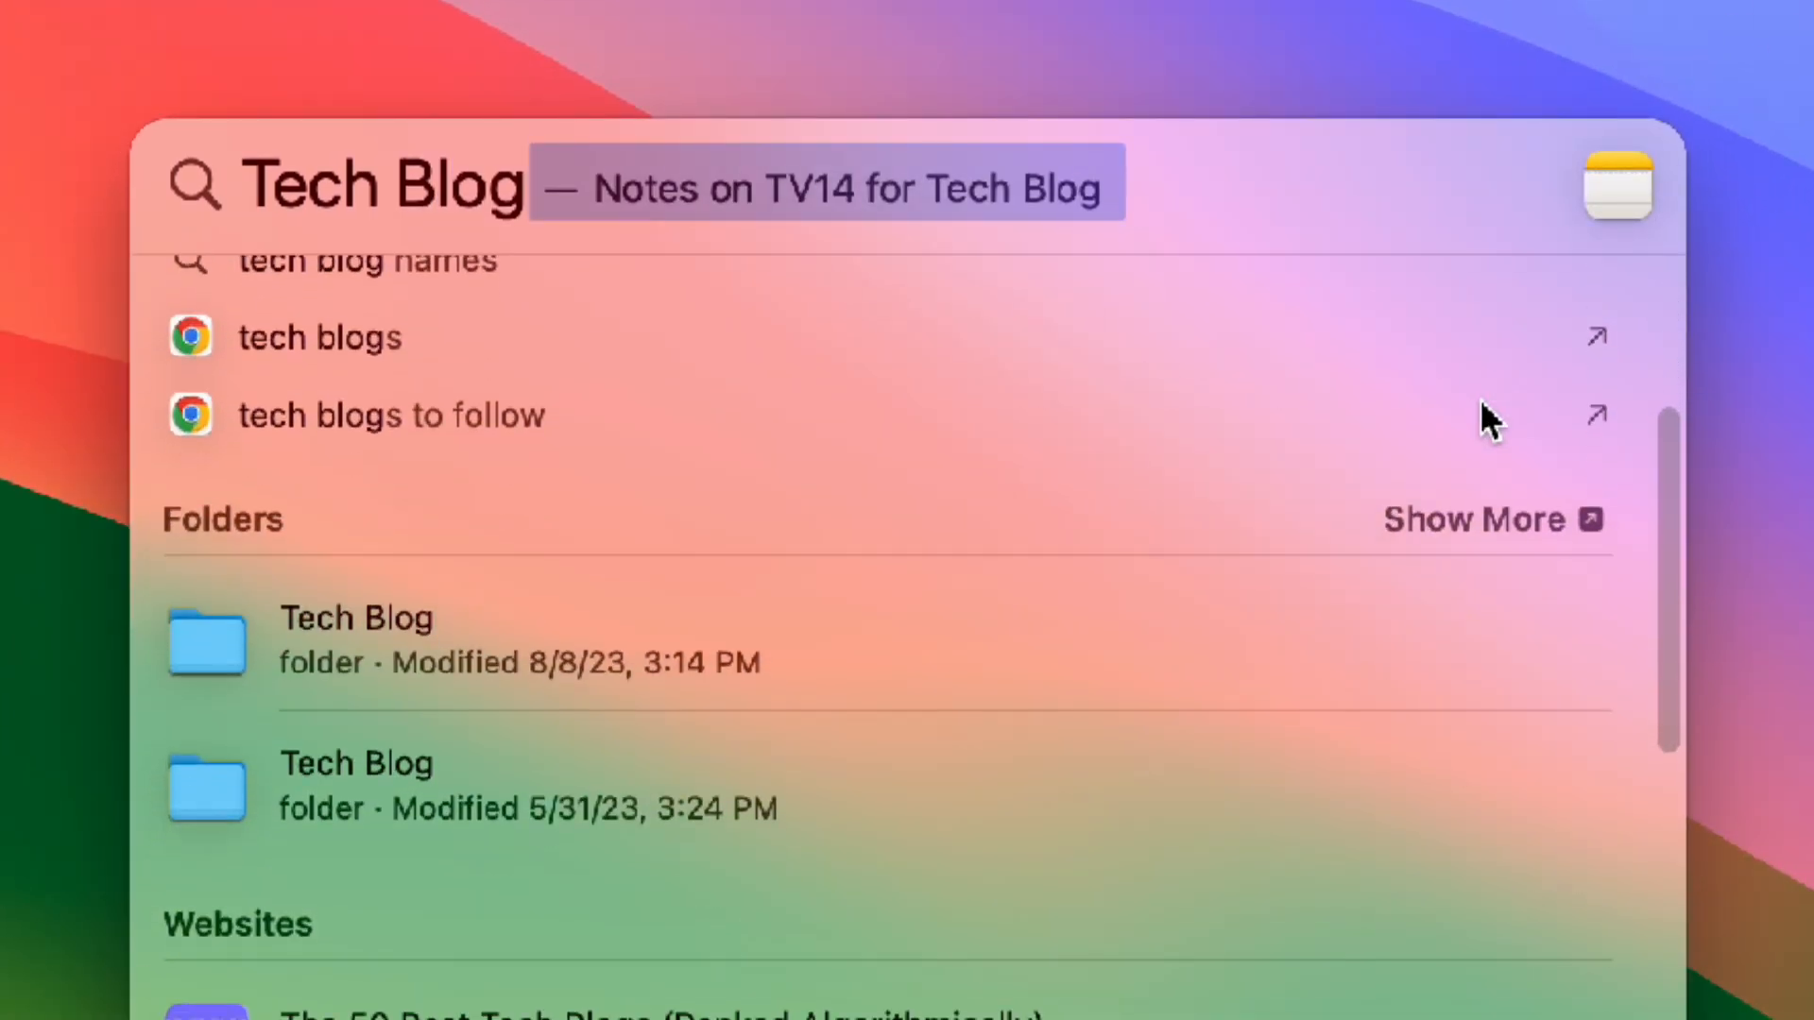
scroll("down", 3)
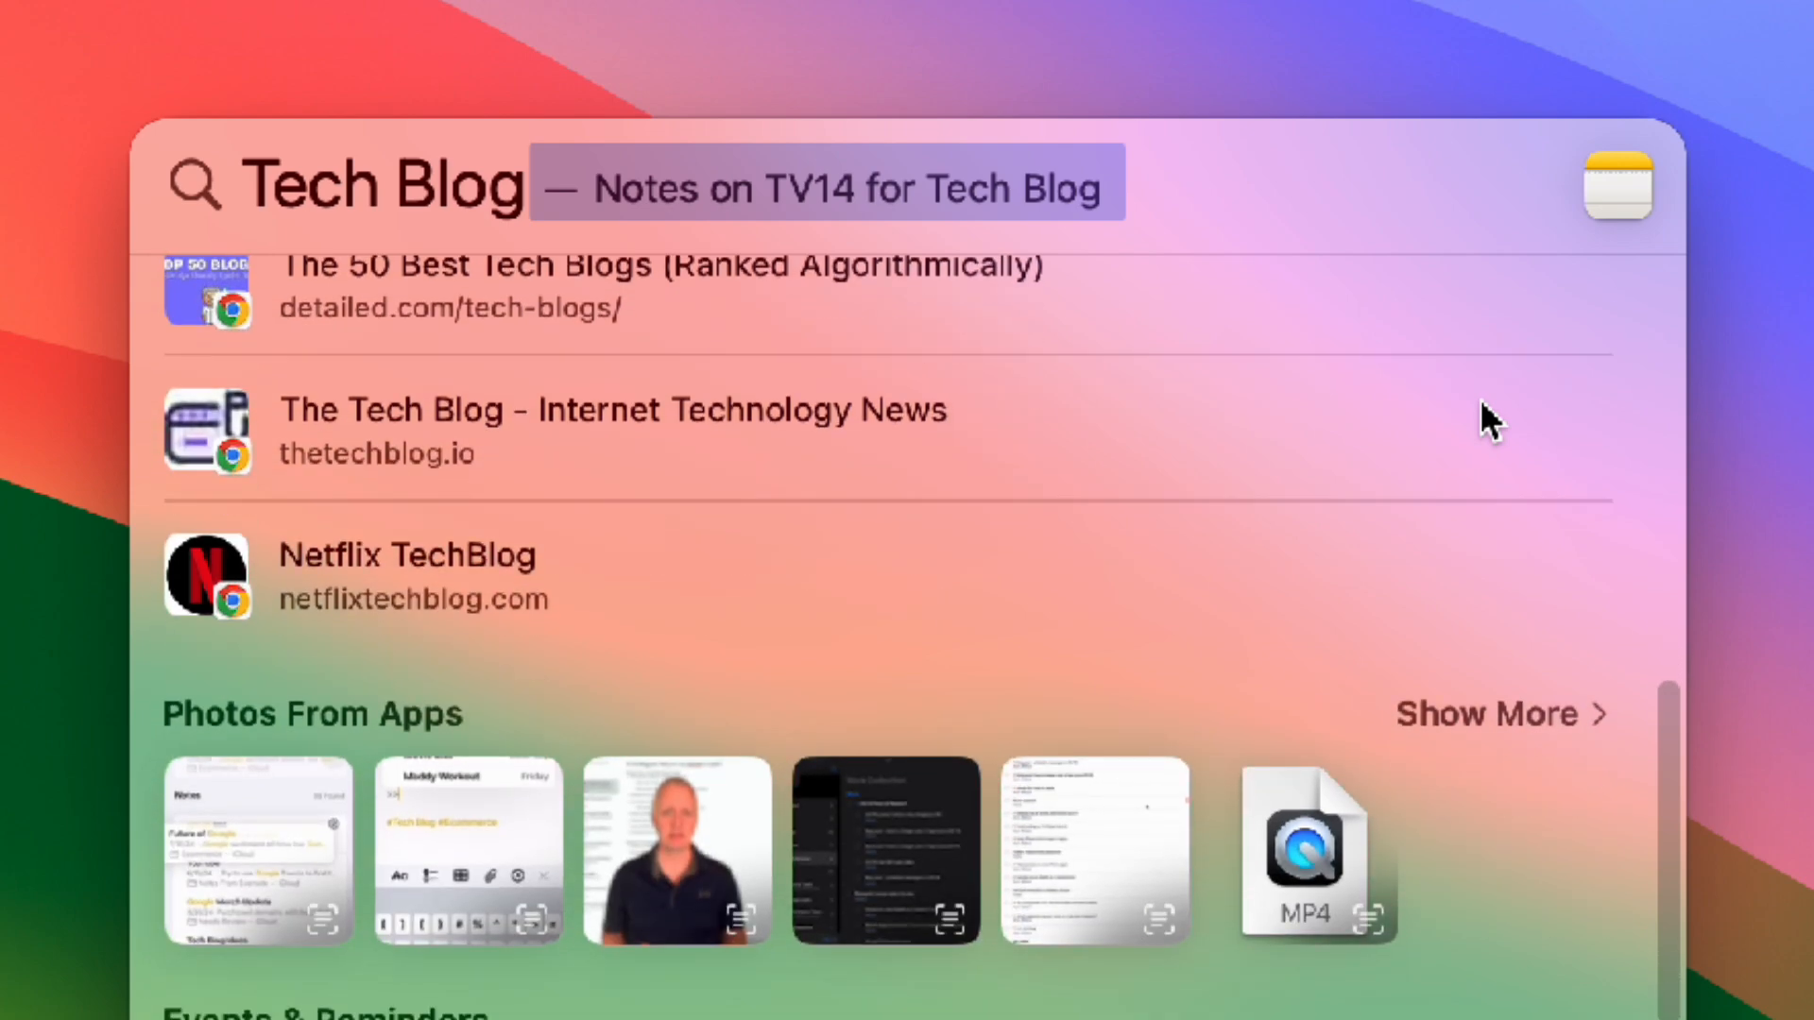
scroll("down", 3)
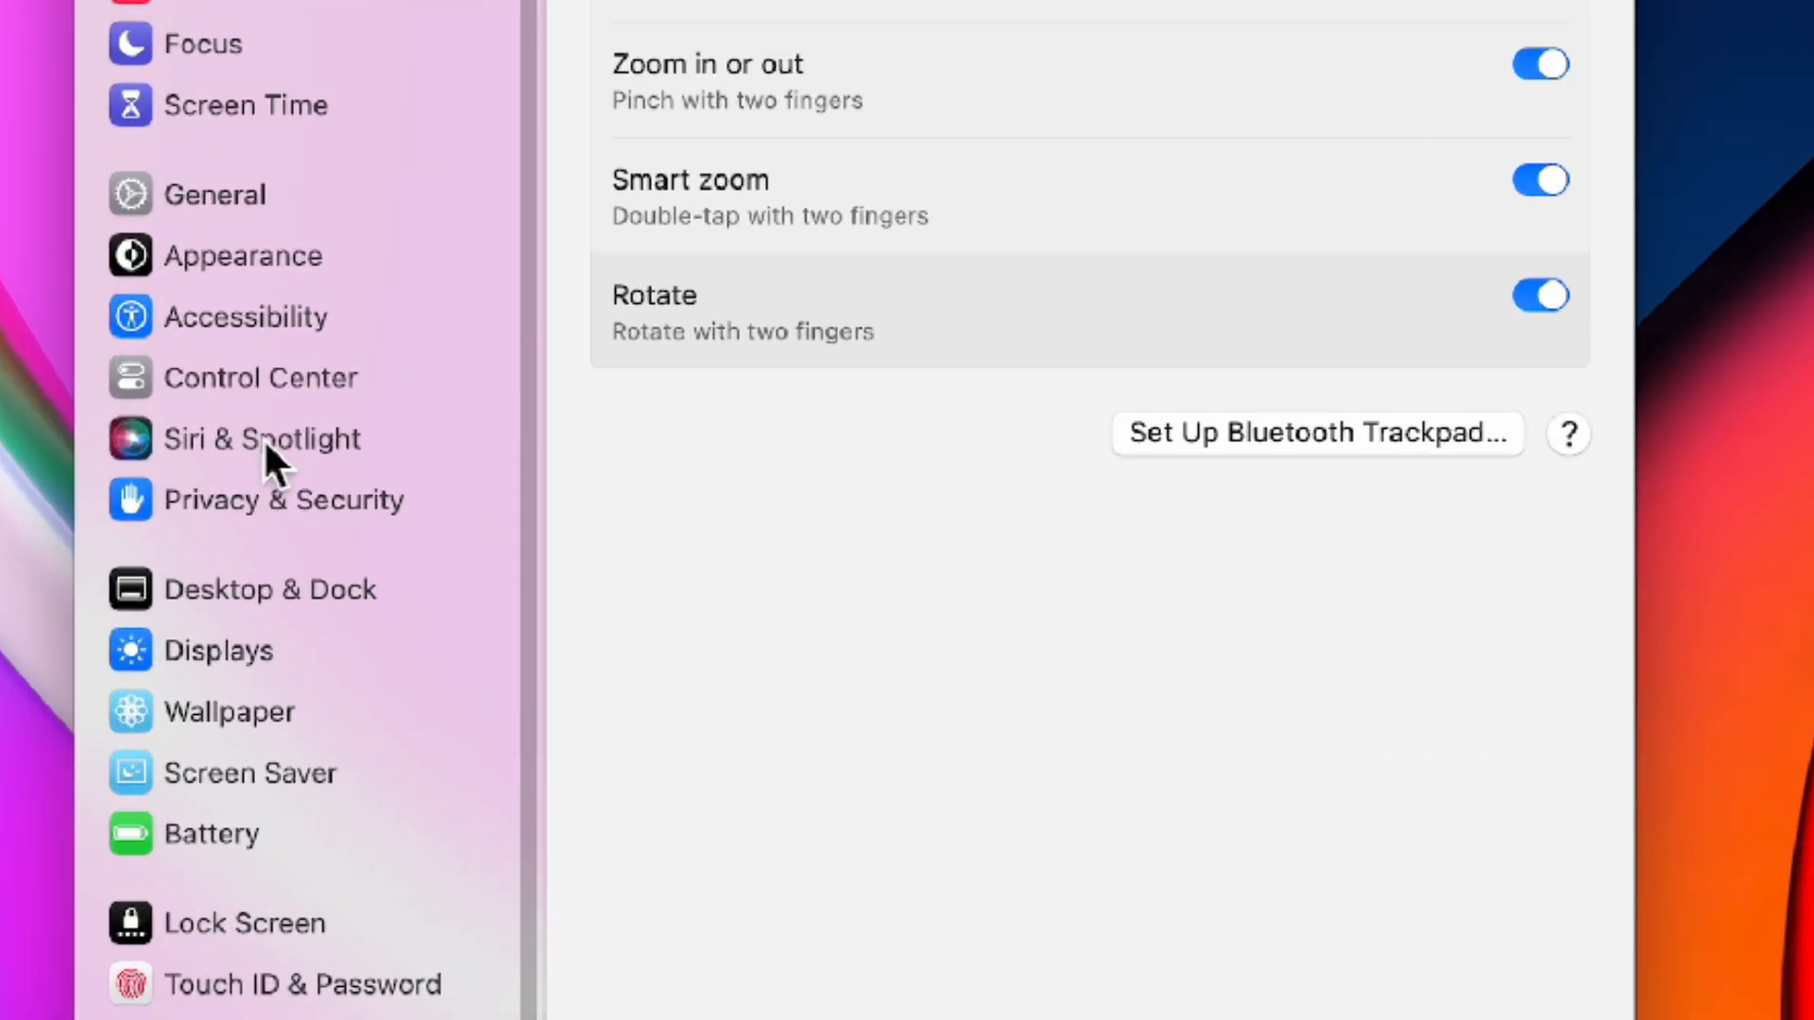
Step: Show the Lock Screen settings pane
left_click(261, 436)
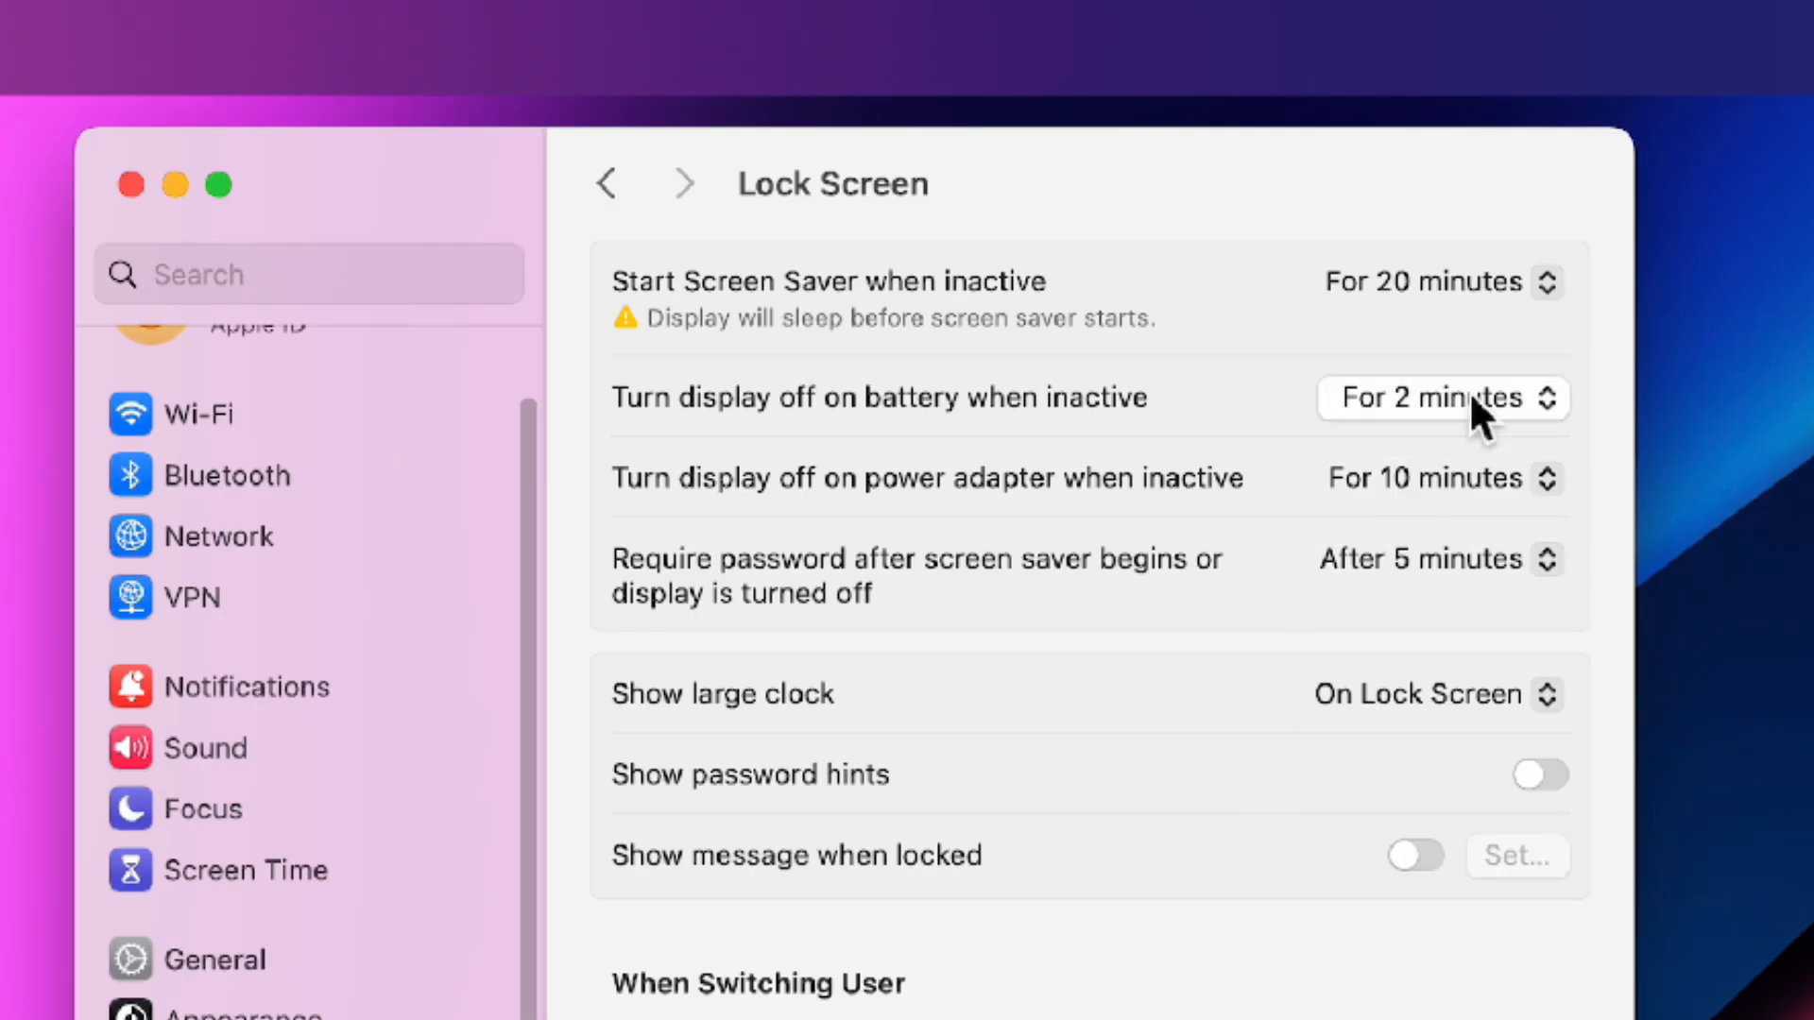
Step: Turn the display off after 10 minutes on battery and review the screen saver start choices
left_click(1440, 399)
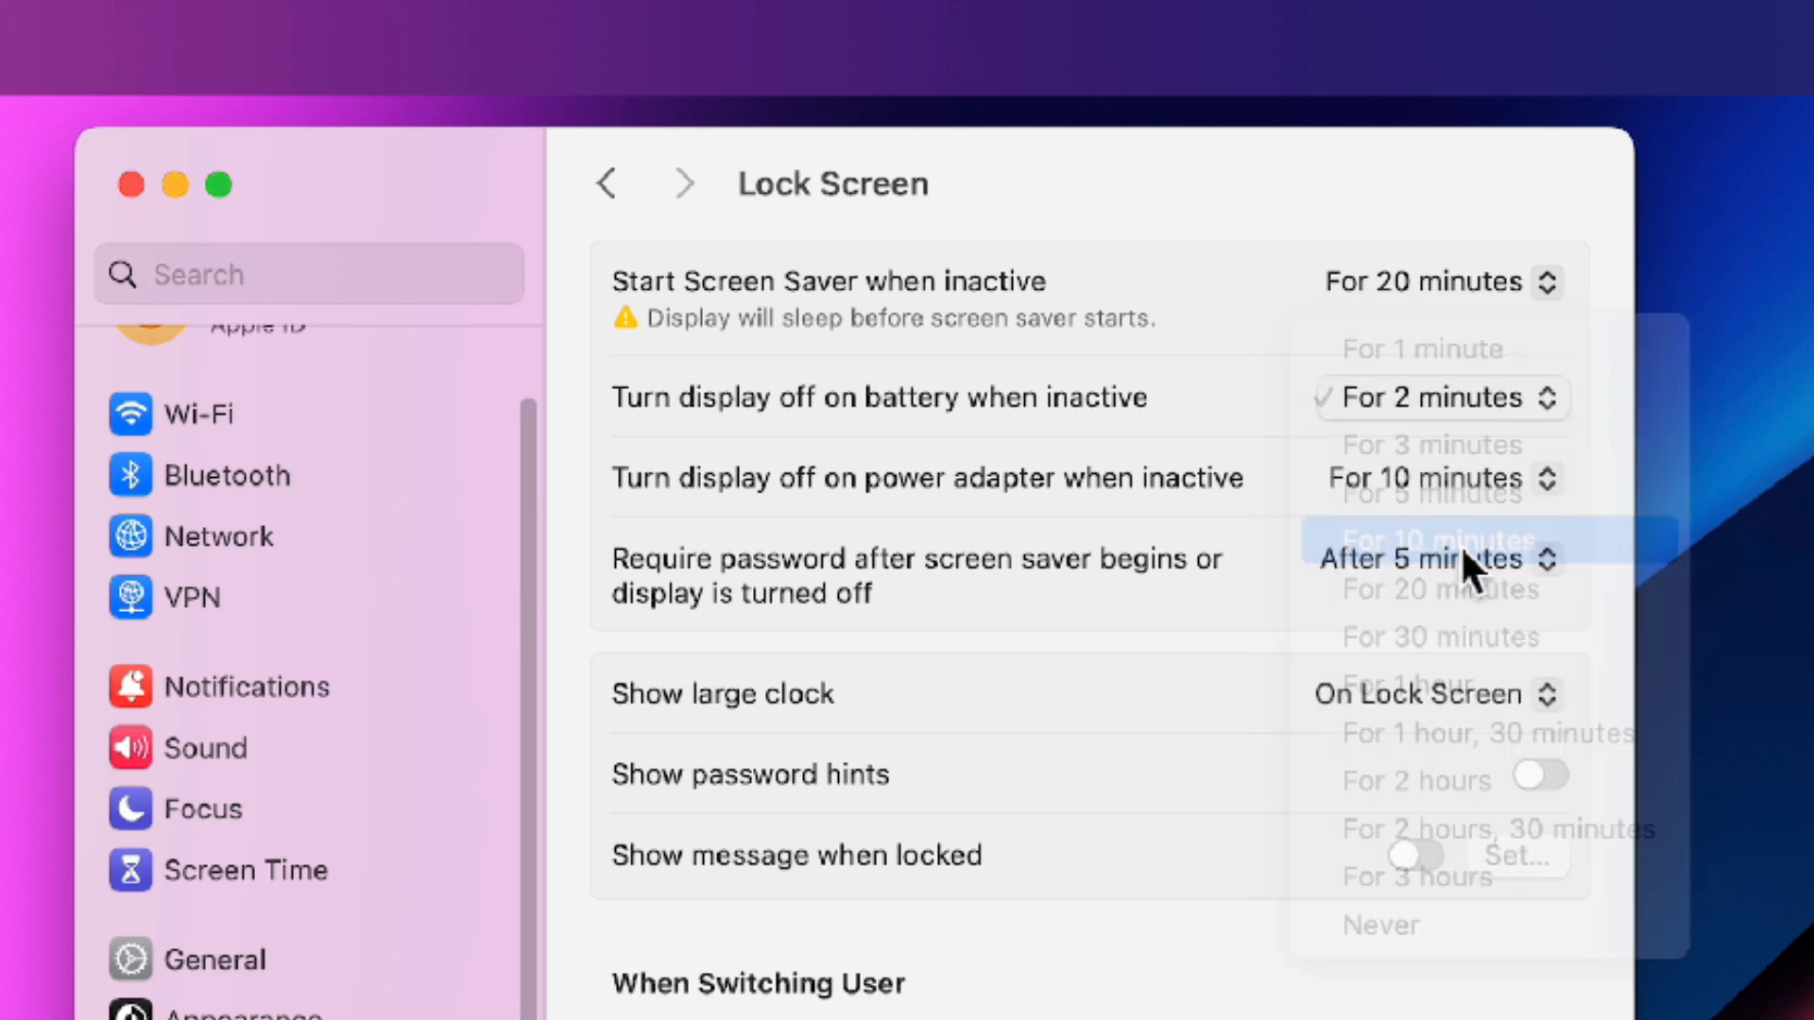
left_click(1437, 540)
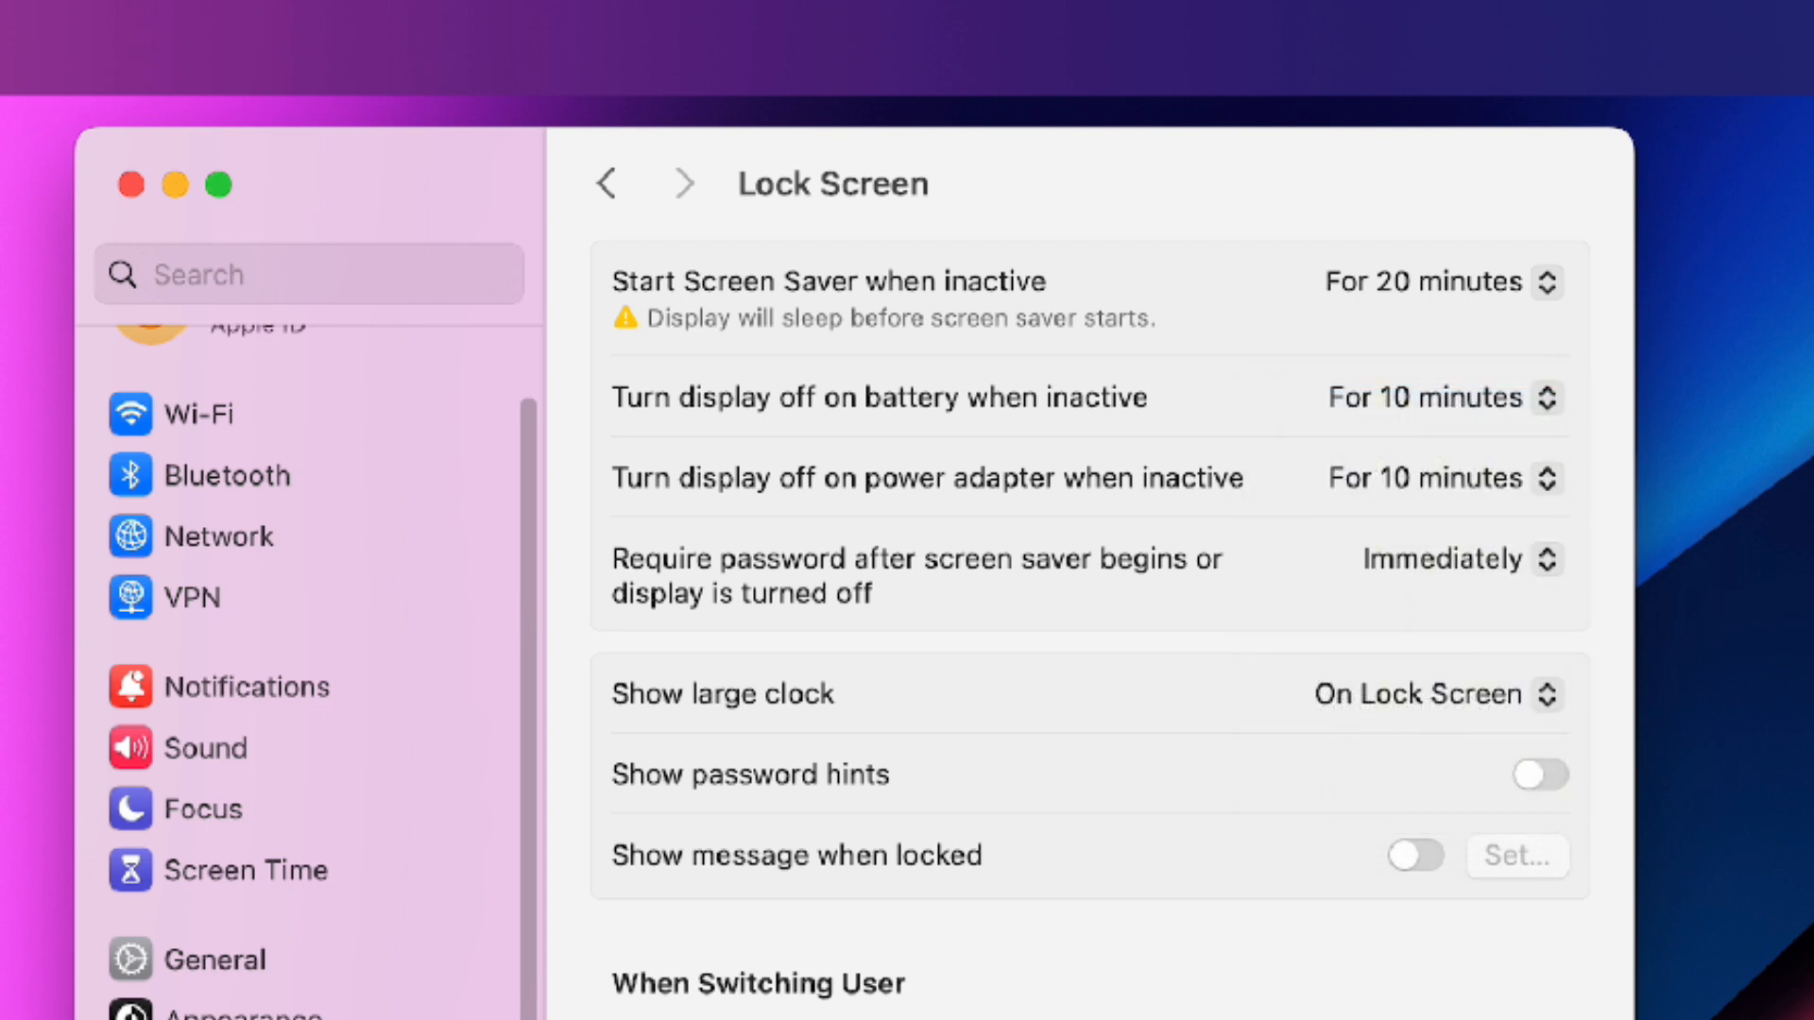
left_click(1439, 281)
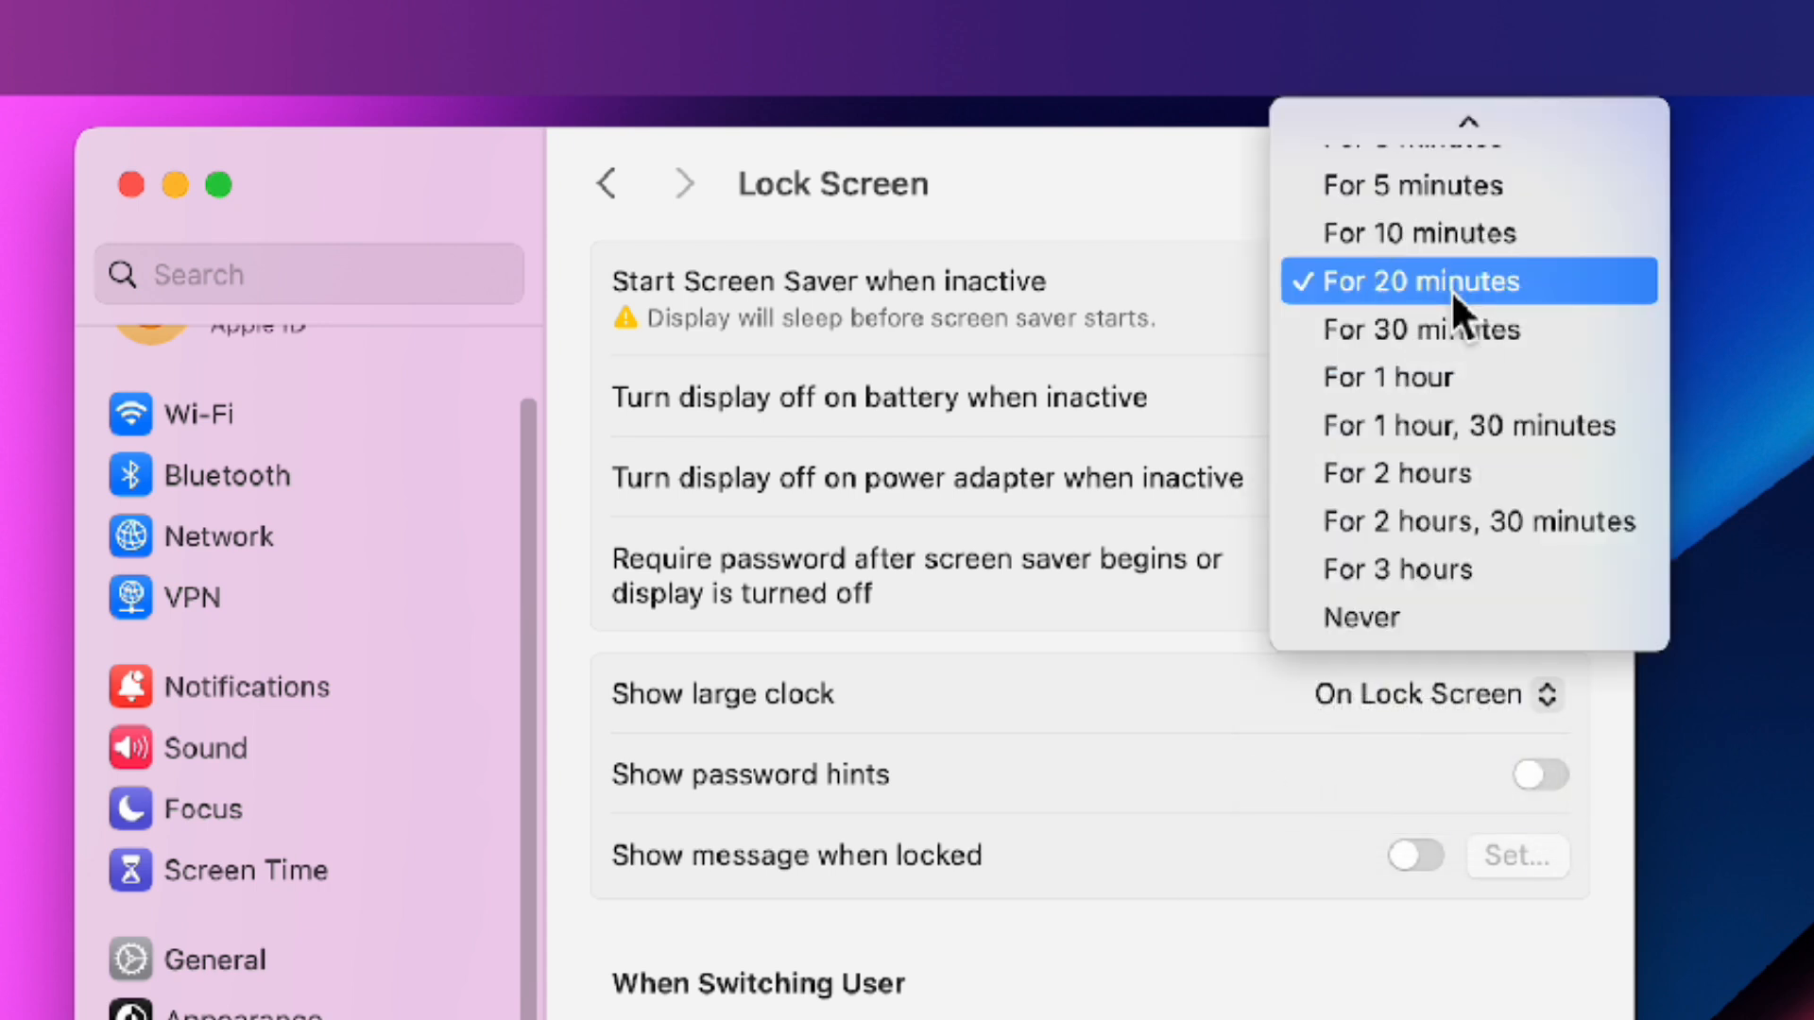
mouse_move(1419, 232)
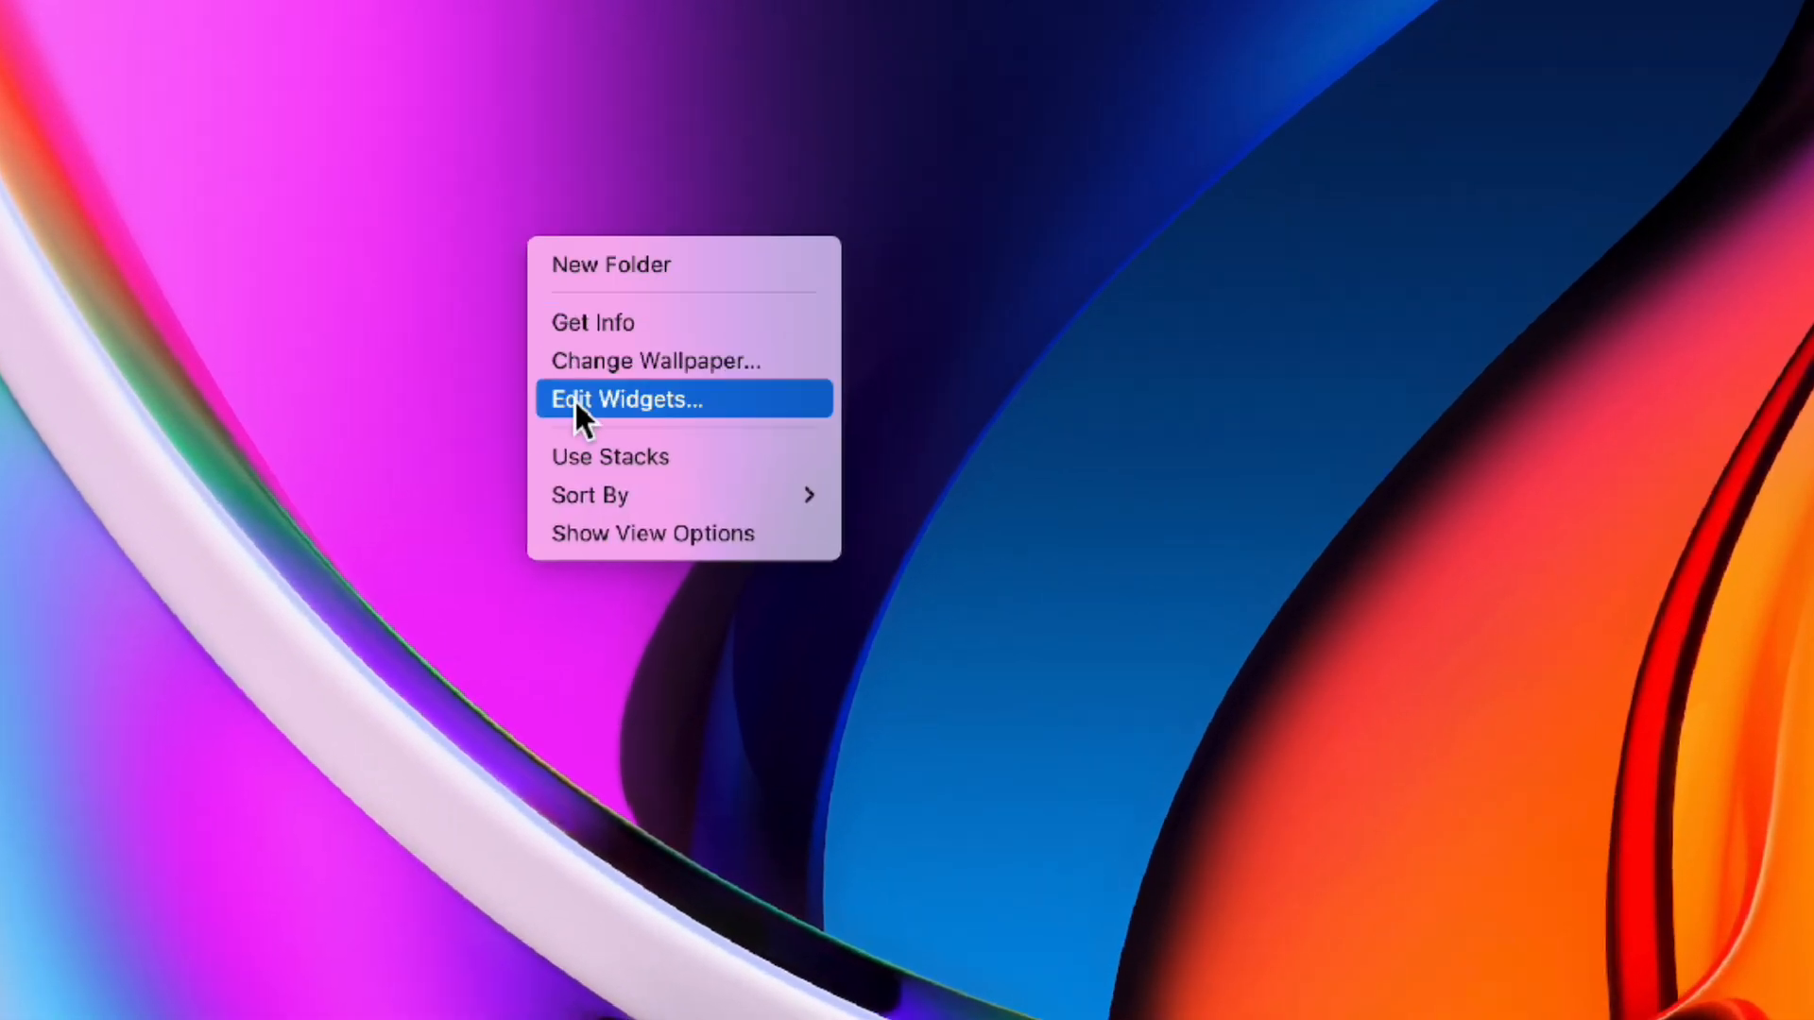
Step: Add calendar and clock widgets to the desktop from the widget gallery and finish editing
left_click(625, 399)
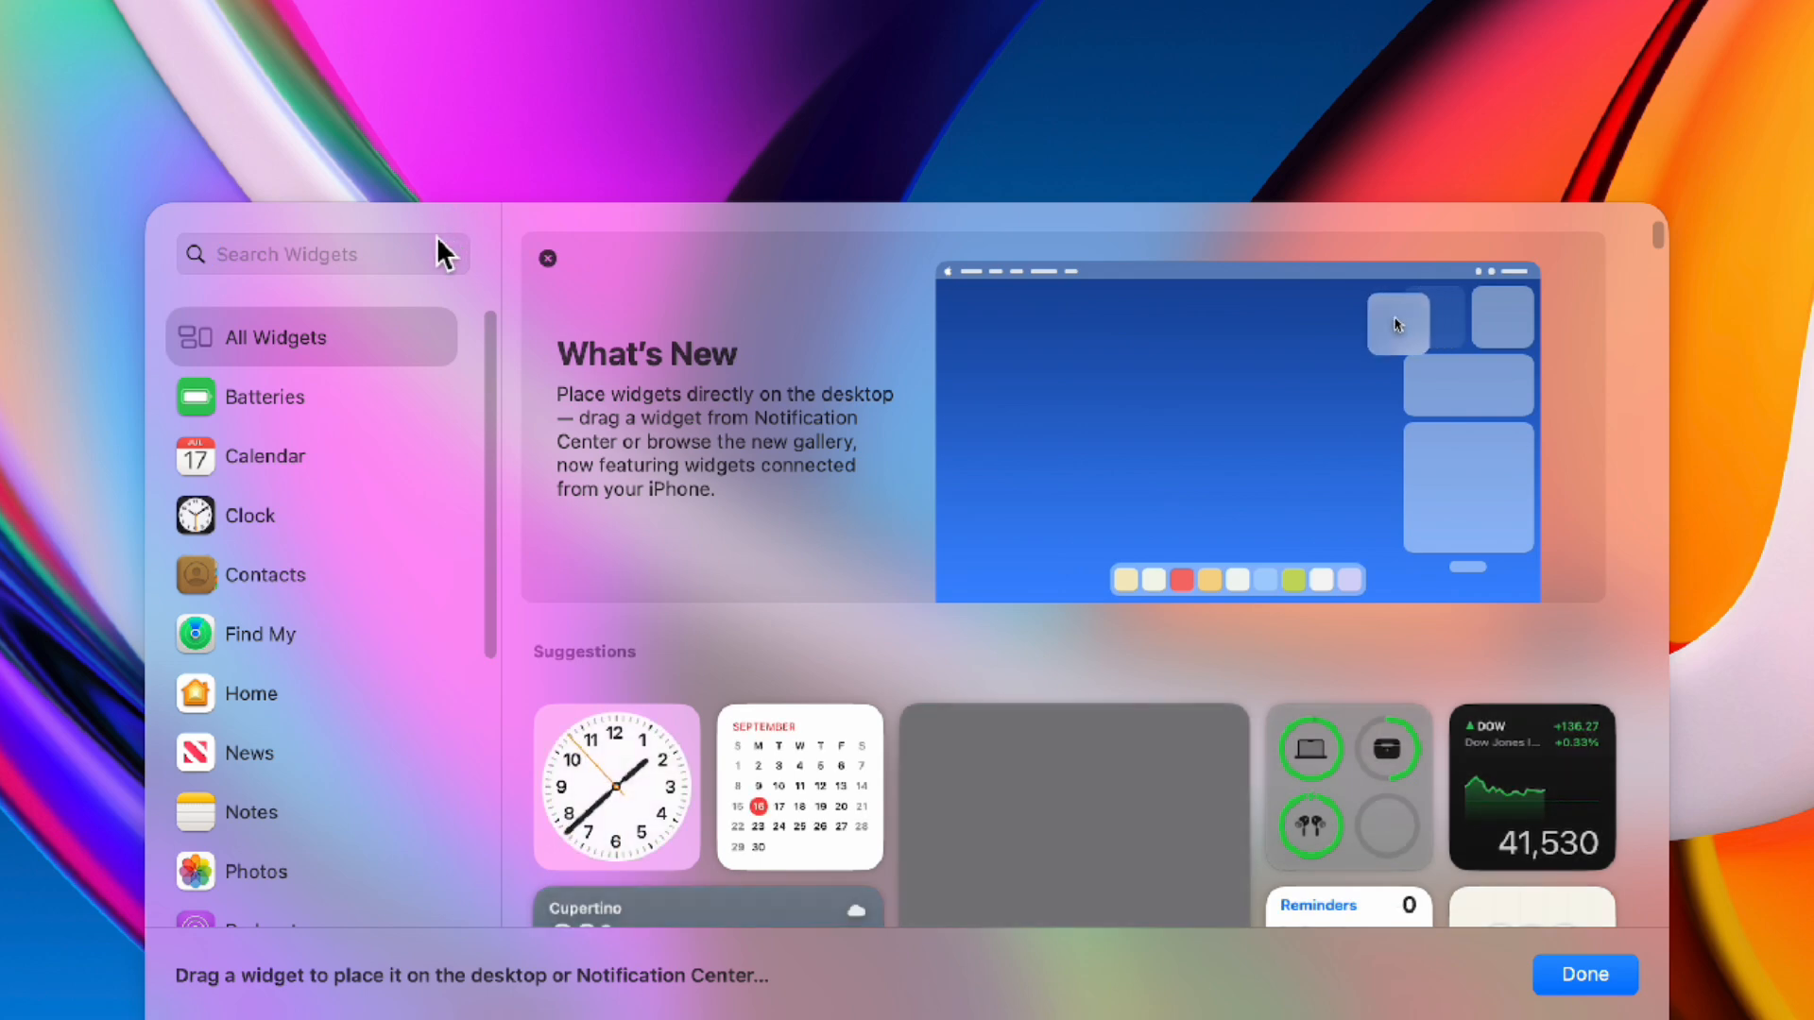
type("calend")
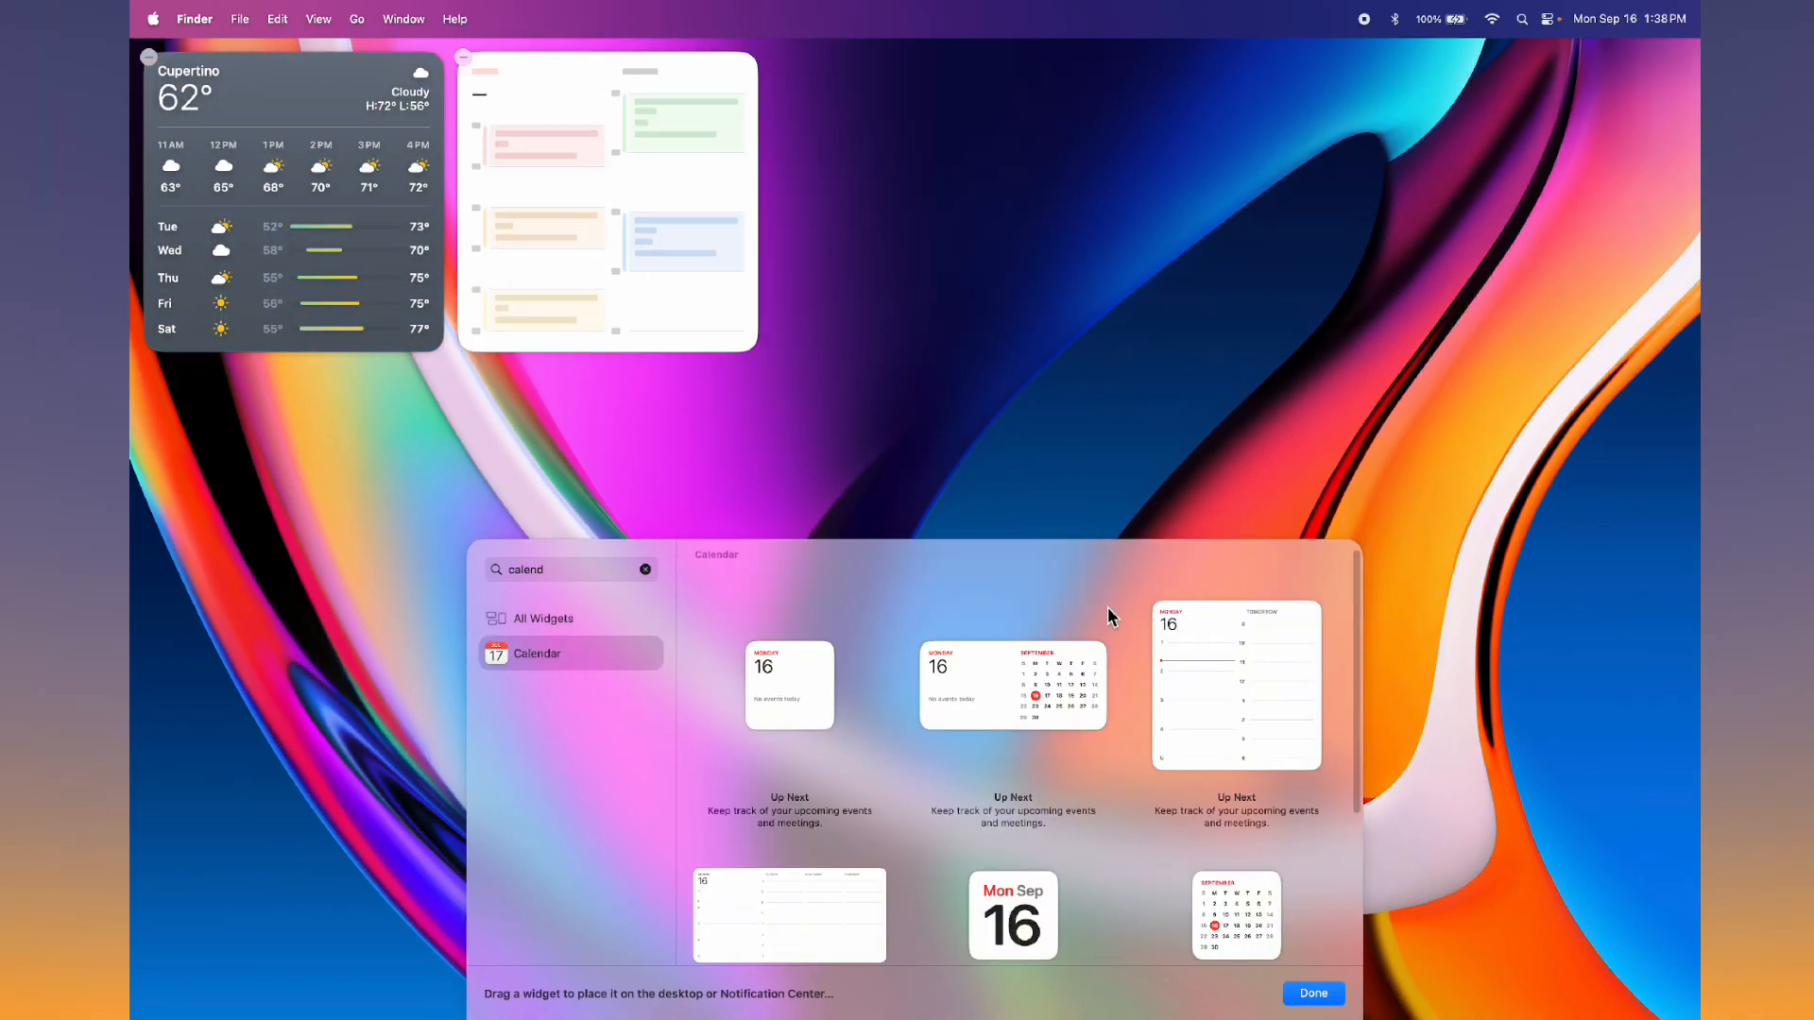
type("clock")
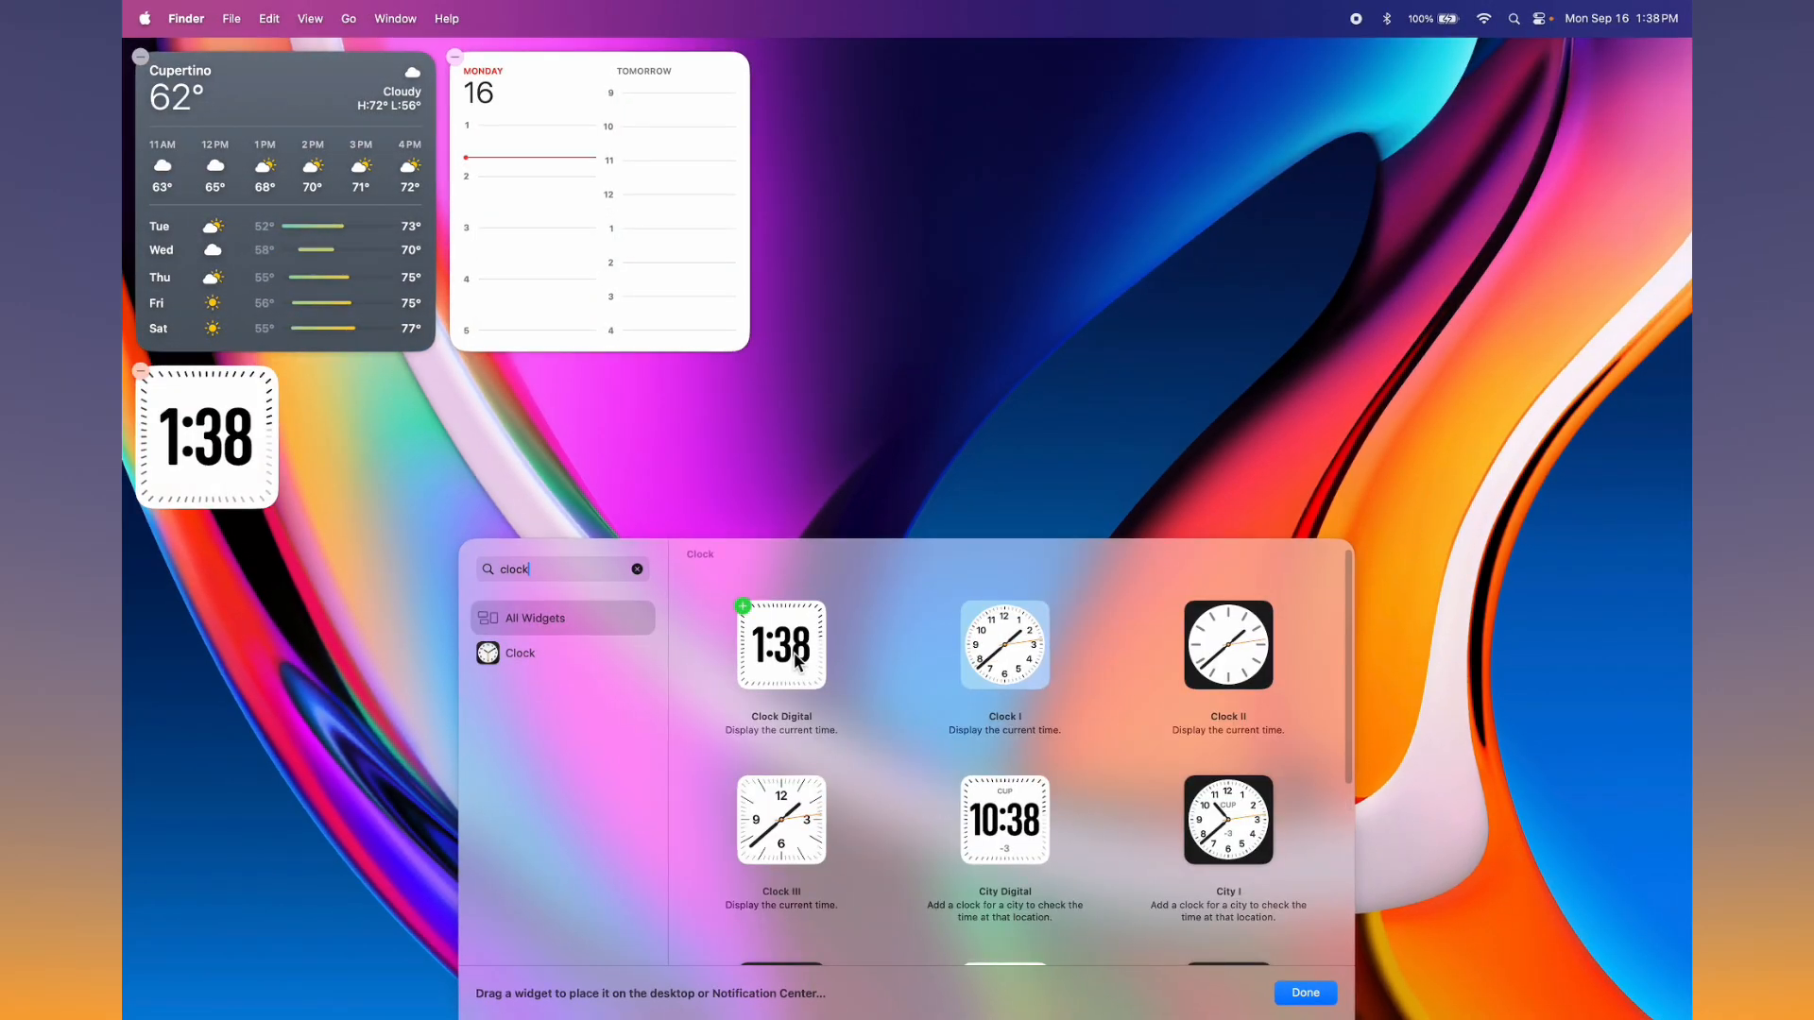
left_click(1302, 992)
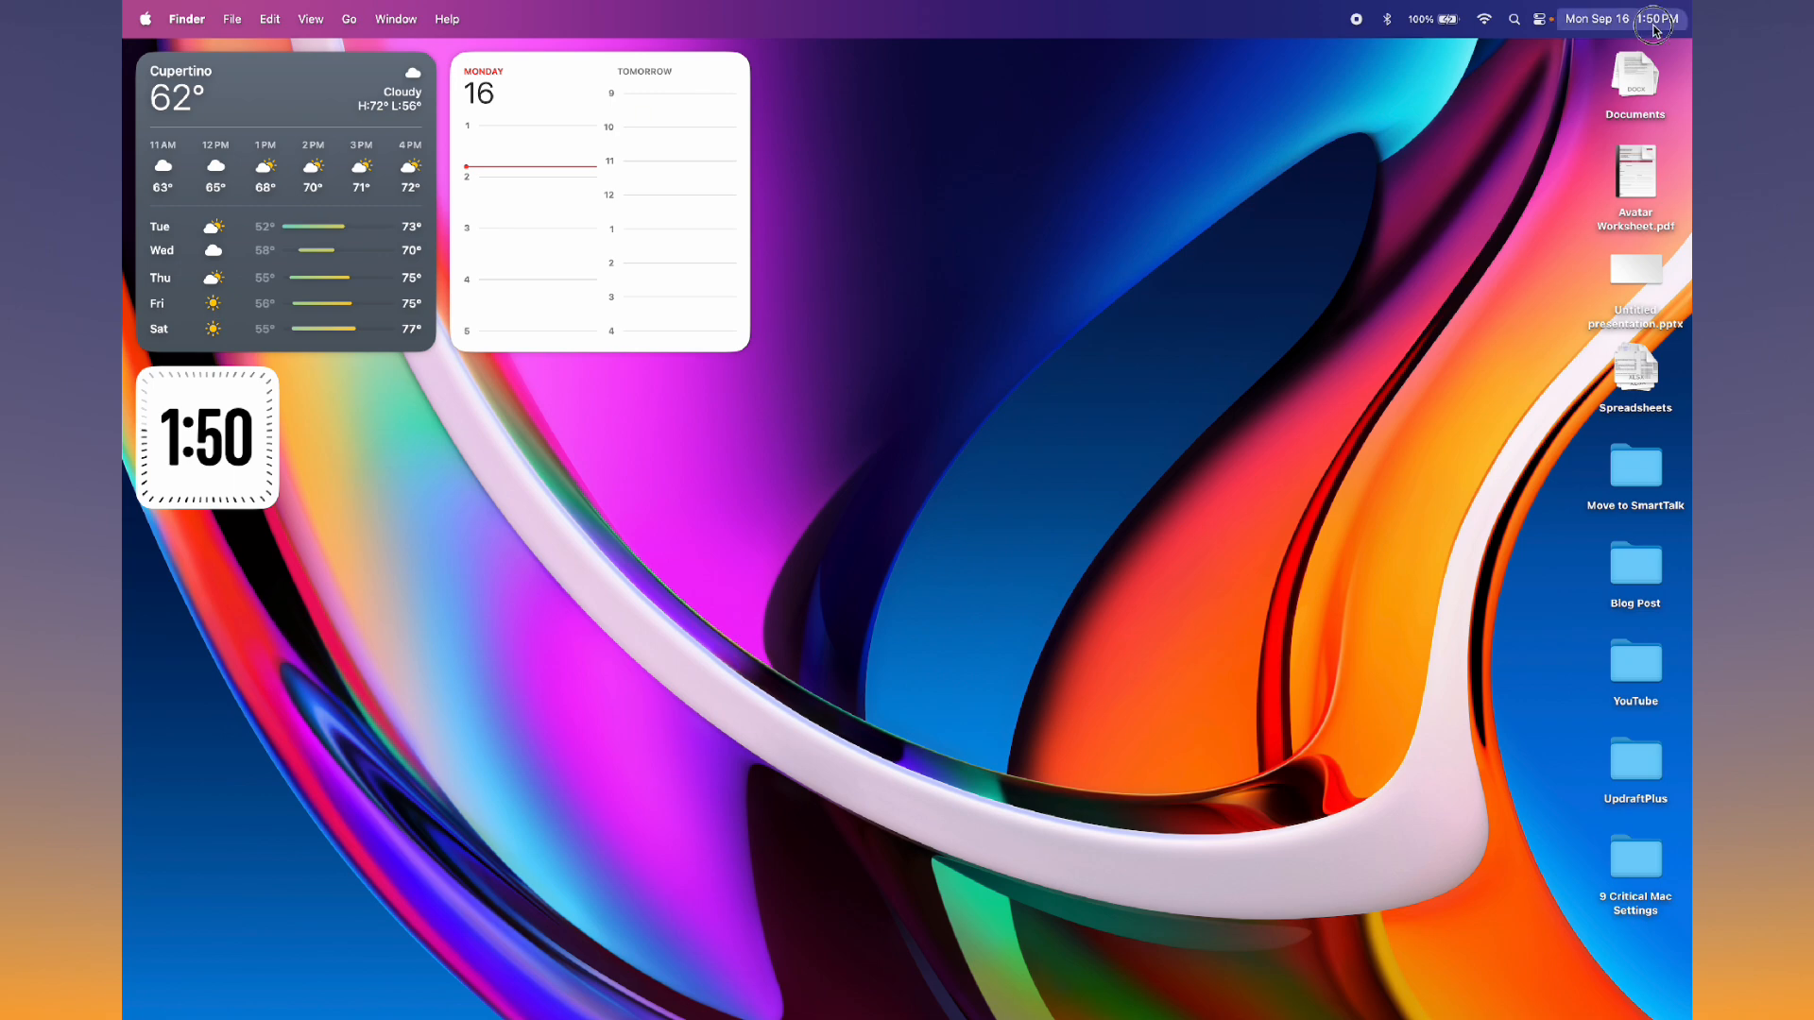
left_click(1656, 19)
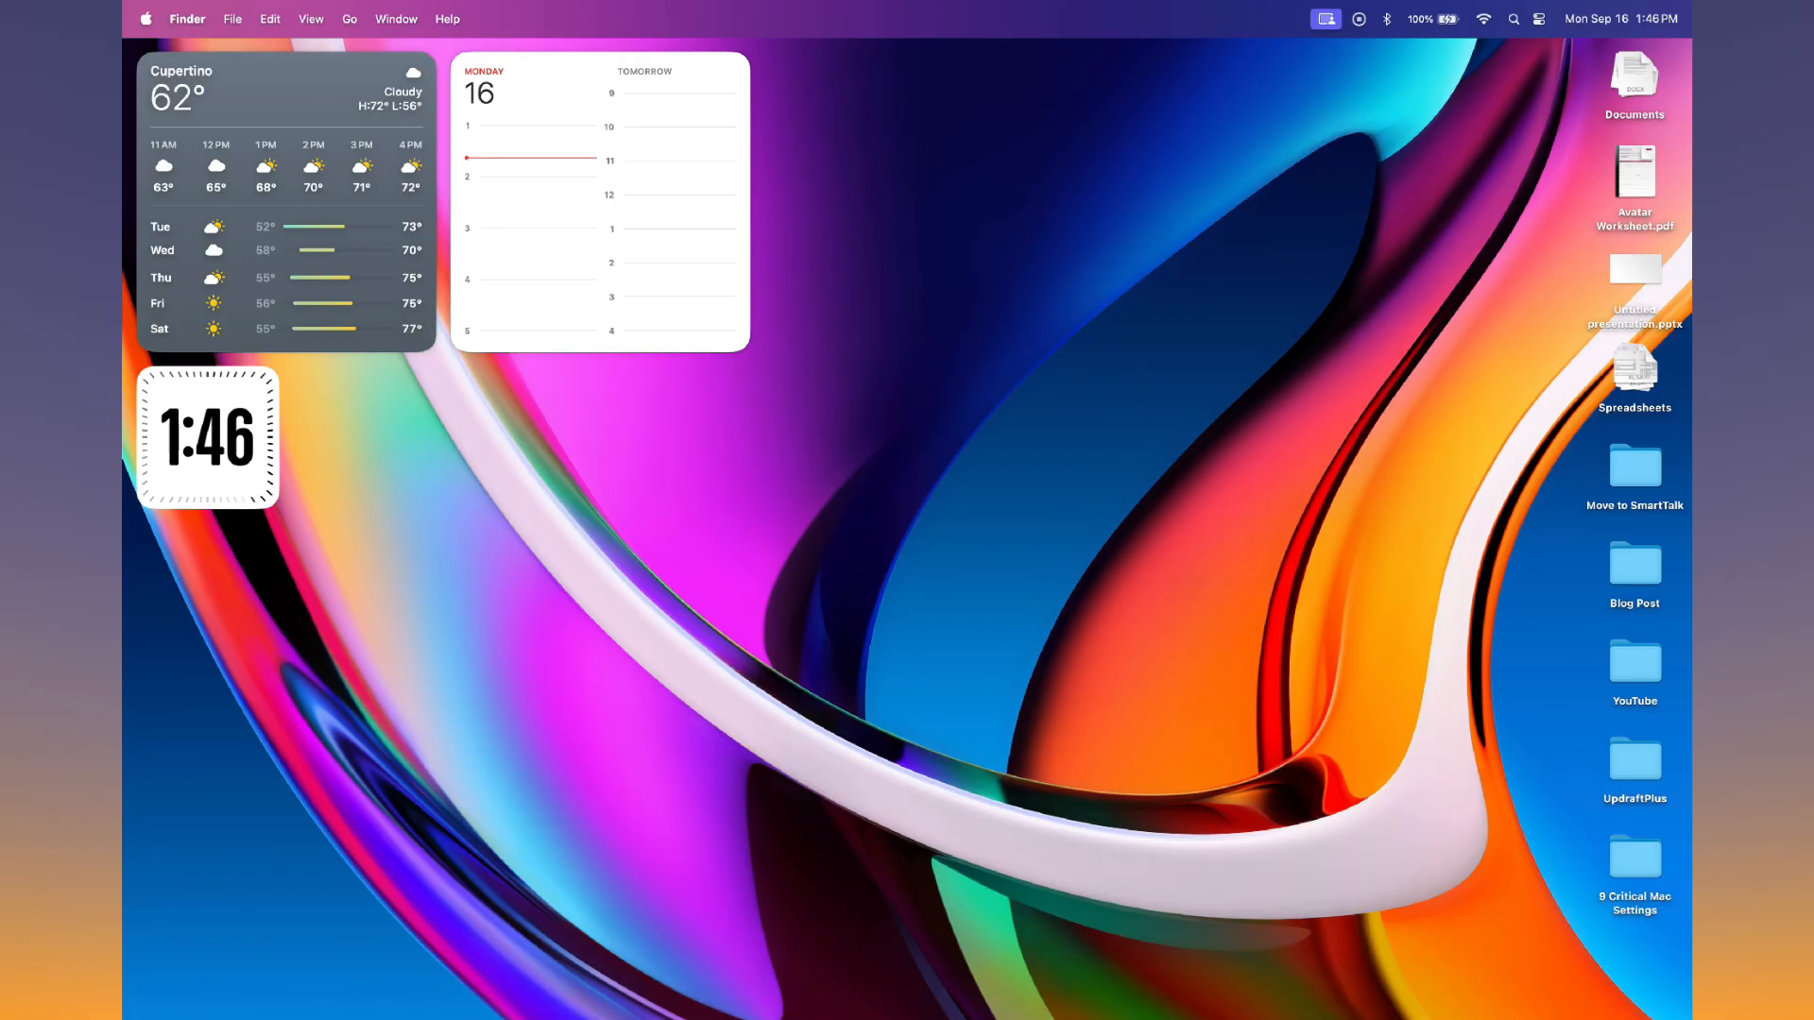
Step: Create a new folder 'SR' in Documents as the custom screenshot save location
left_click(1059, 790)
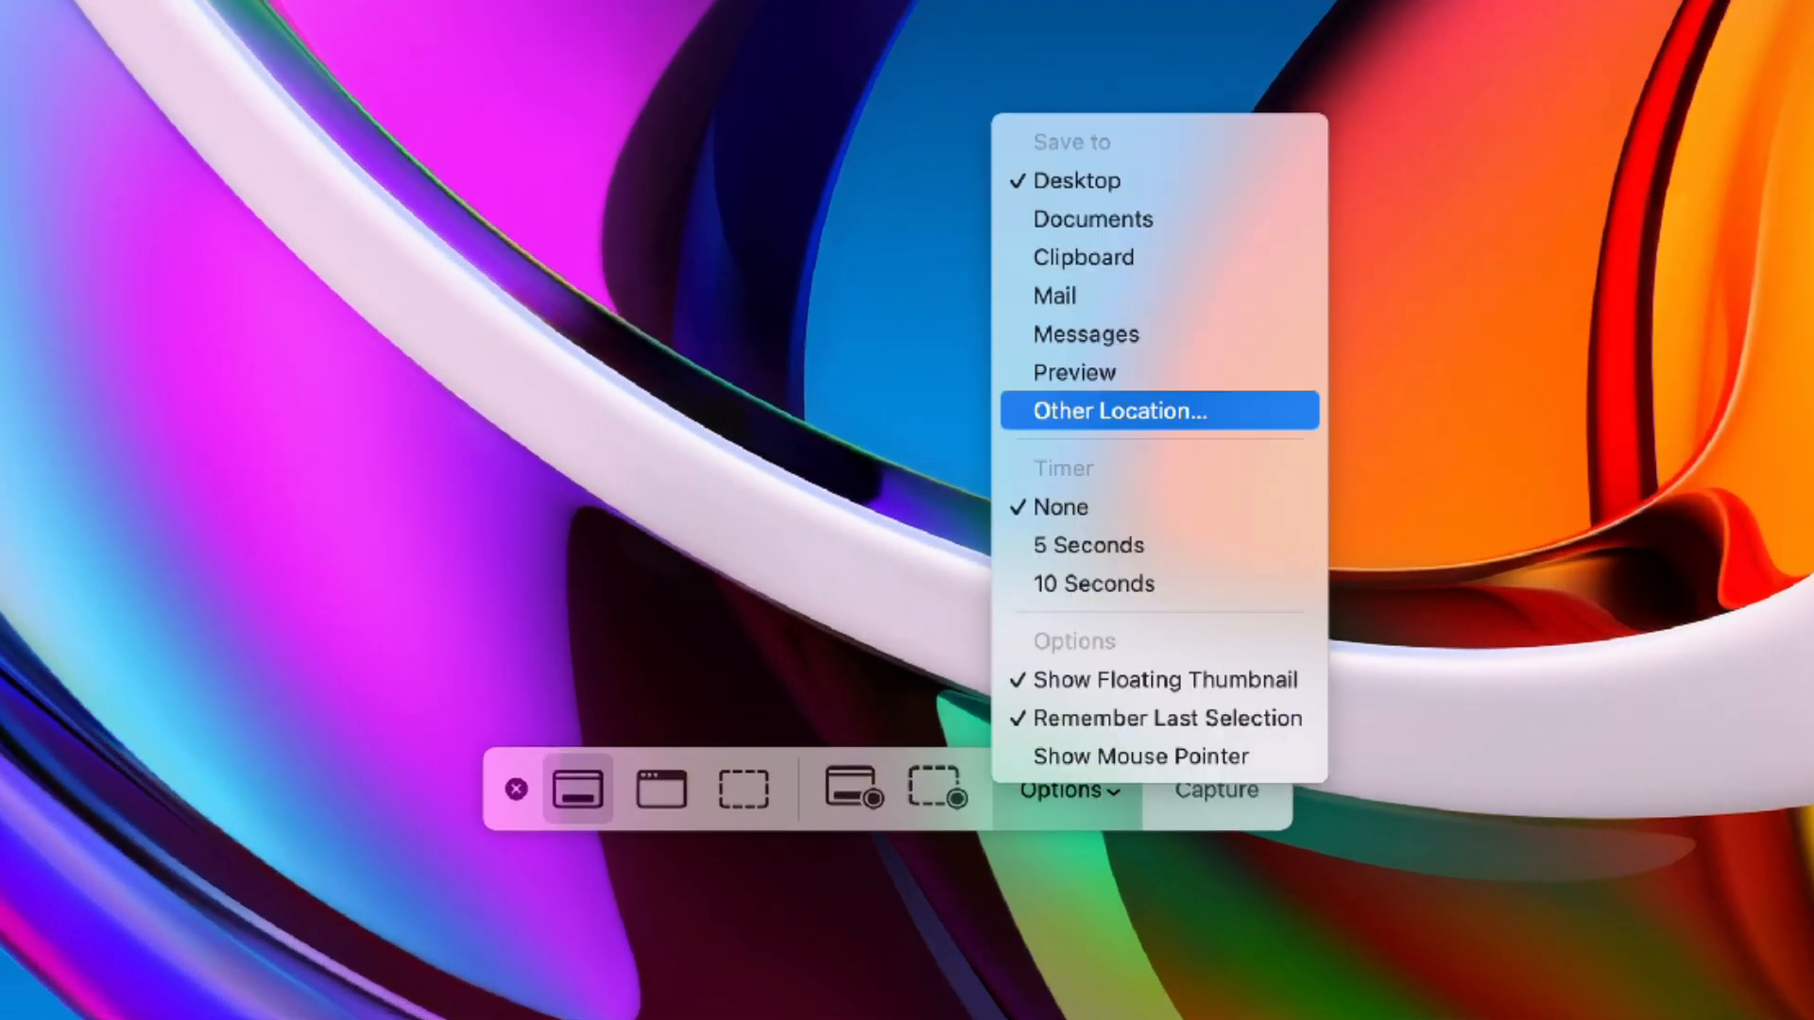
left_click(1115, 410)
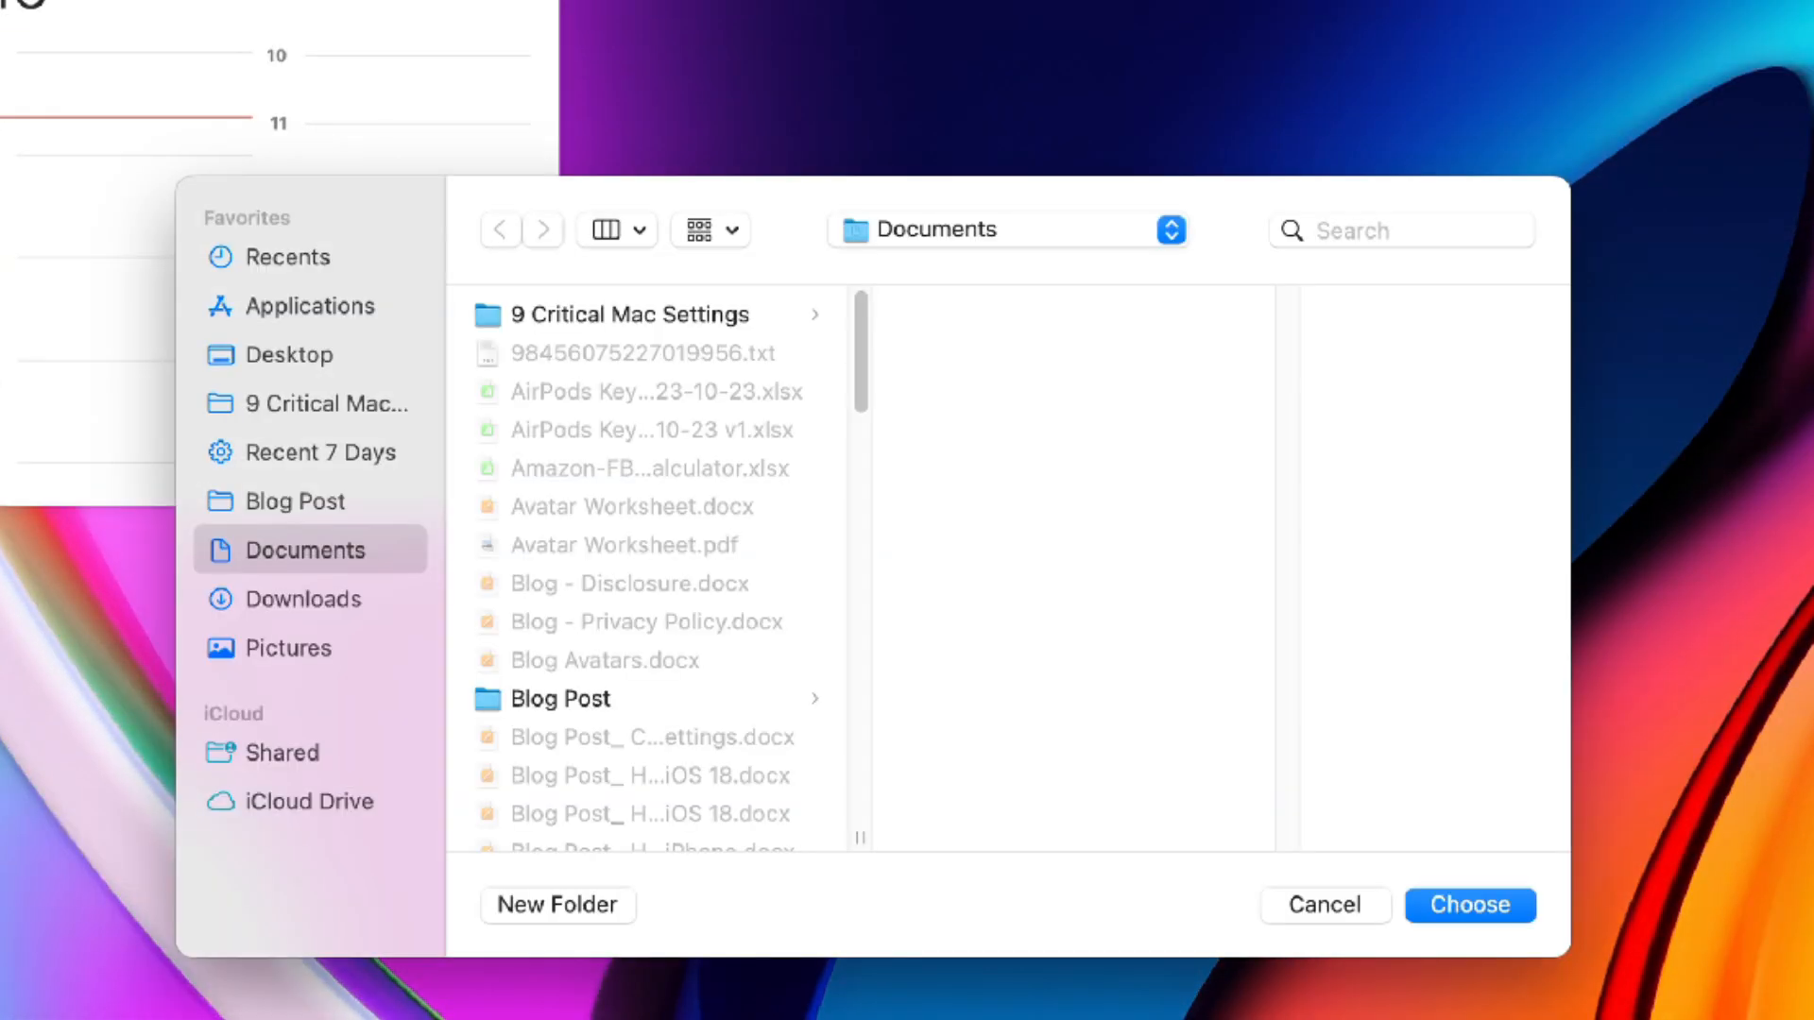
left_click(555, 905)
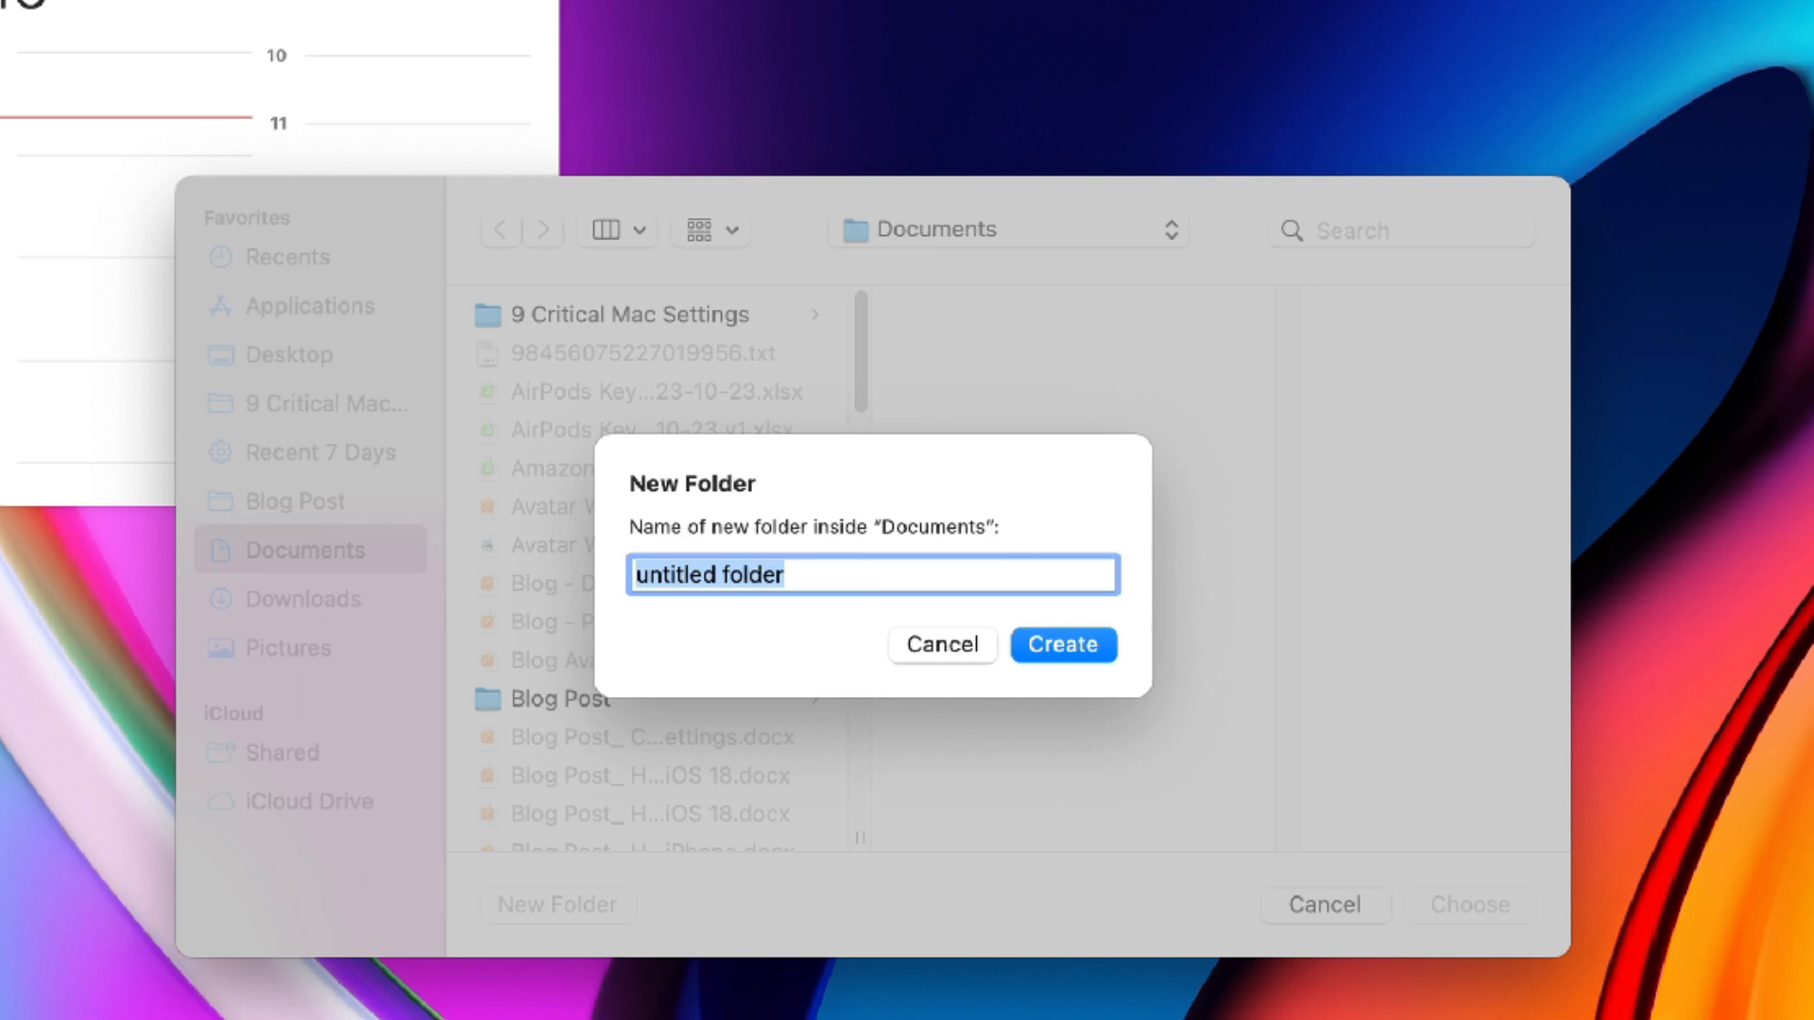
type("SR")
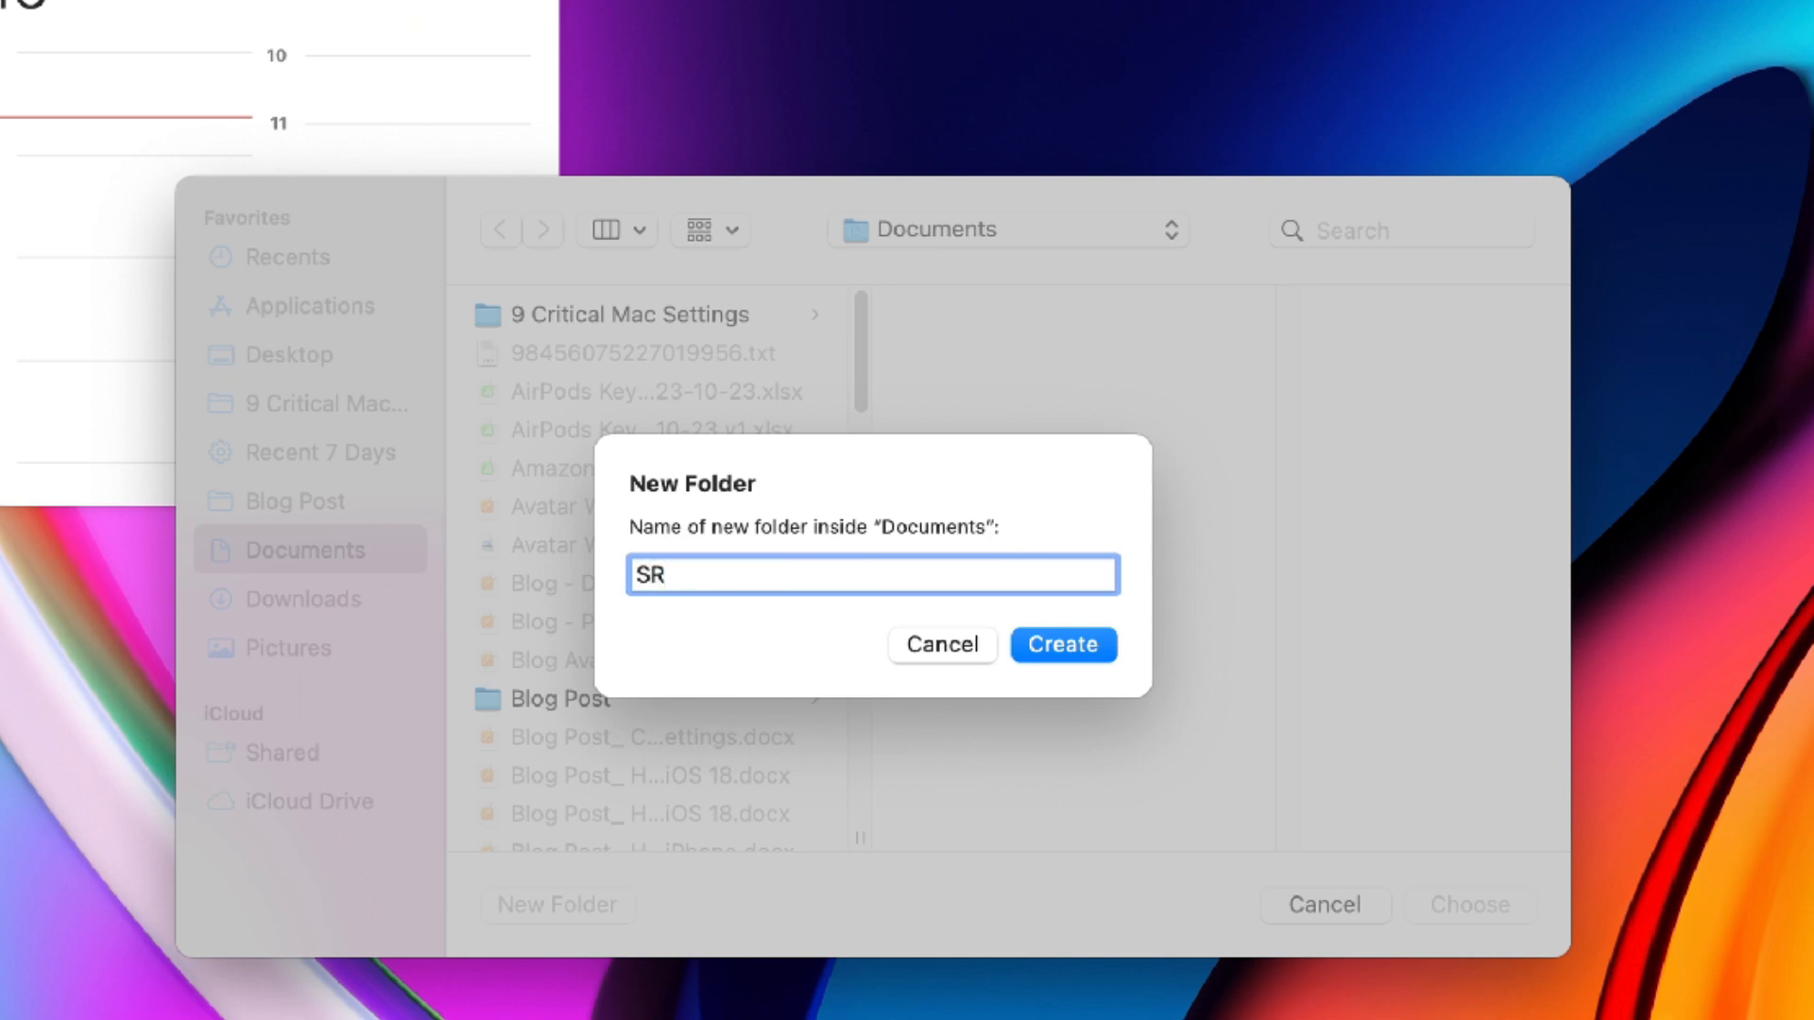
left_click(1060, 644)
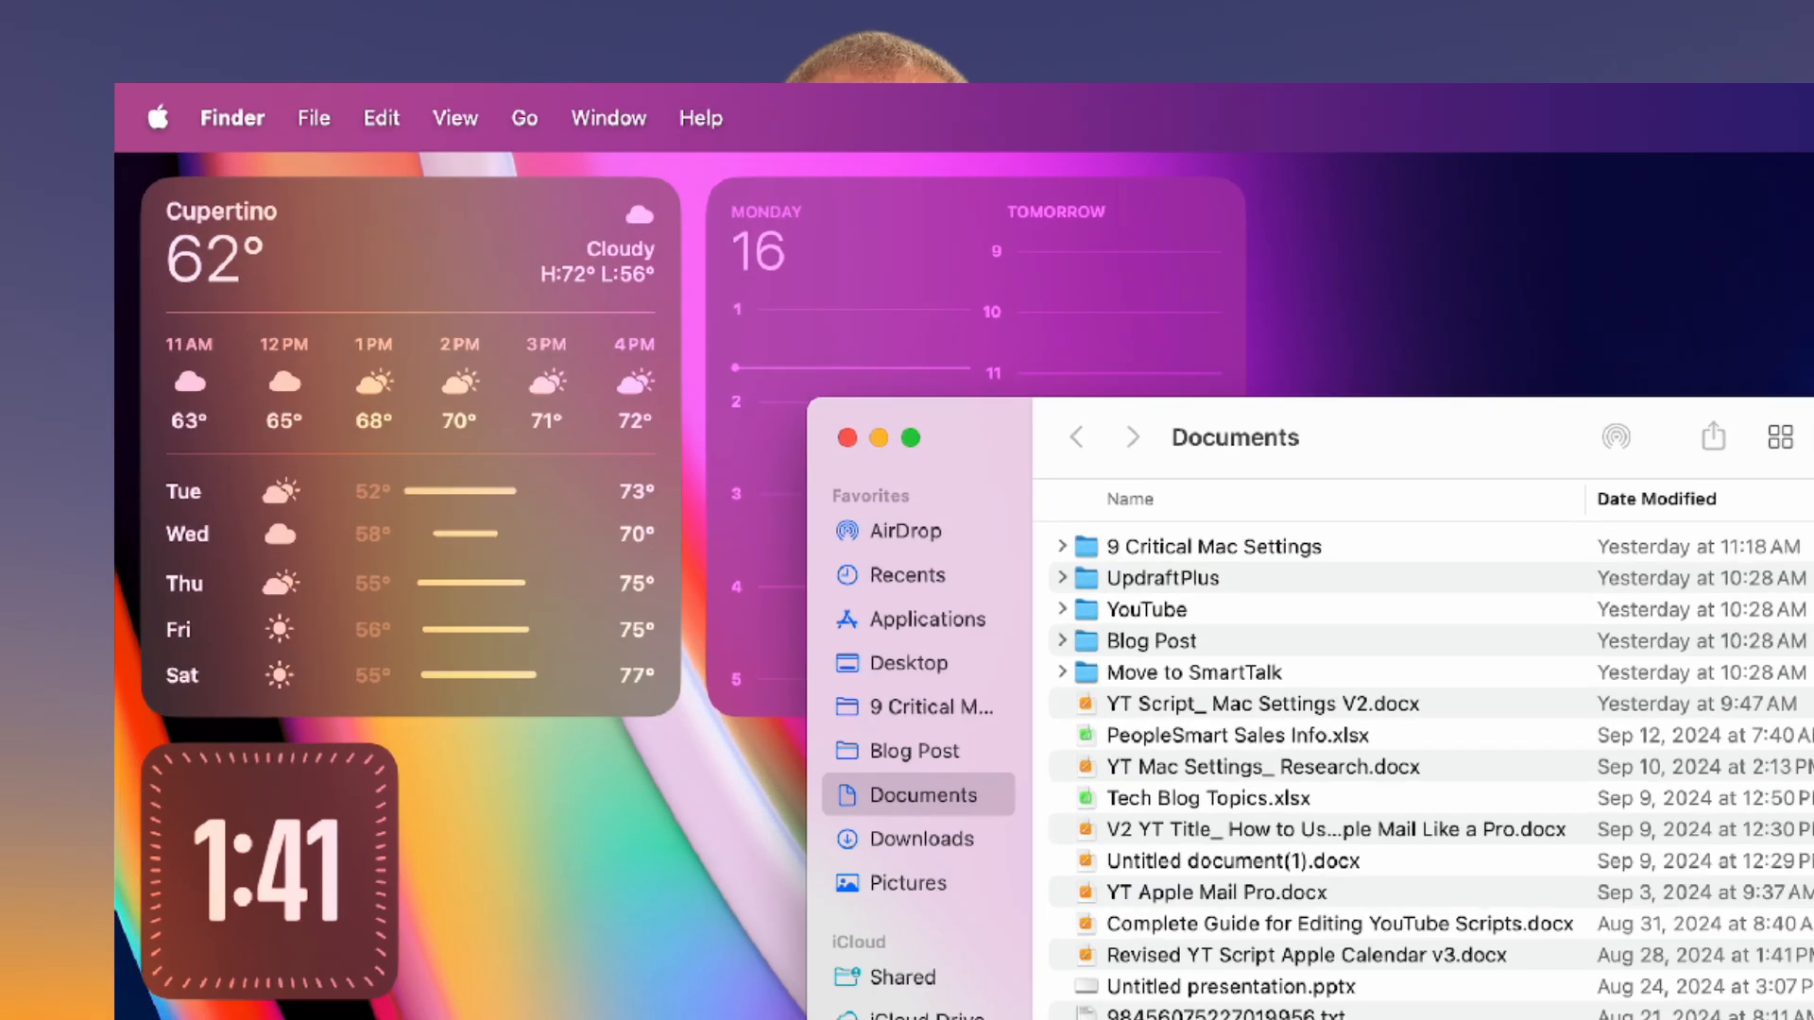
Step: Start a new smart folder filtering Documents by last opened date within 7 days
left_click(312, 118)
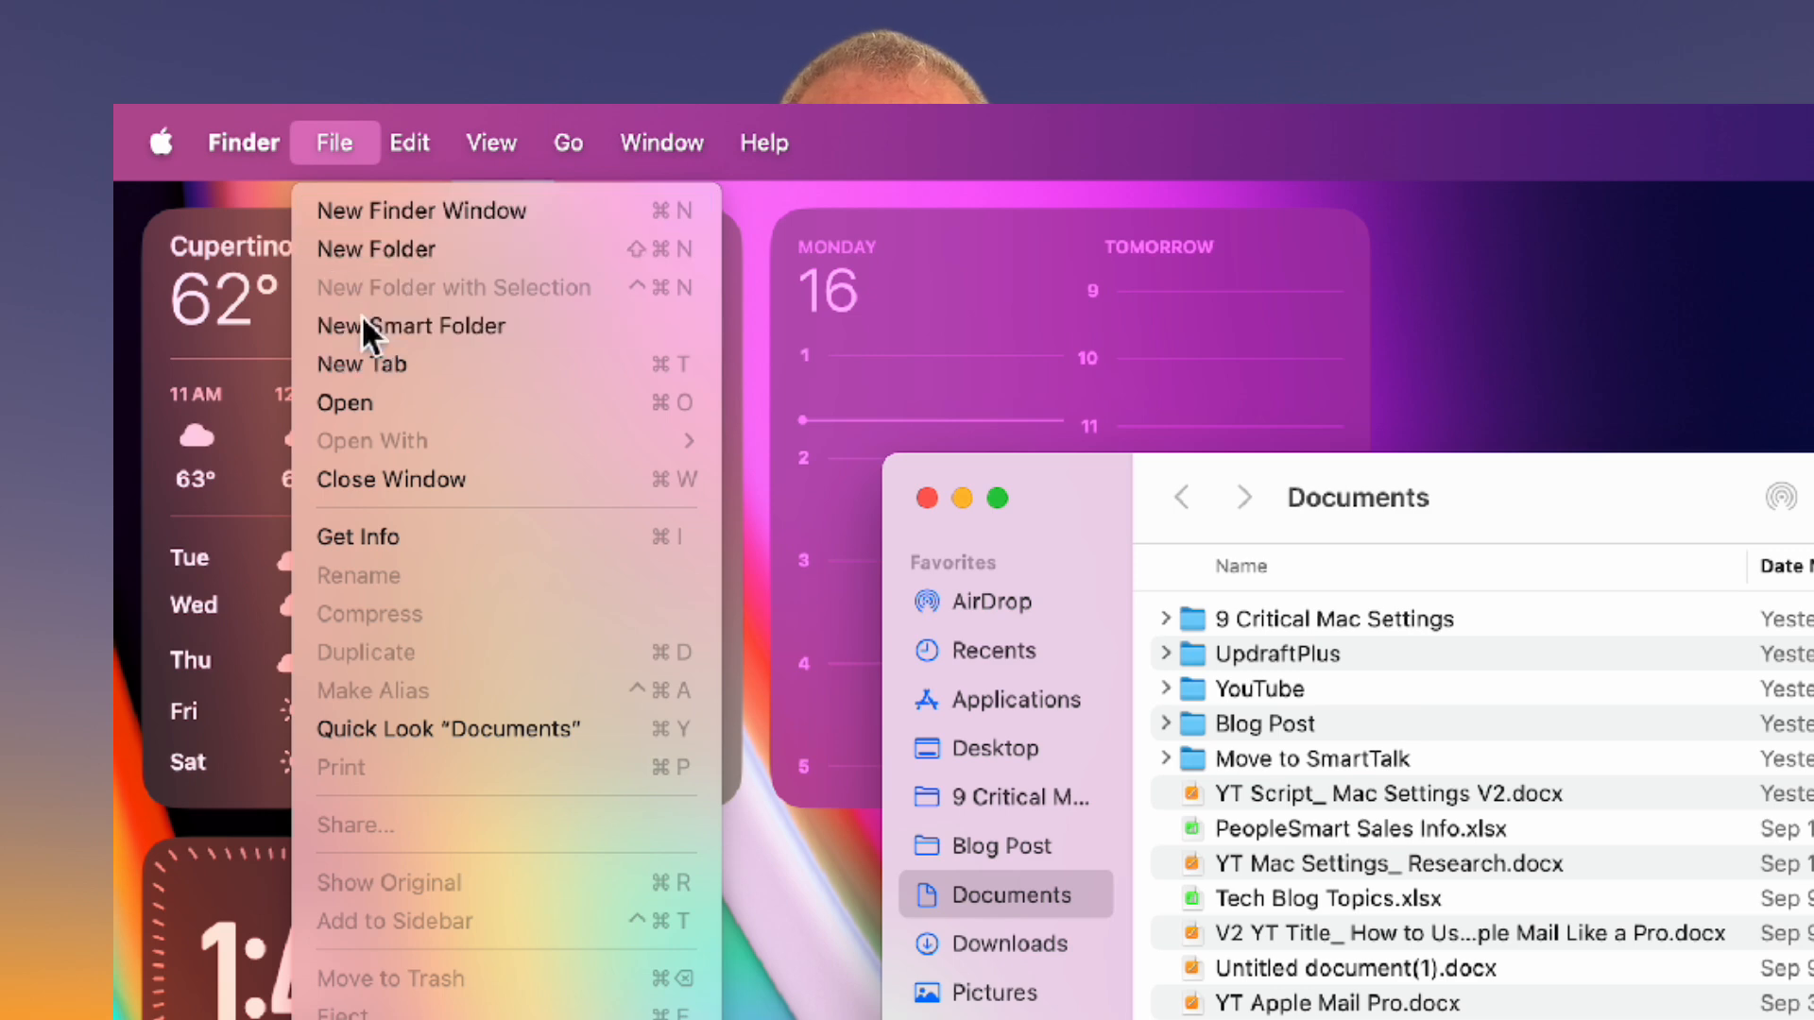
left_click(410, 325)
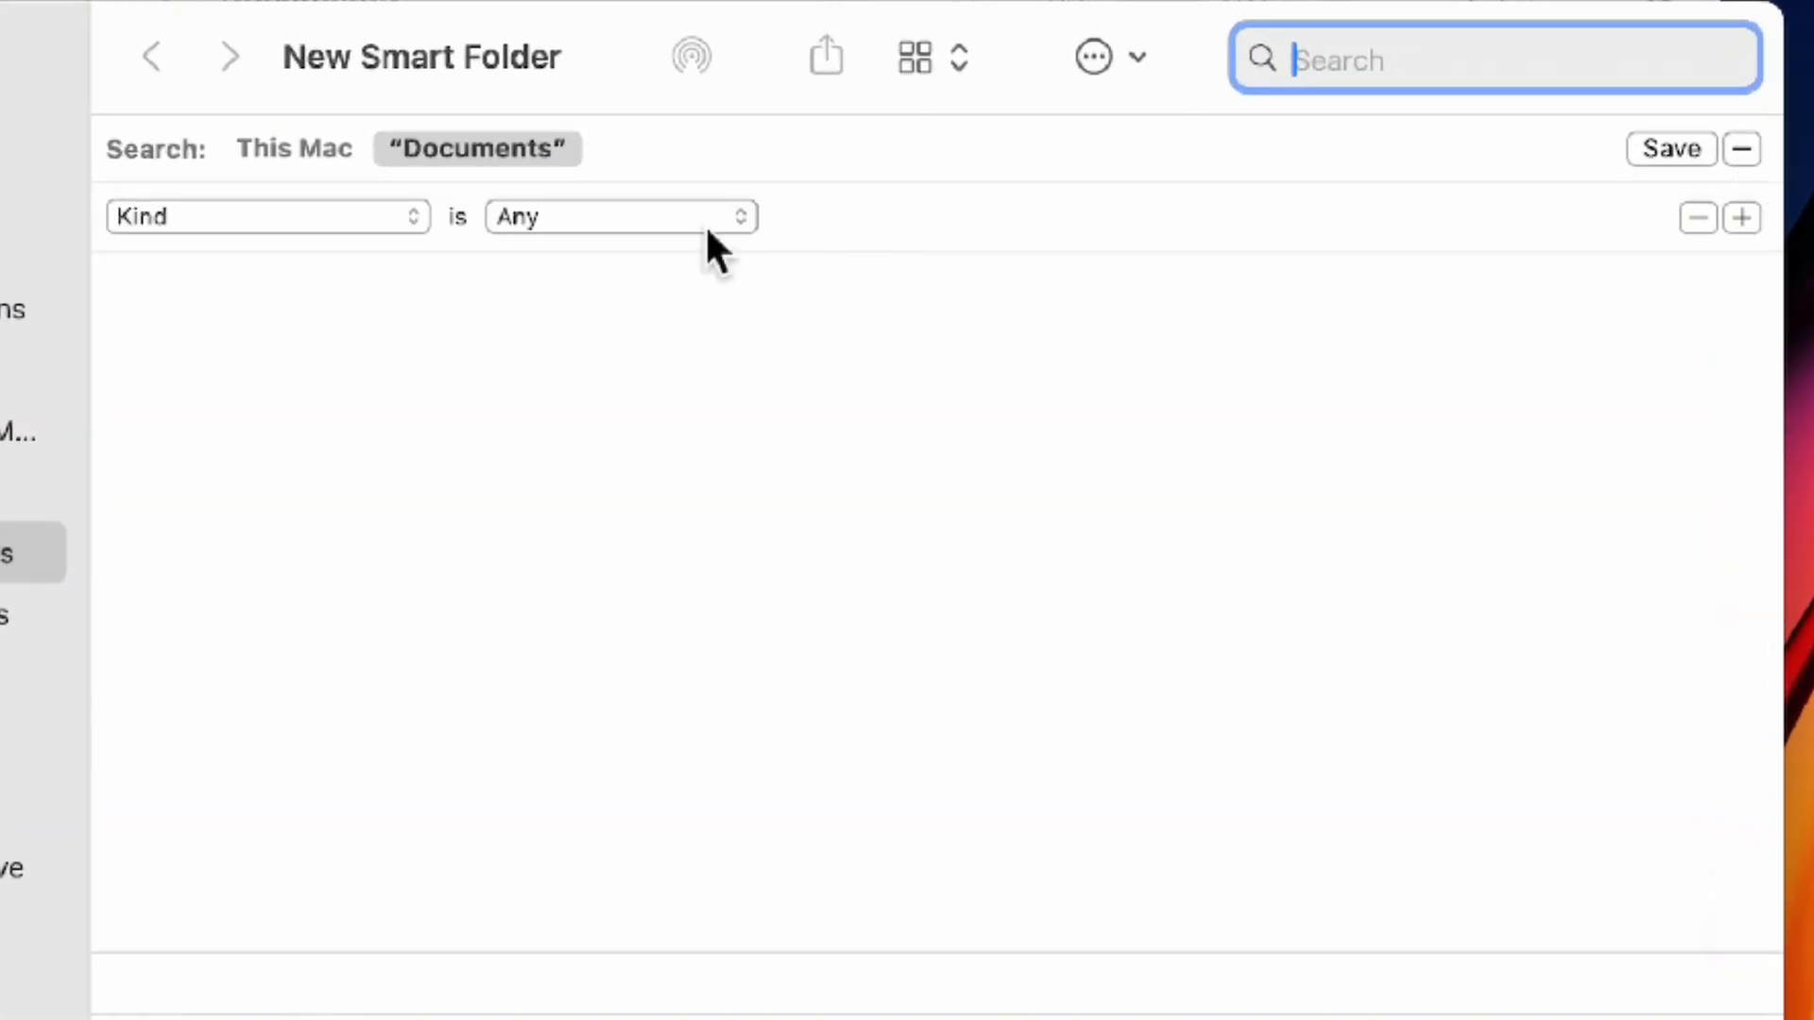
left_click(267, 215)
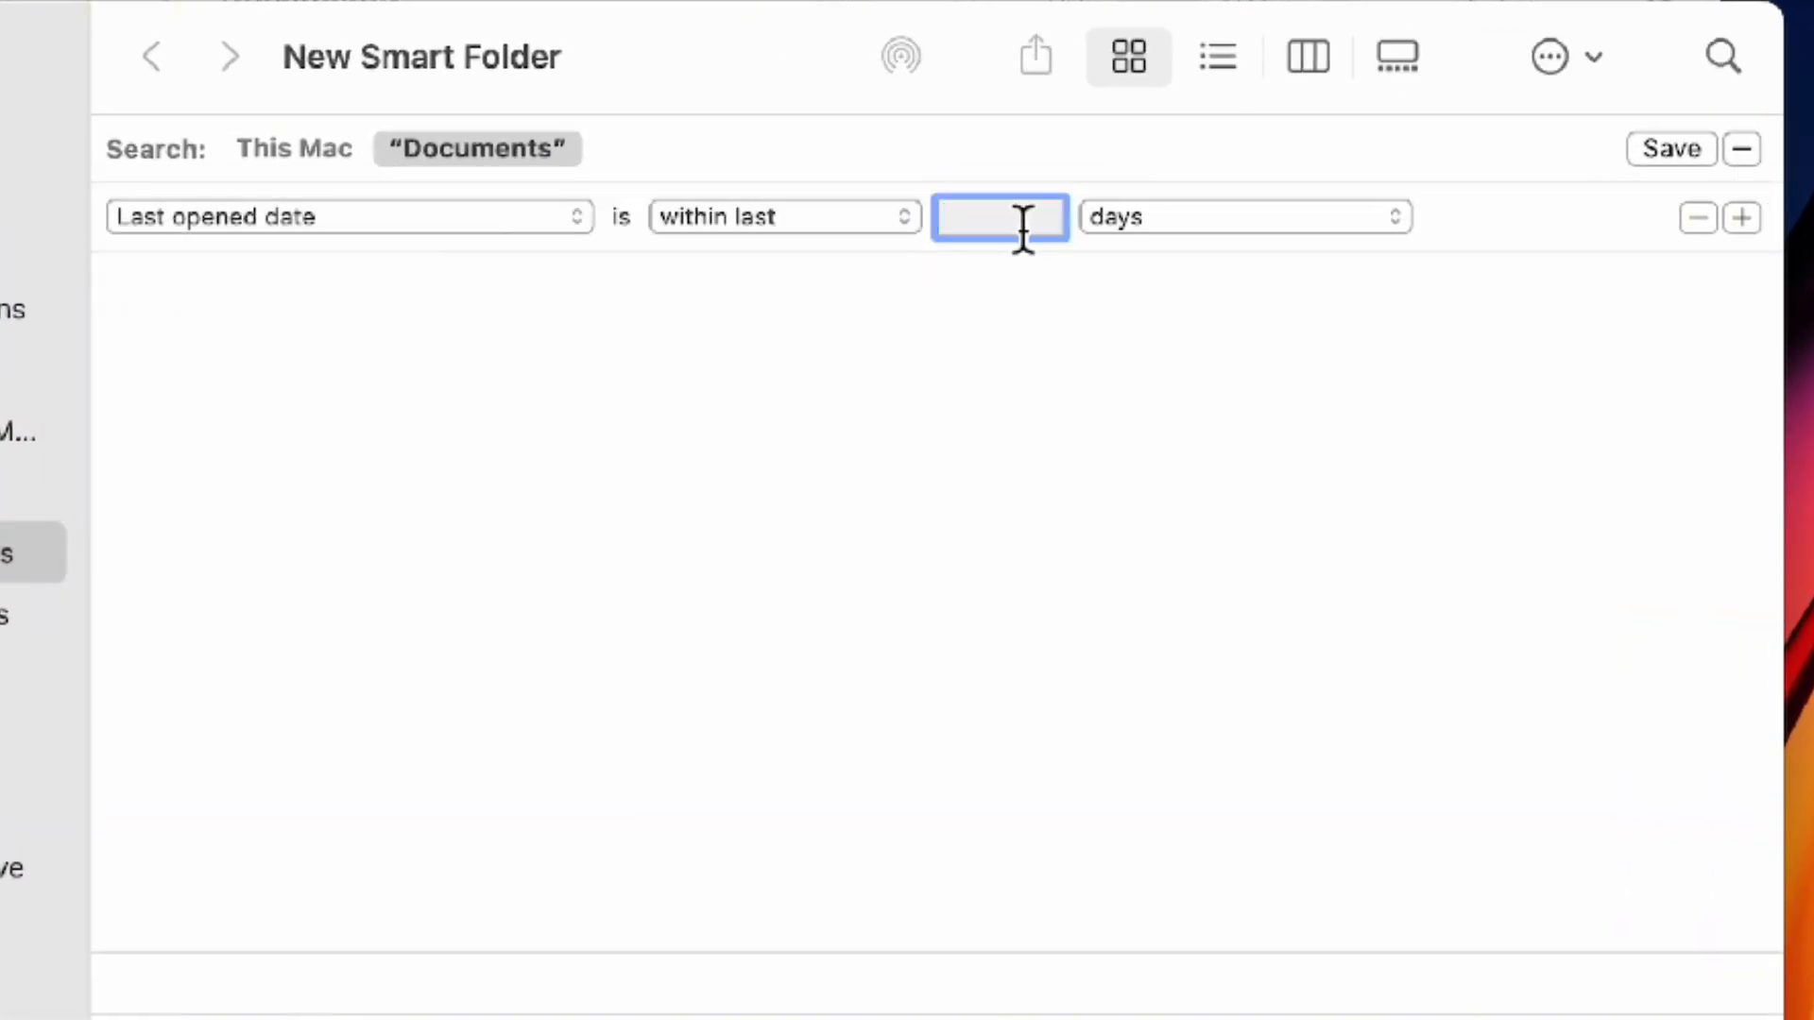
type("7")
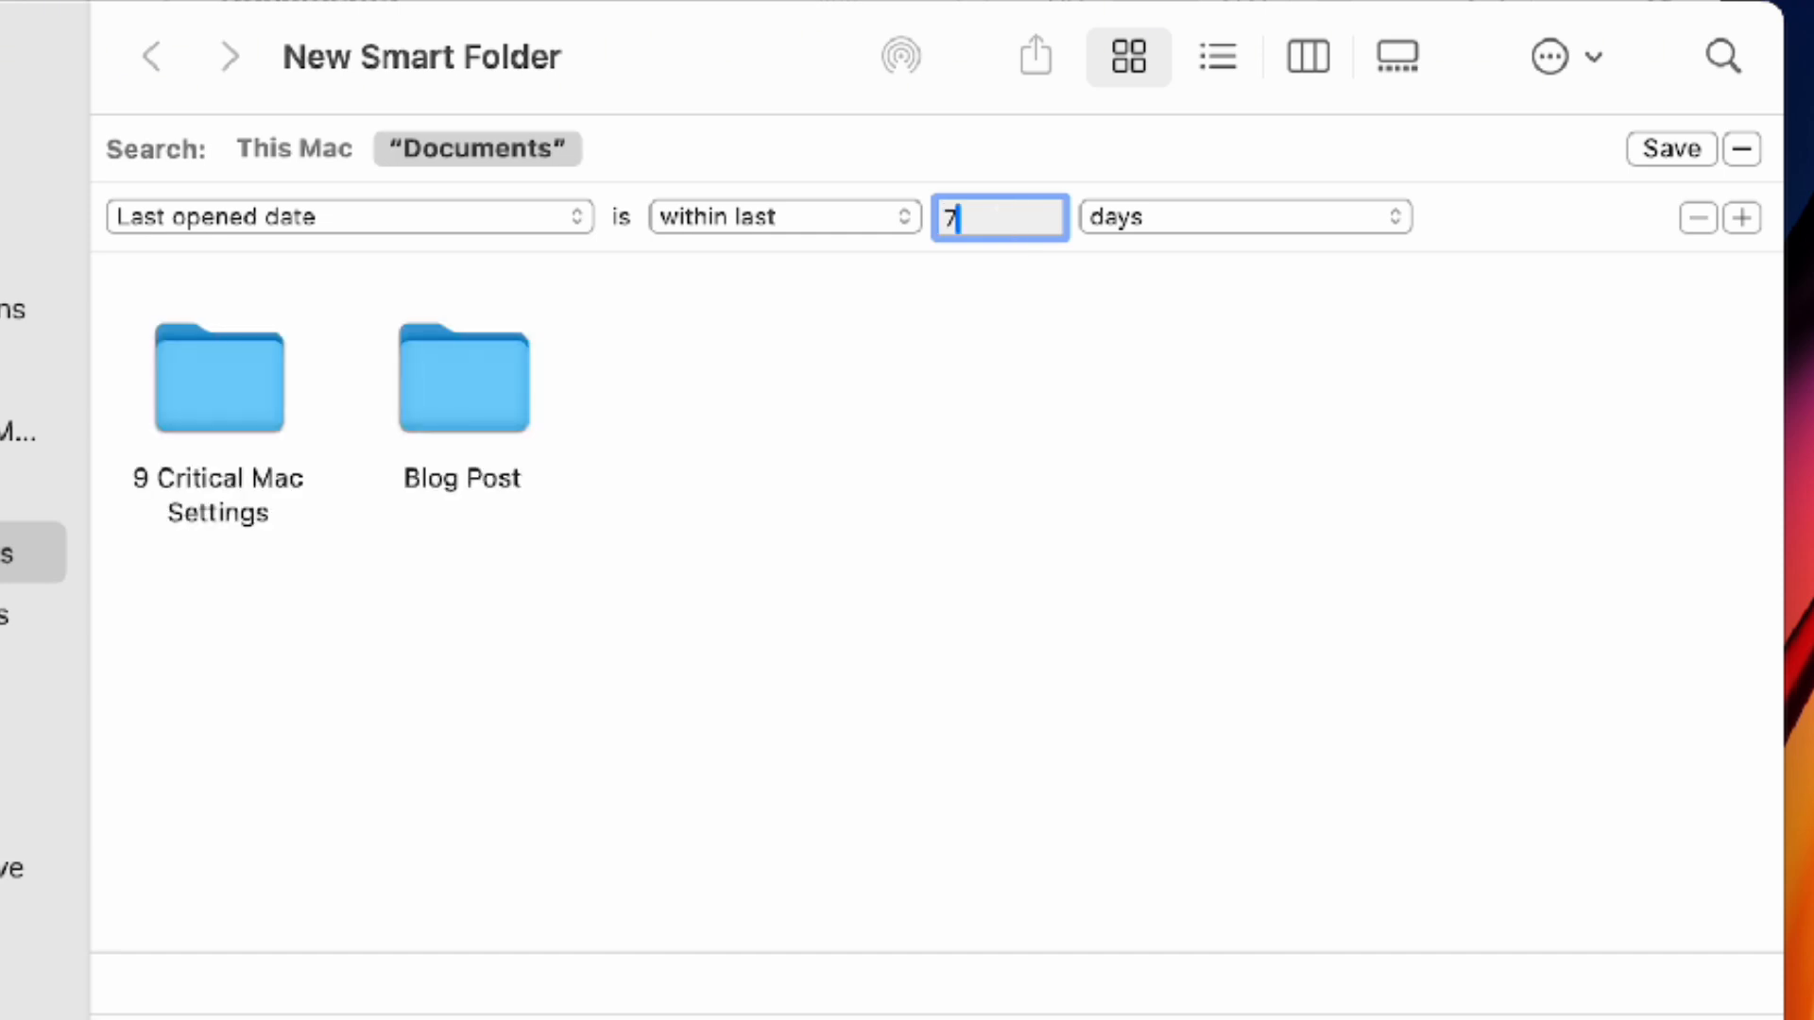
Step: Save the smart folder as 'Recent 7 Days' and add it to the sidebar
left_click(1669, 147)
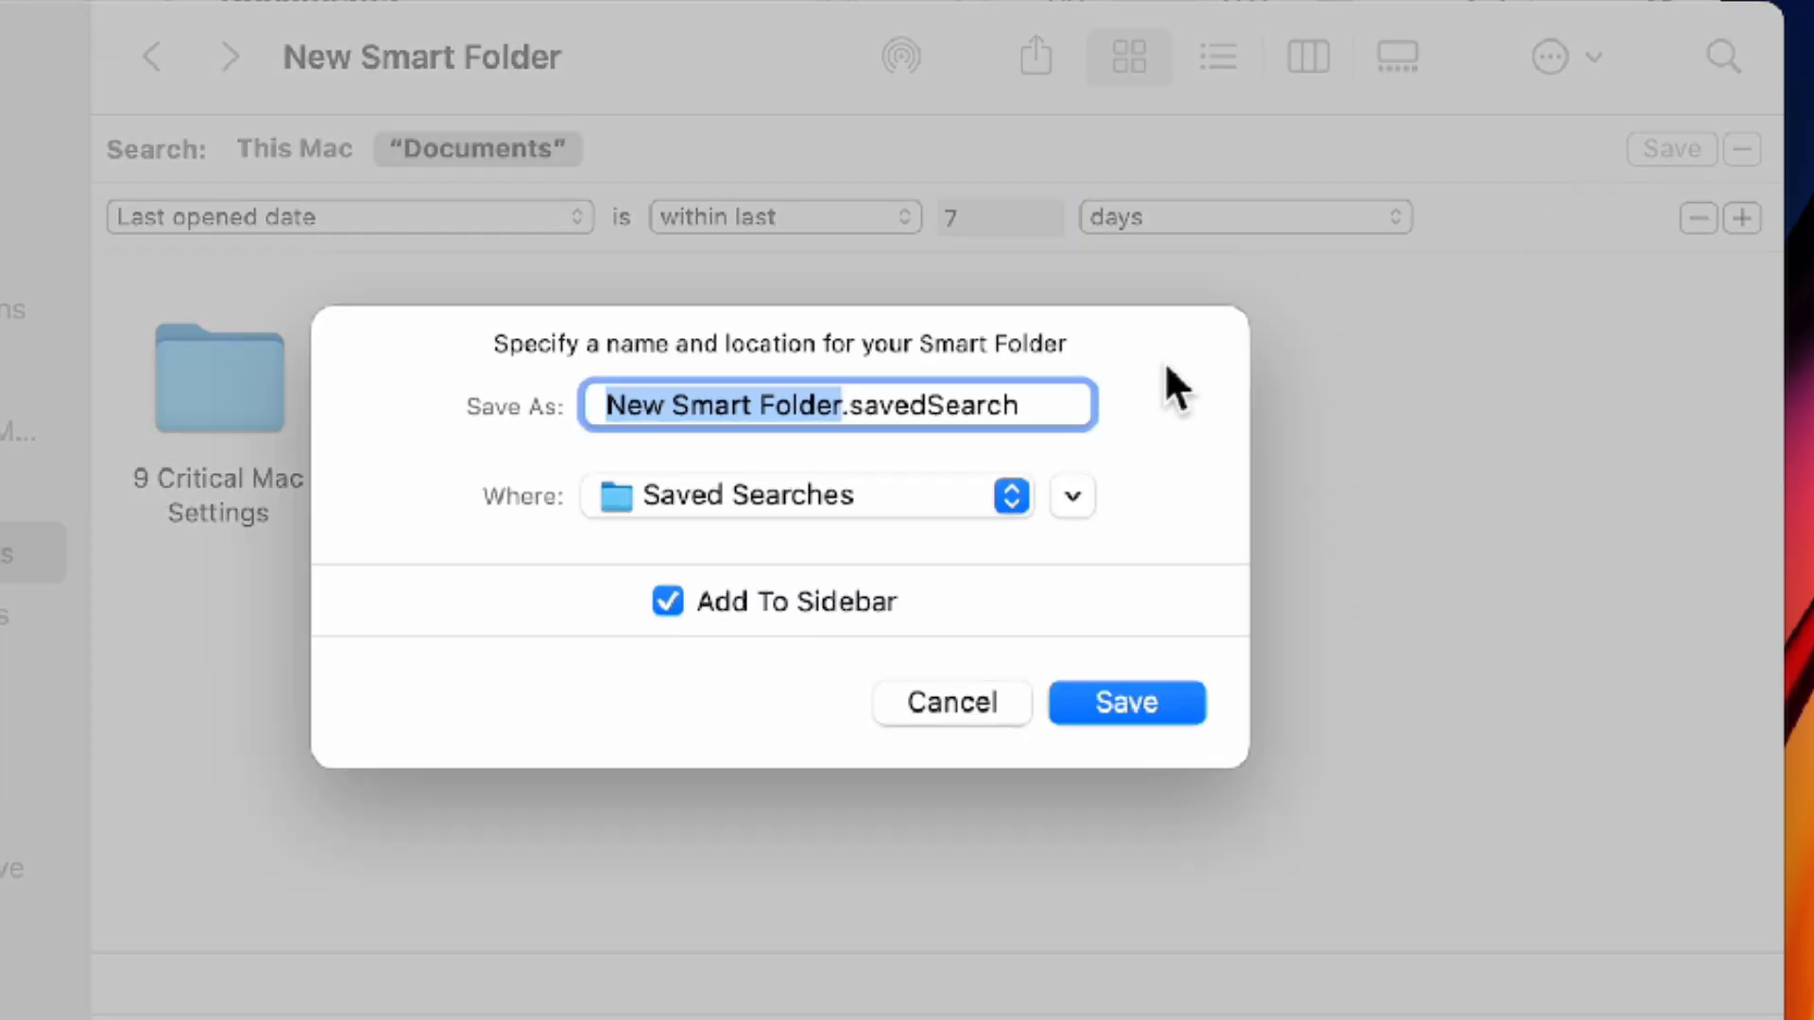
type("Recent 7 Days")
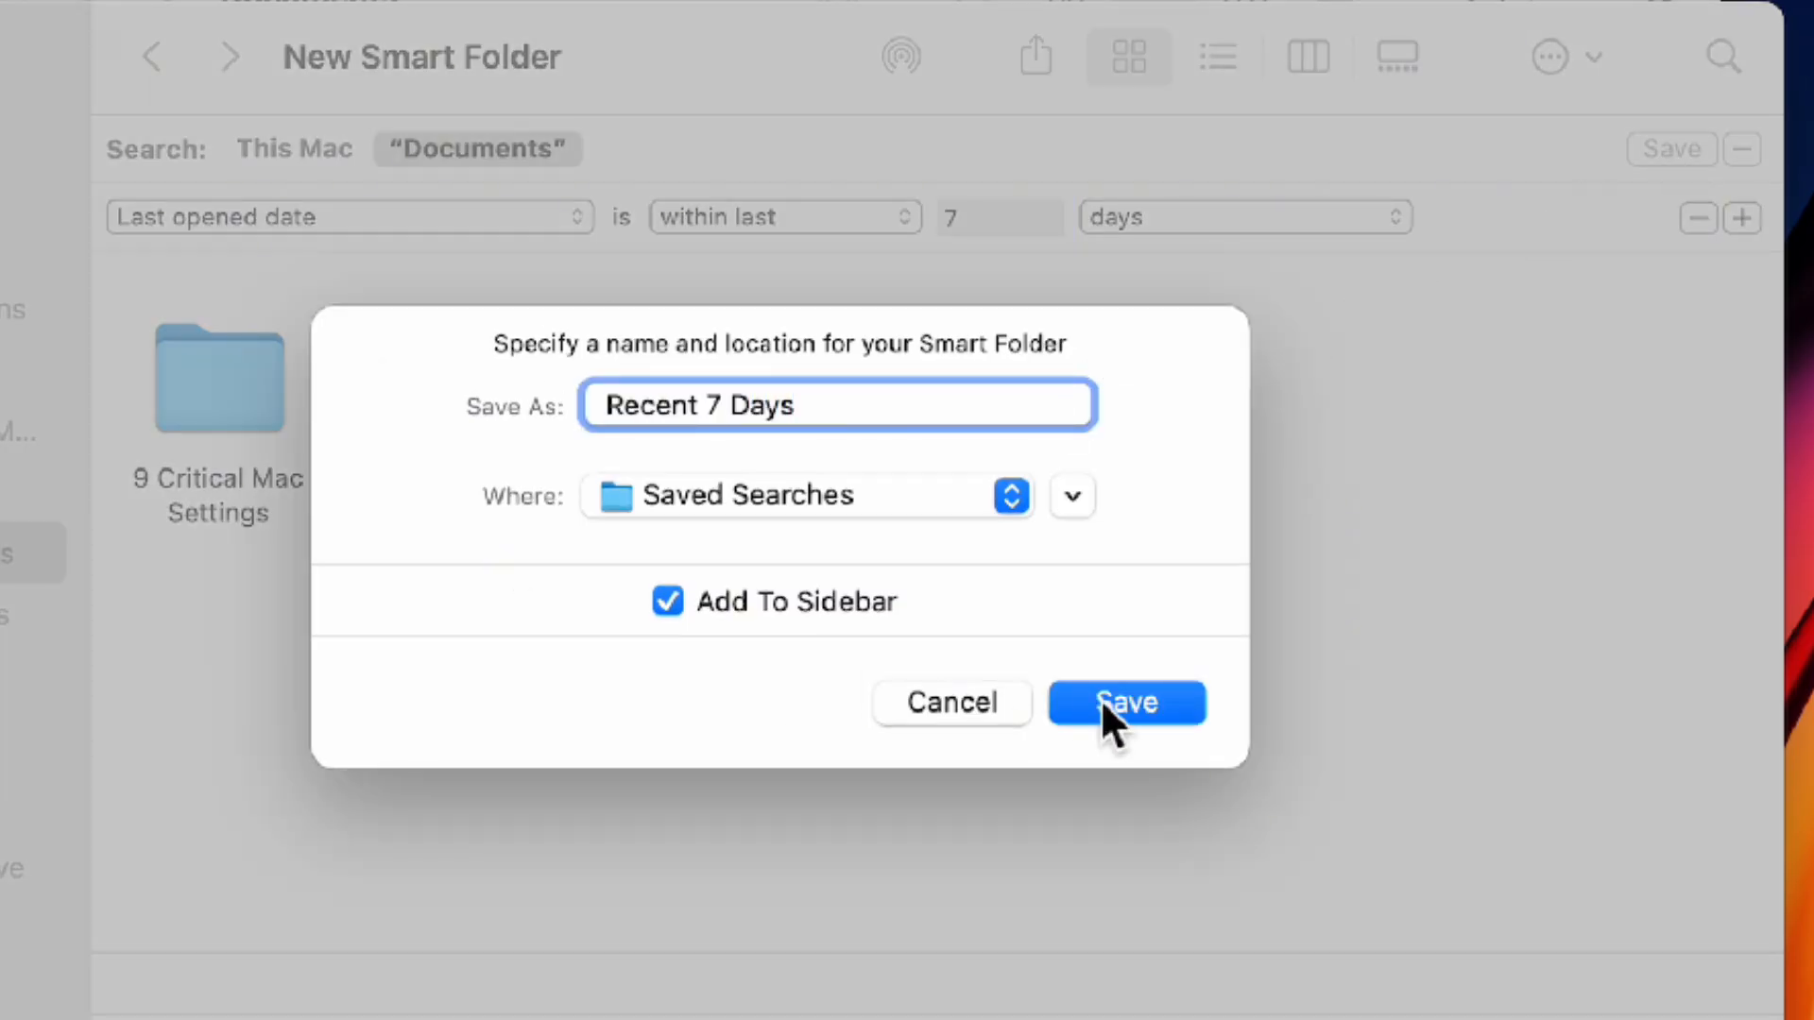
left_click(1125, 703)
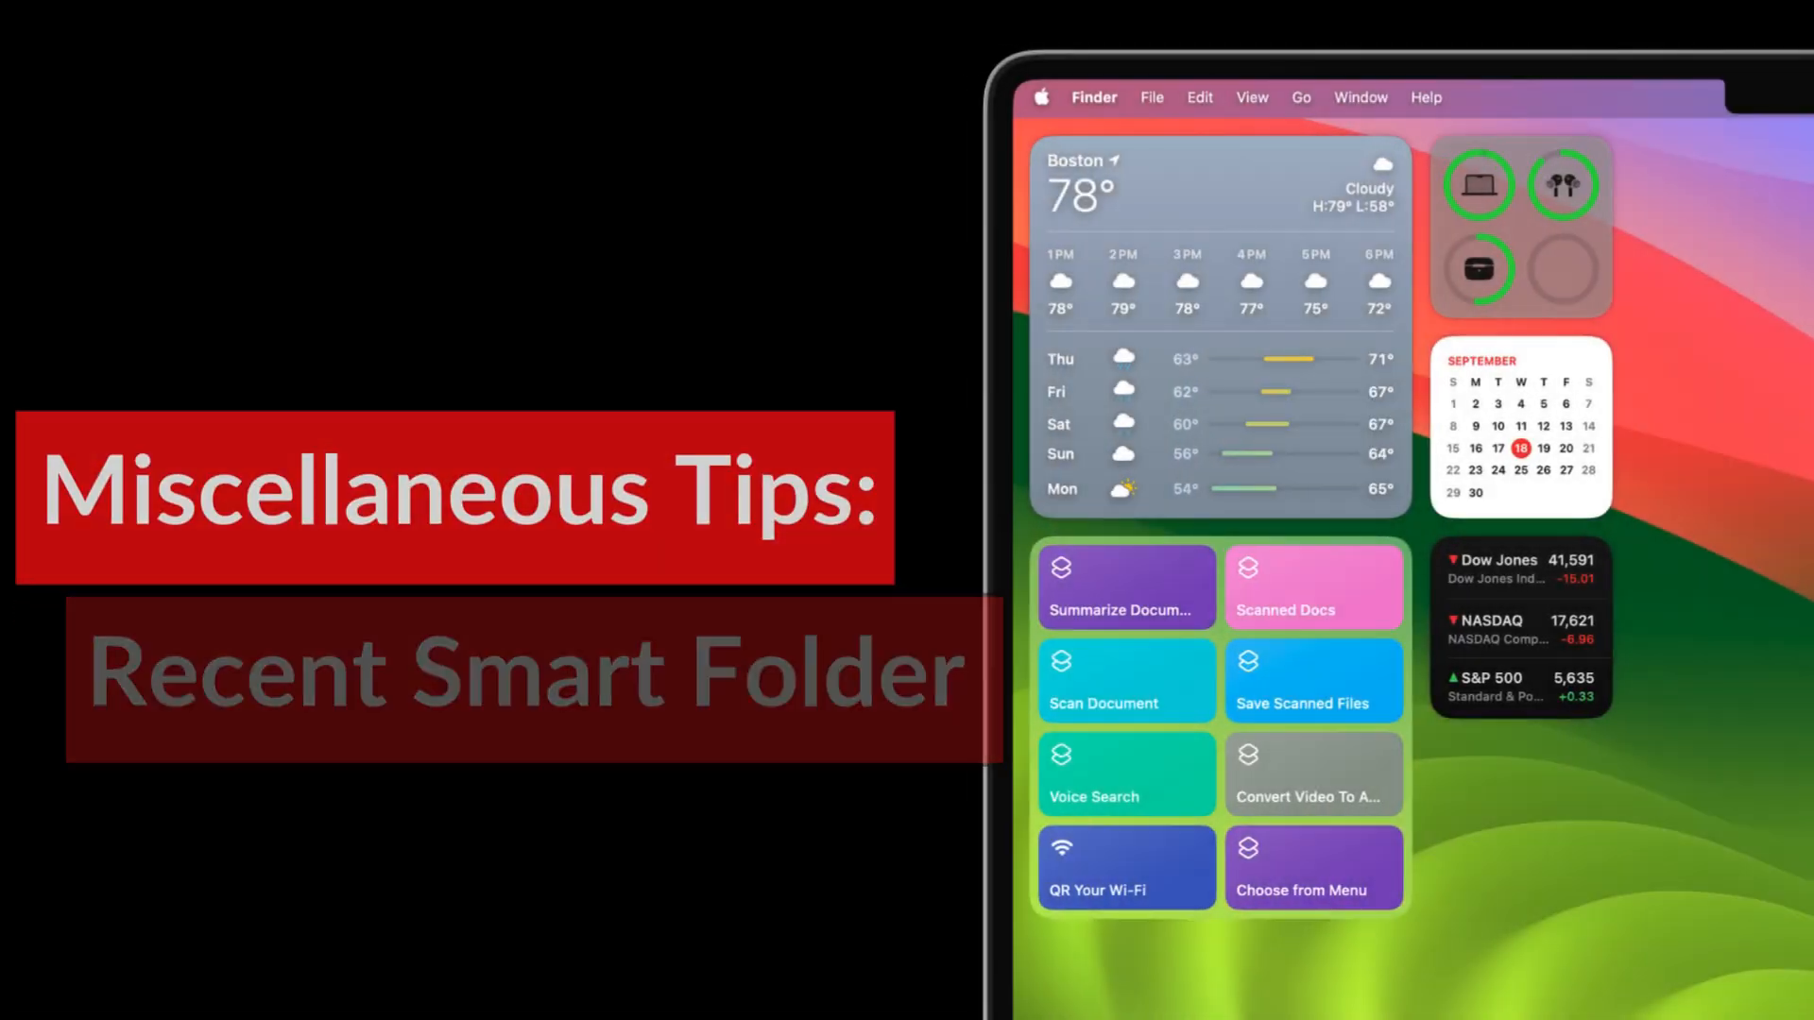